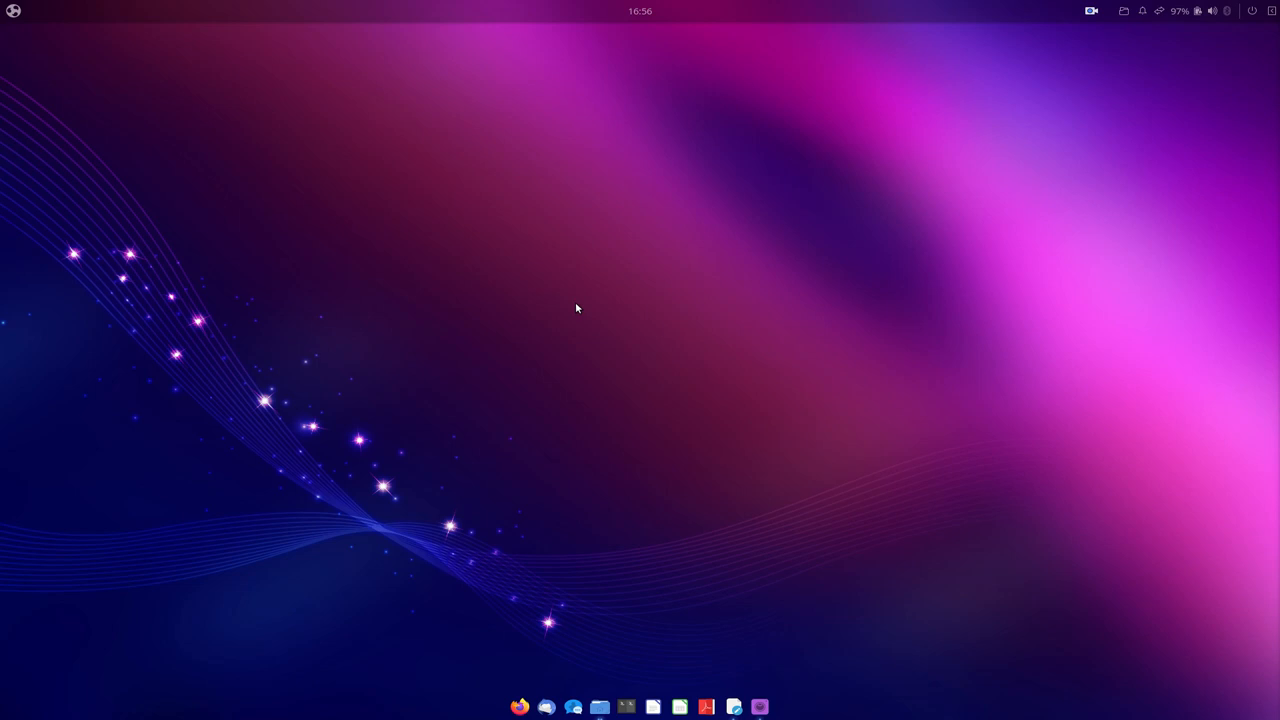
mouse_move(614, 321)
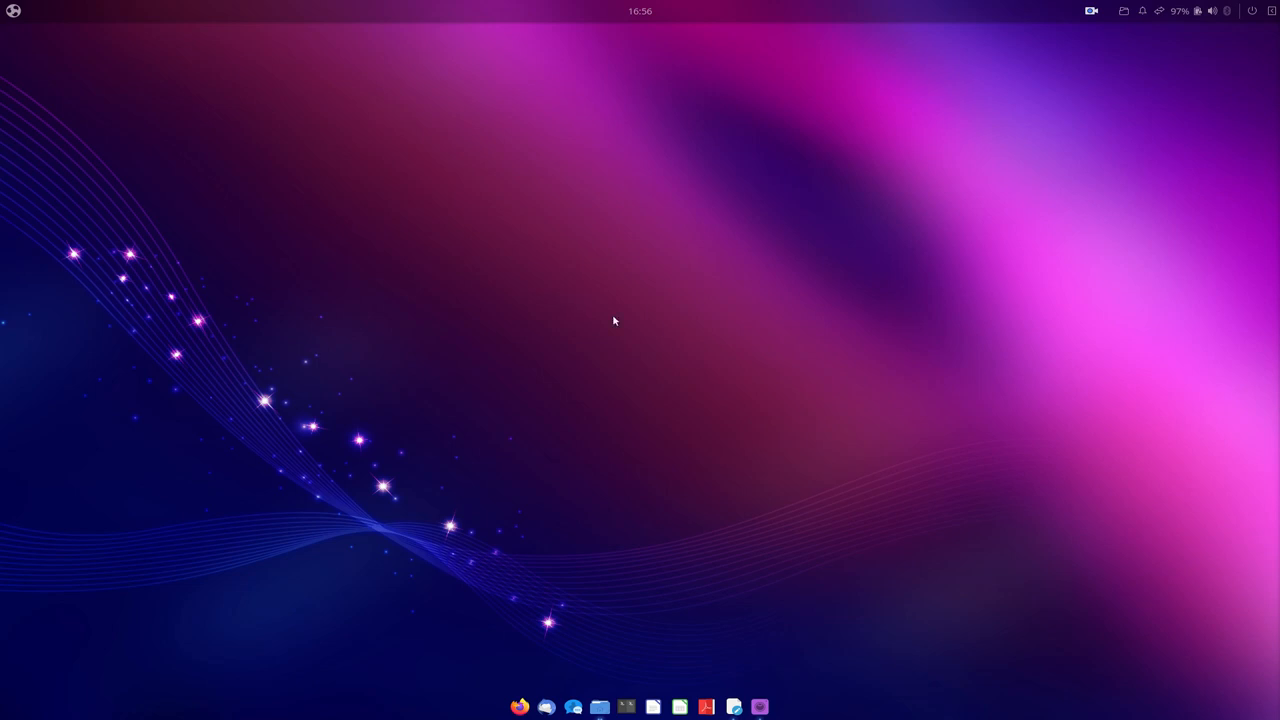
Open a Tilix terminal, move it to the top-left, and create the demo folder.
left_click(625, 707)
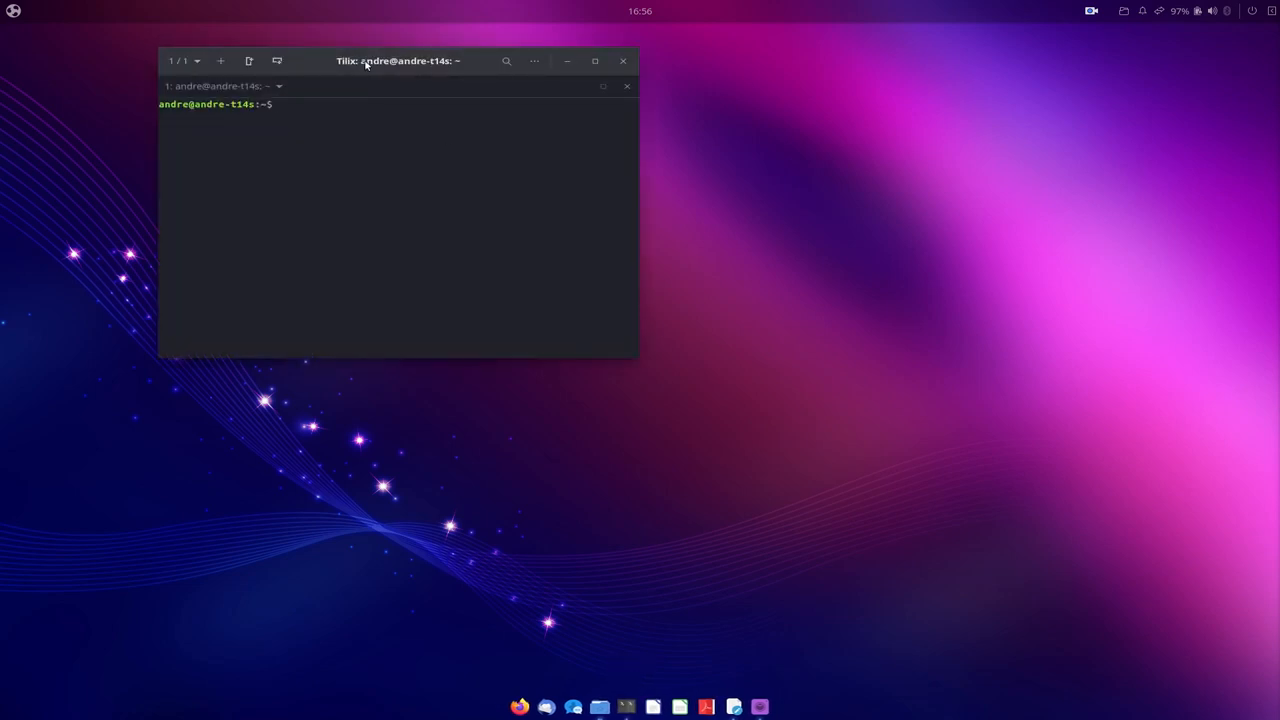
left_click_drag(398, 61, 303, 76)
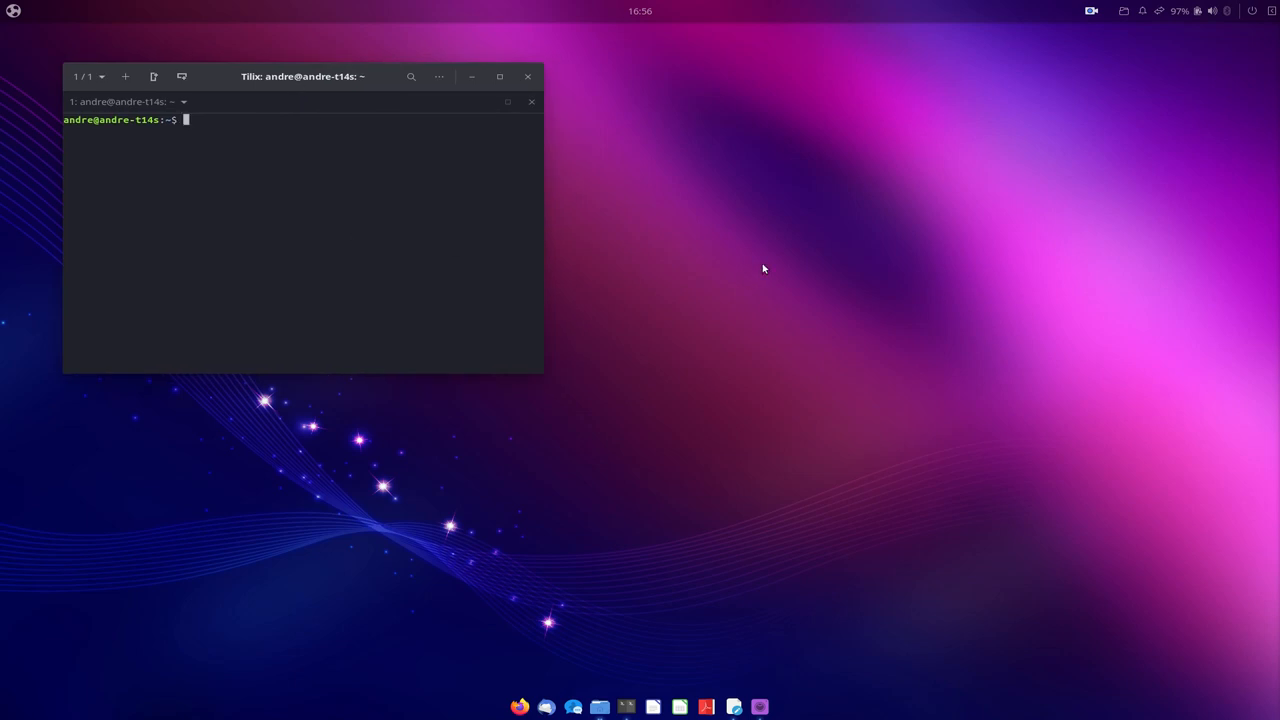
type("mkdir")
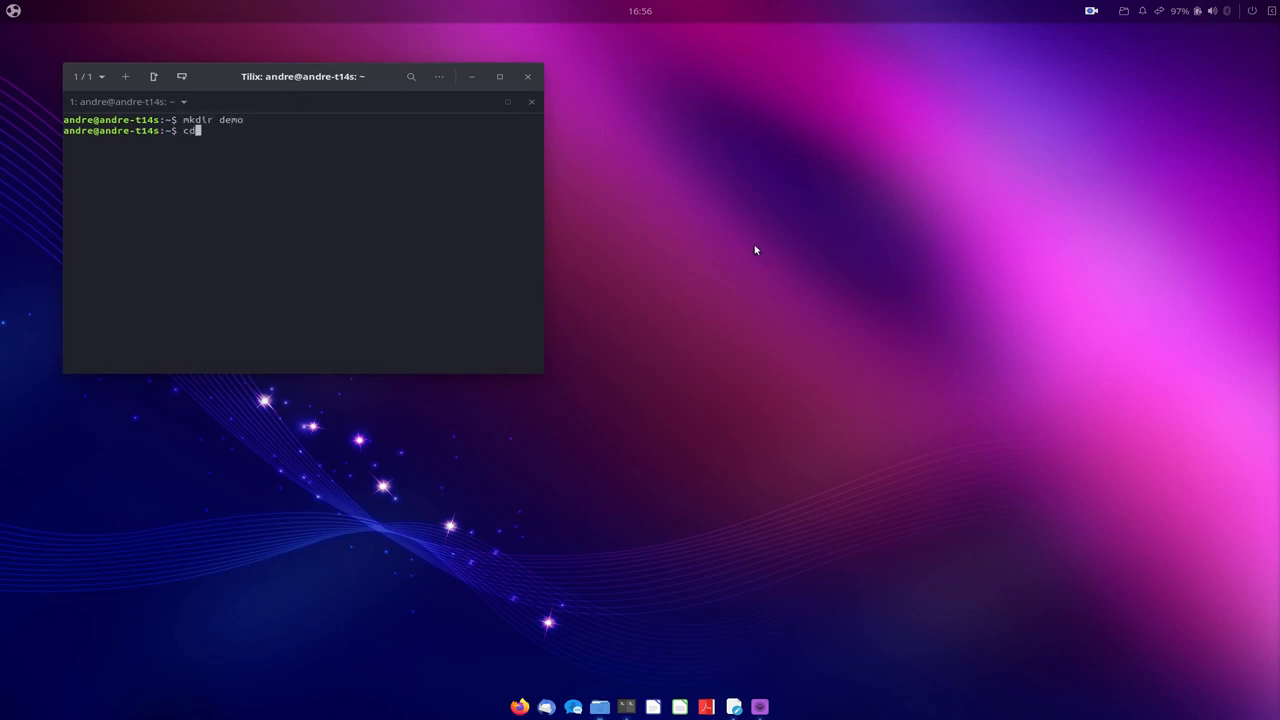
Enter demo, clone github.com/andrepxx/location-visualizer.git, and cd into location-visualizer.
type("demo/")
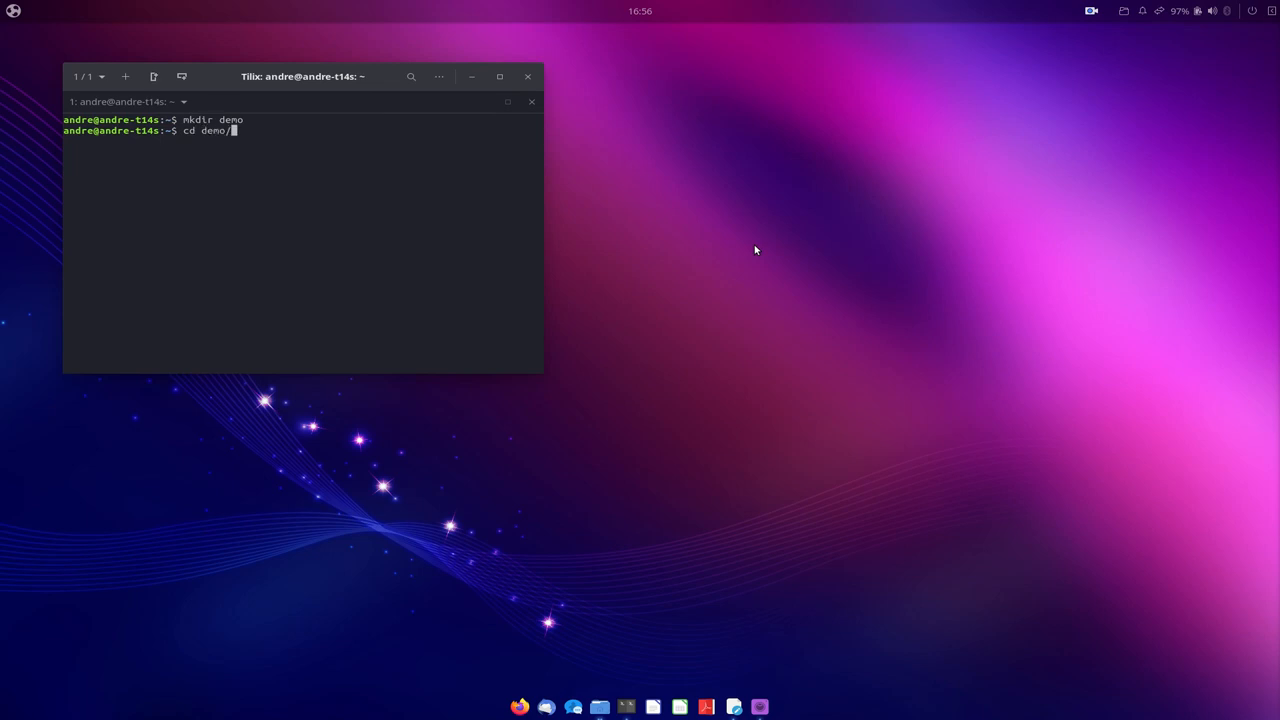
key("Return")
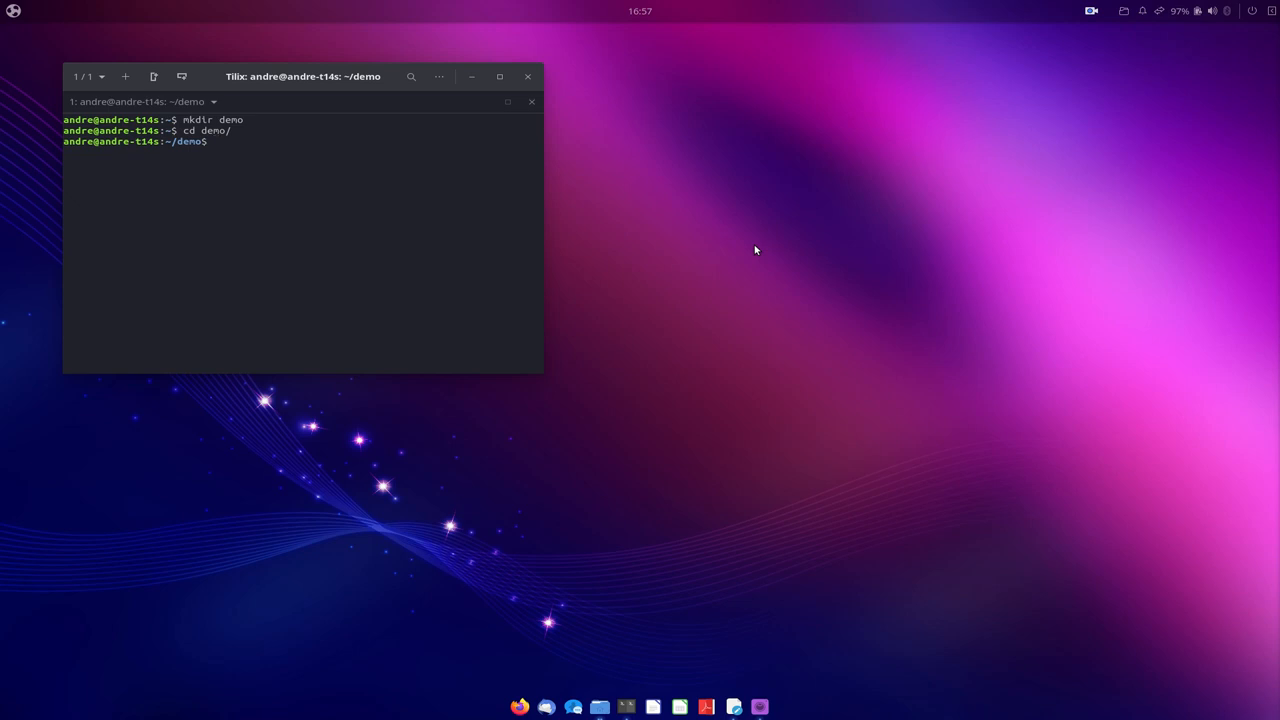
type("git")
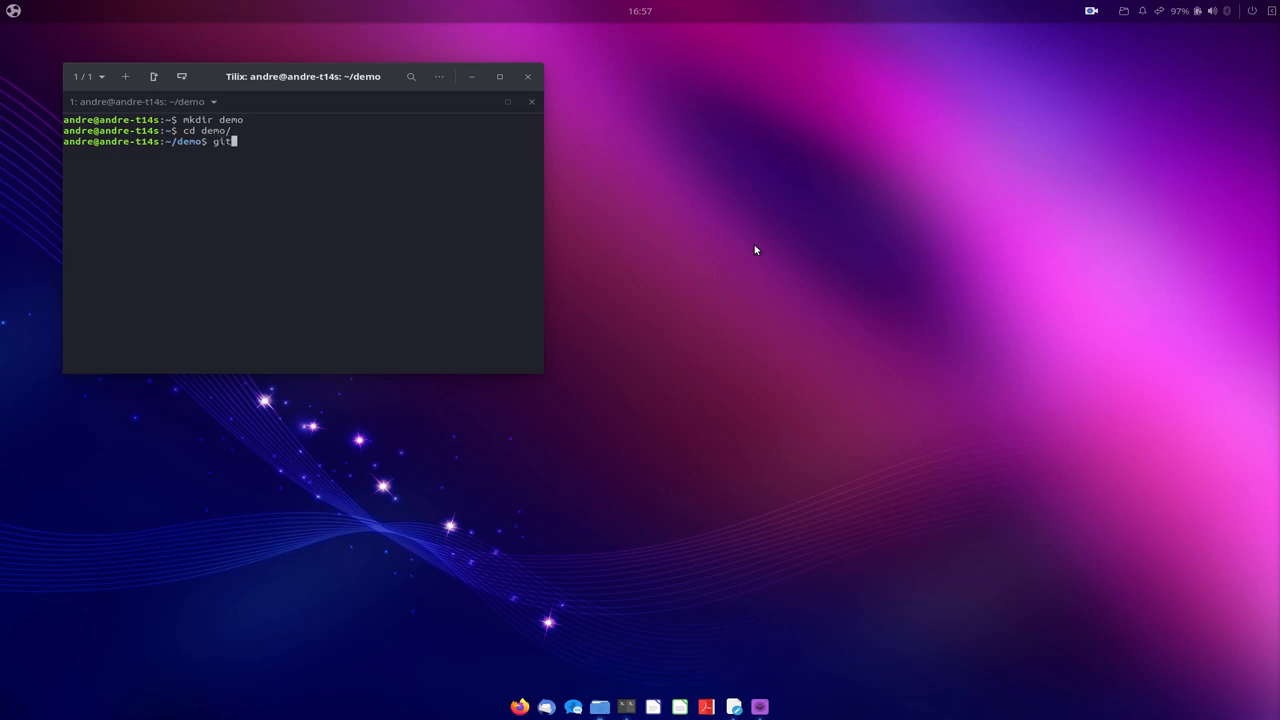
type("clone htt")
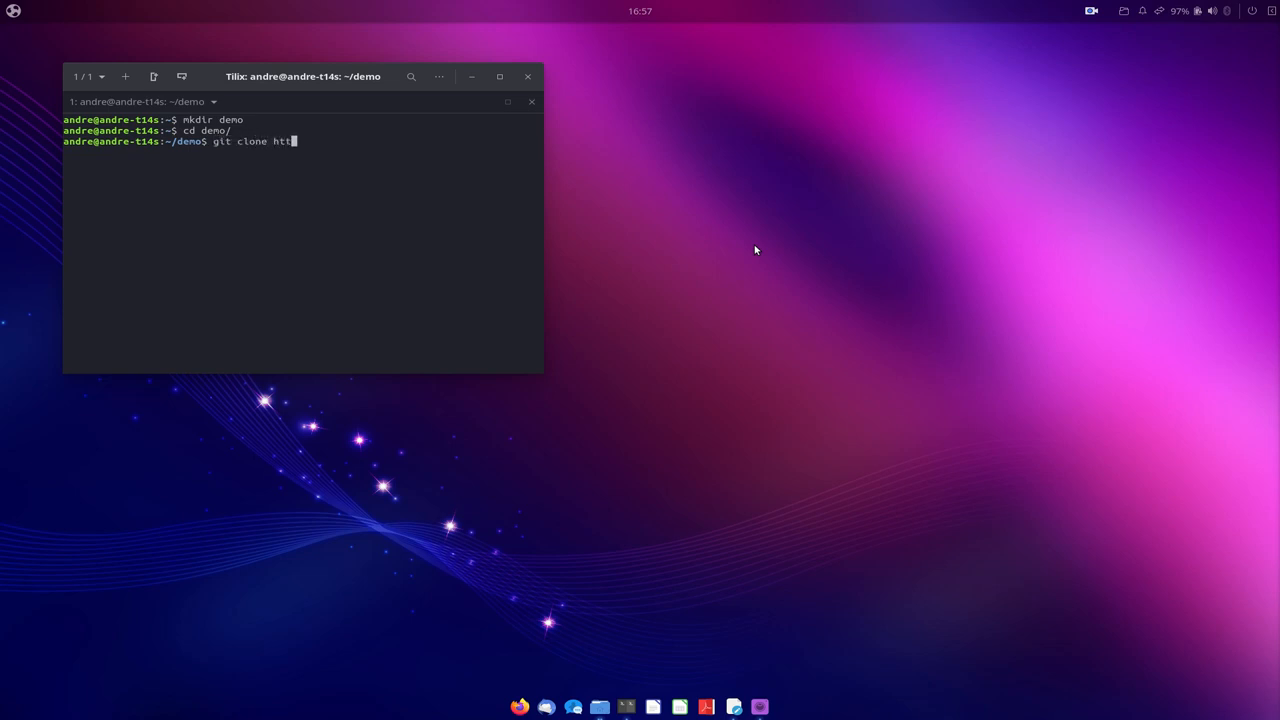
type("ps://")
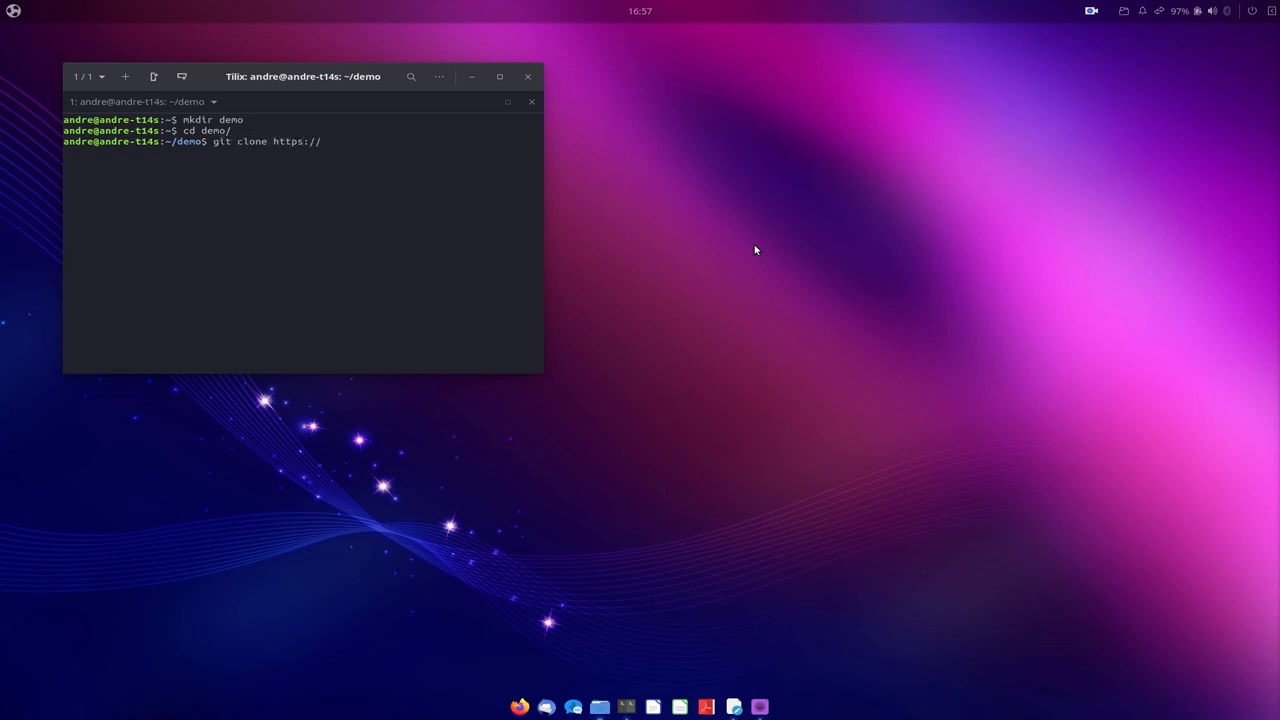
type("github.com/a")
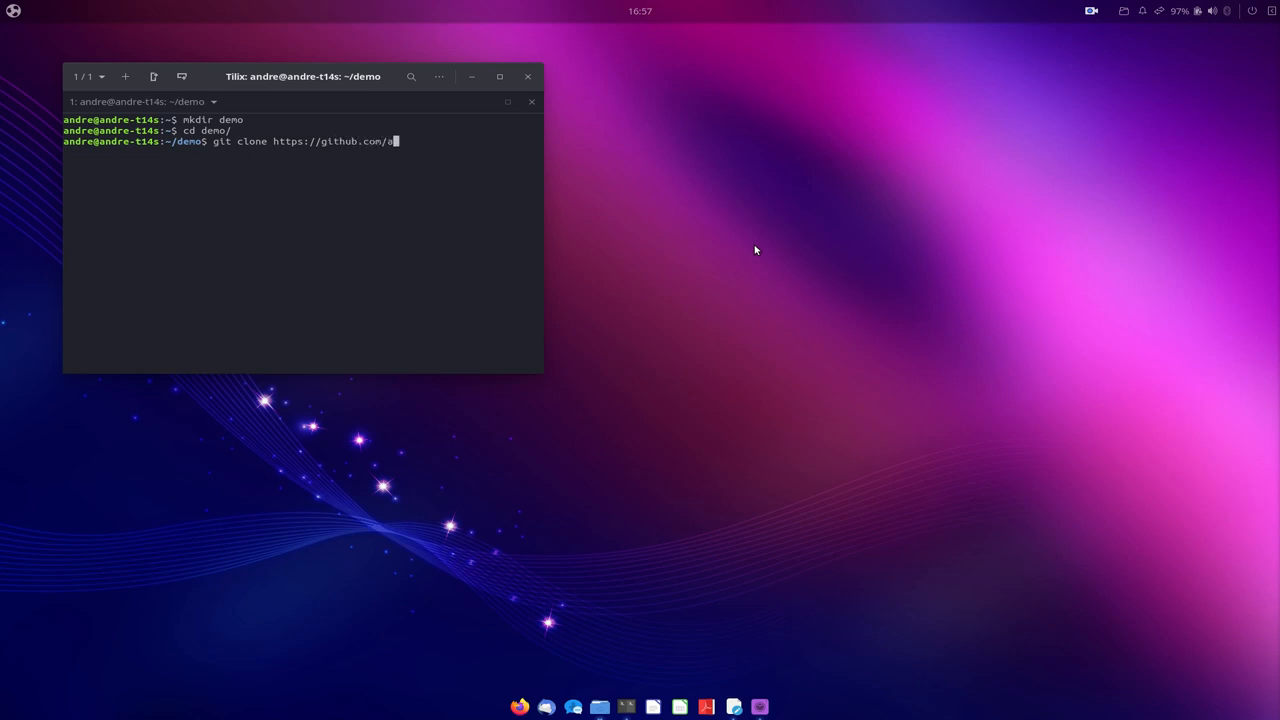
type("ndrepxx/l")
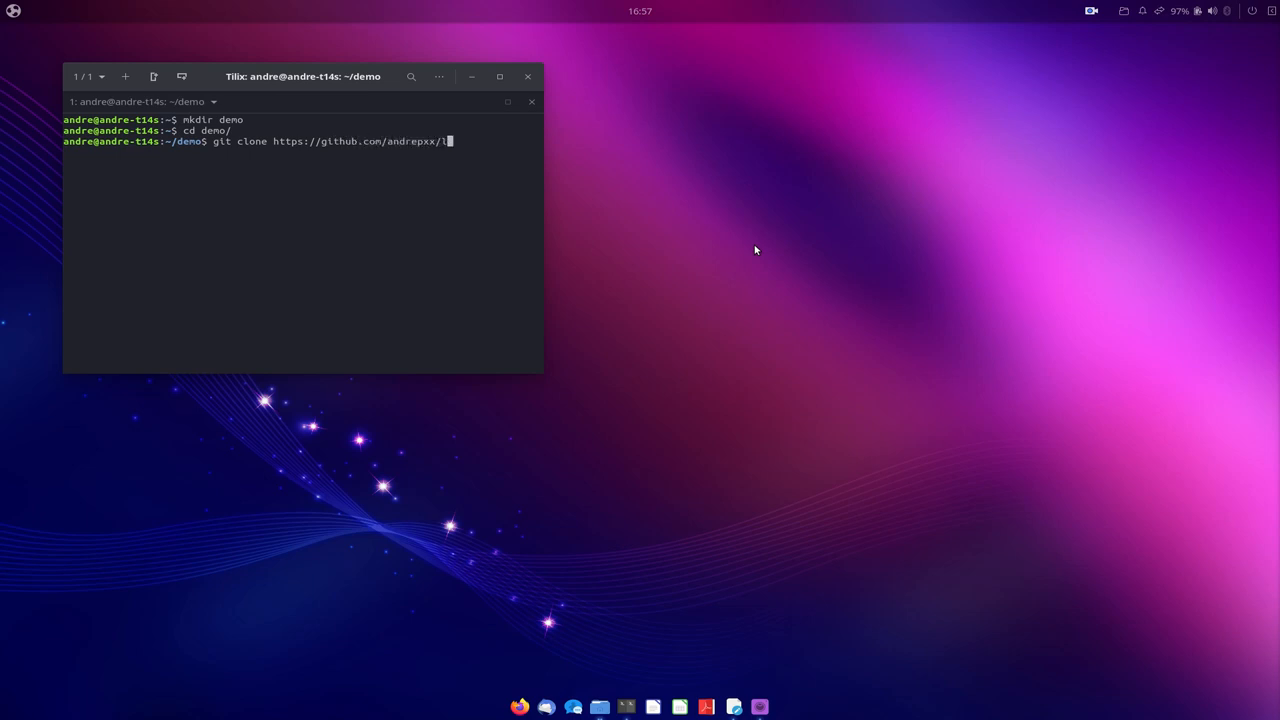
type("location-visuali")
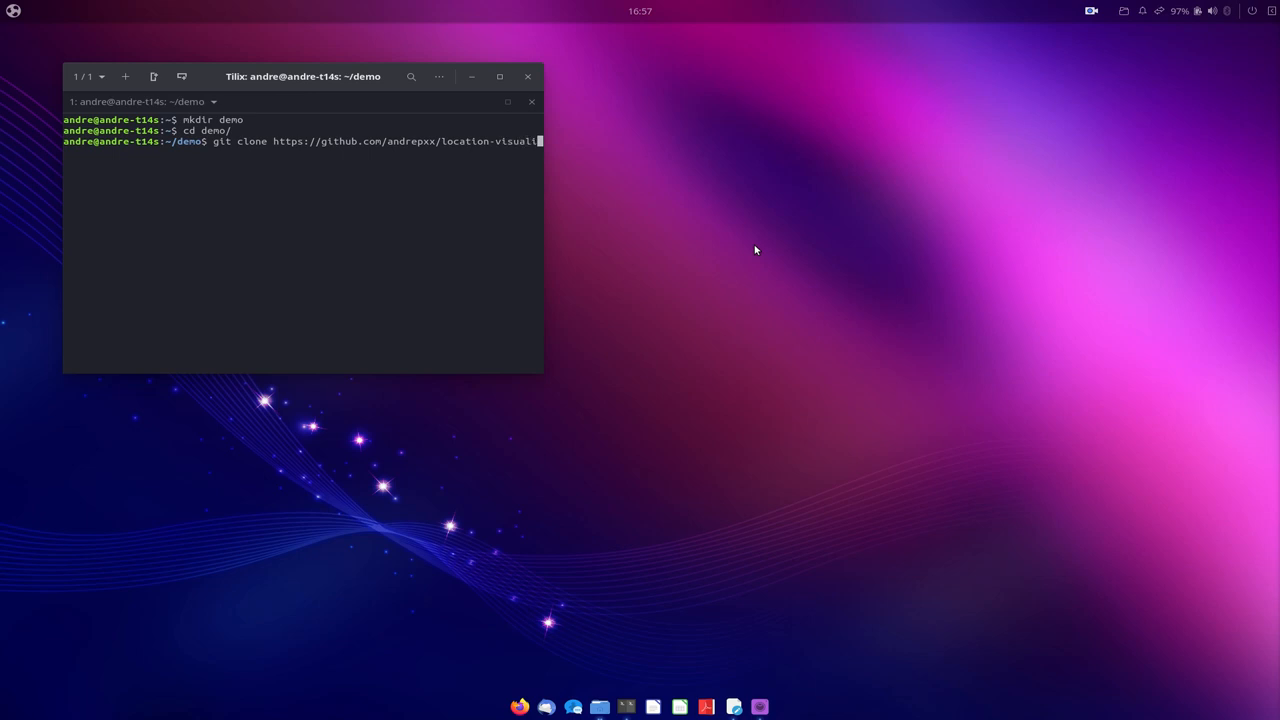
type("zer.git")
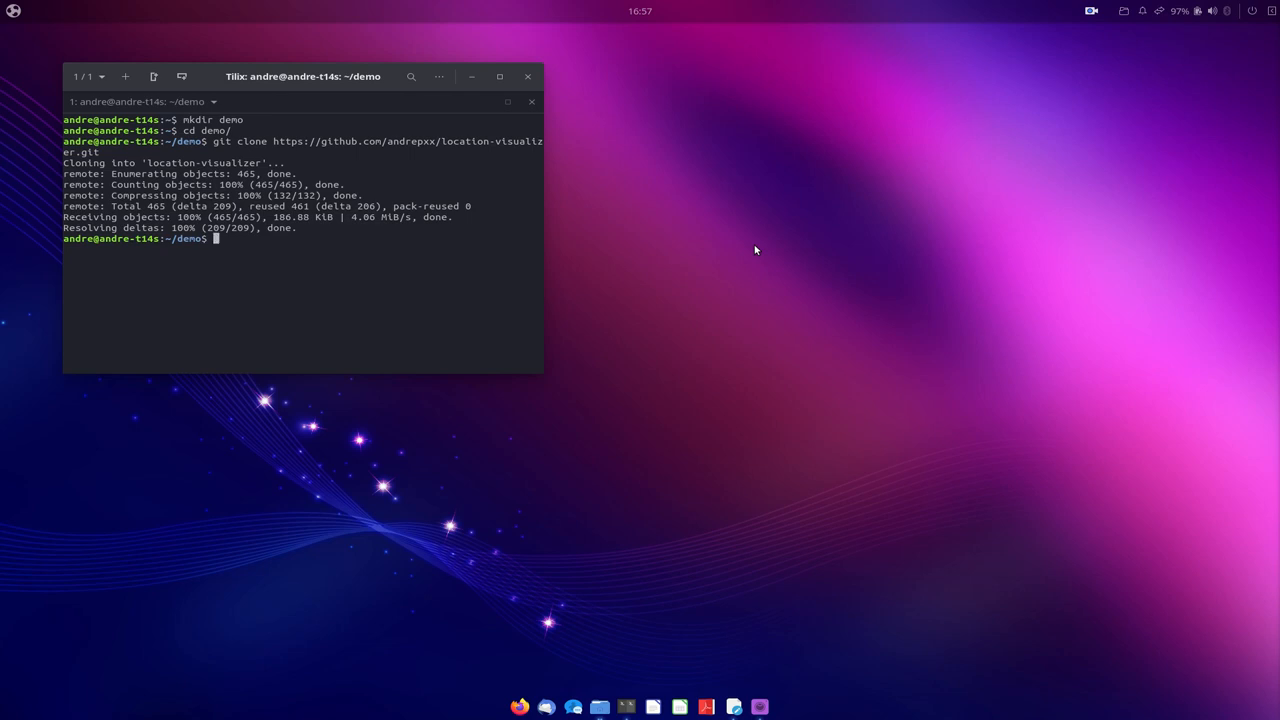
type("cd loc")
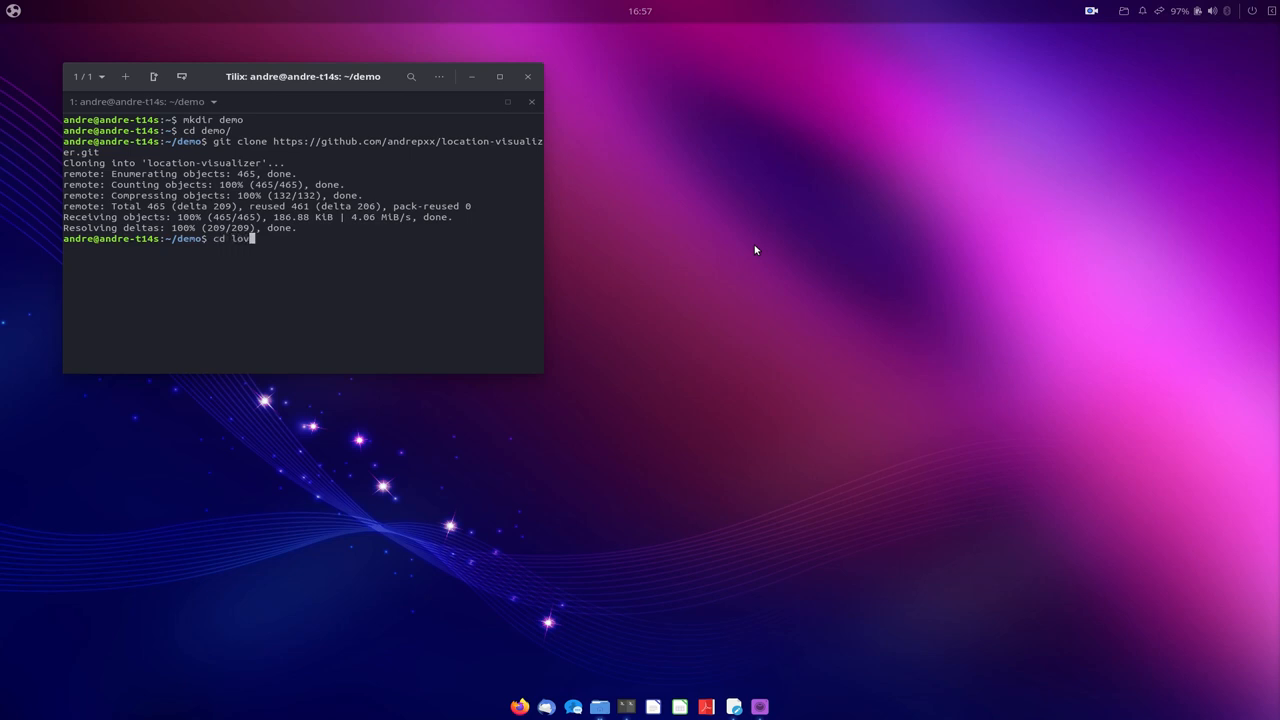
key("Return")
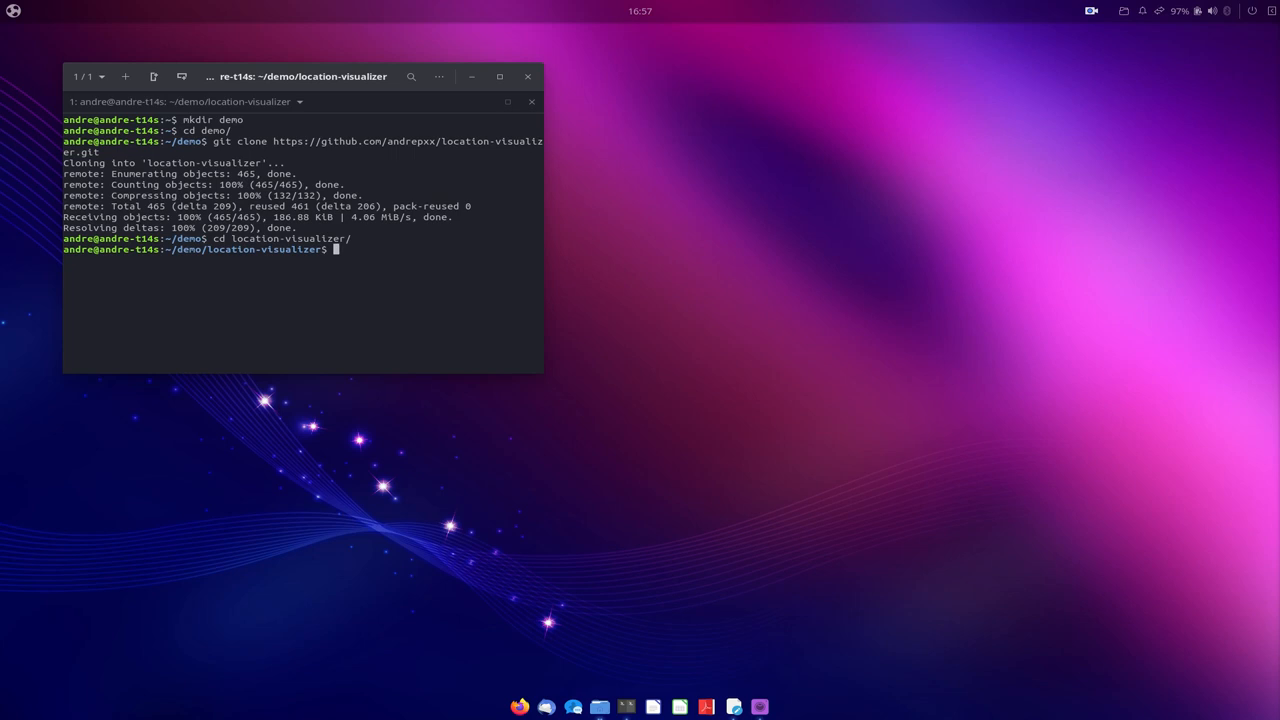
mouse_move(1221, 318)
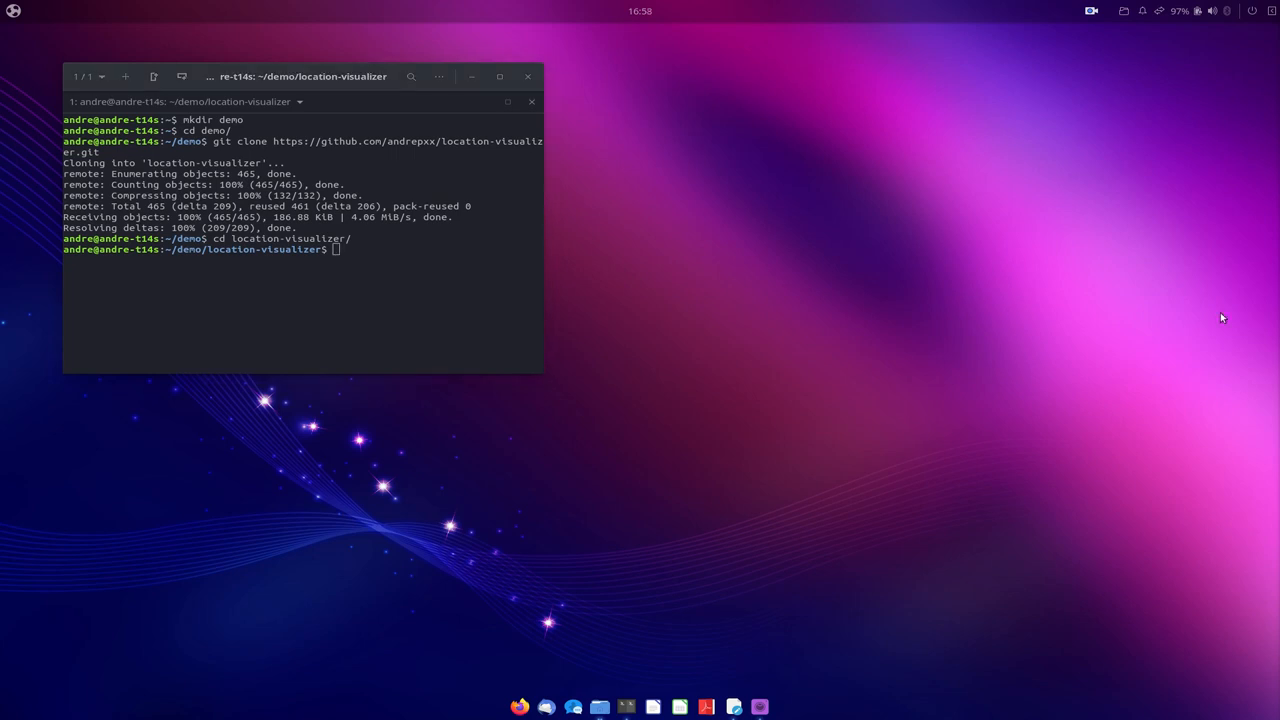
mouse_move(835, 231)
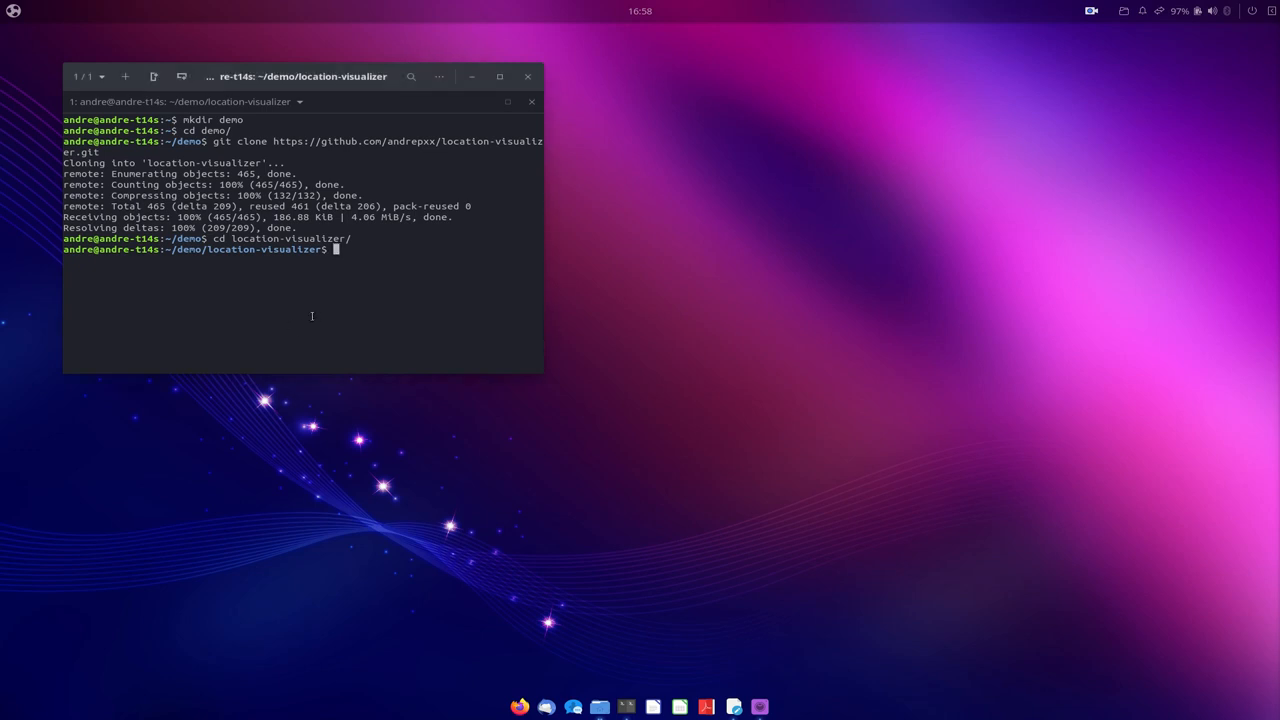
Run make to compile the locviz and locviz-debug binaries.
type("make")
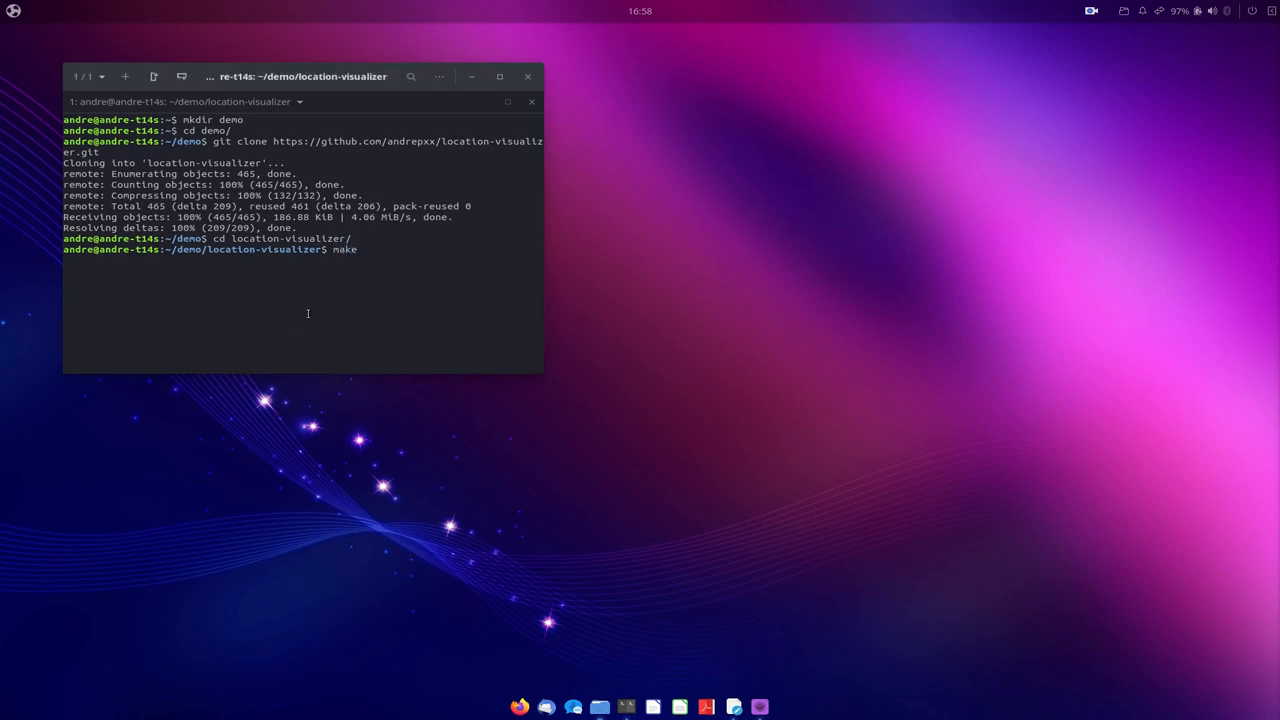
key("Return")
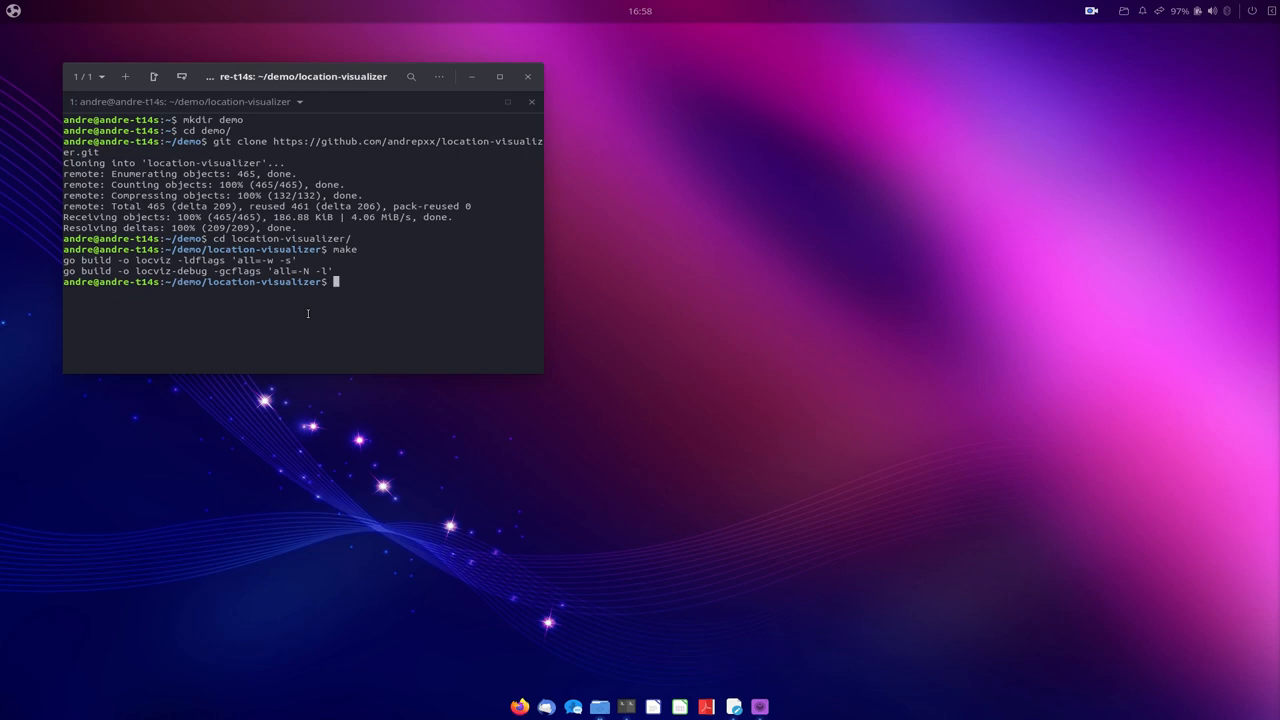
mouse_move(668, 281)
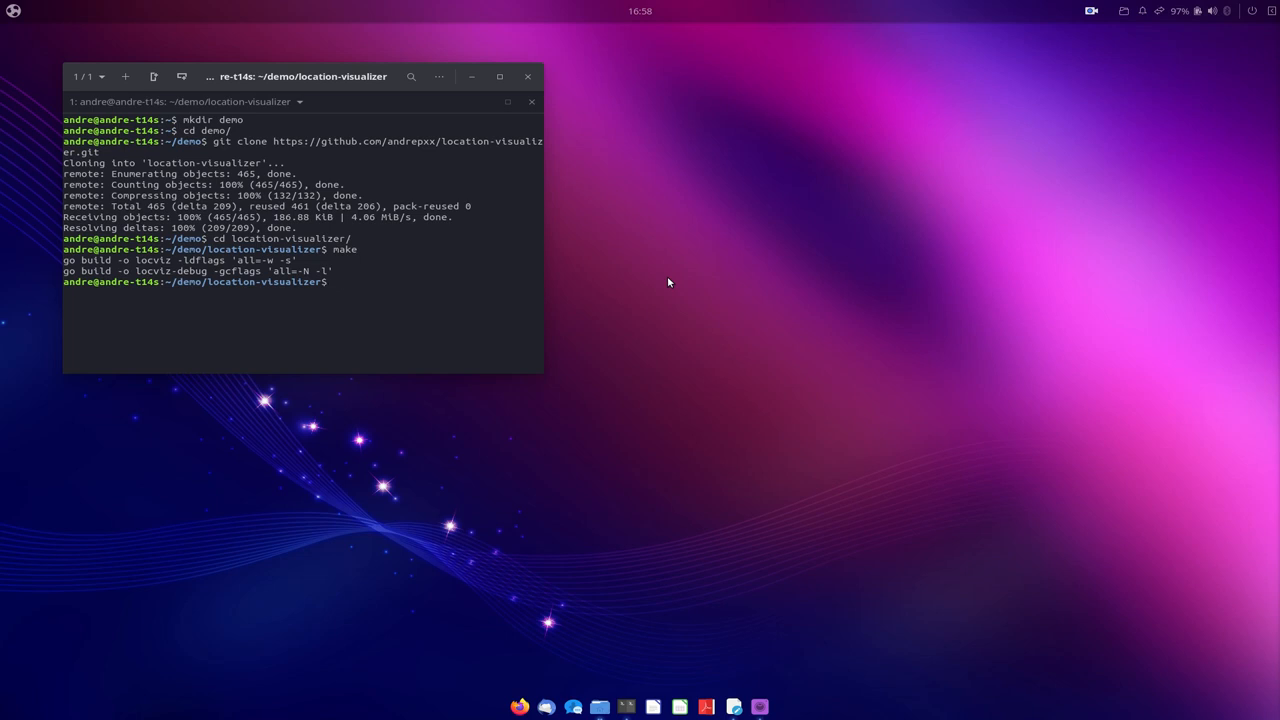
Run make keys to create keys/private.pem and keys/public.pem.
type("make k")
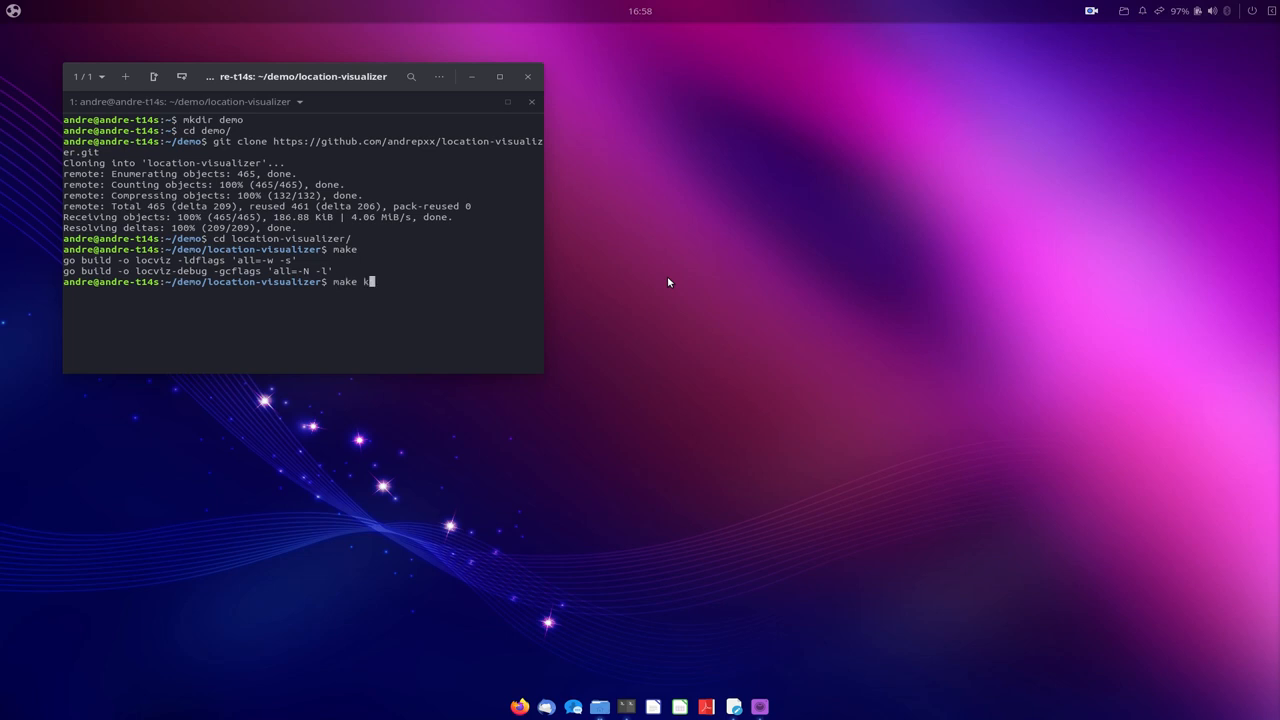
key("Return")
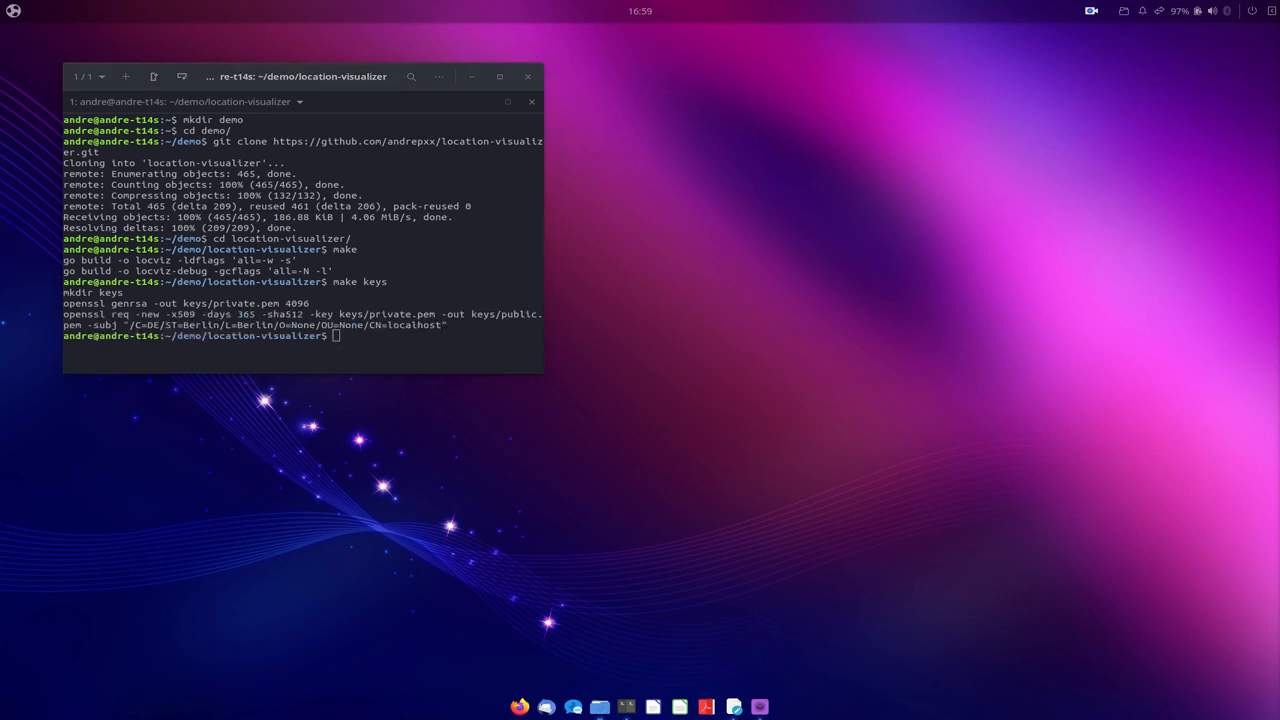
mouse_move(900, 408)
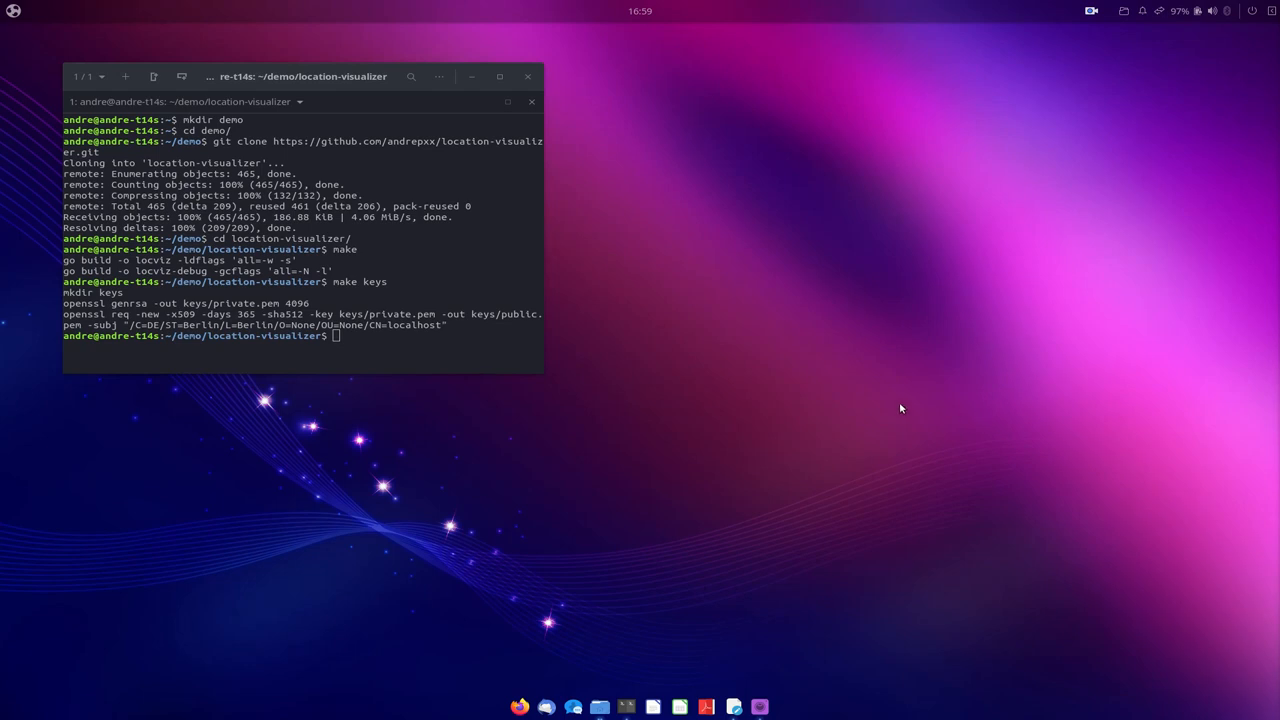
mouse_move(813, 370)
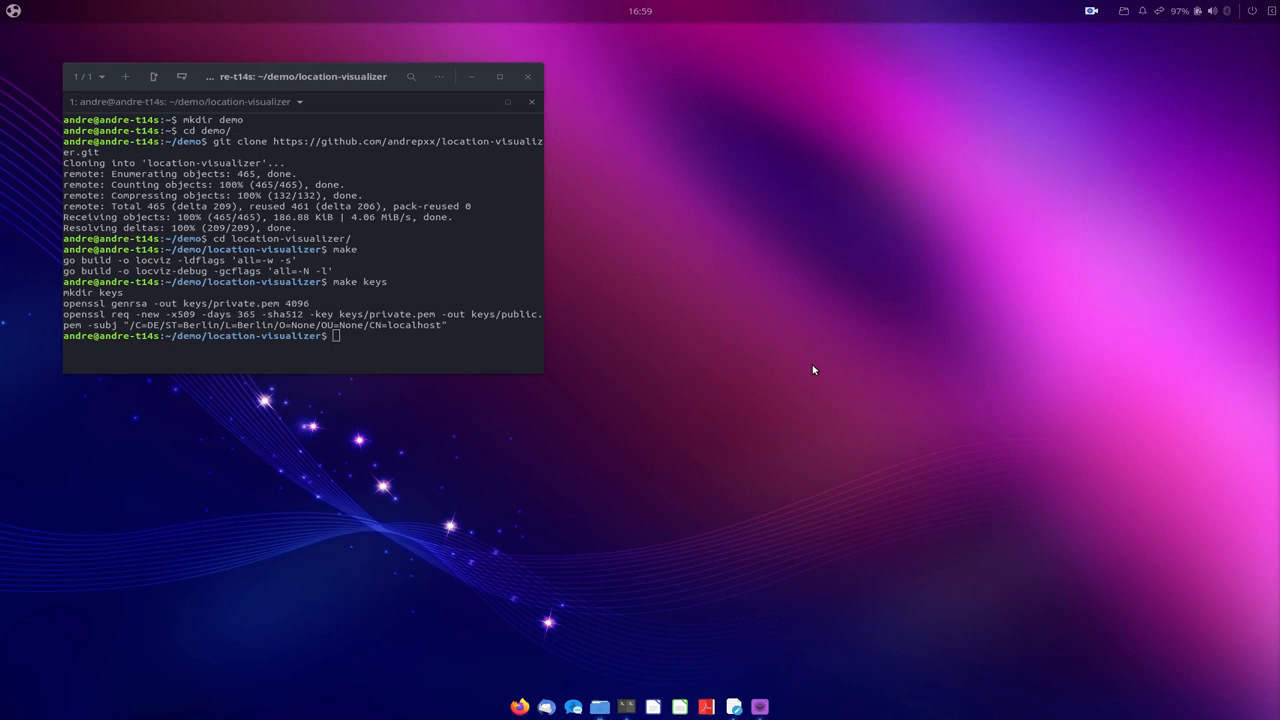
mouse_move(502, 62)
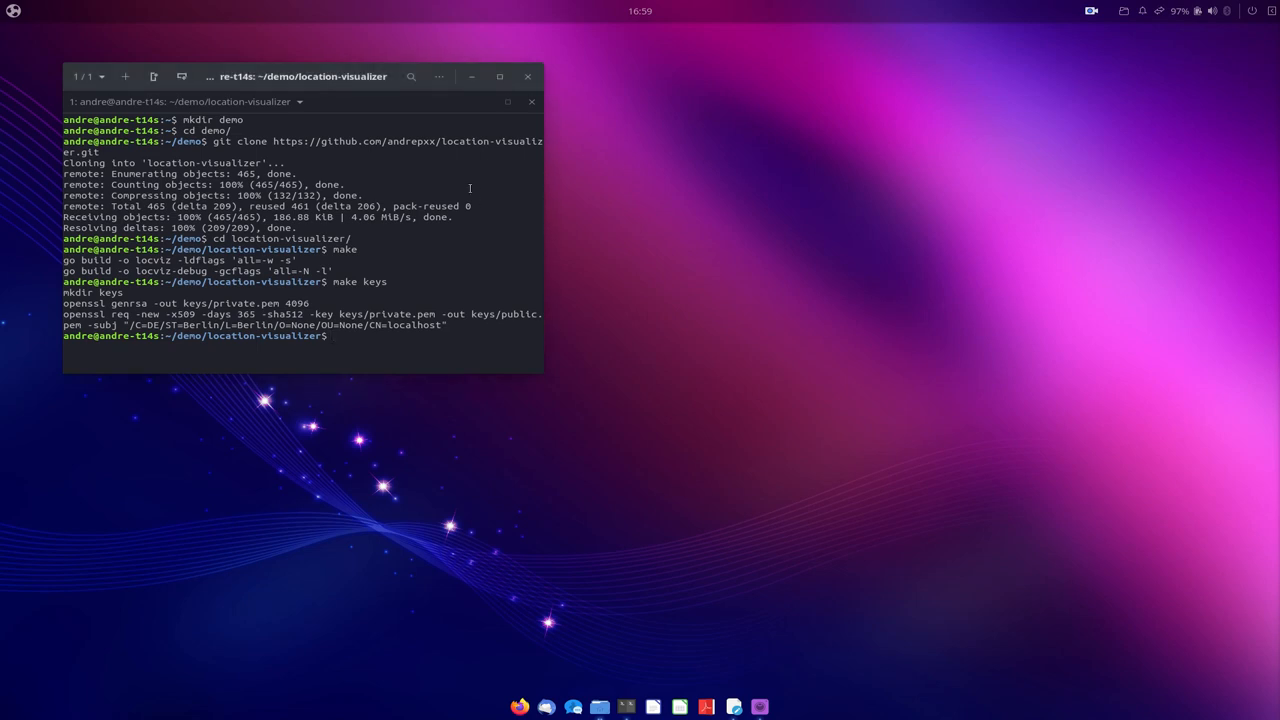
Open config/config.json in nano and scroll through its settings.
type("cd config/")
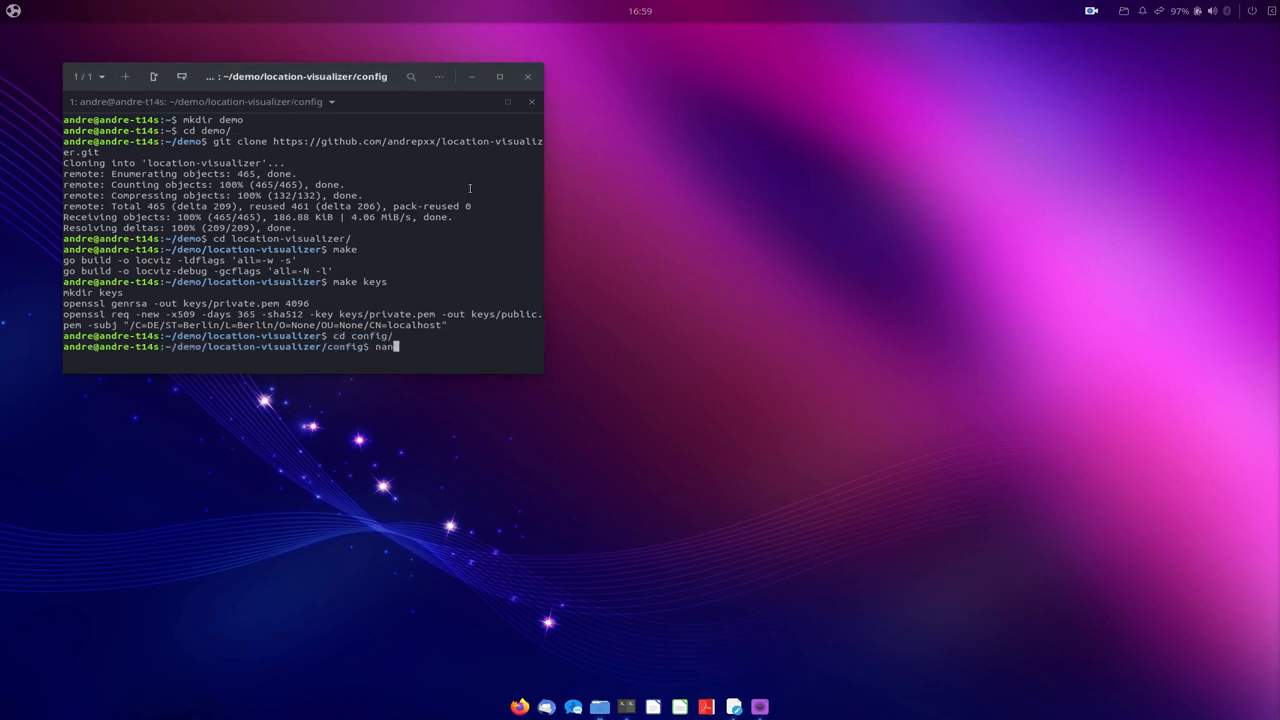
type("config.json")
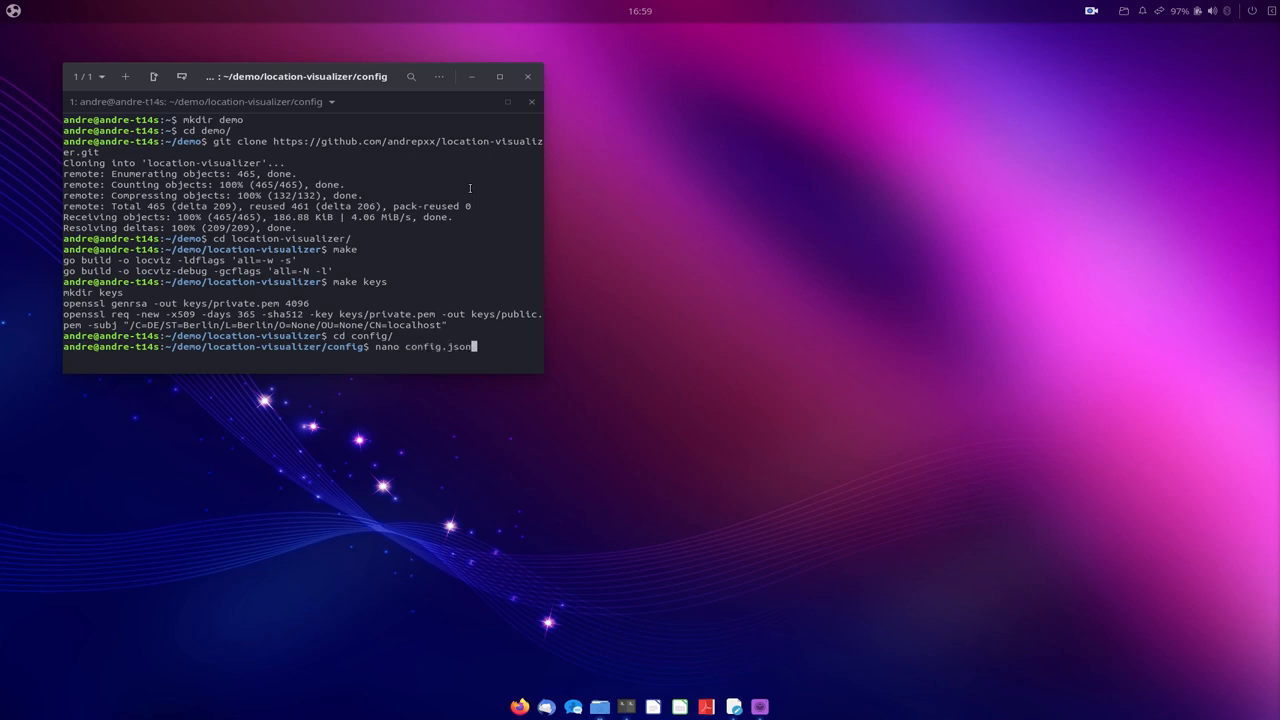
key("Return")
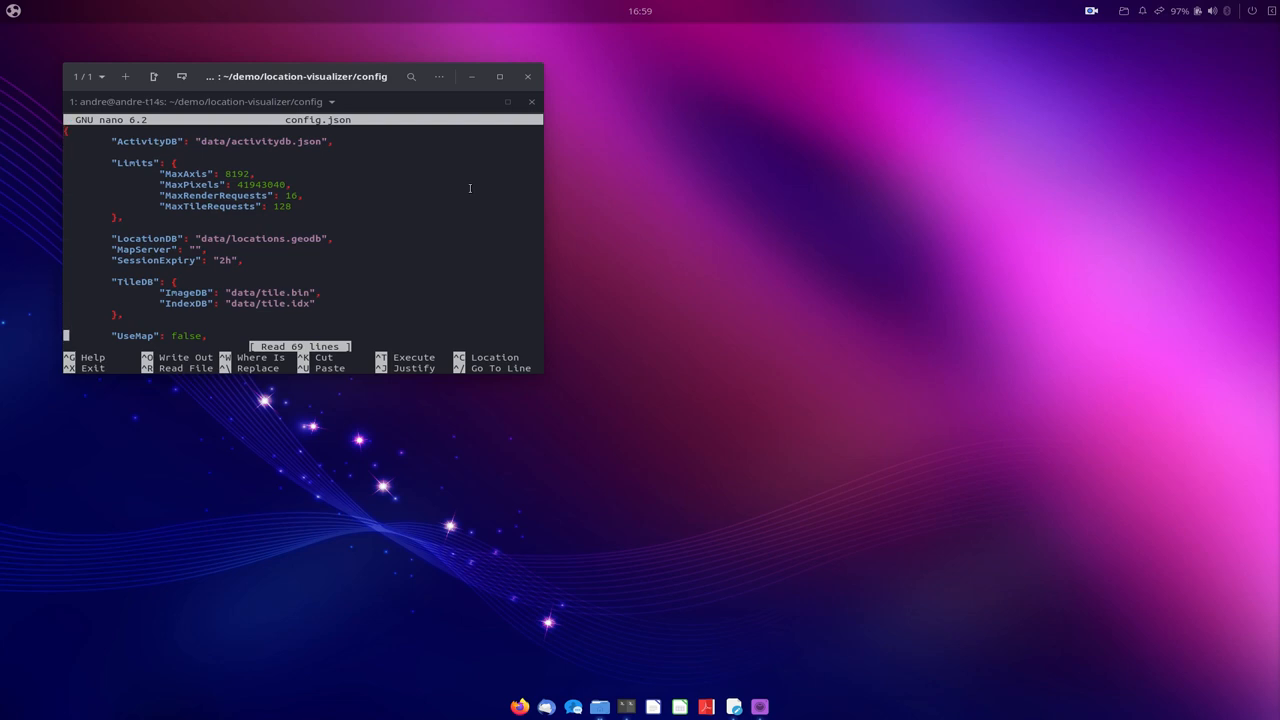
scroll("down", 3)
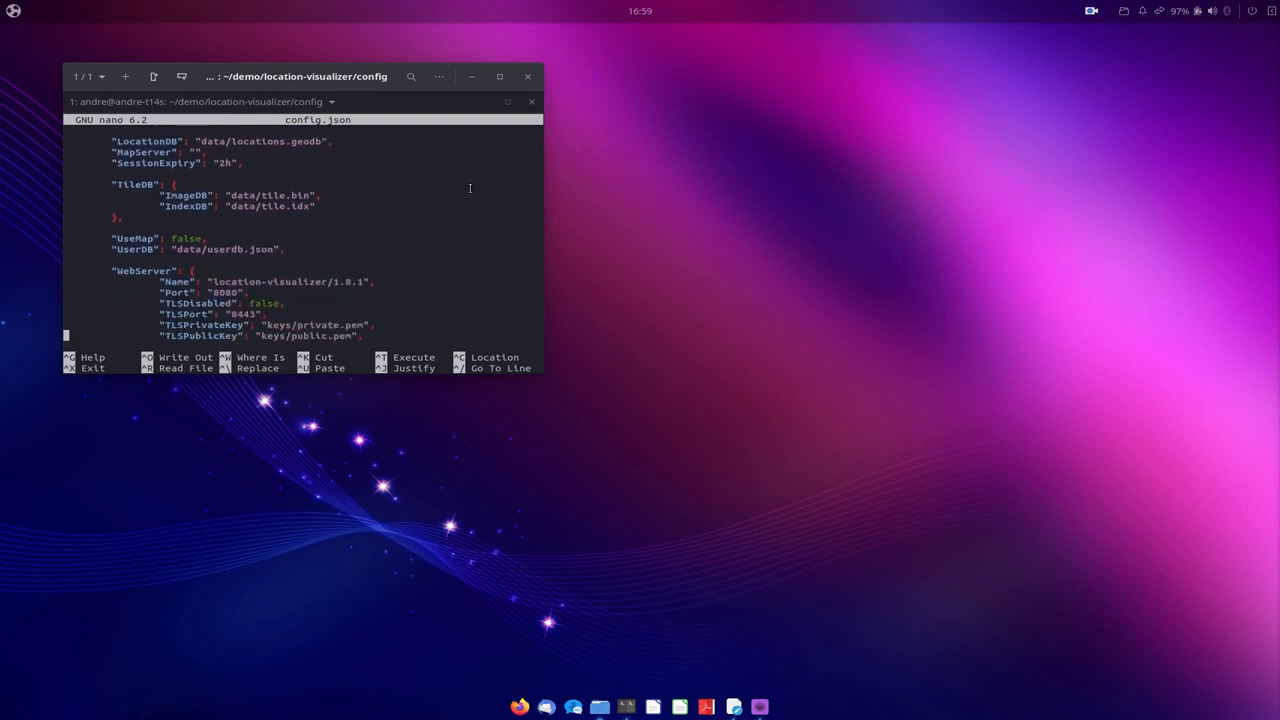
scroll("down", 3)
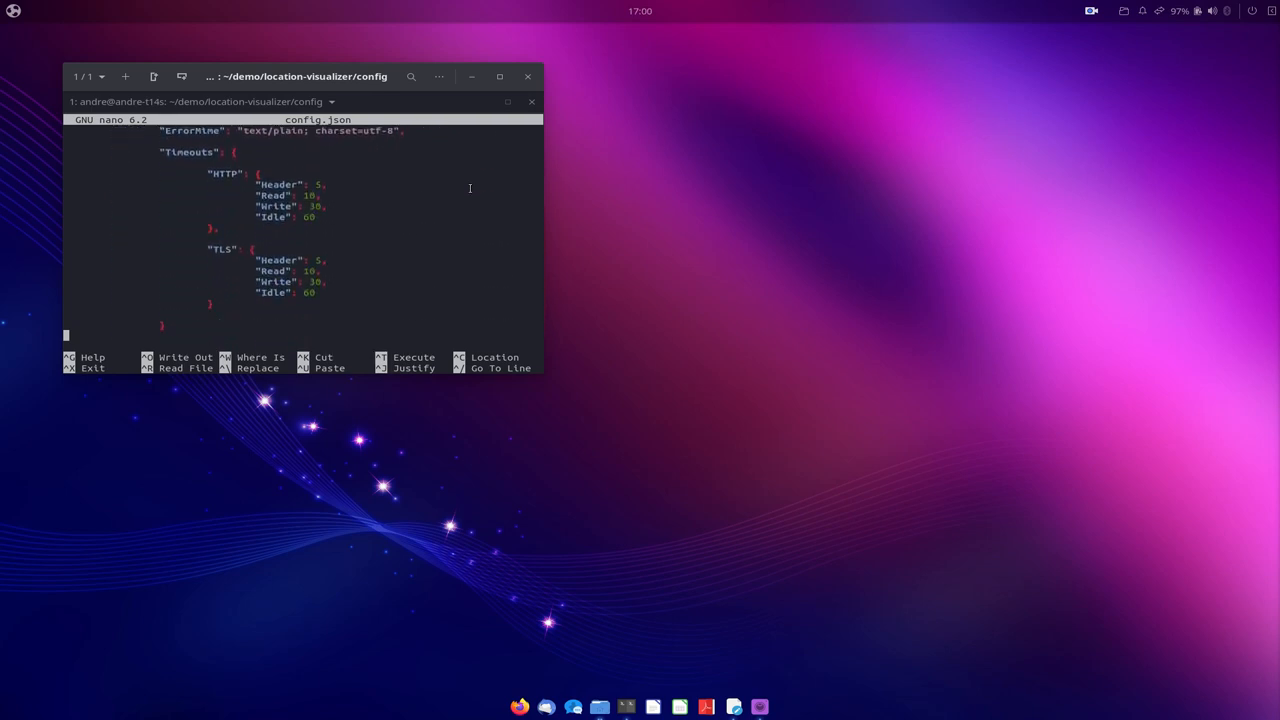
scroll("up", 3)
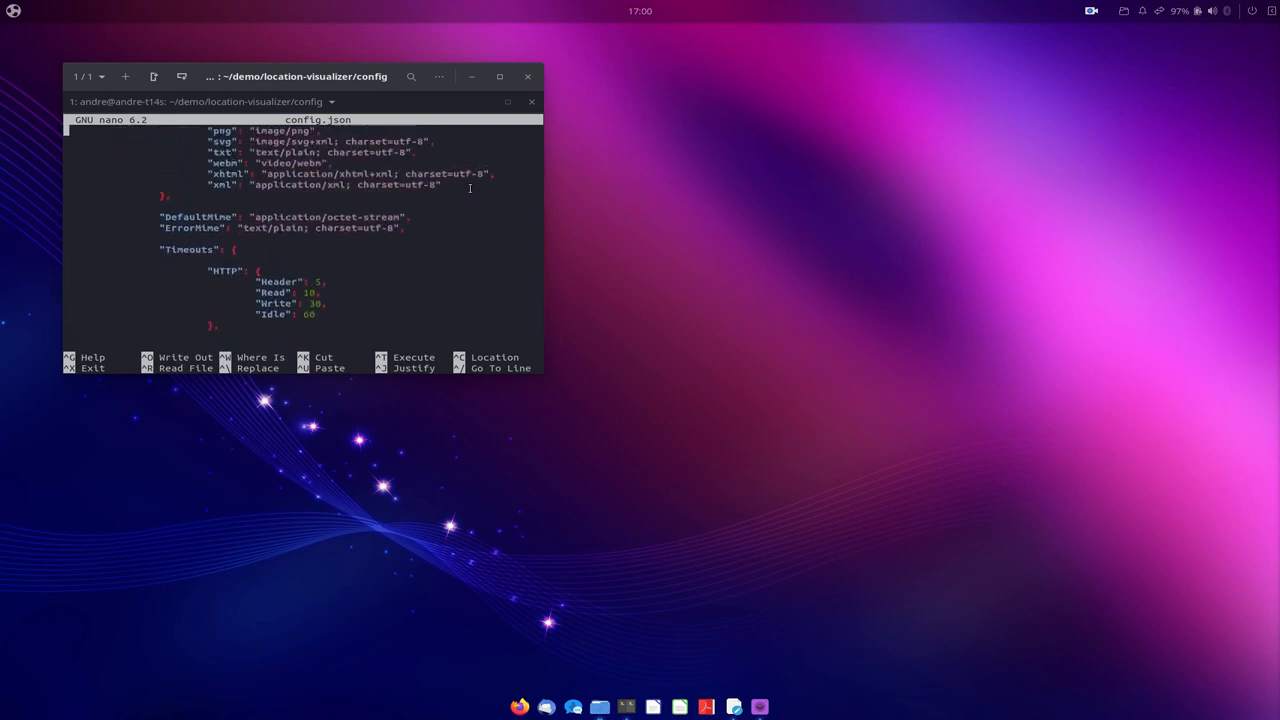
scroll("up", 3)
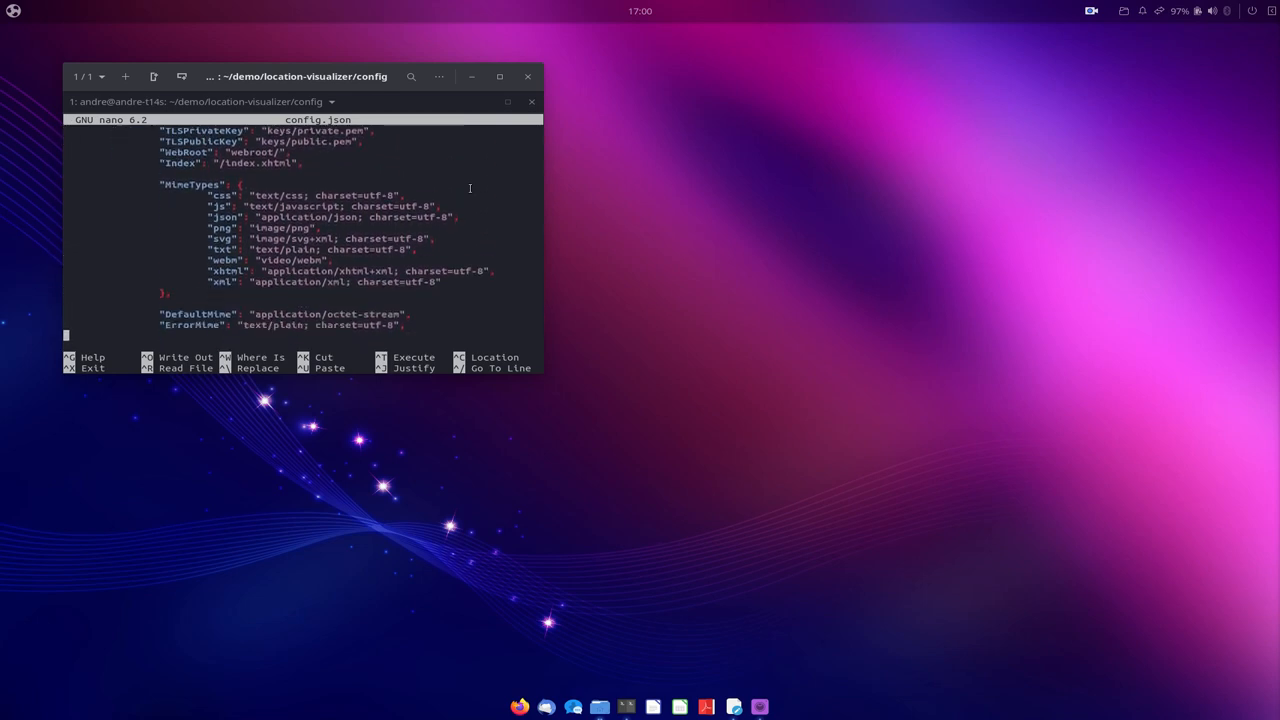
scroll("up", 3)
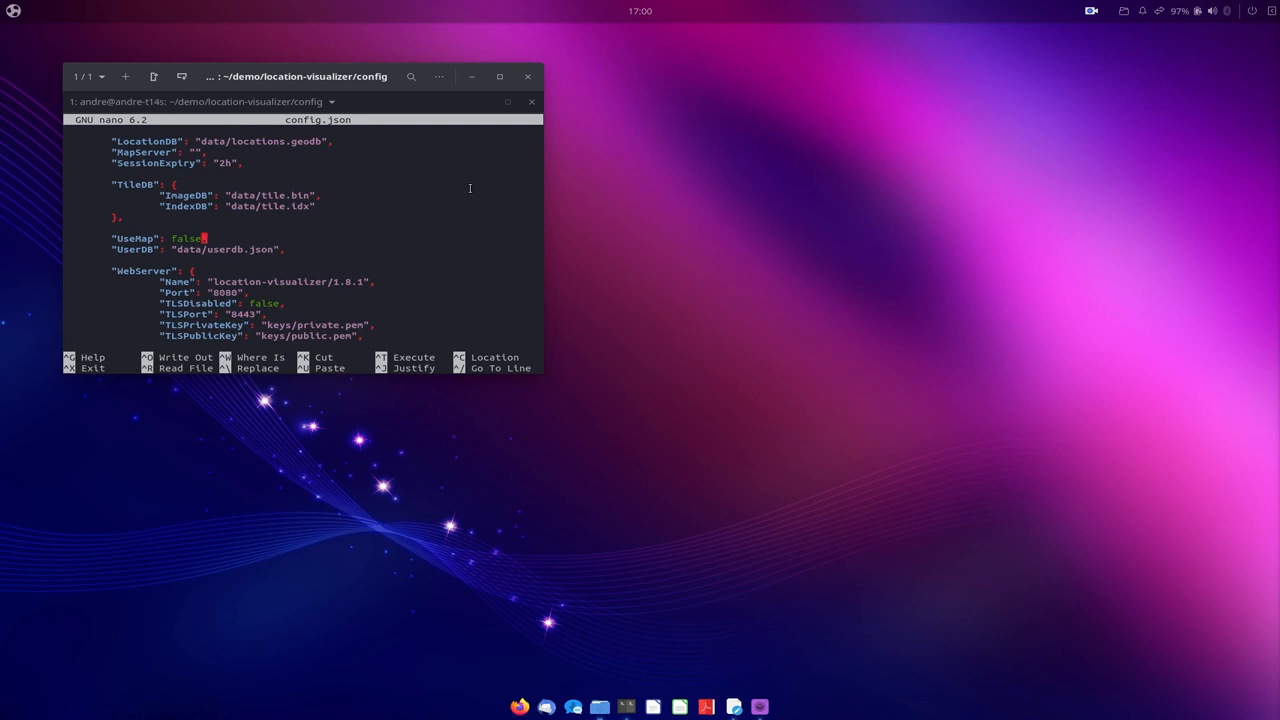
Change the UseMap value in config.json from false to true.
type("true")
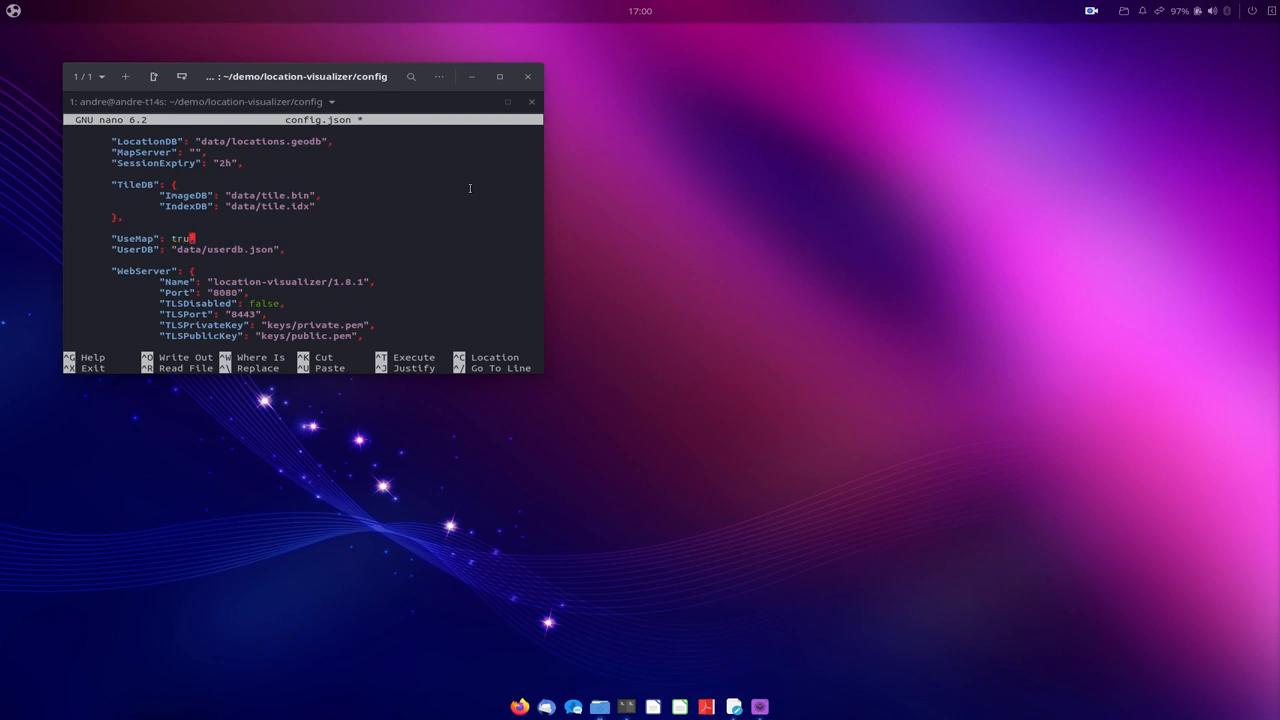
type("e")
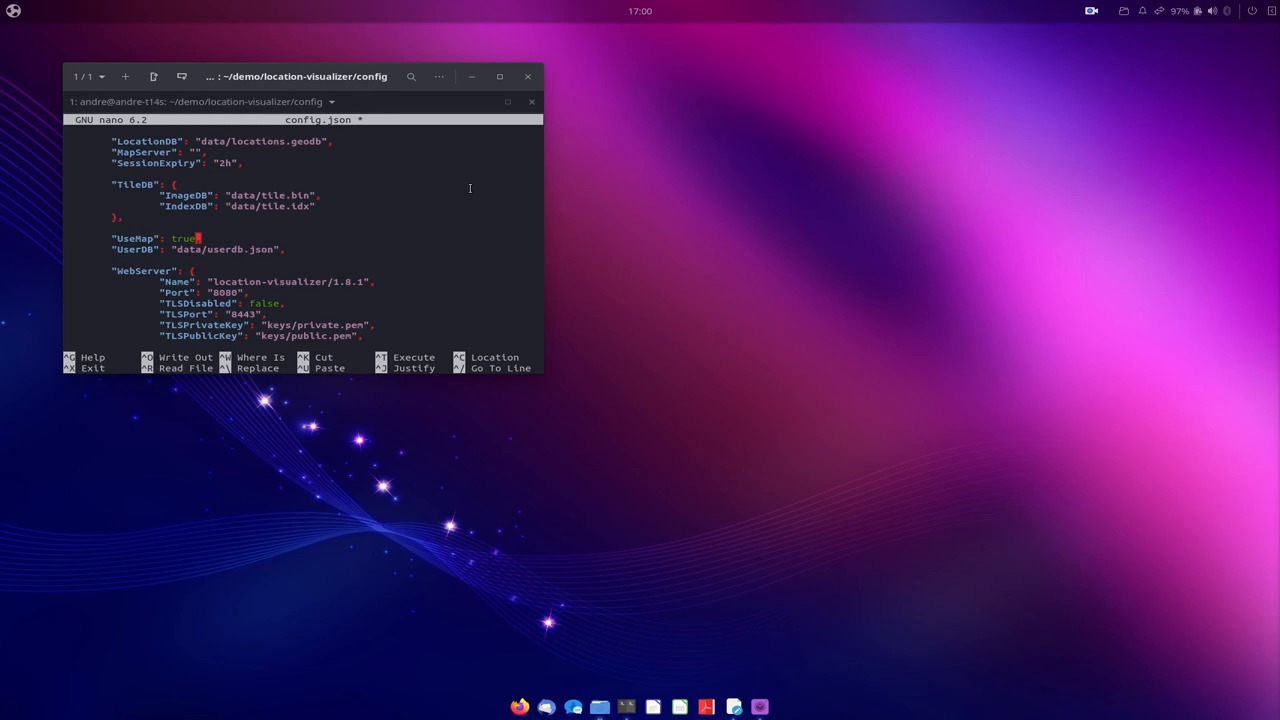
scroll("up", 3)
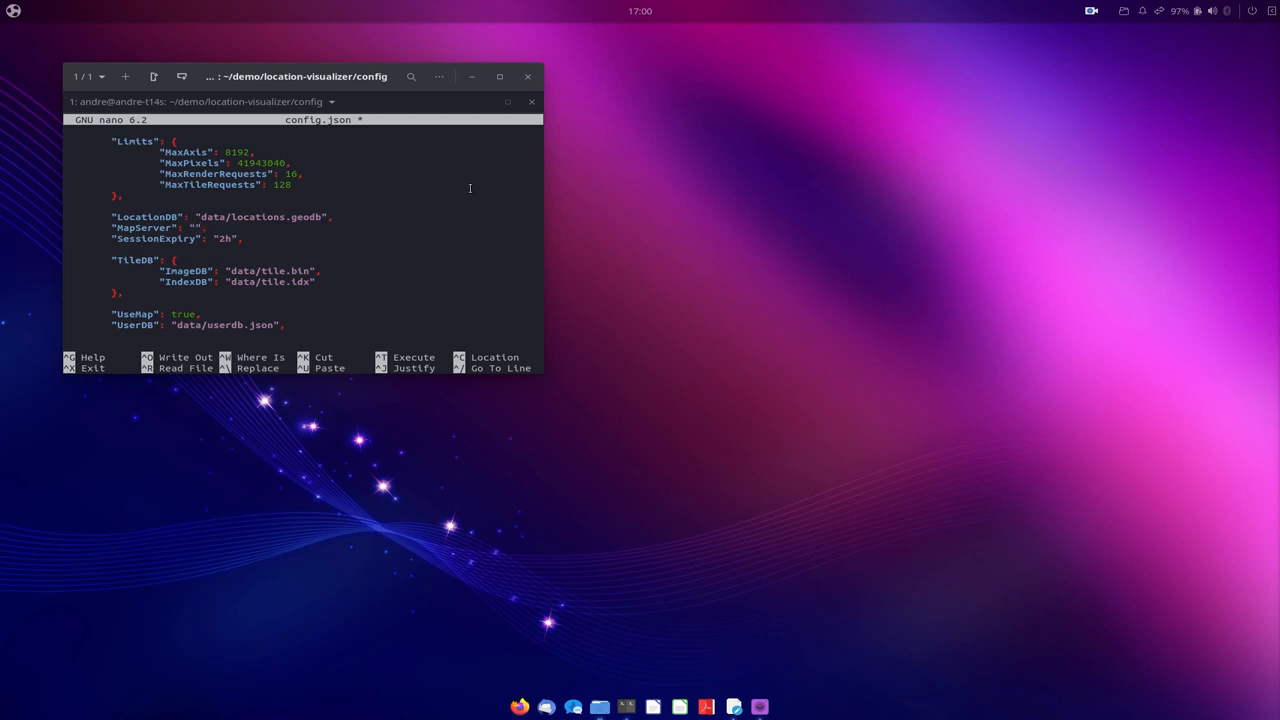
type("https")
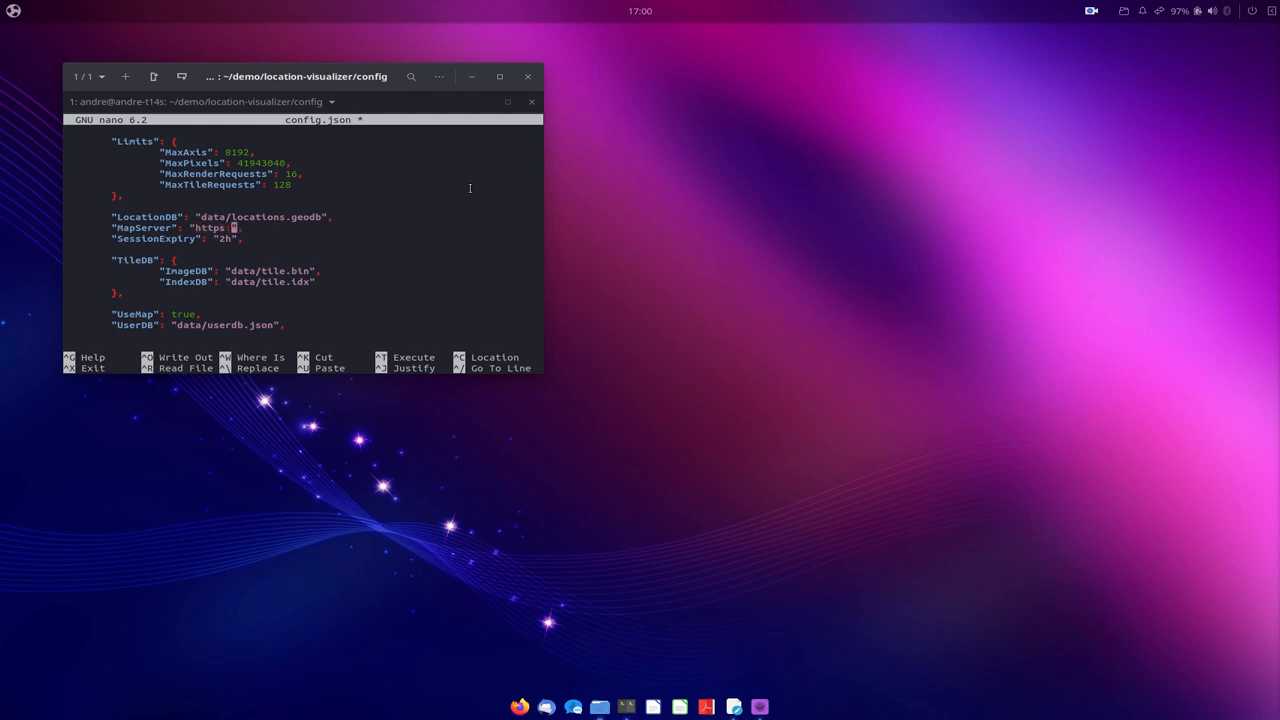
type("://tile.")
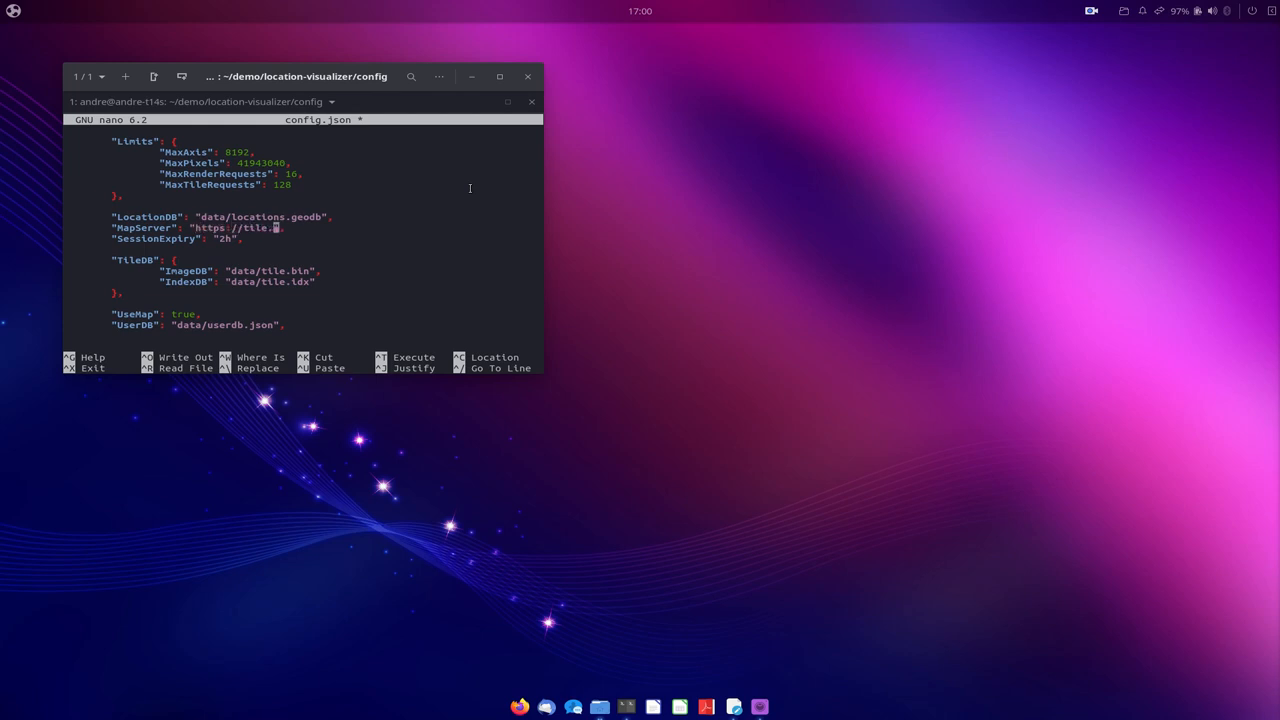
type("openstreetmap.org/$")
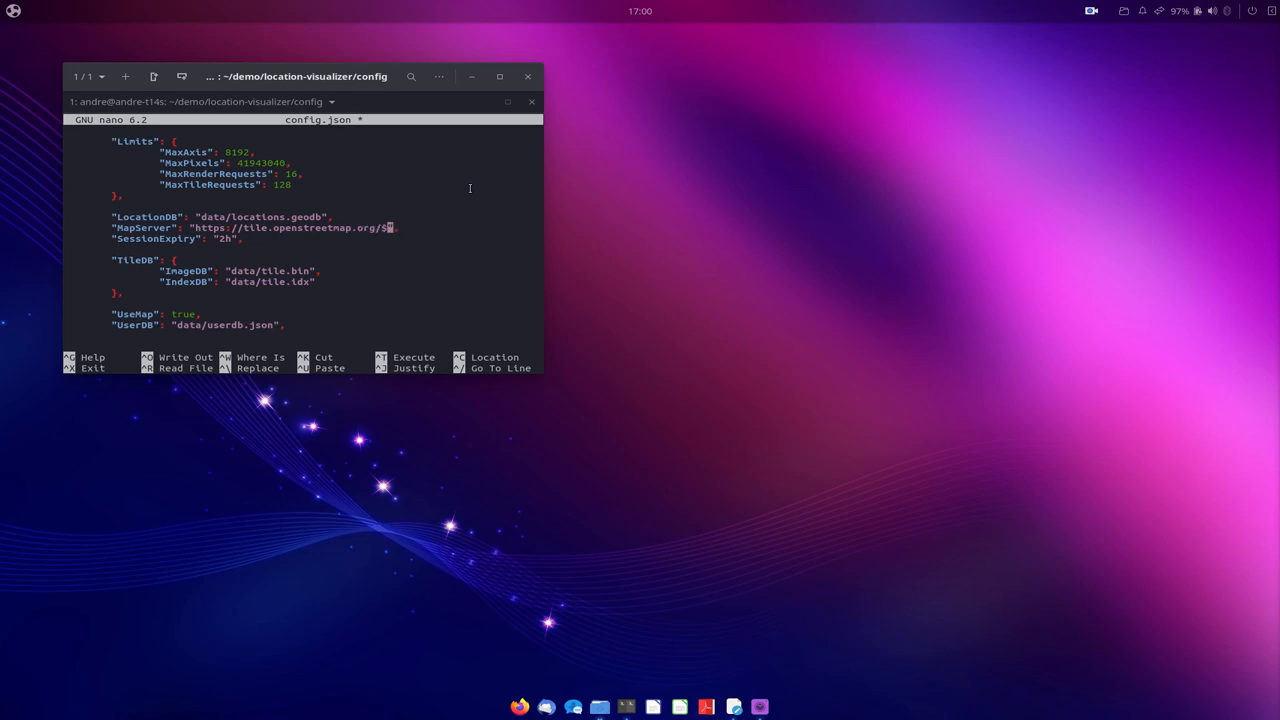
type("{z")
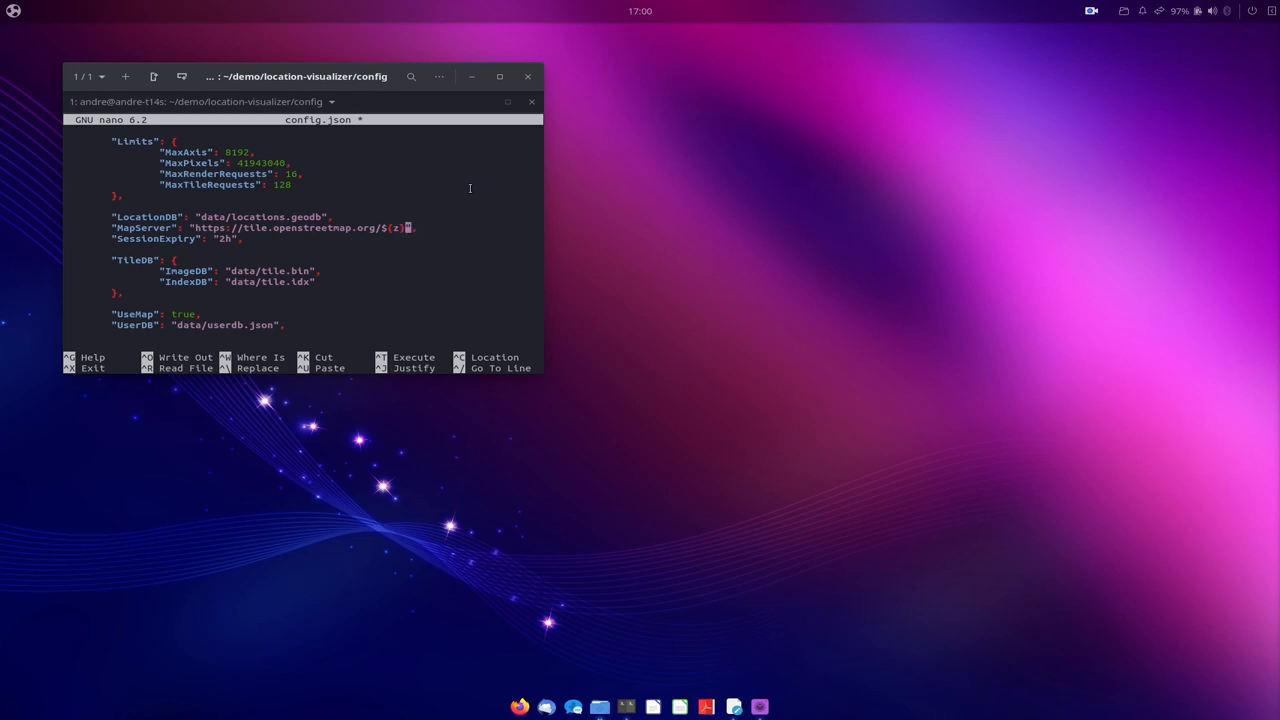
type("/${x}/${y}.")
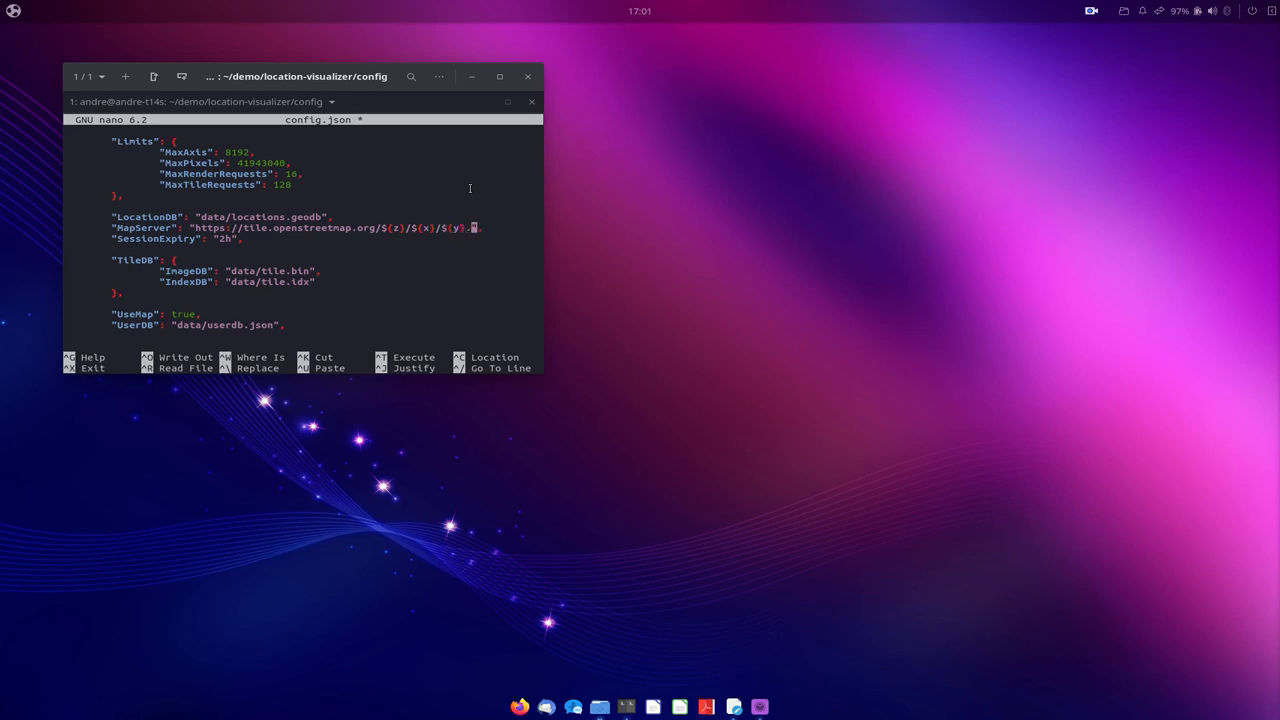
type("png")
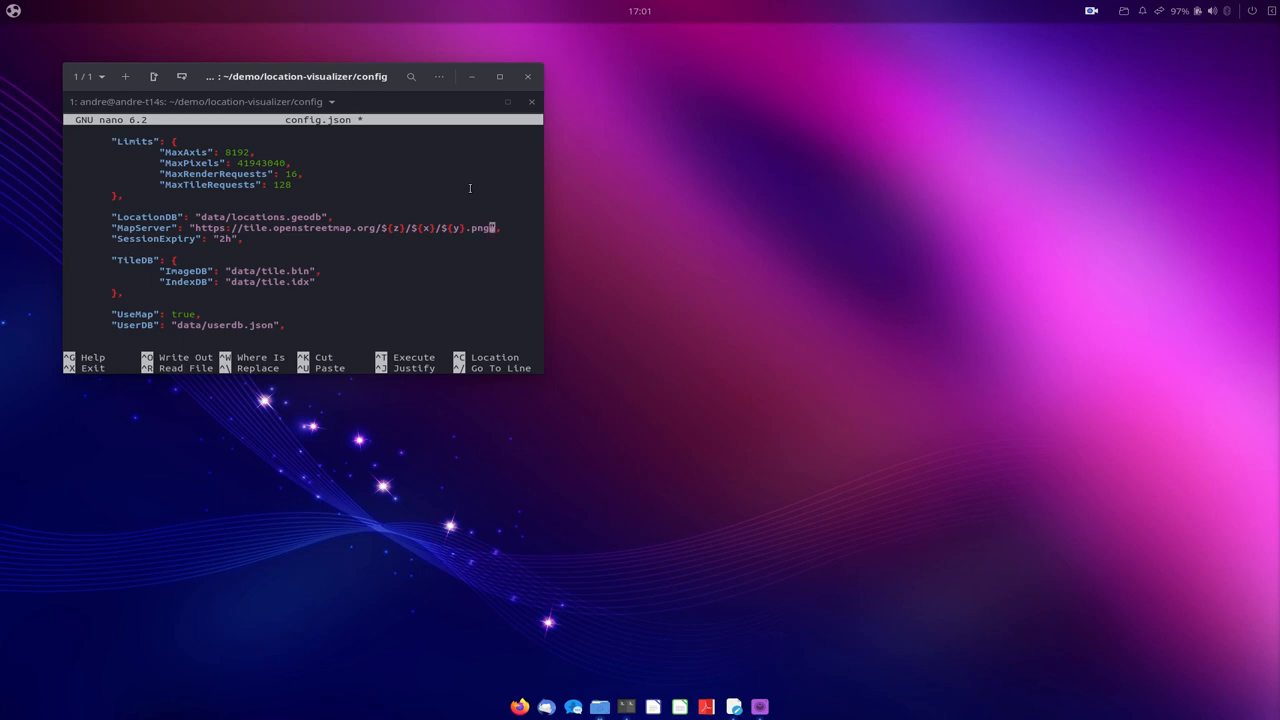
key("ctrl+o")
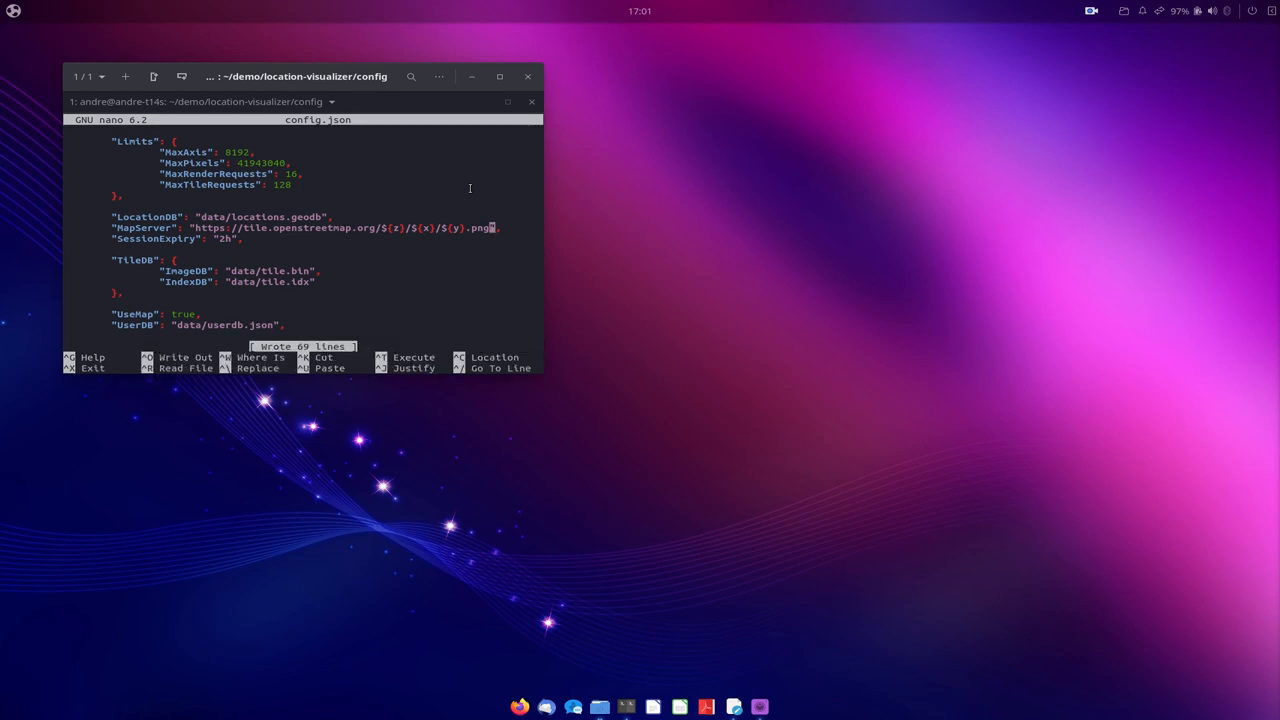
key("ctrl+x")
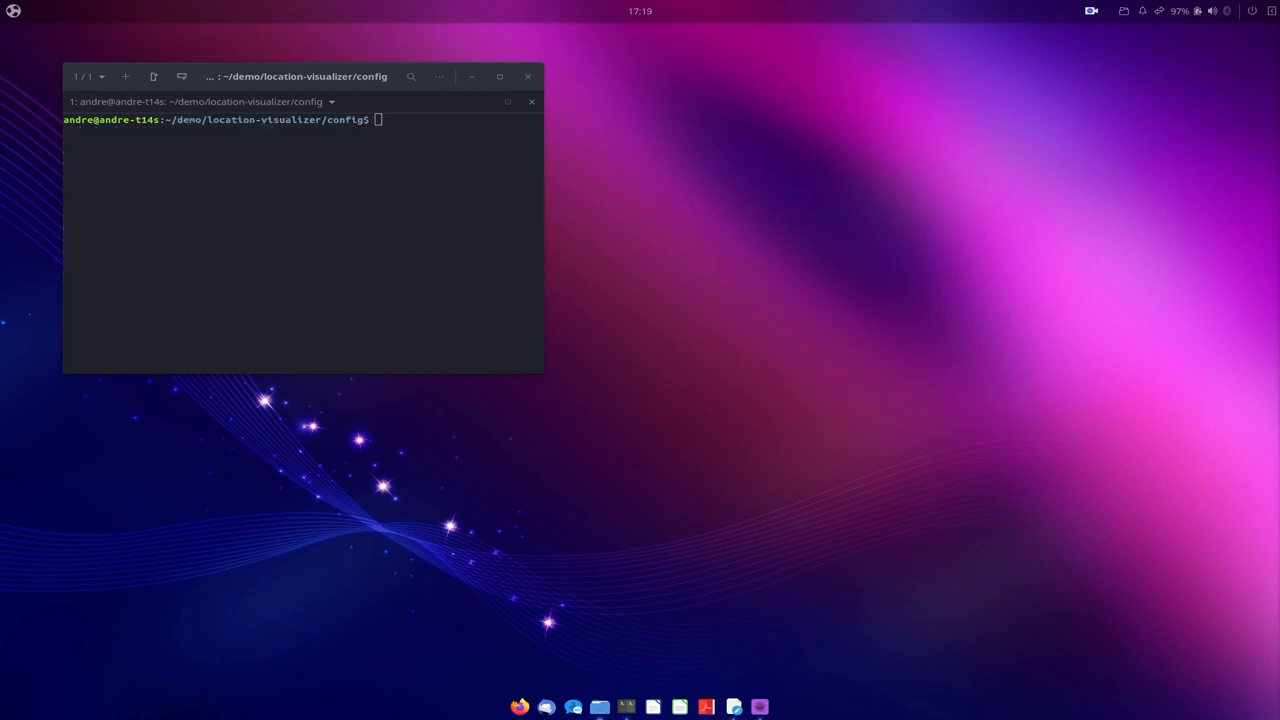
Return to the project folder and create the locviz user 'username'.
type("cd")
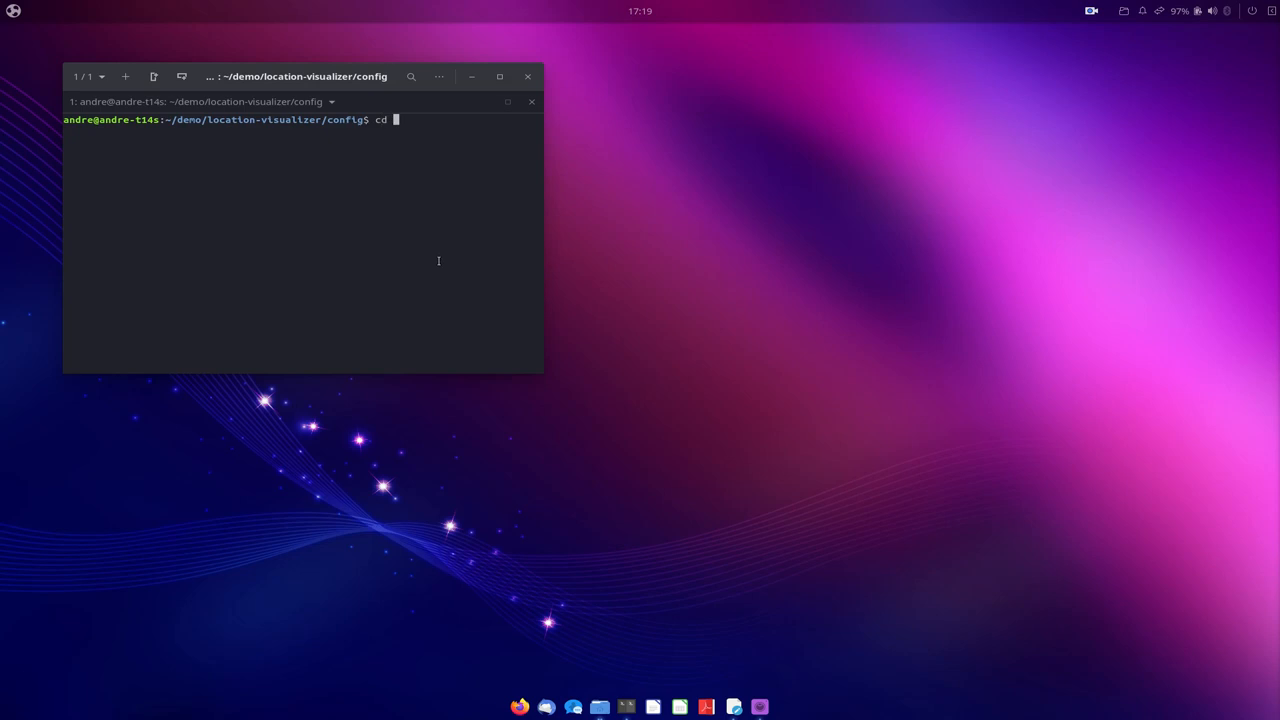
key("Return")
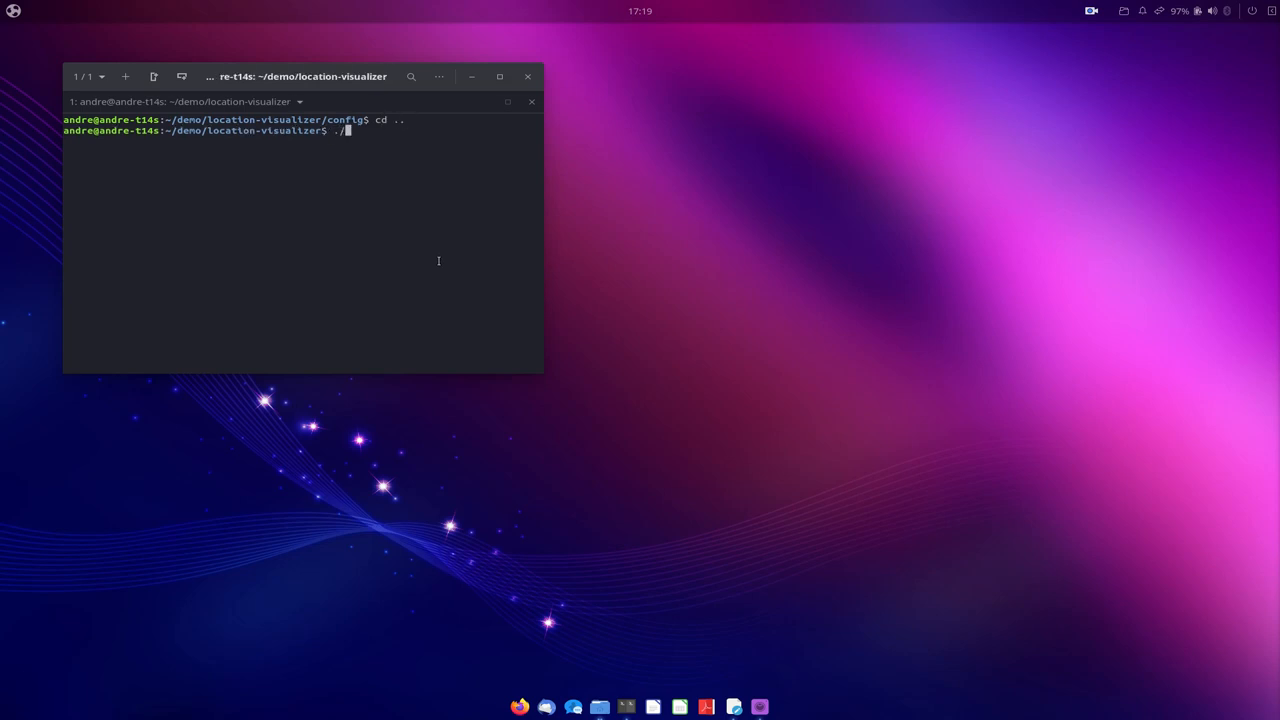
type("locviz create-user user")
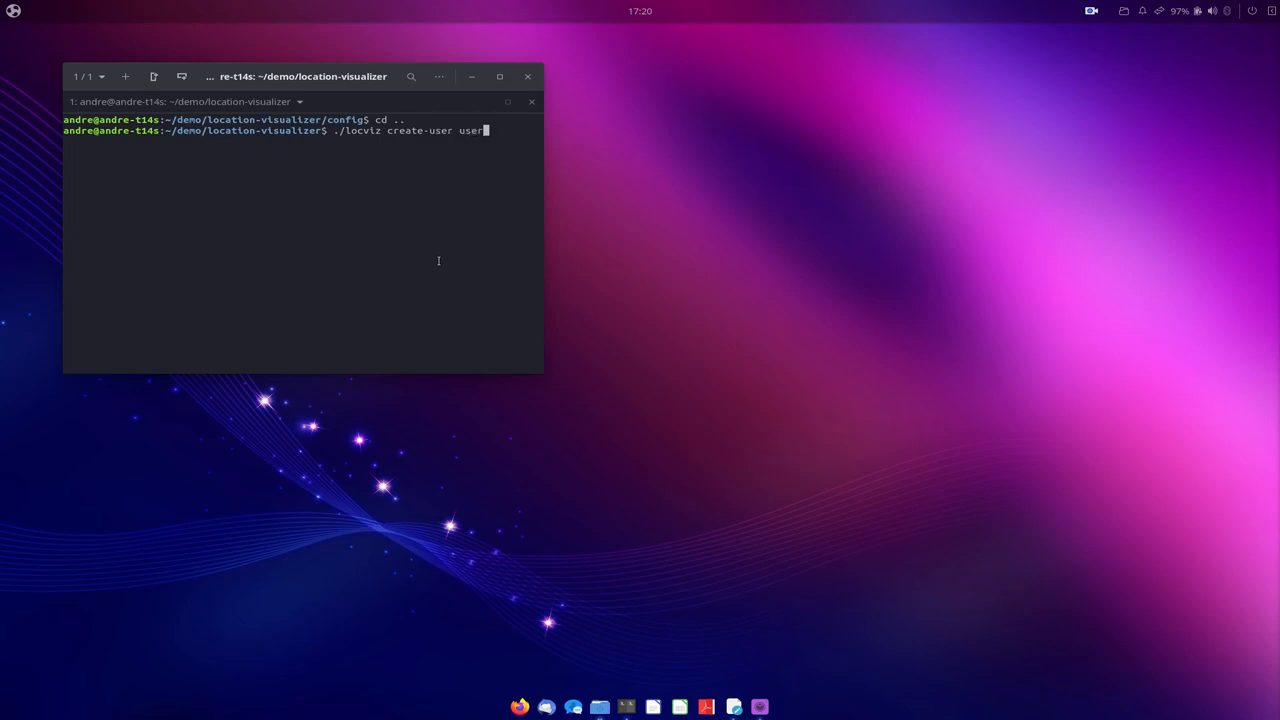
key("Return")
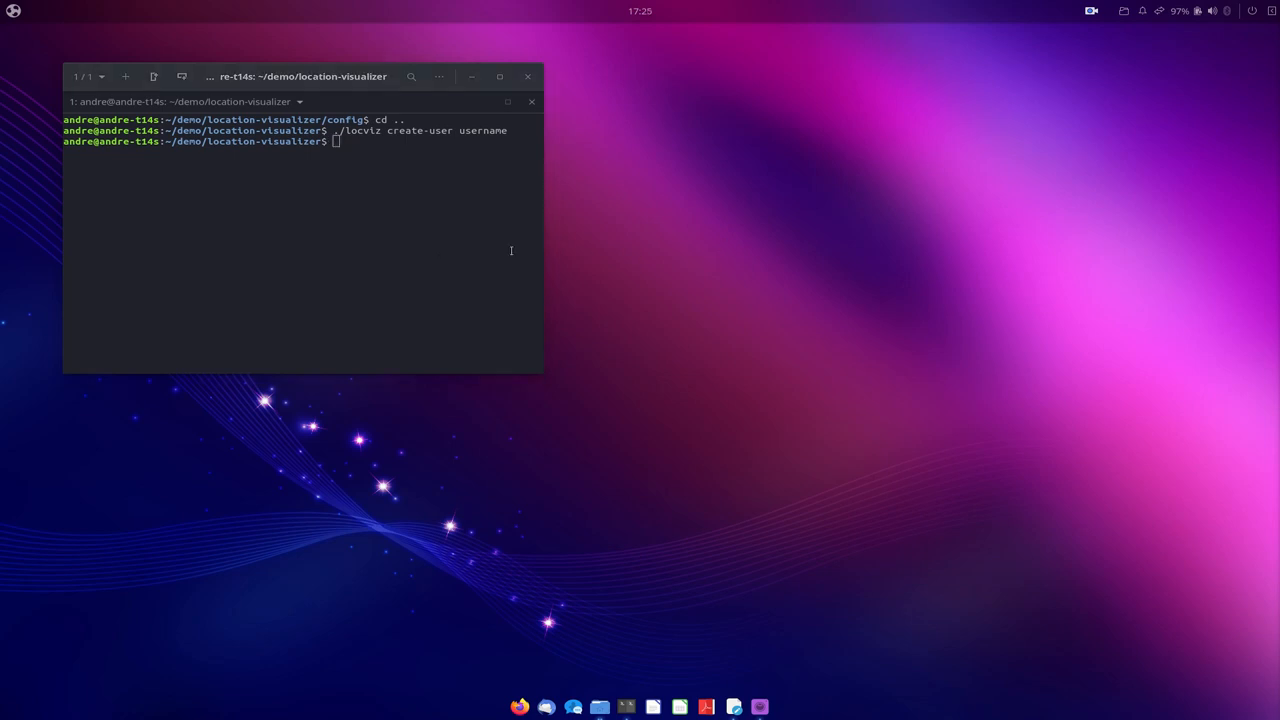
mouse_move(400, 170)
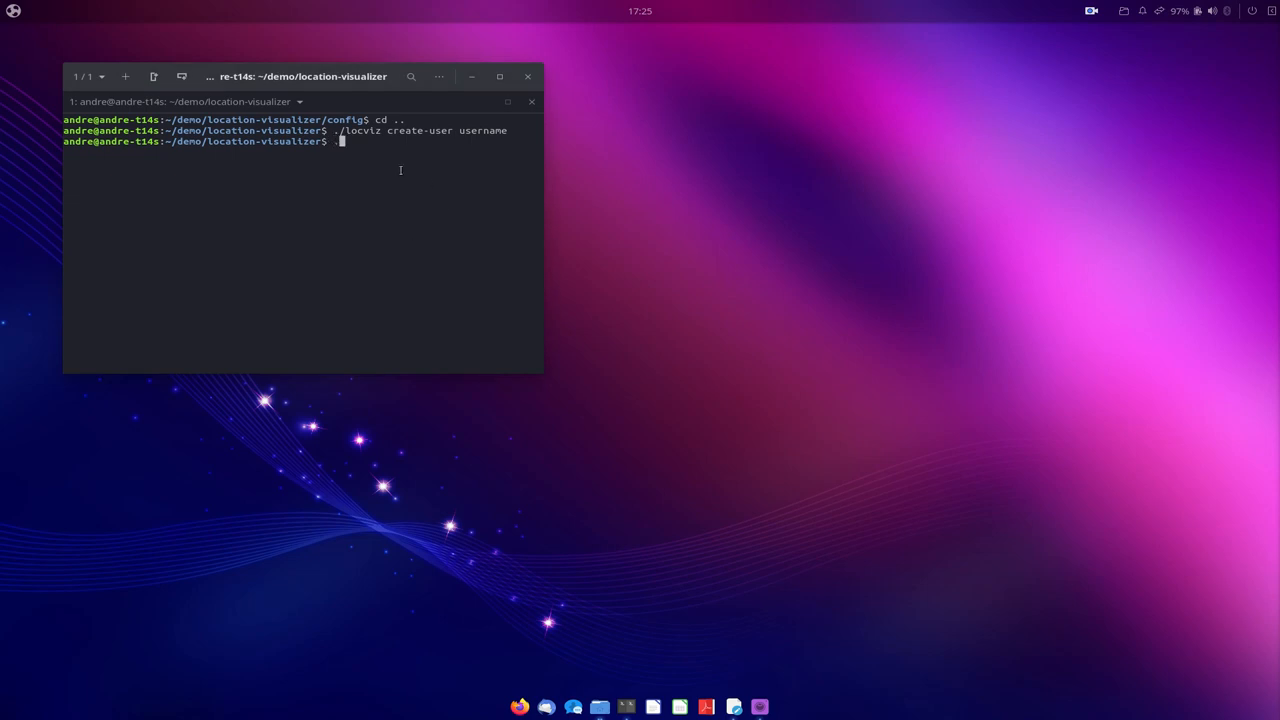
type("./locviz s")
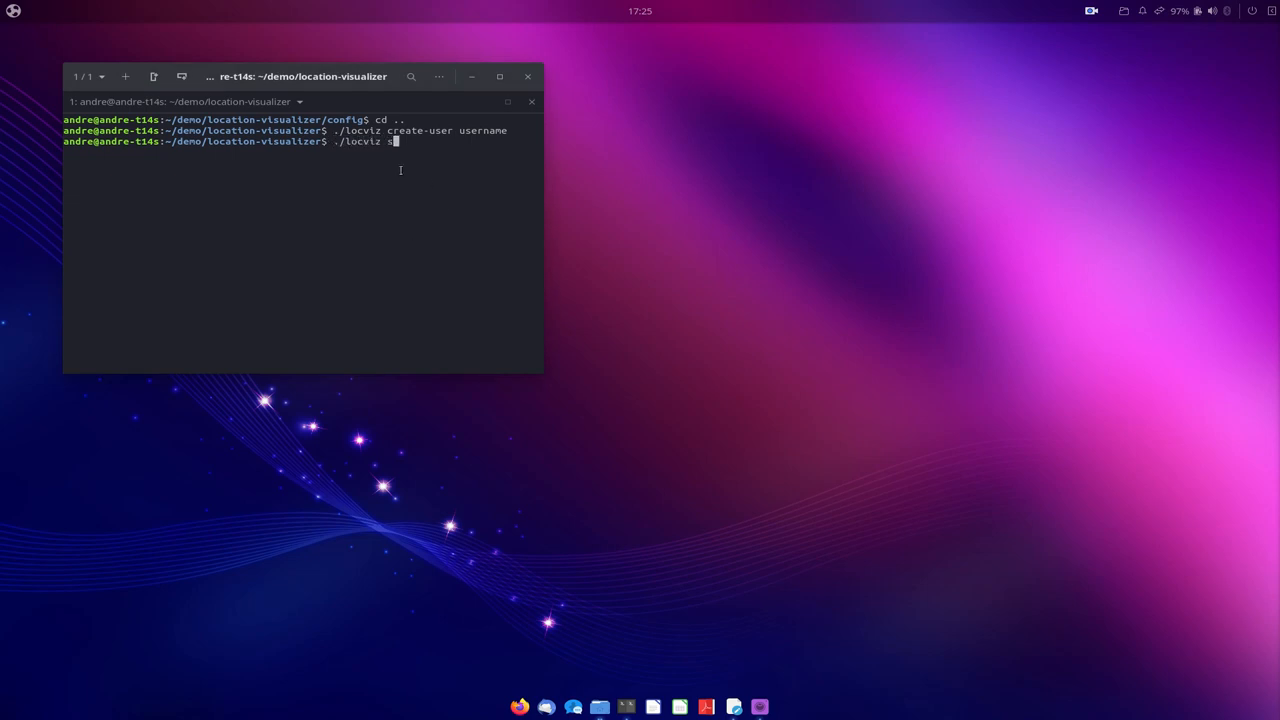
type("et-password")
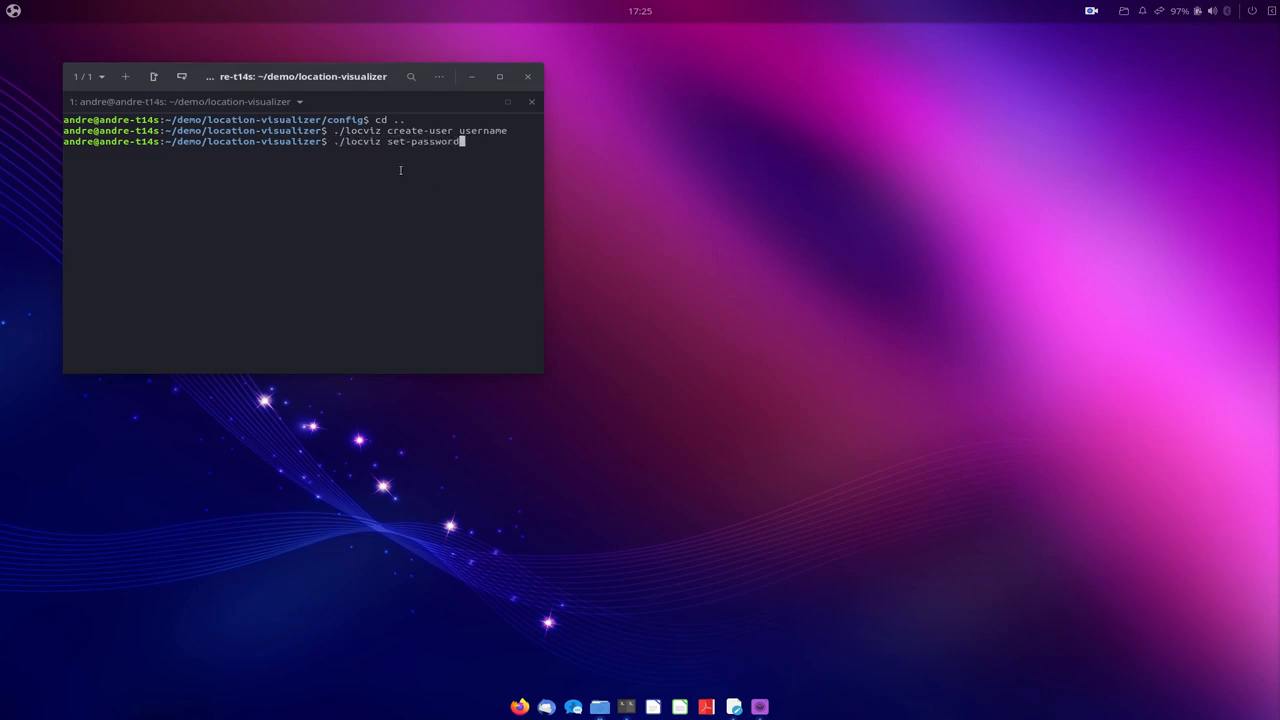
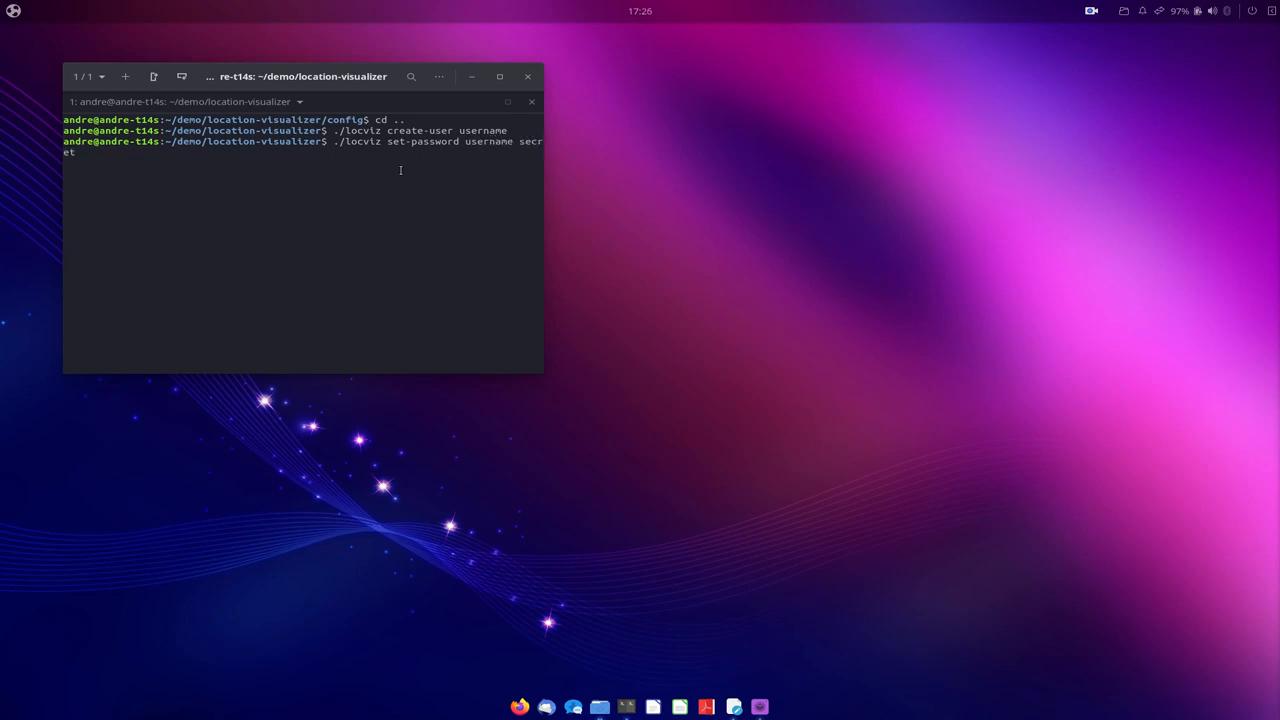
key("Return")
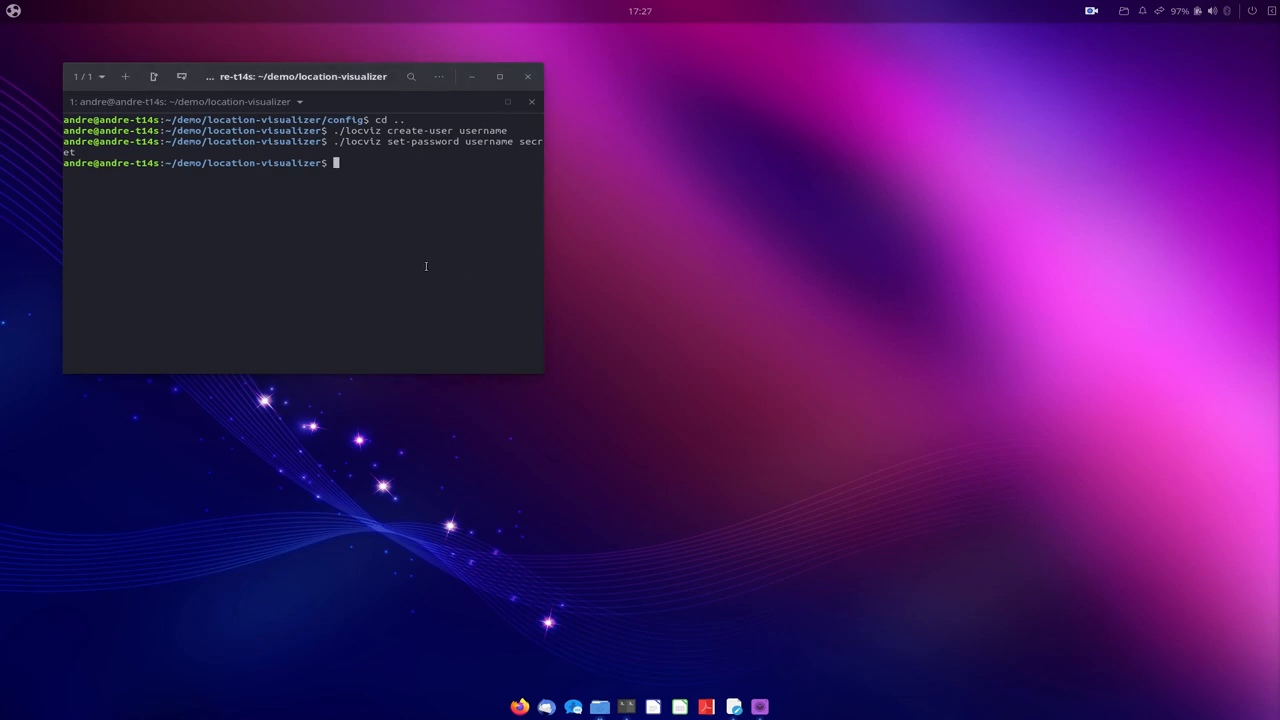
Grant 'username' the get-tile permission with locviz add-permission.
type("./locviz add")
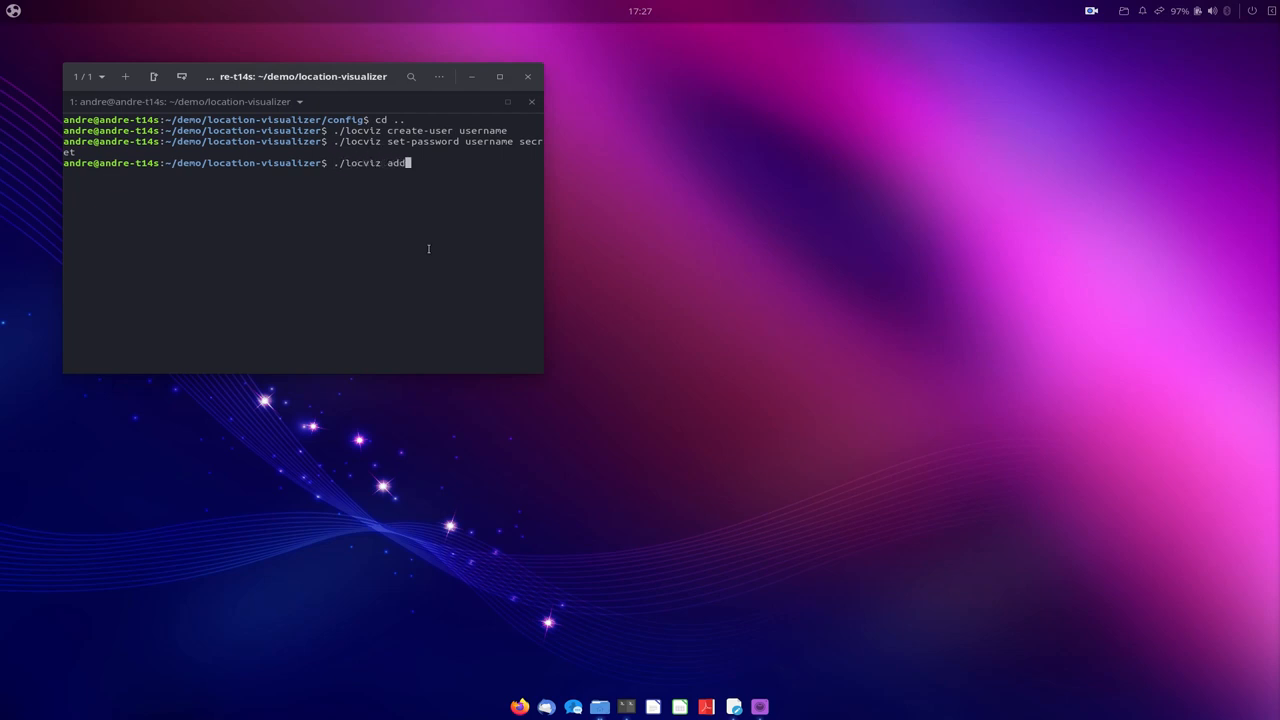
type("-permission")
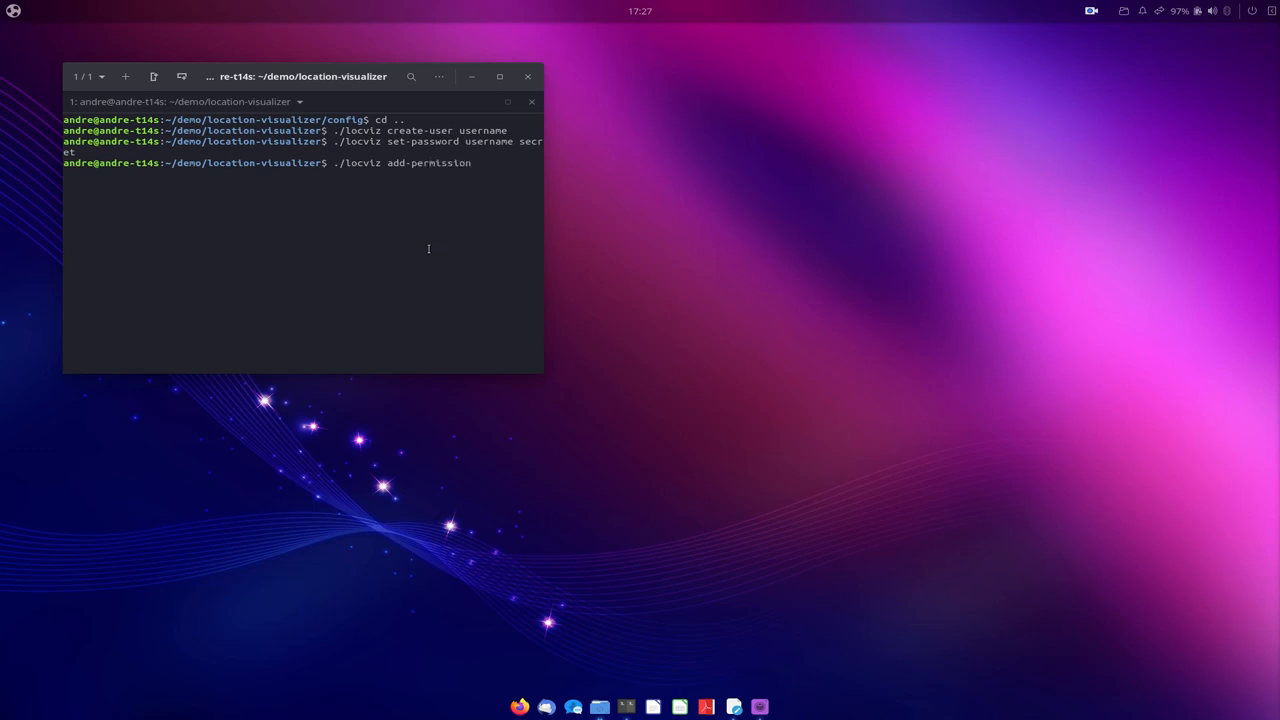
type("user")
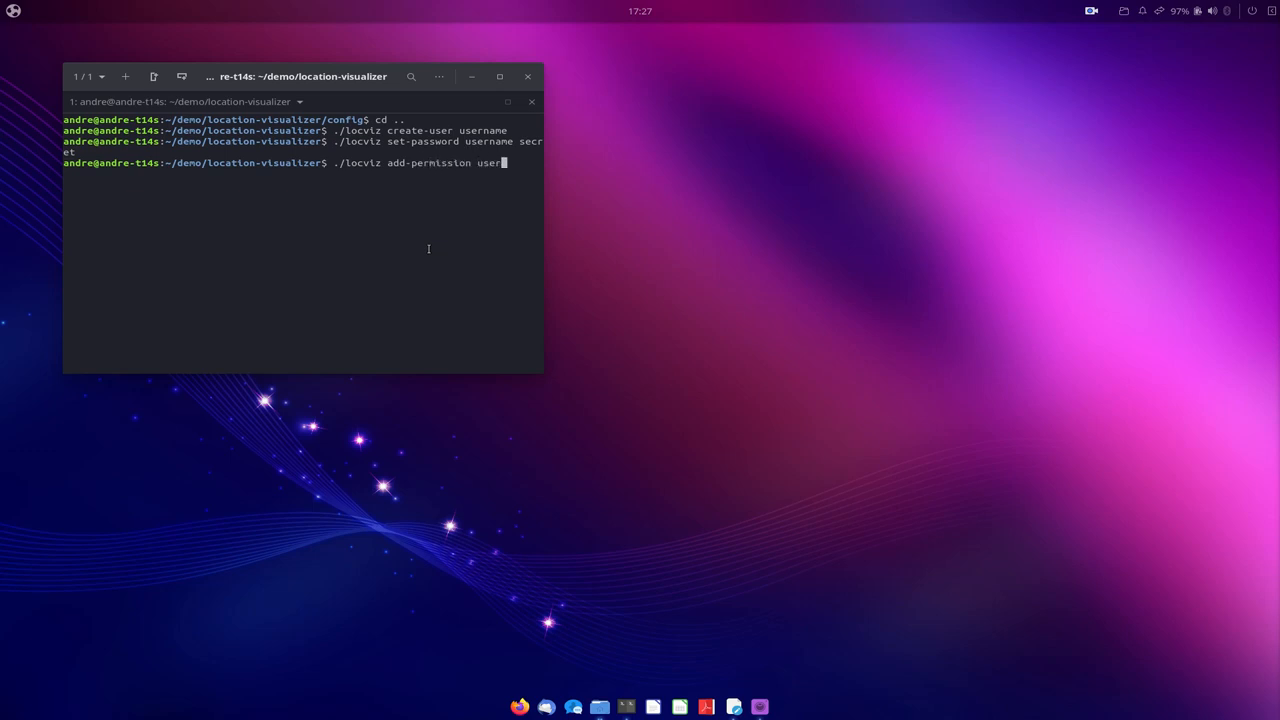
type("name")
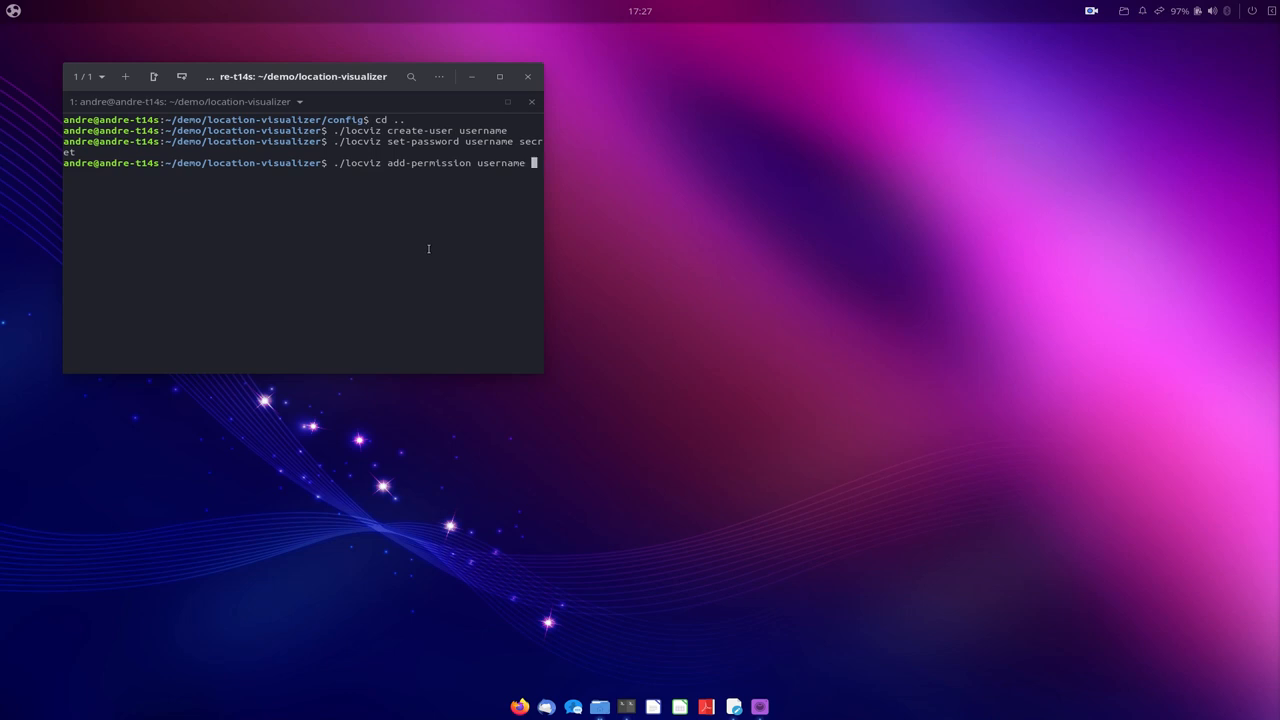
type("get")
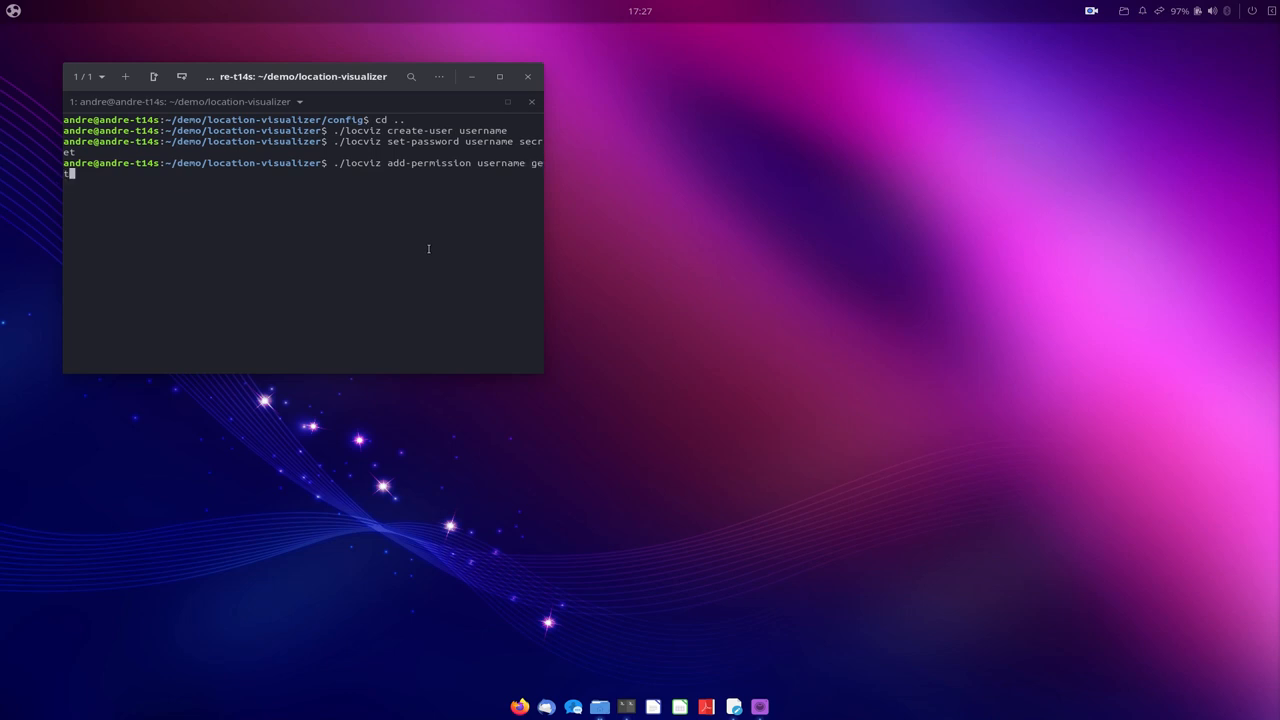
type("-tile")
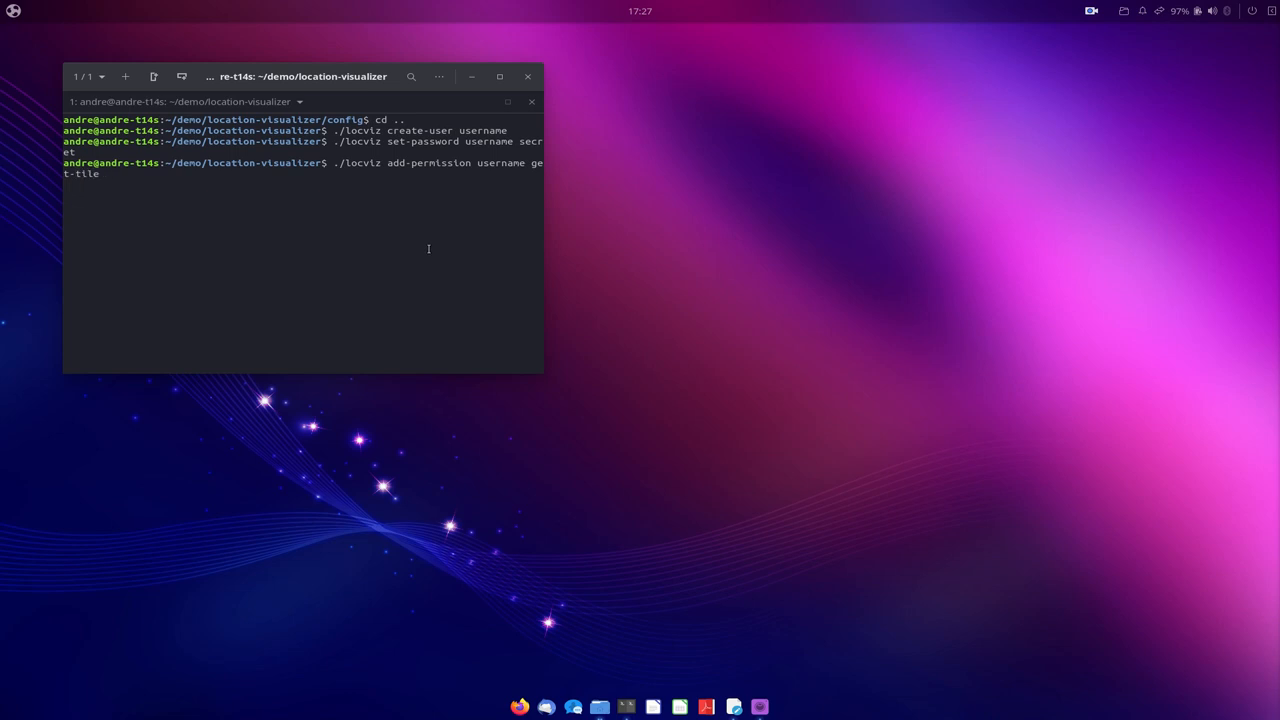
key("Return")
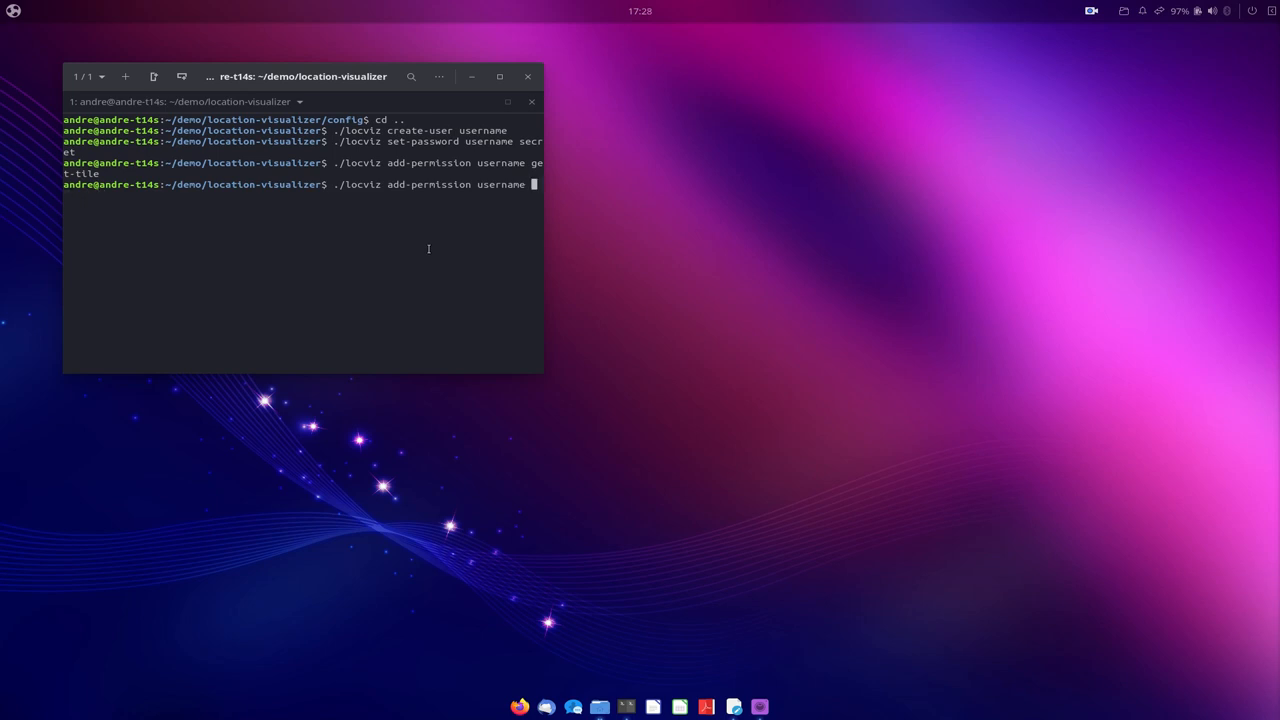
Grant 'username' the render permission.
type("ren")
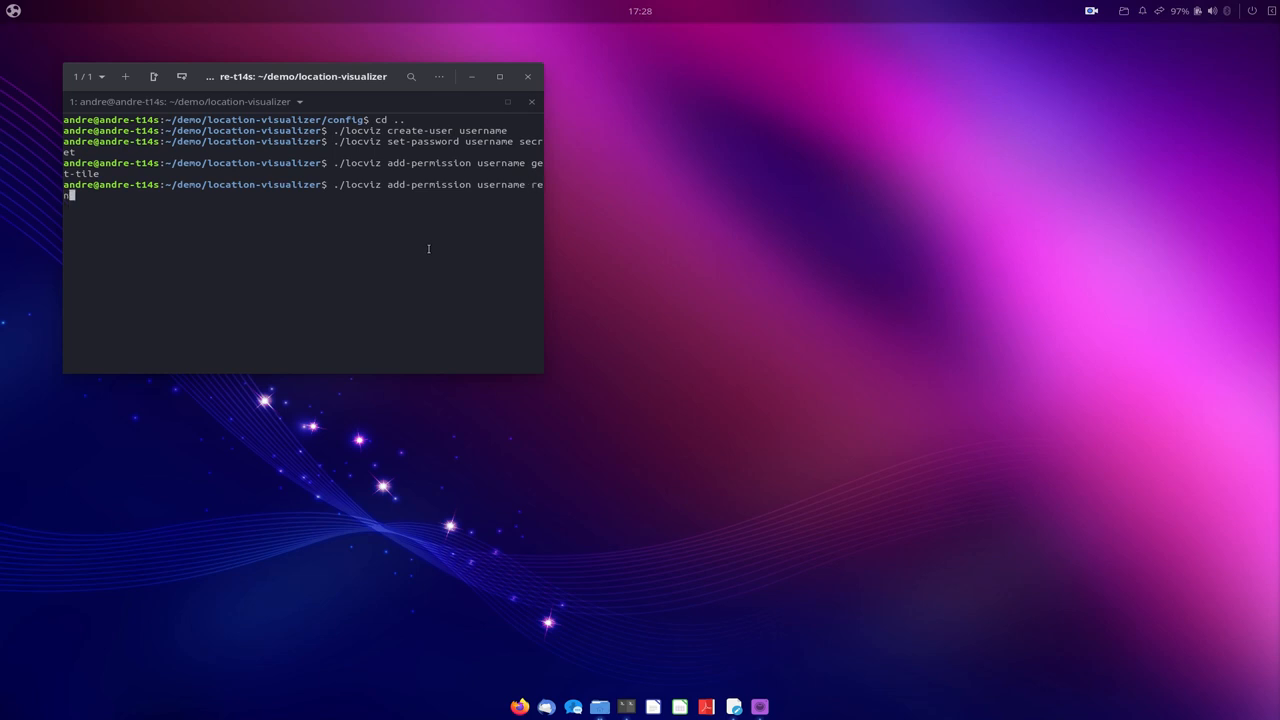
type("der")
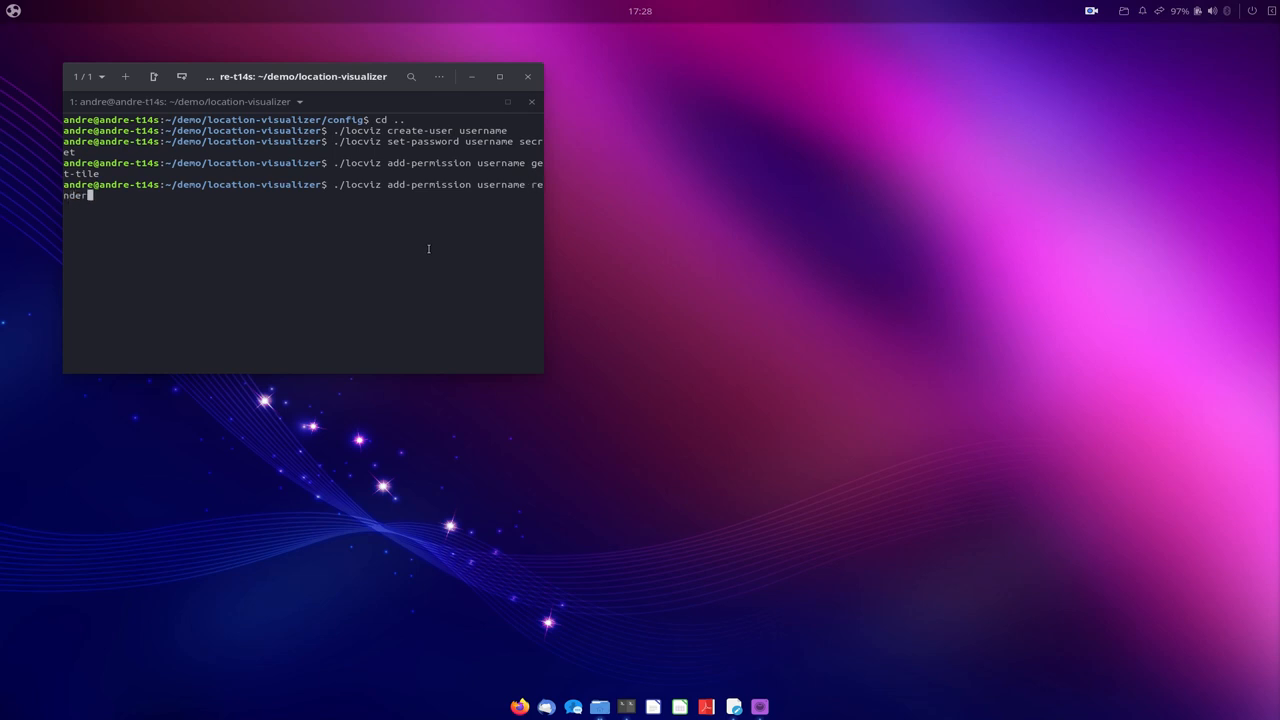
key("Return")
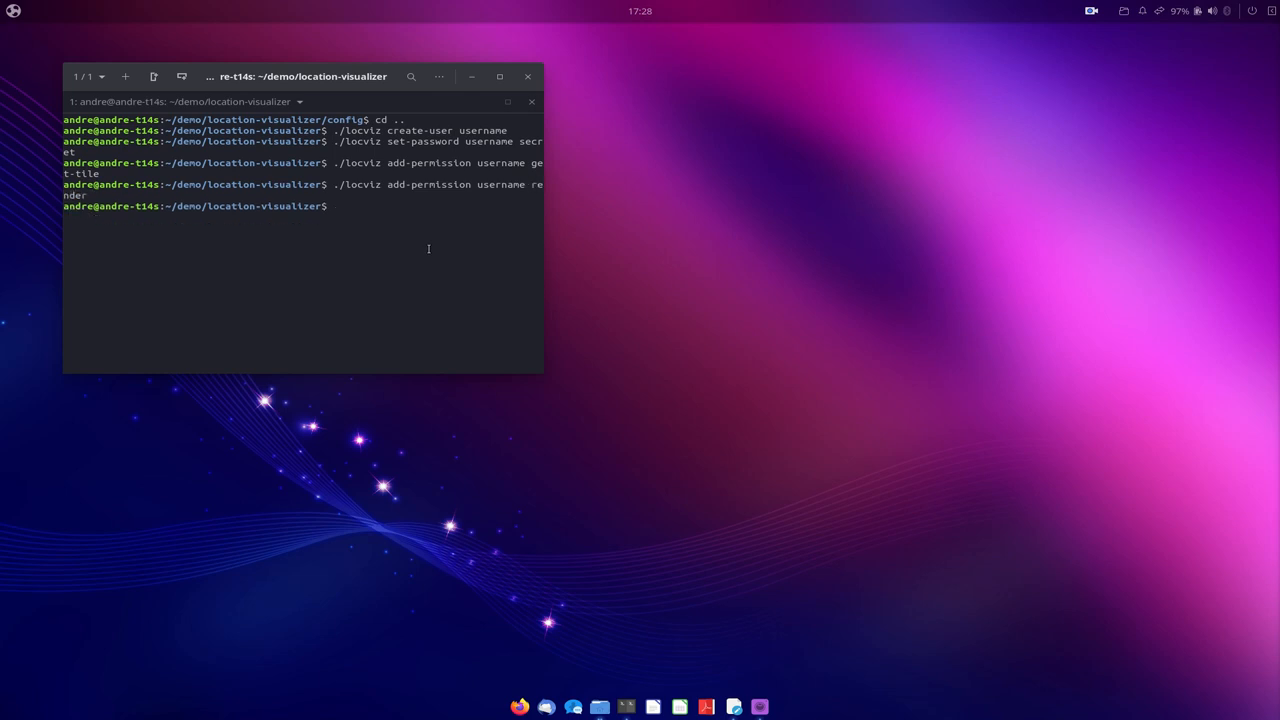
Grant username the activity-read and activity-write permissions with ./locviz add-permission.
type("./locviz add-permission username")
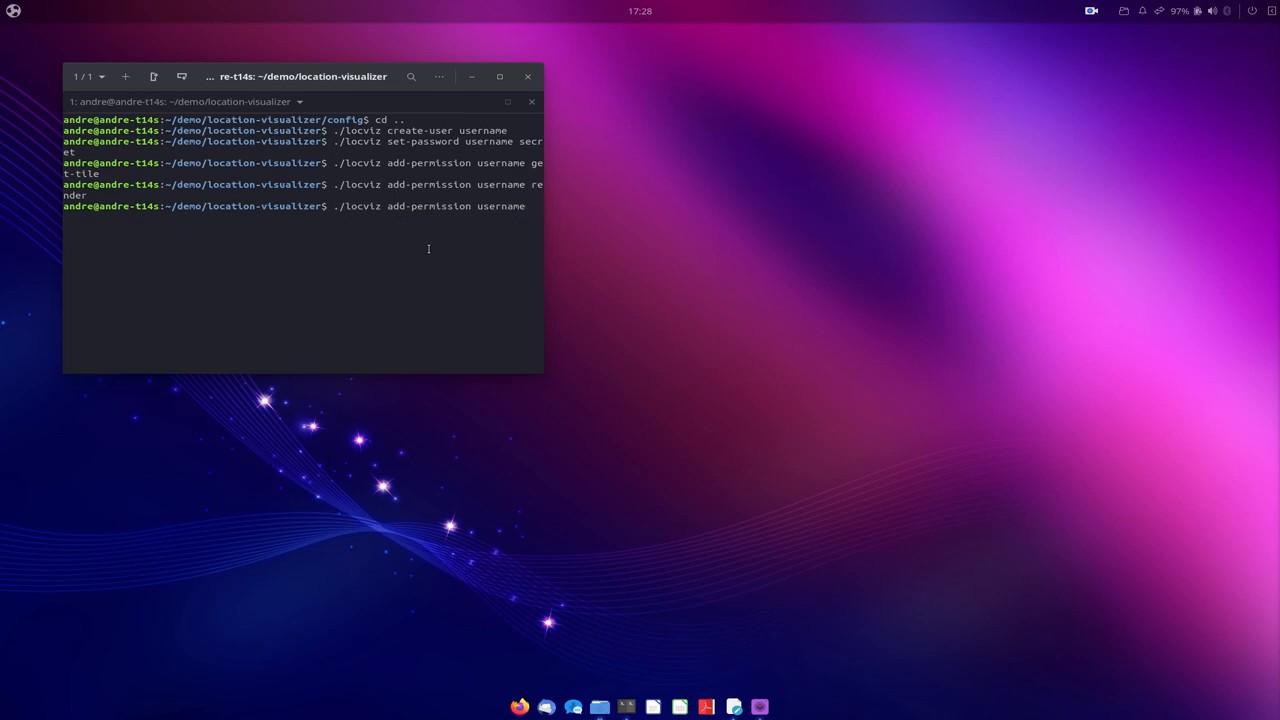
type("activity-r")
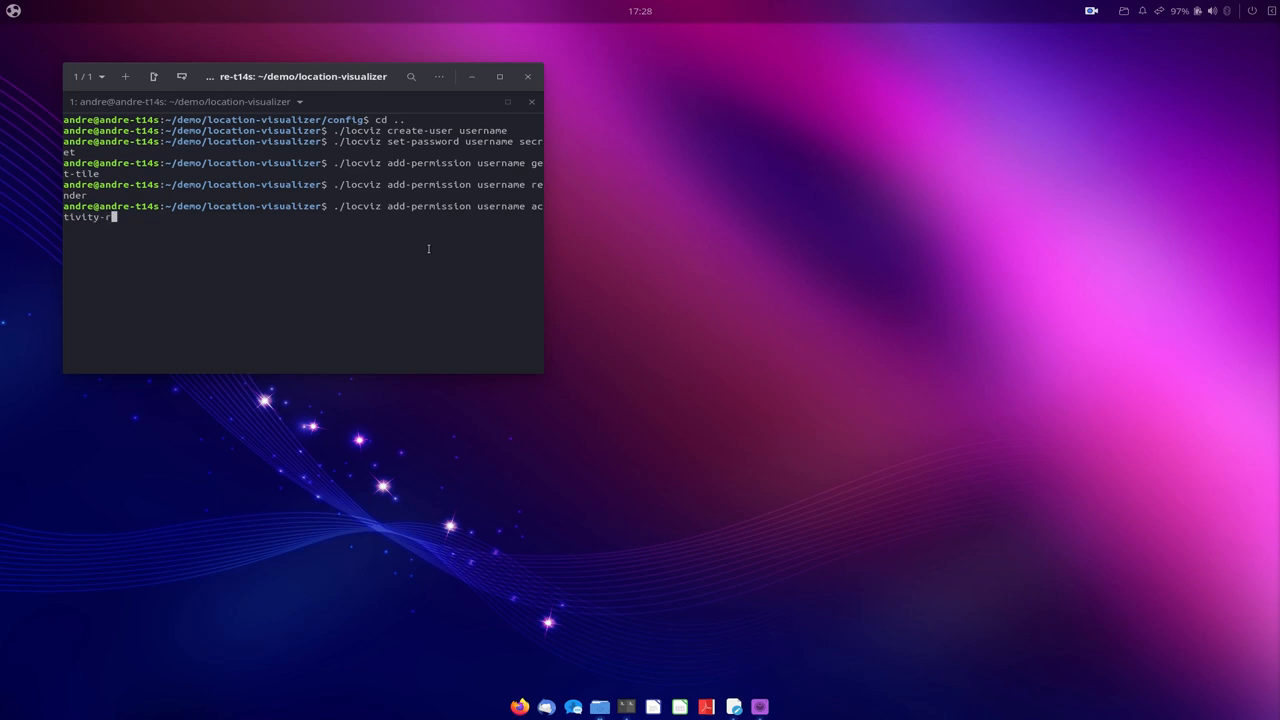
type("ad")
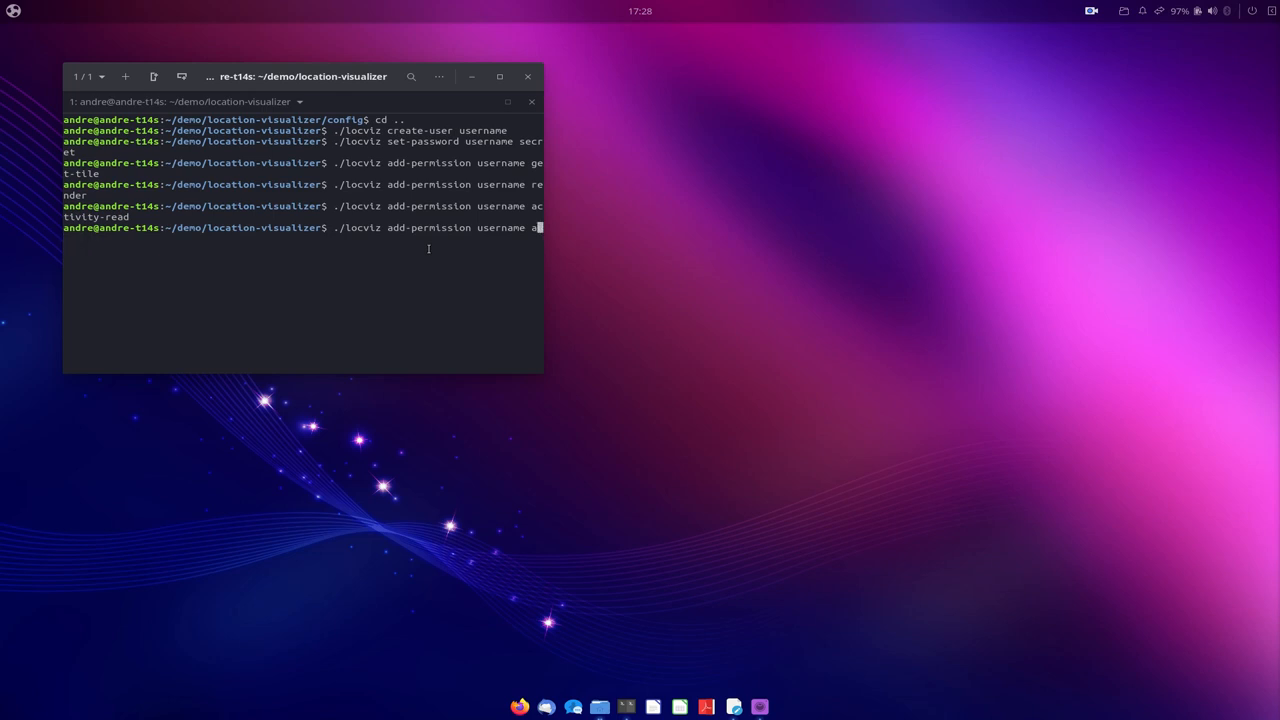
type("ctivity-write")
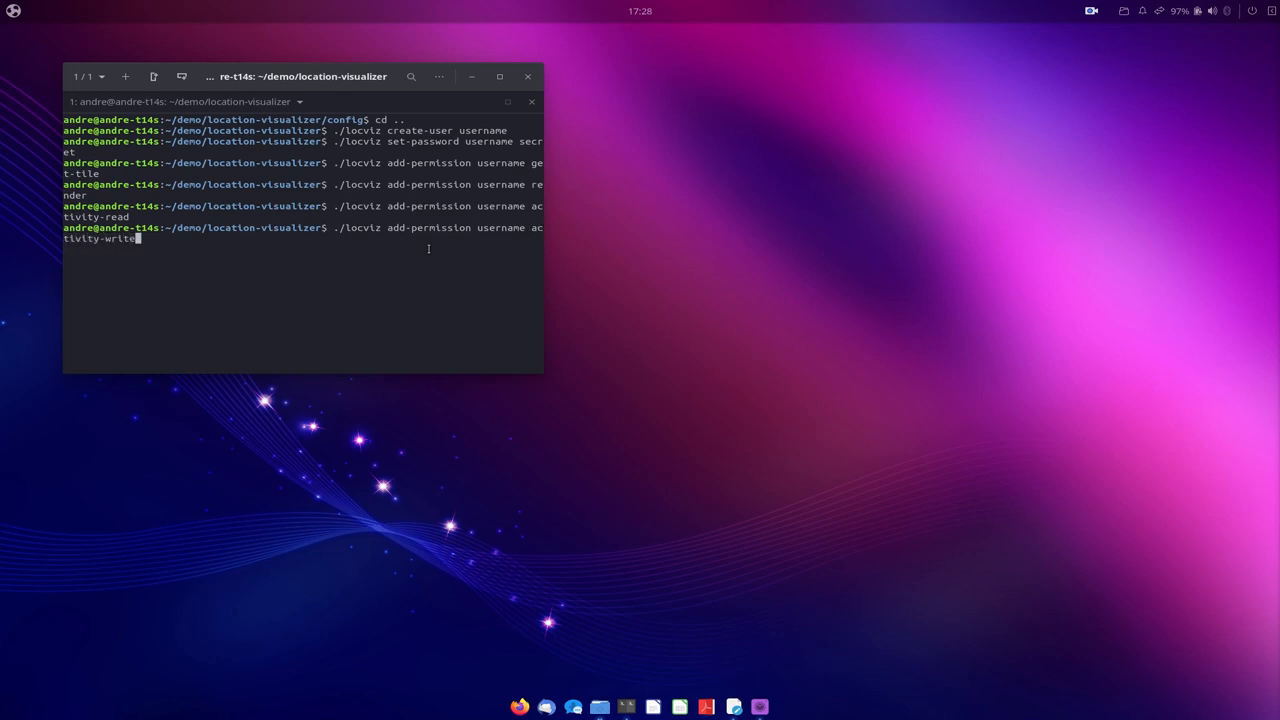
key("Return")
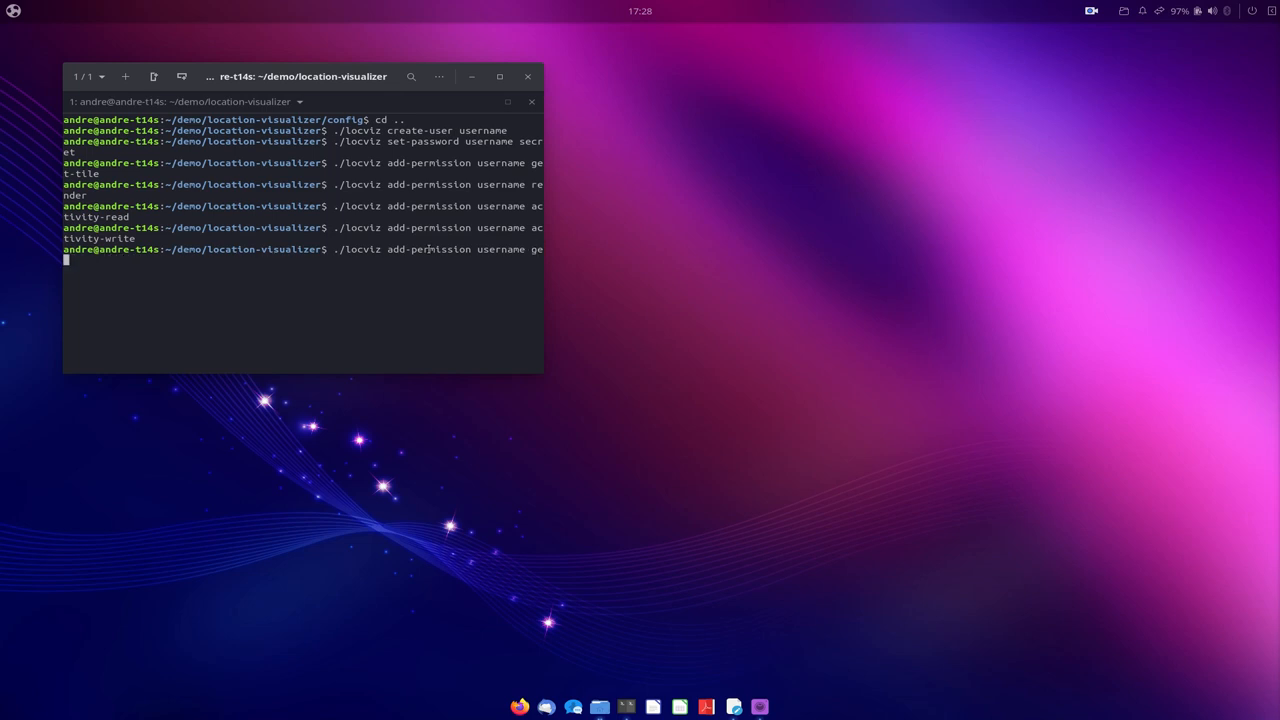
Grant username the geodb-read, geodb-write and geodb-download permissions.
type("odb-")
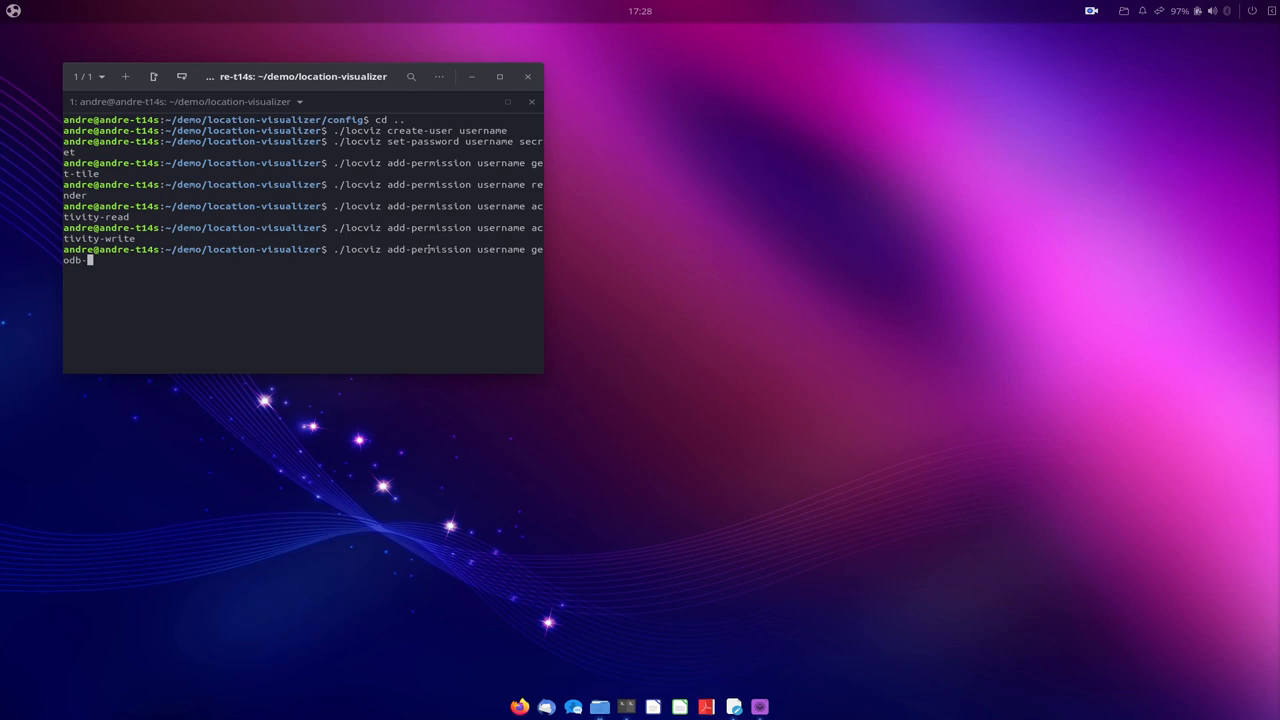
key("Return")
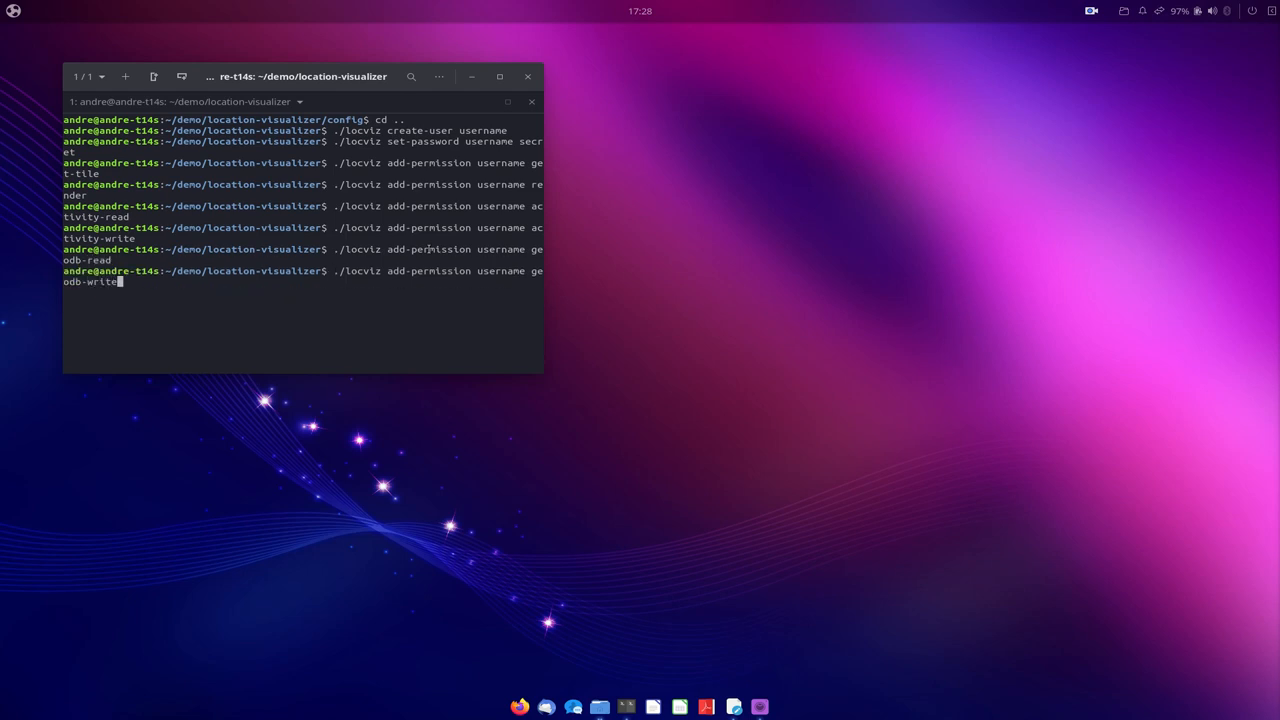
key("Return")
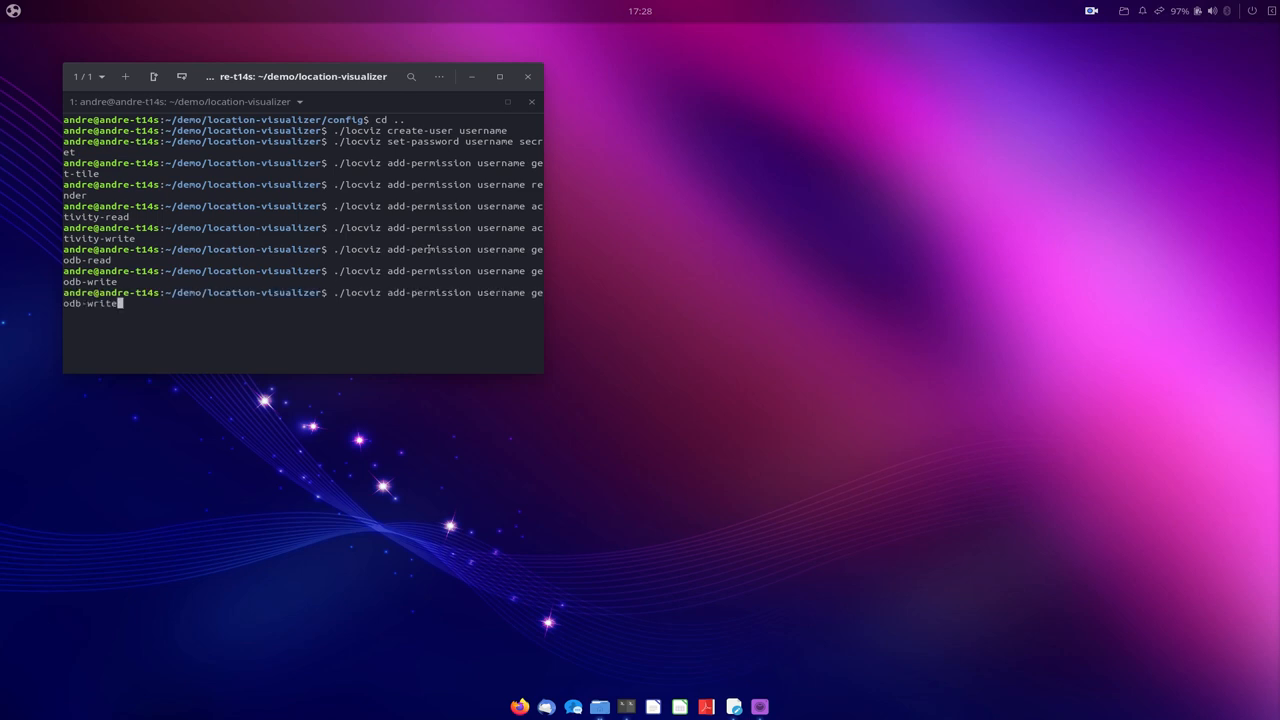
key("BackSpace")
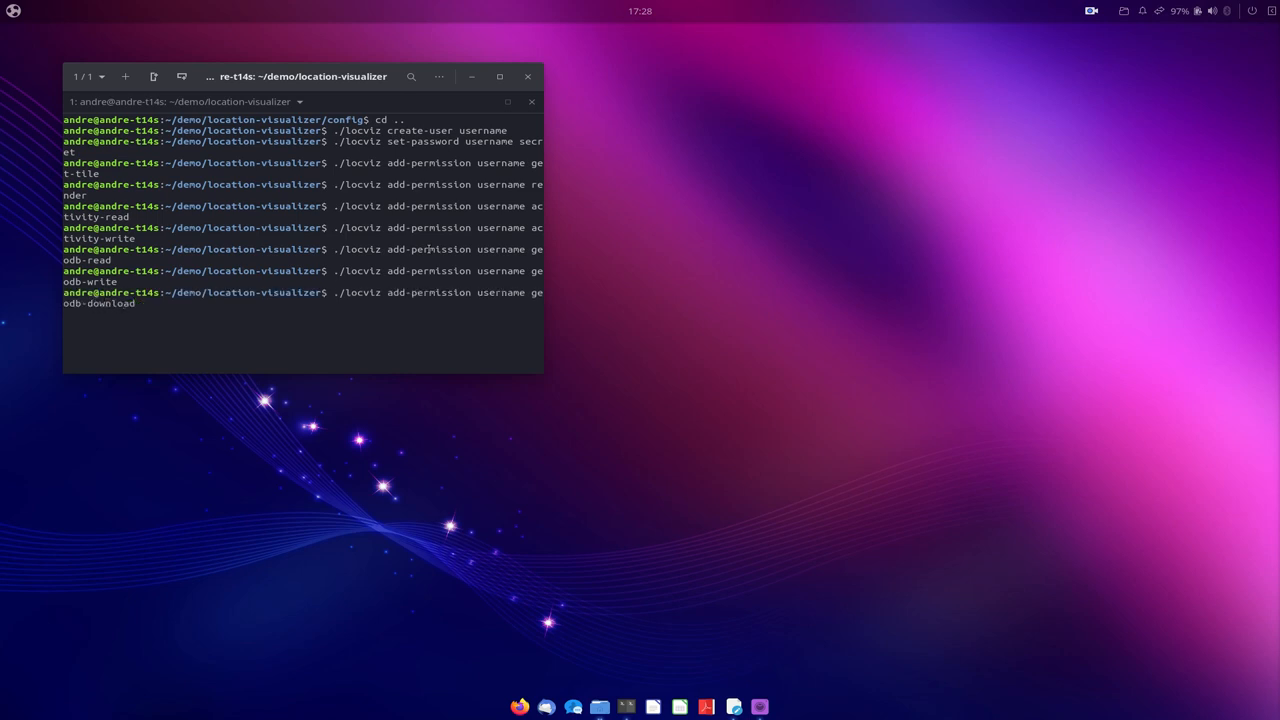
key("Return")
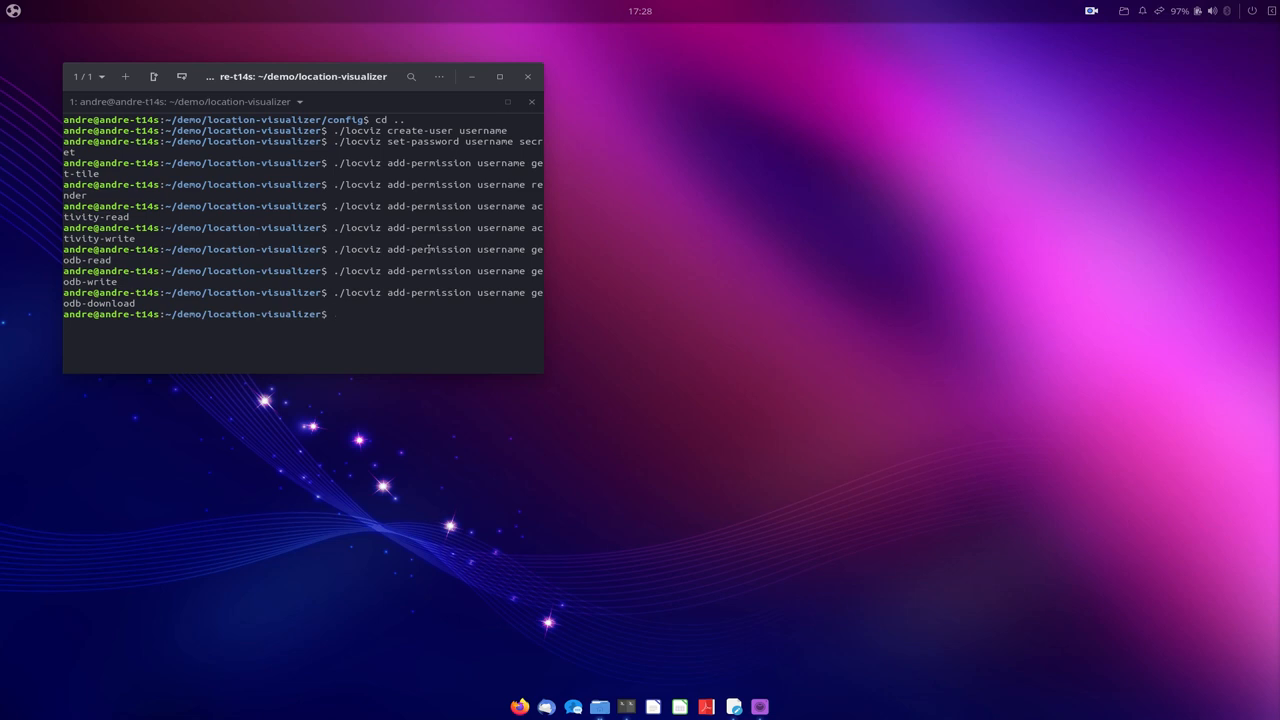
Clear the terminal and launch the locviz server.
type("clear")
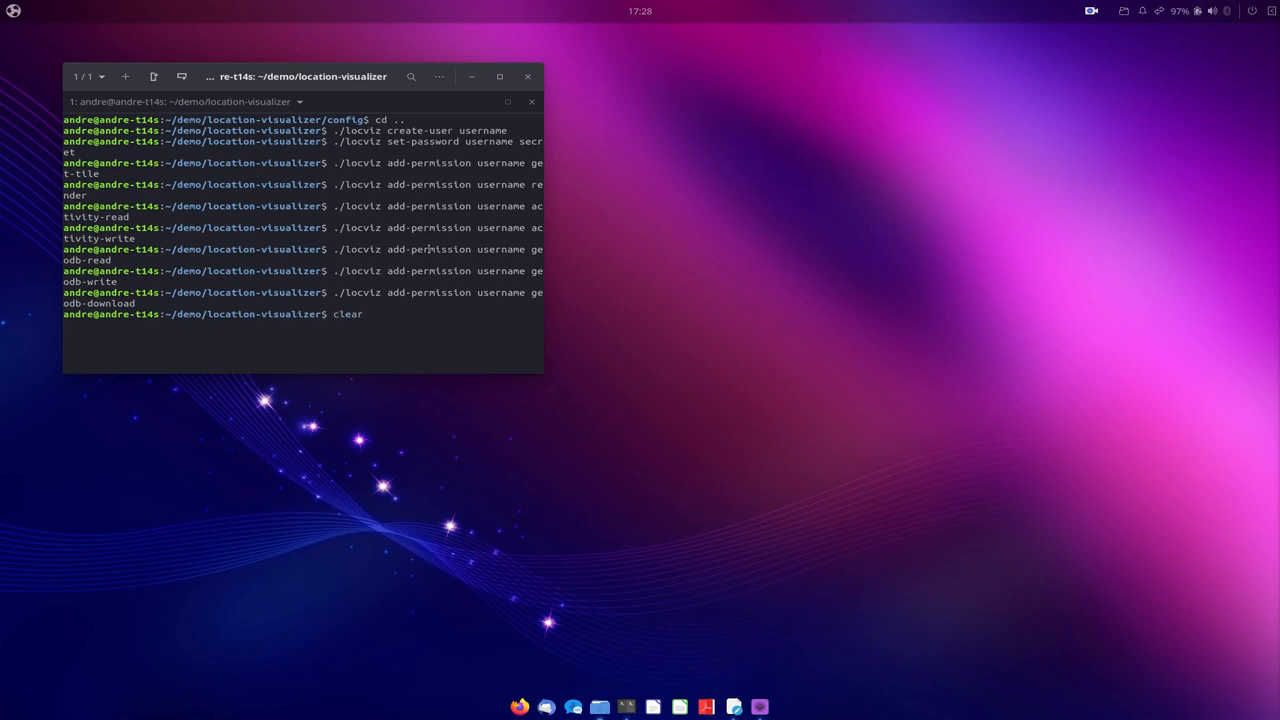
key("Return")
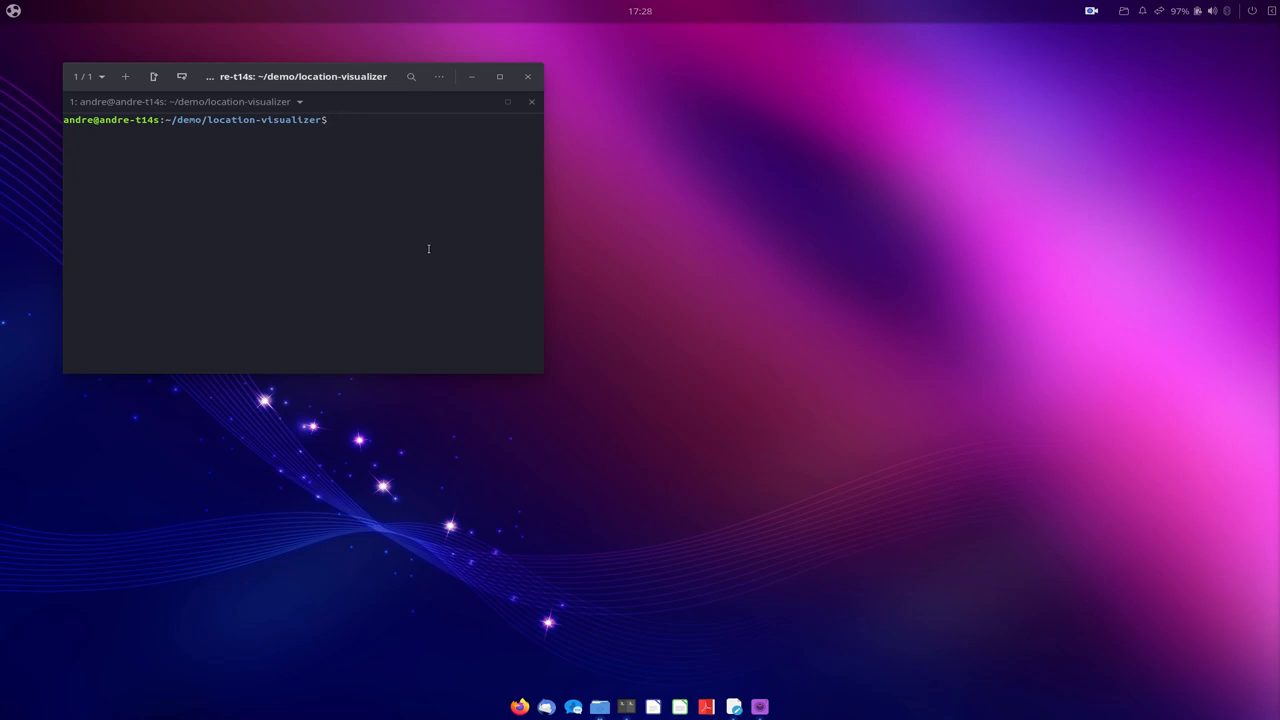
type("./locv")
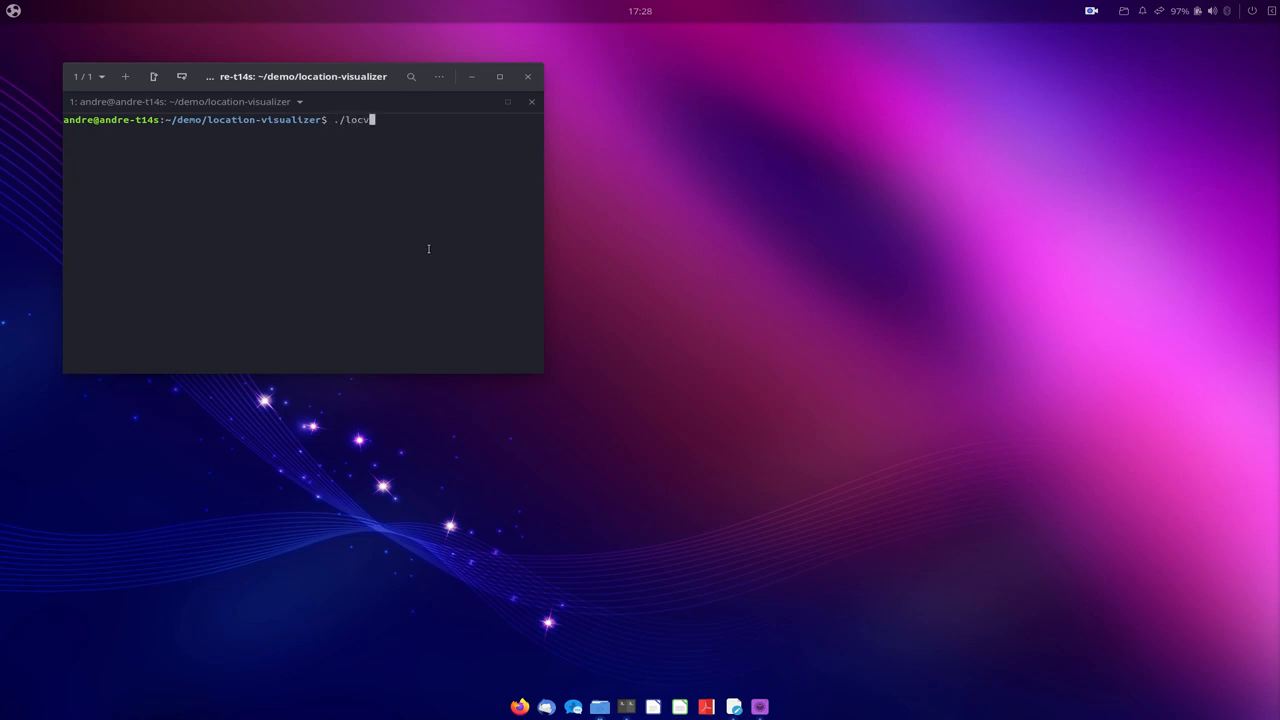
type("iz")
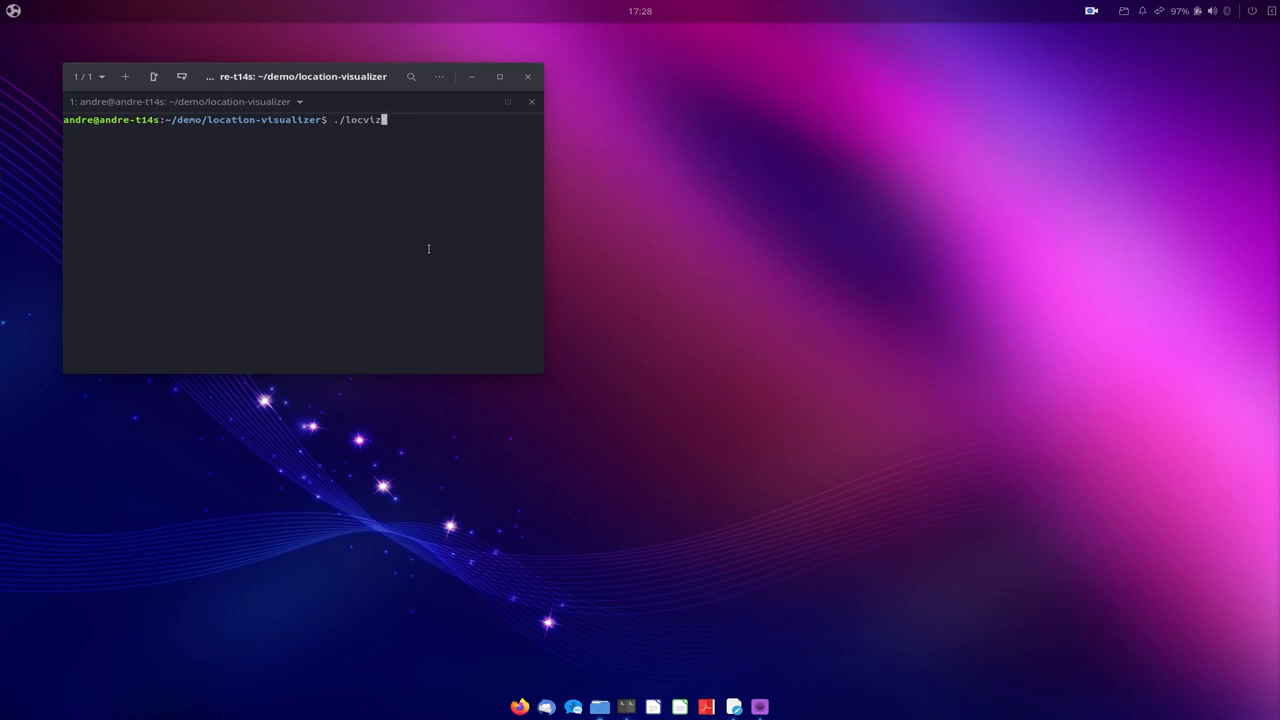
key("Return")
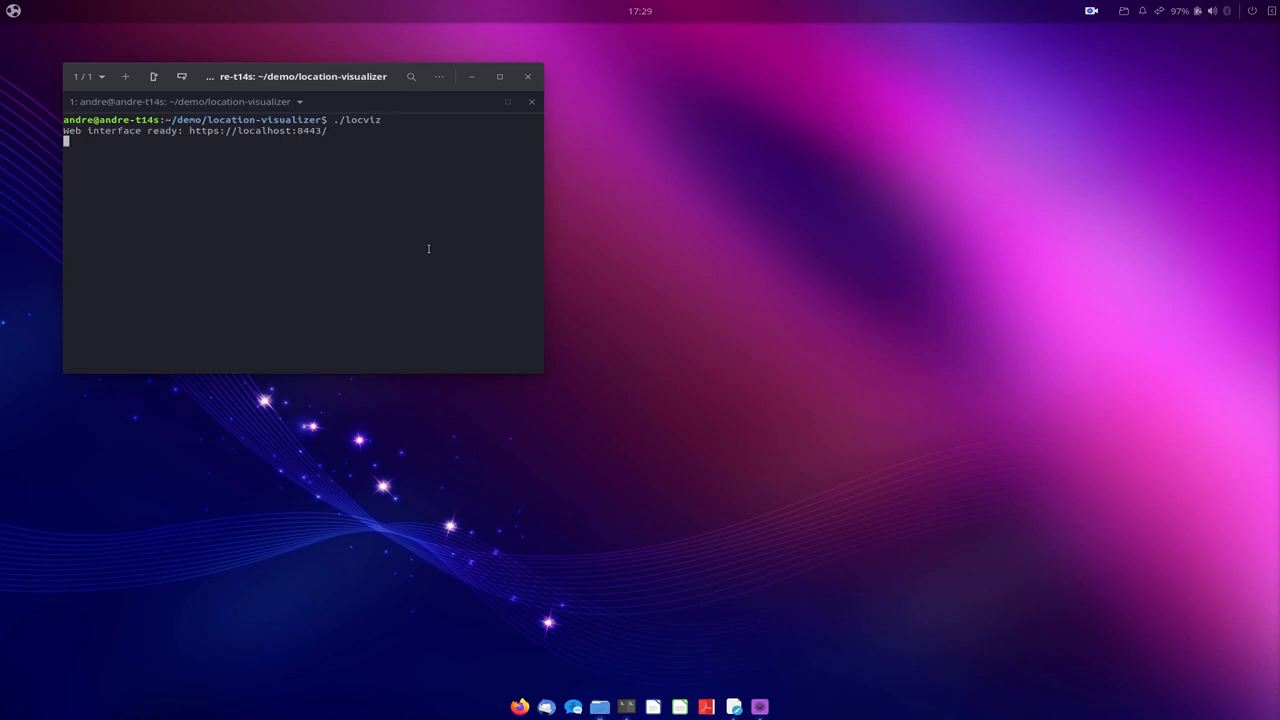
mouse_move(1216, 458)
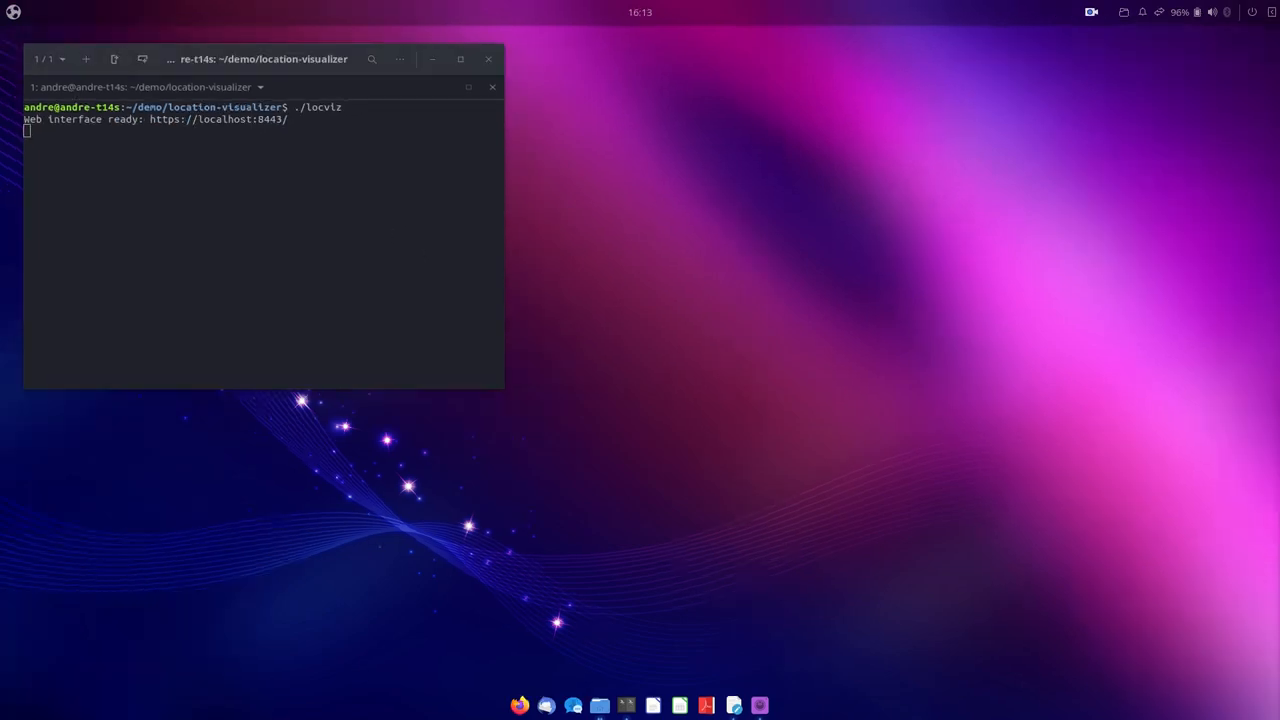
mouse_move(1221, 293)
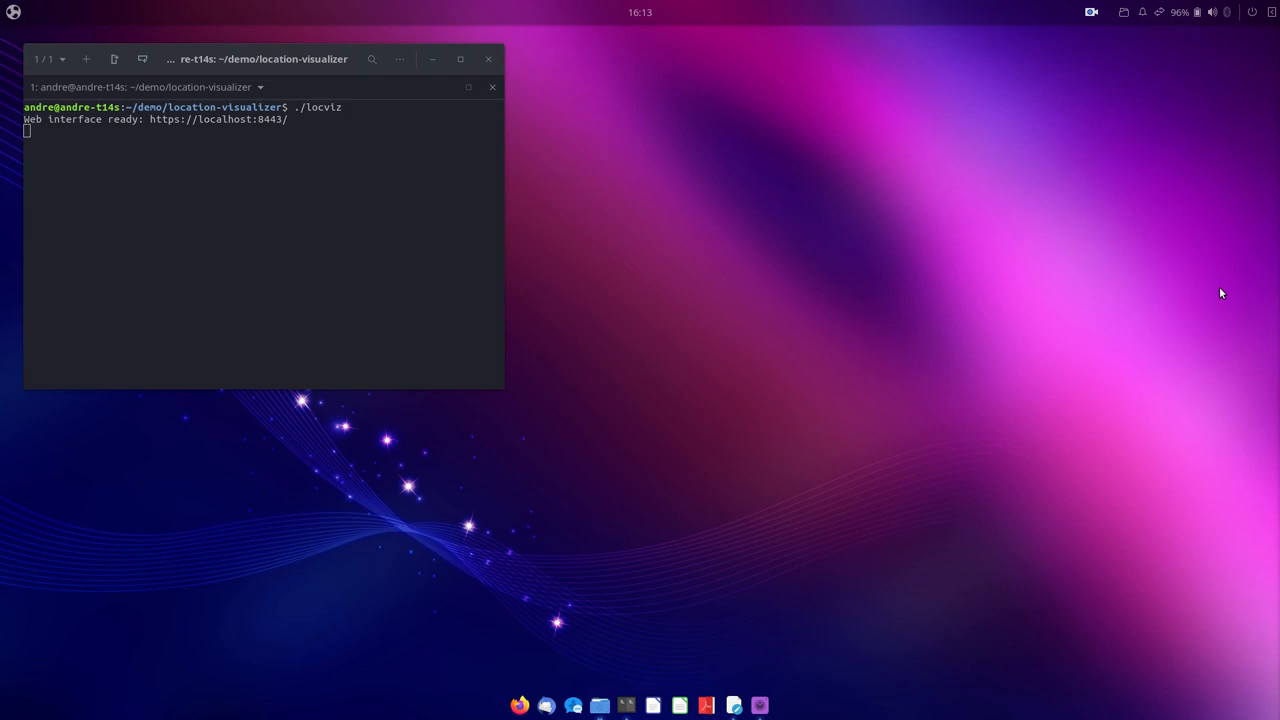
mouse_move(519, 705)
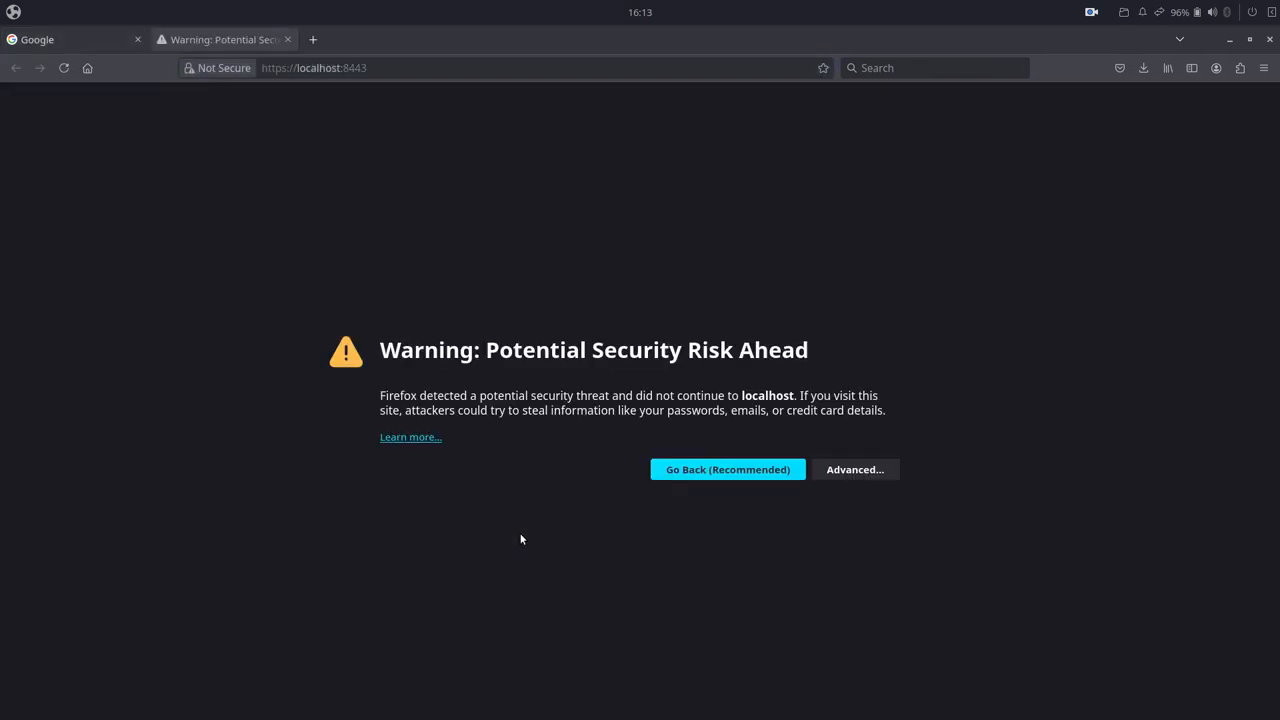
Close the Google tab and accept the risk to load localhost:8443.
left_click(137, 39)
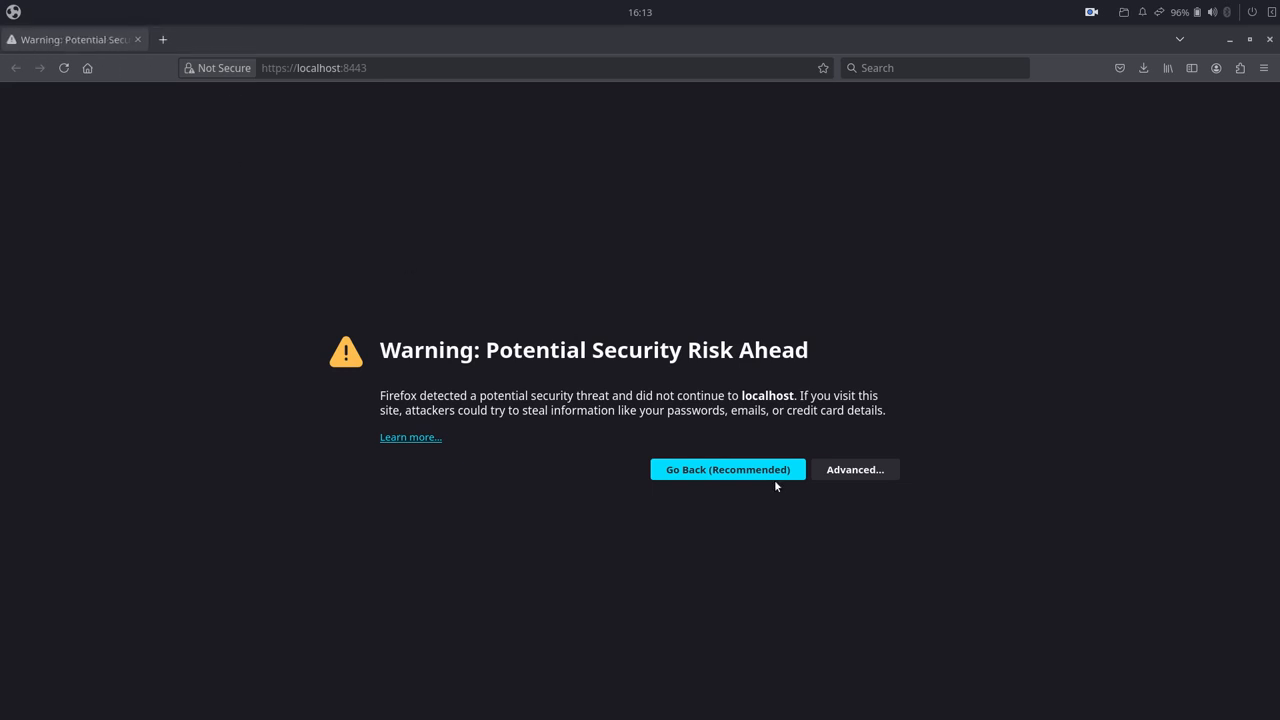
mouse_move(818, 580)
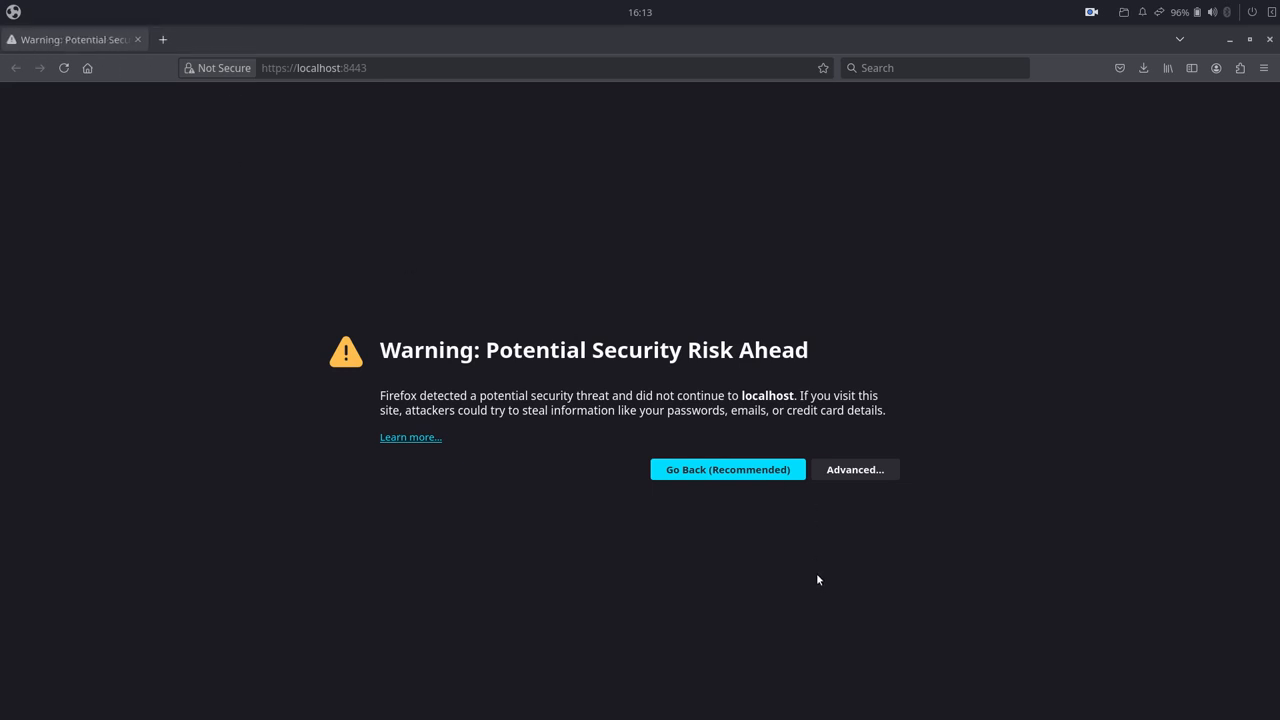
left_click(854, 469)
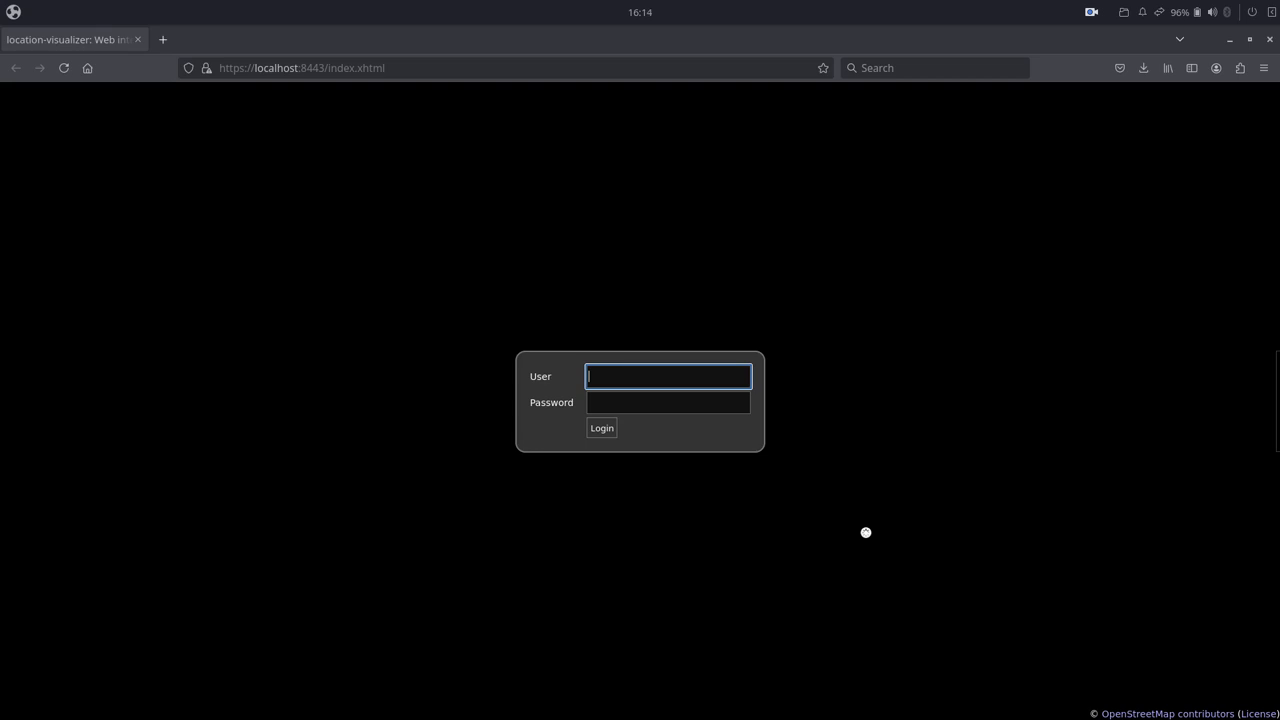
Log in to location-visualizer as 'username' with its password.
type("username")
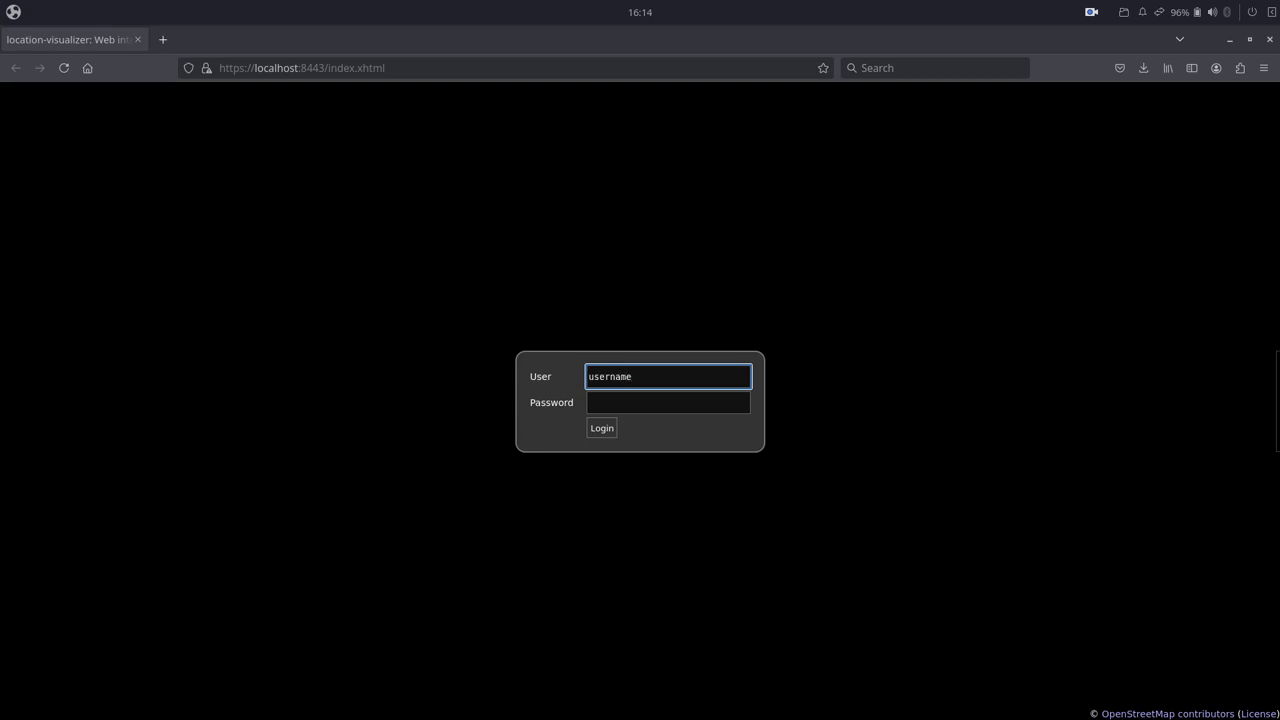
left_click(667, 402)
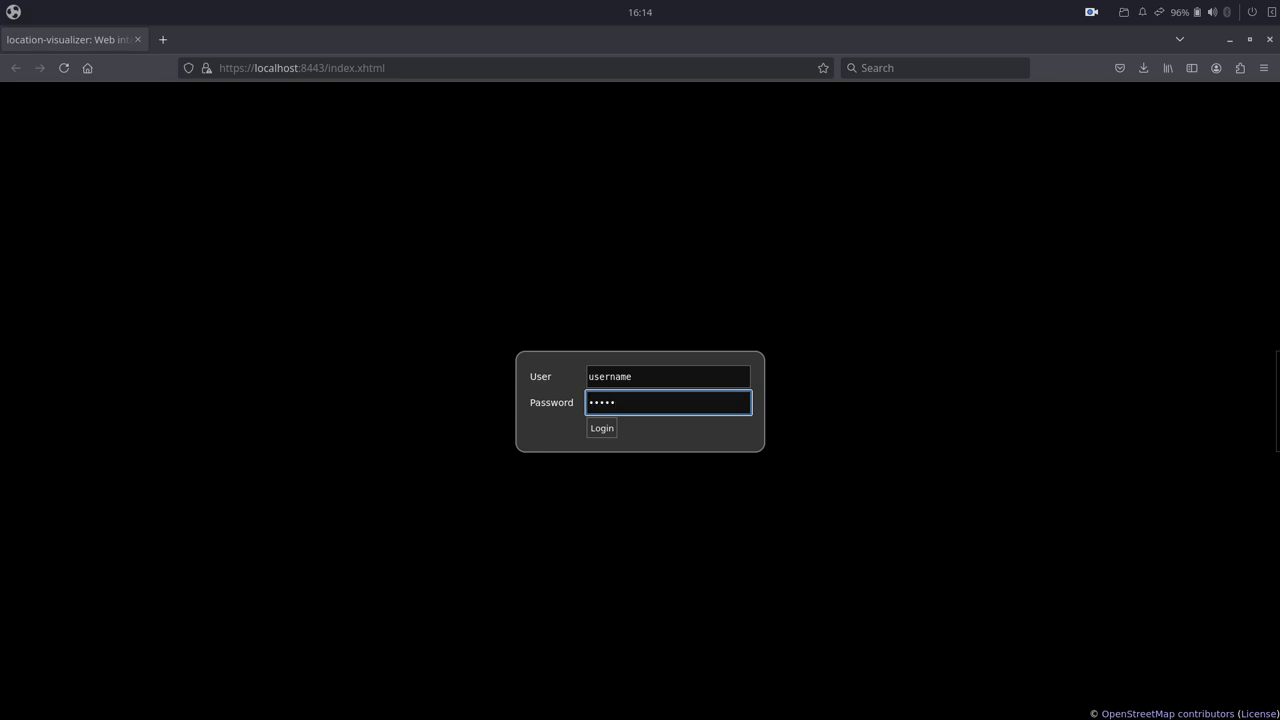
left_click(601, 428)
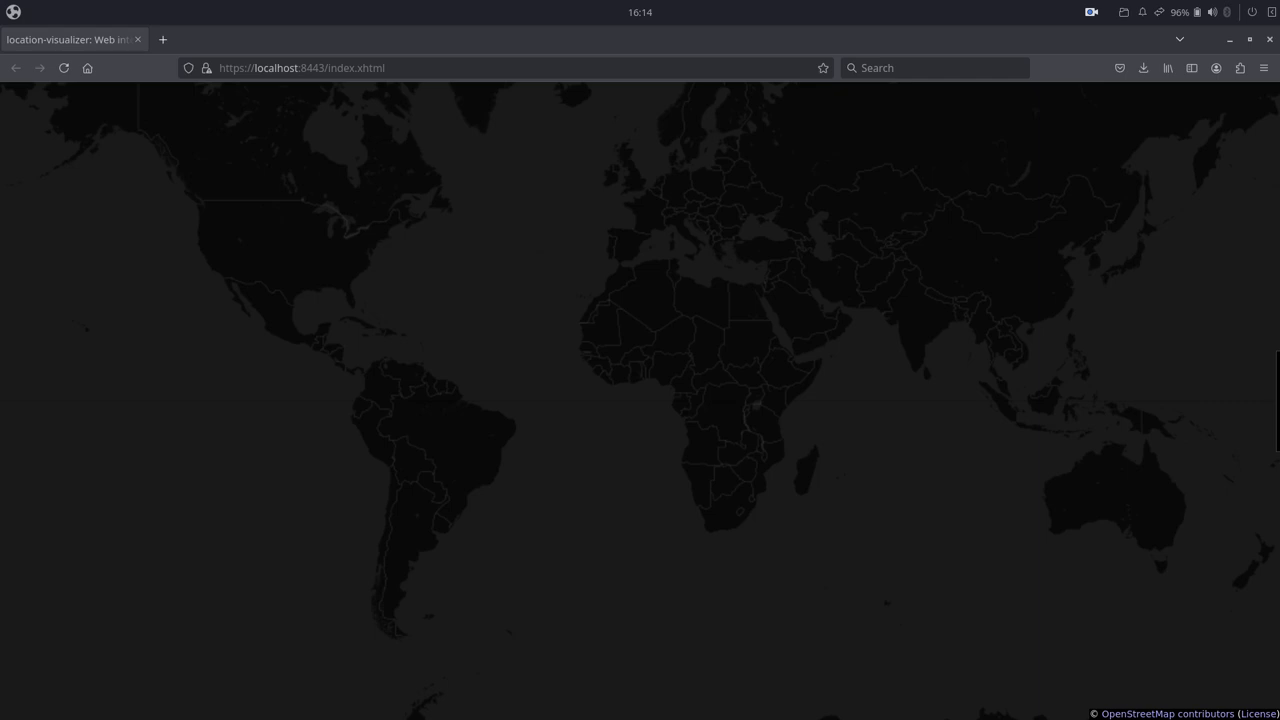
mouse_move(875, 256)
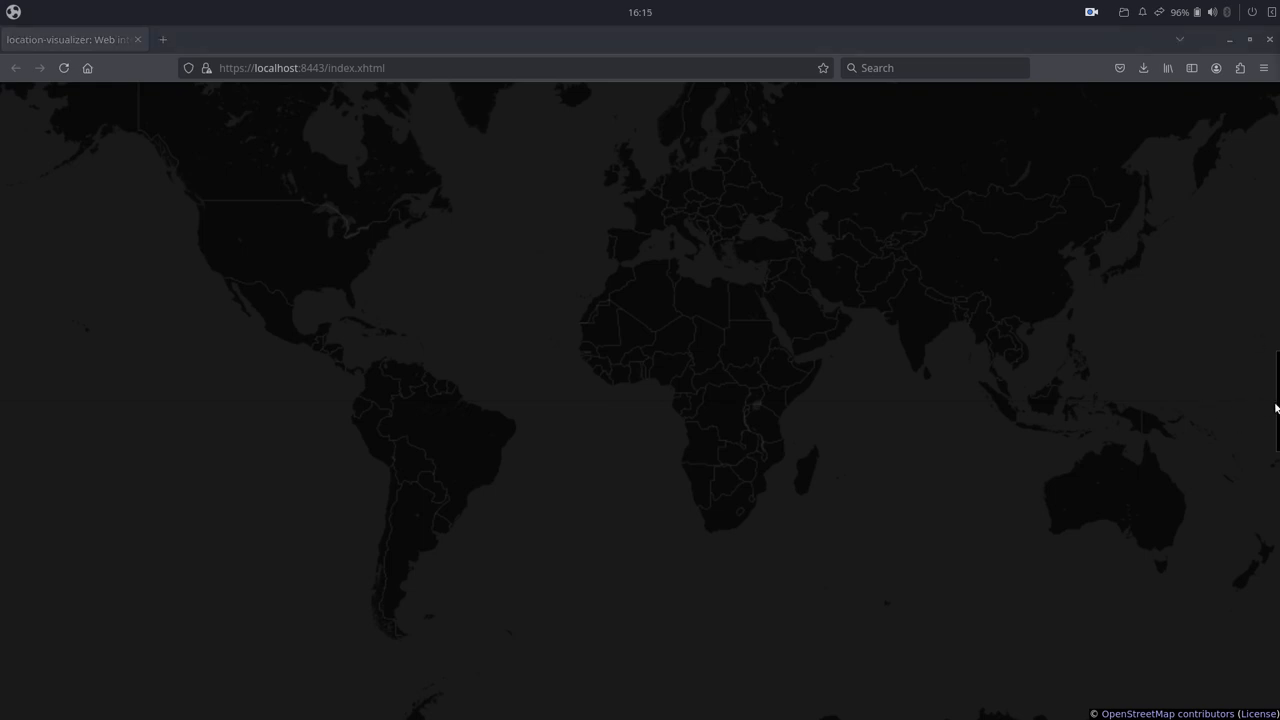
mouse_move(1036, 36)
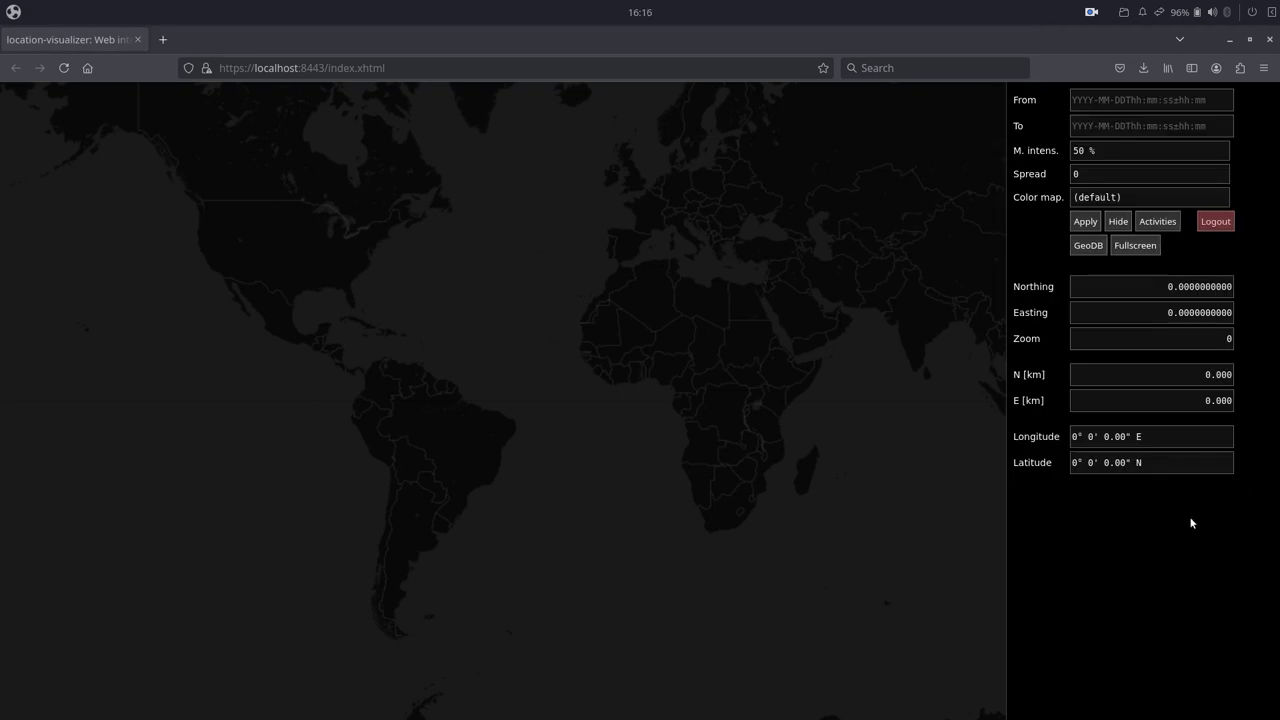
mouse_move(1192, 493)
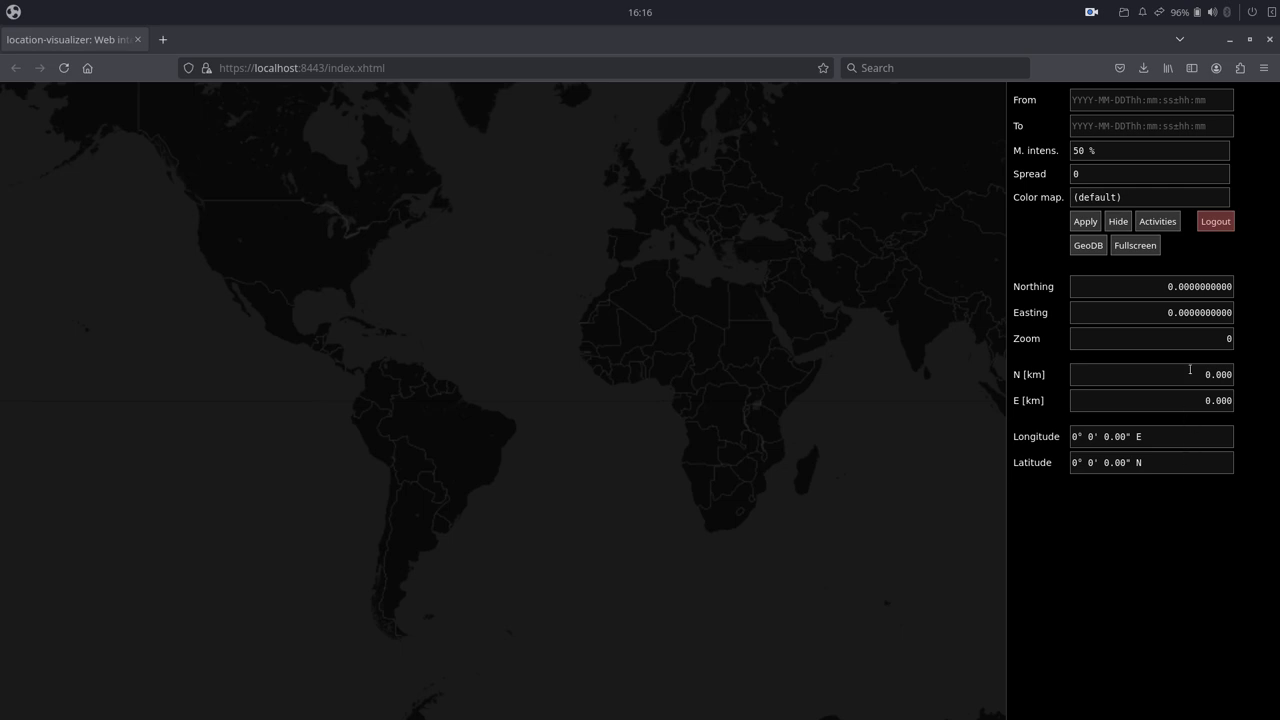
mouse_move(1133, 146)
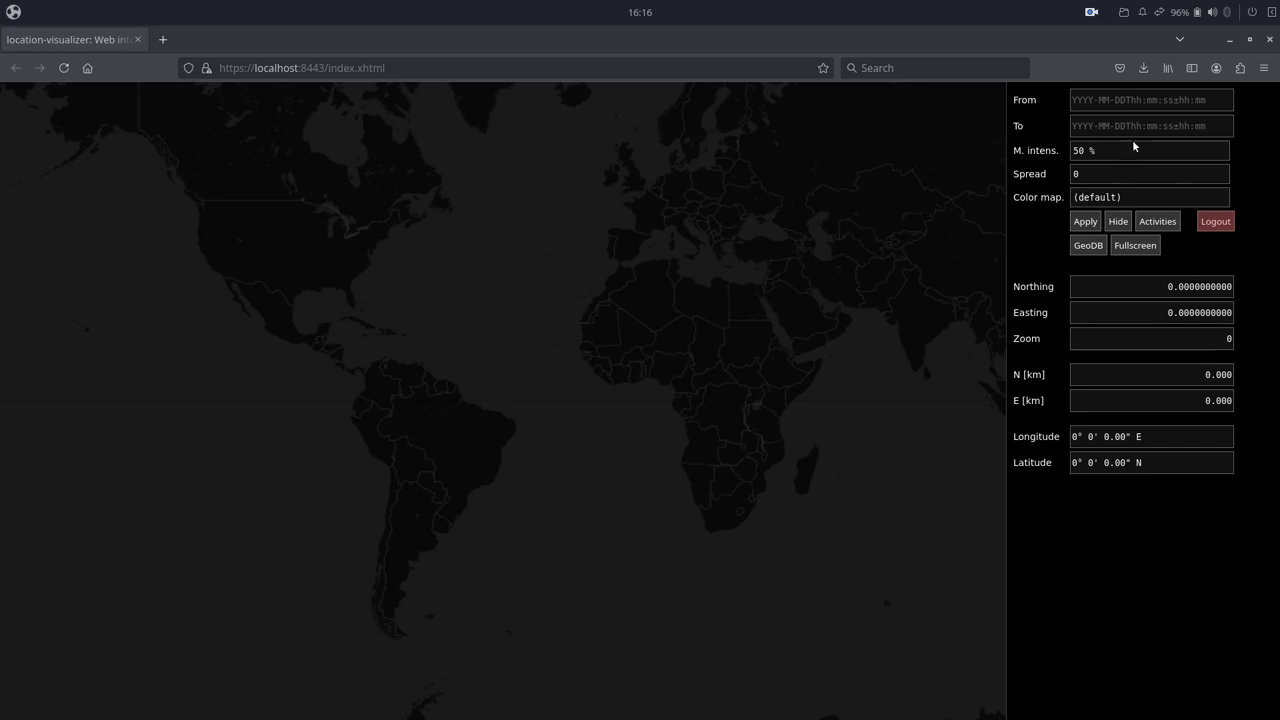
mouse_move(1124, 198)
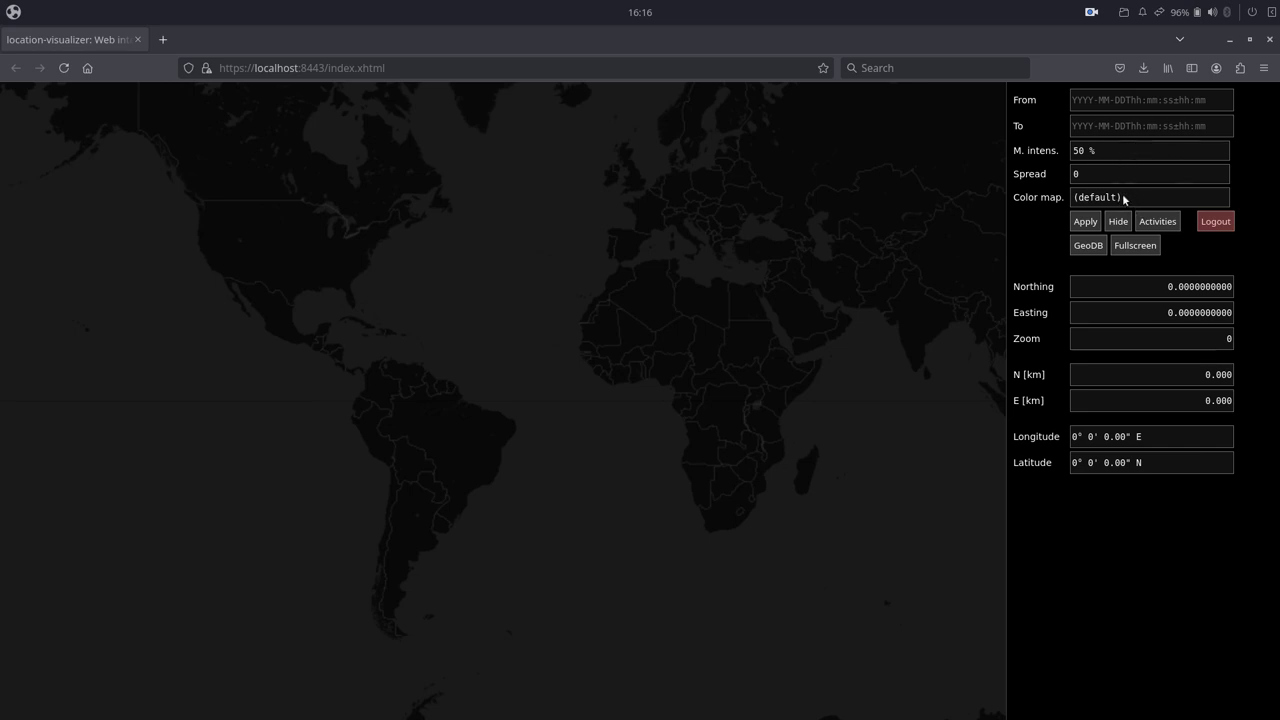
left_click(1149, 150)
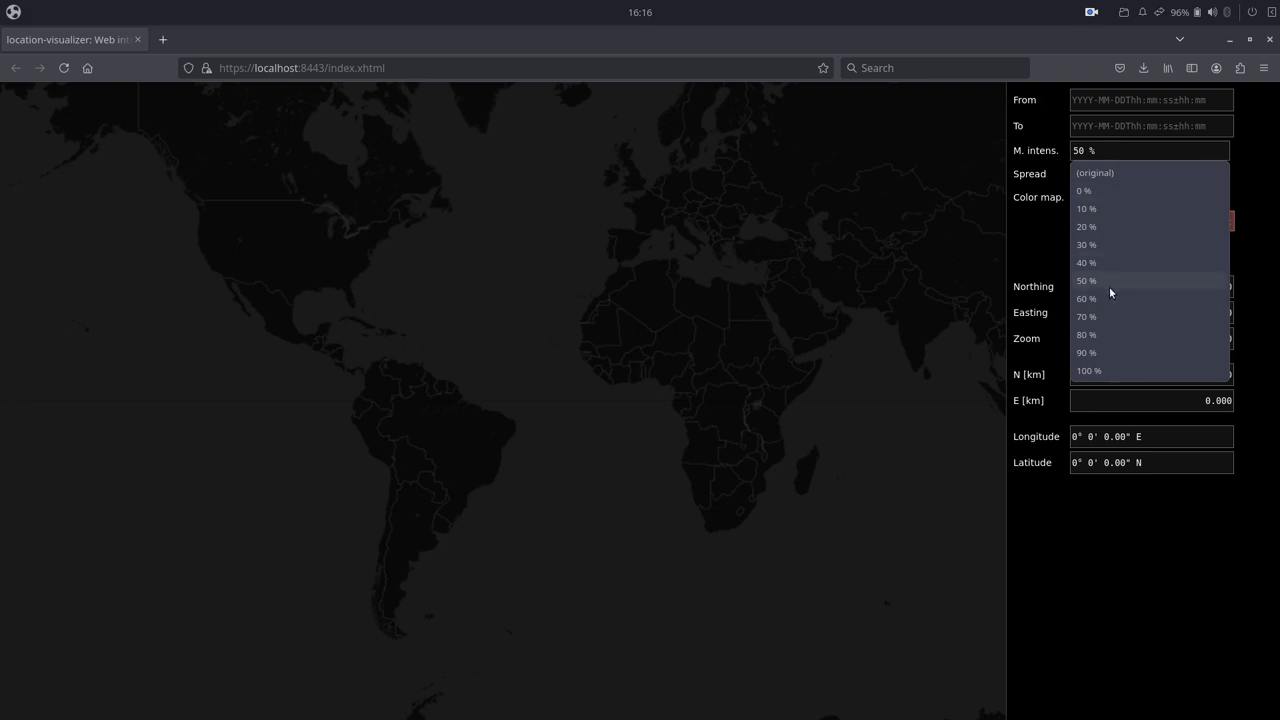
mouse_move(1113, 244)
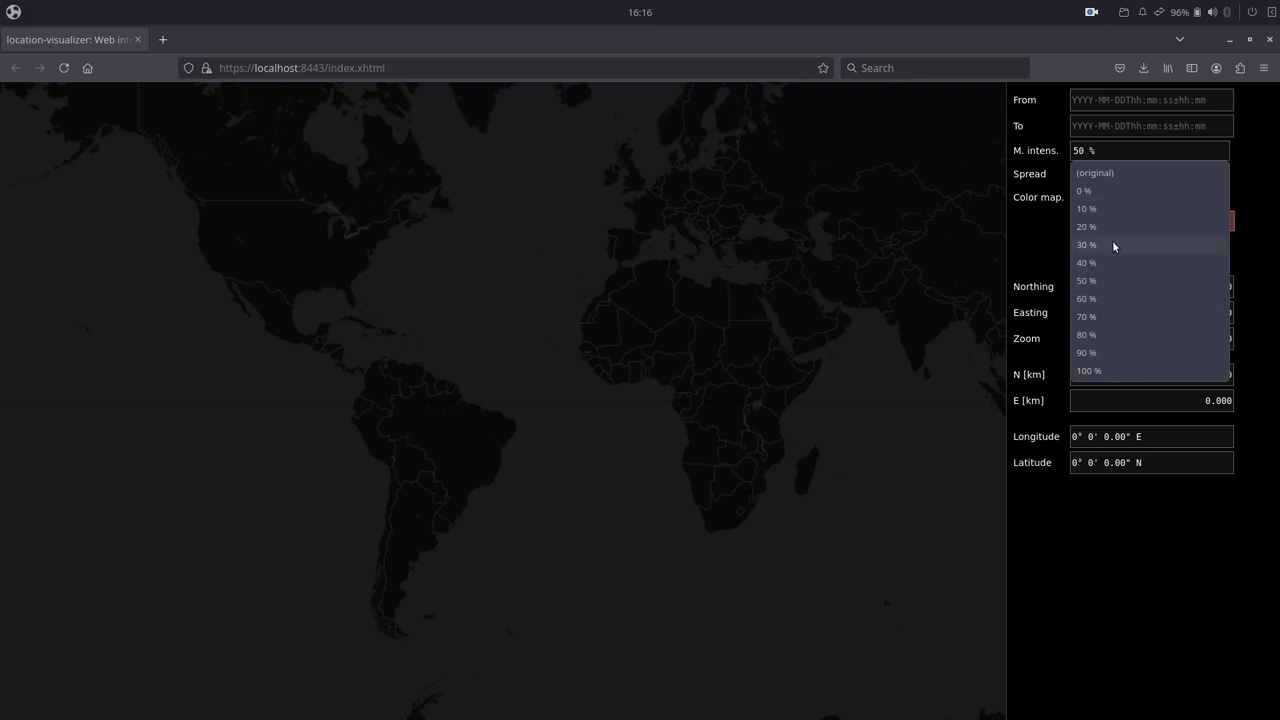
left_click(1086, 244)
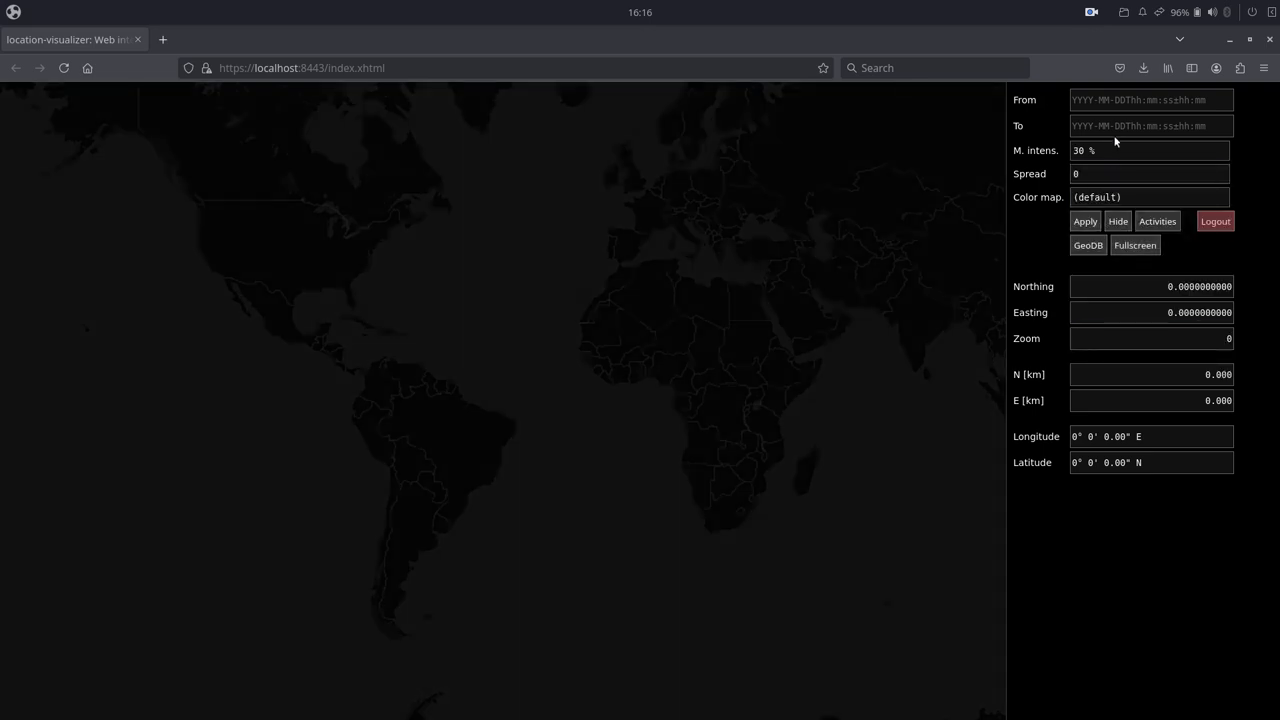
left_click(1150, 150)
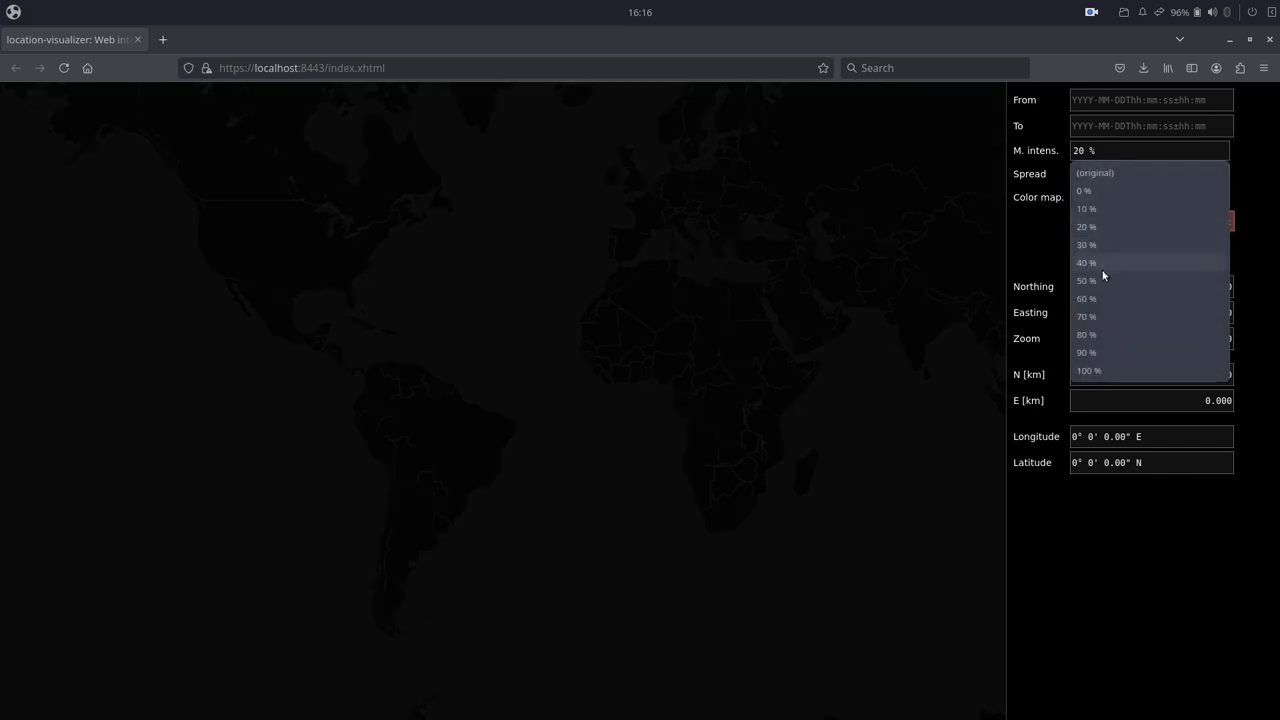
left_click(1086, 316)
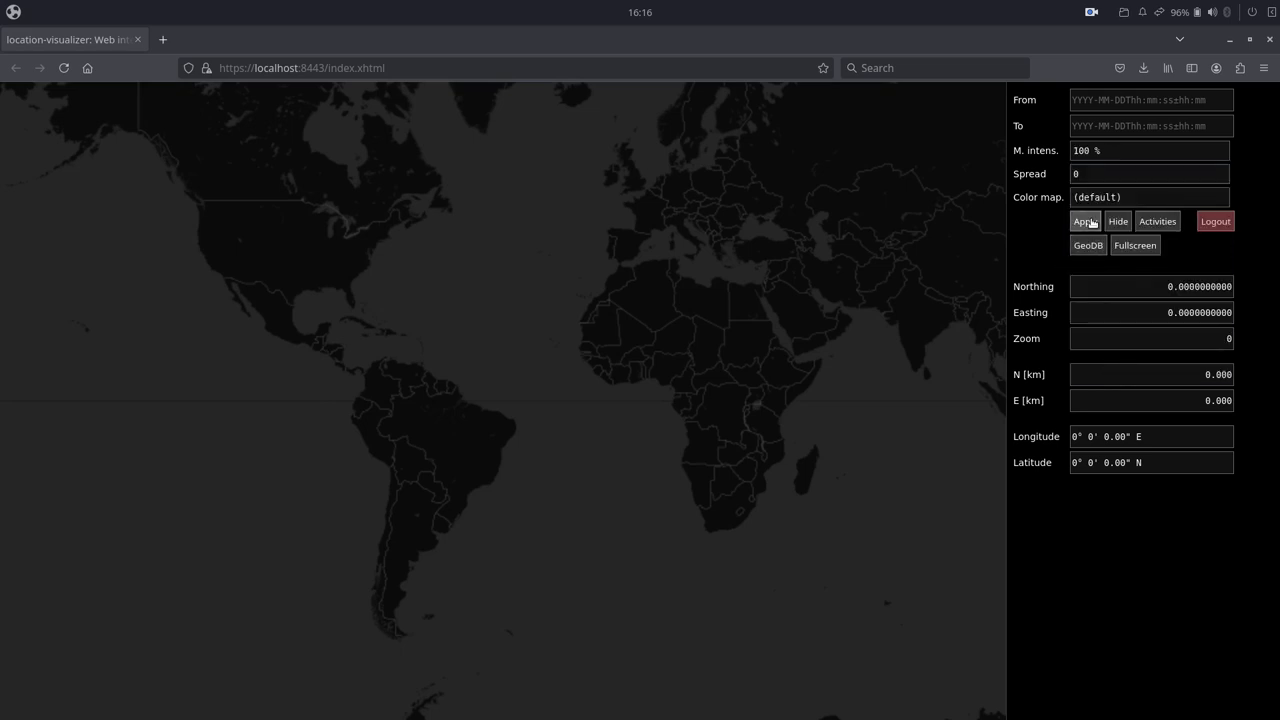
left_click(1150, 150)
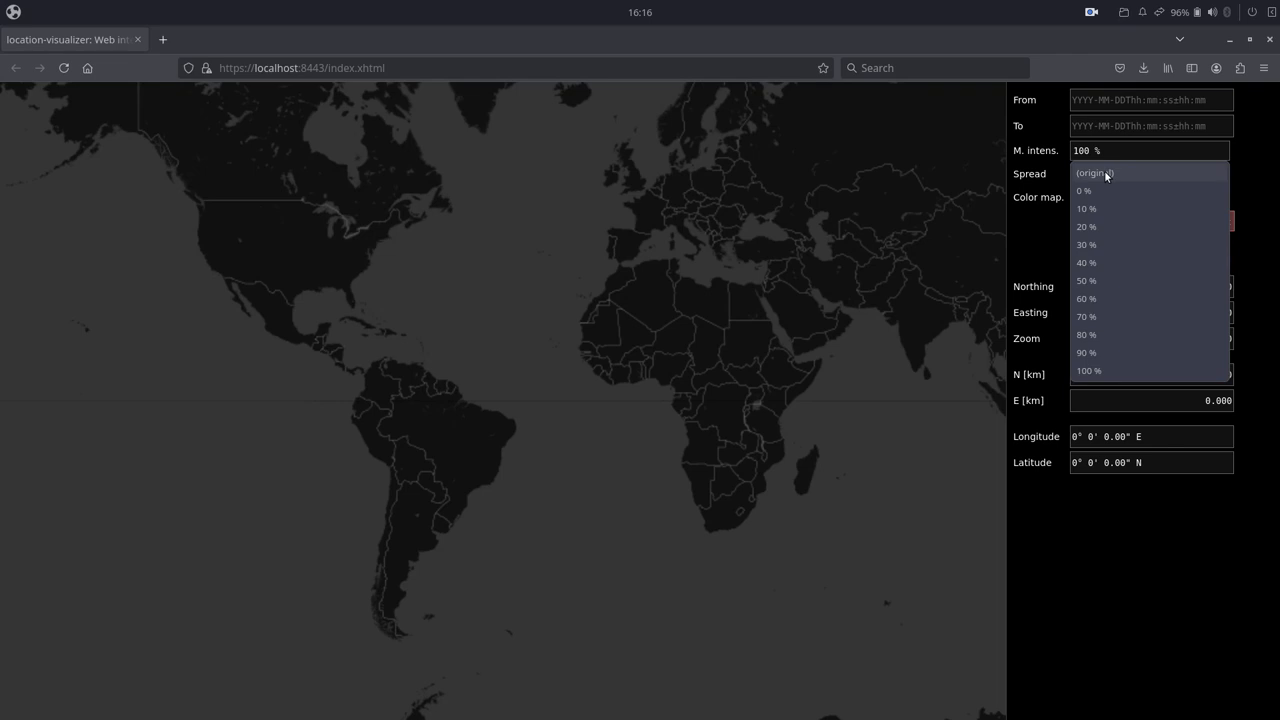
left_click(1094, 173)
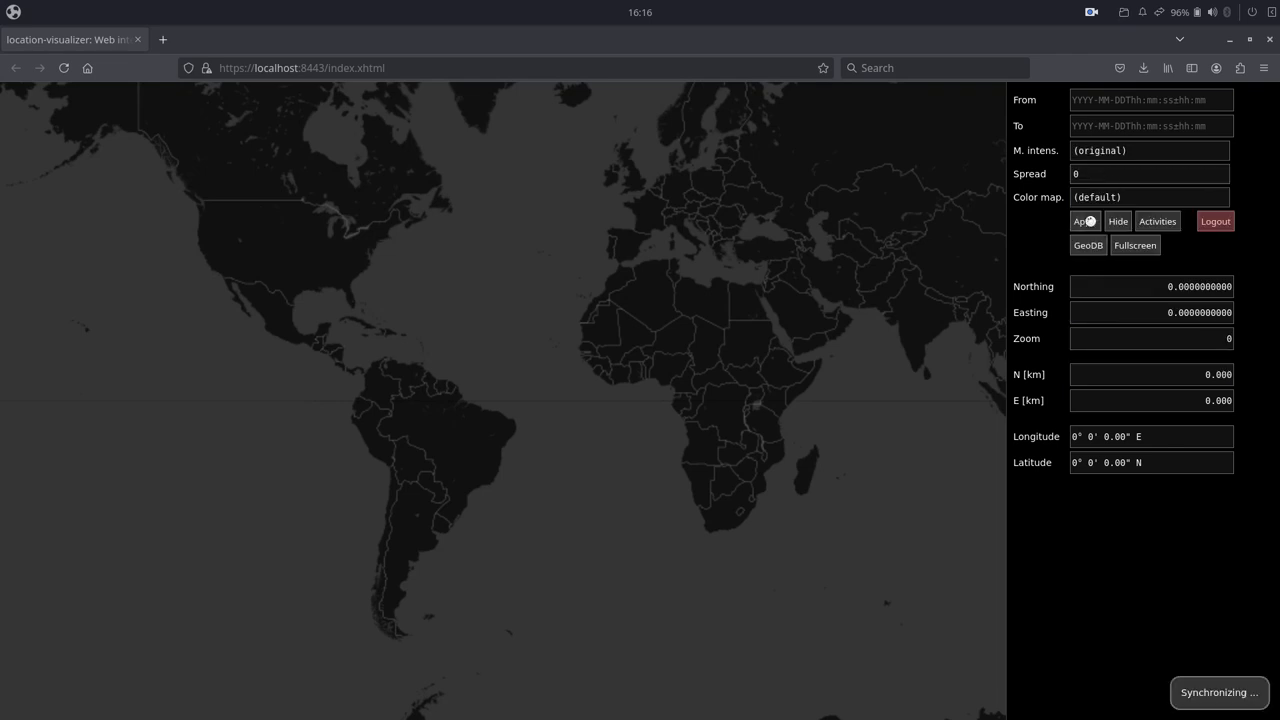
left_click(1085, 221)
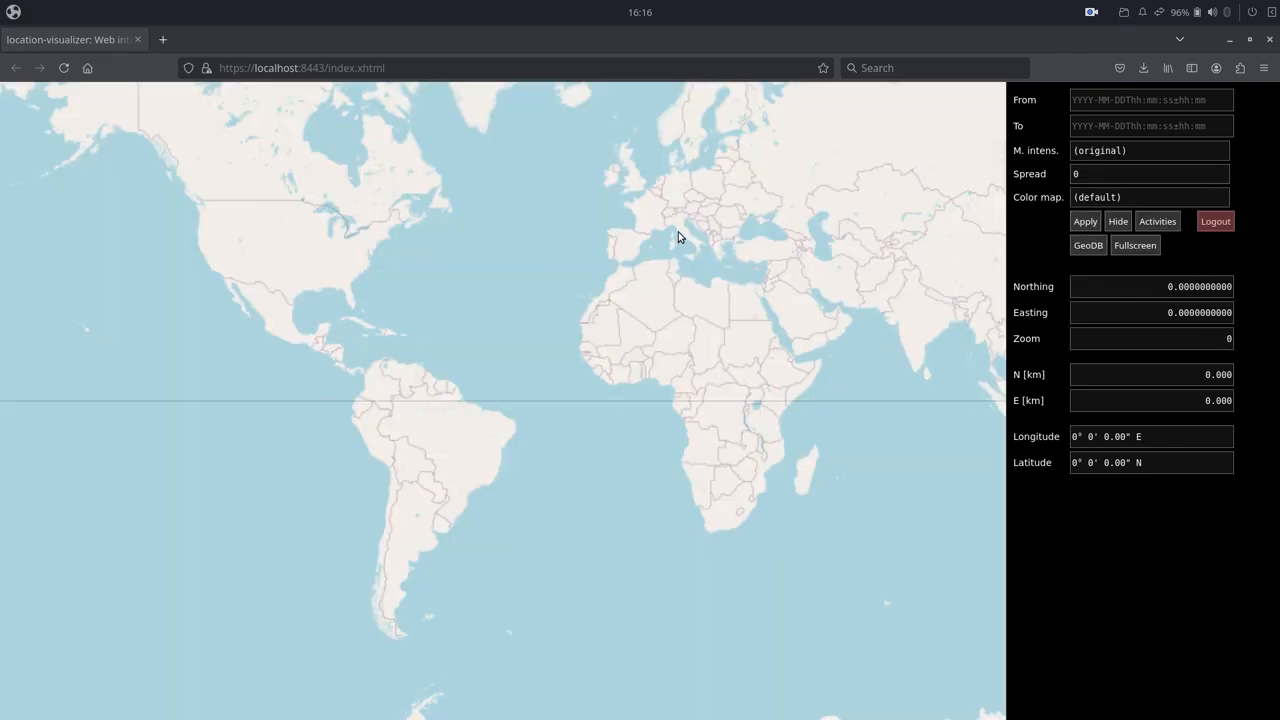
mouse_move(697, 235)
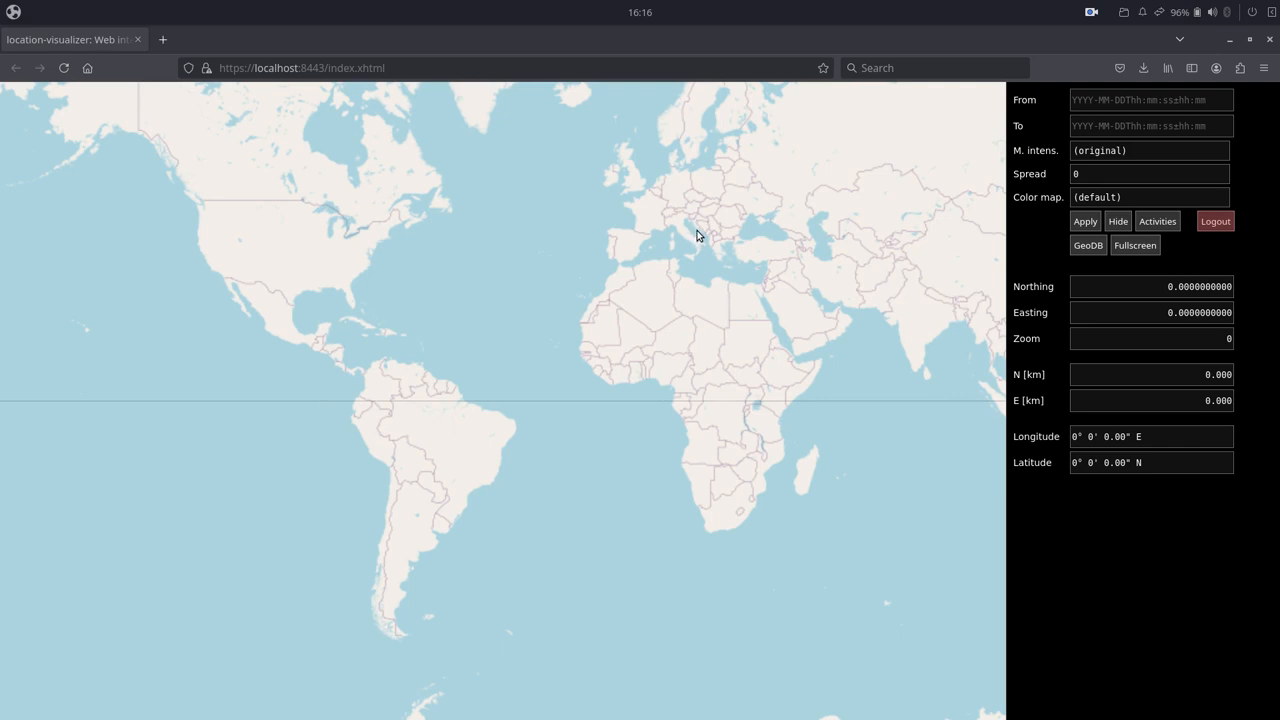
mouse_move(1016, 186)
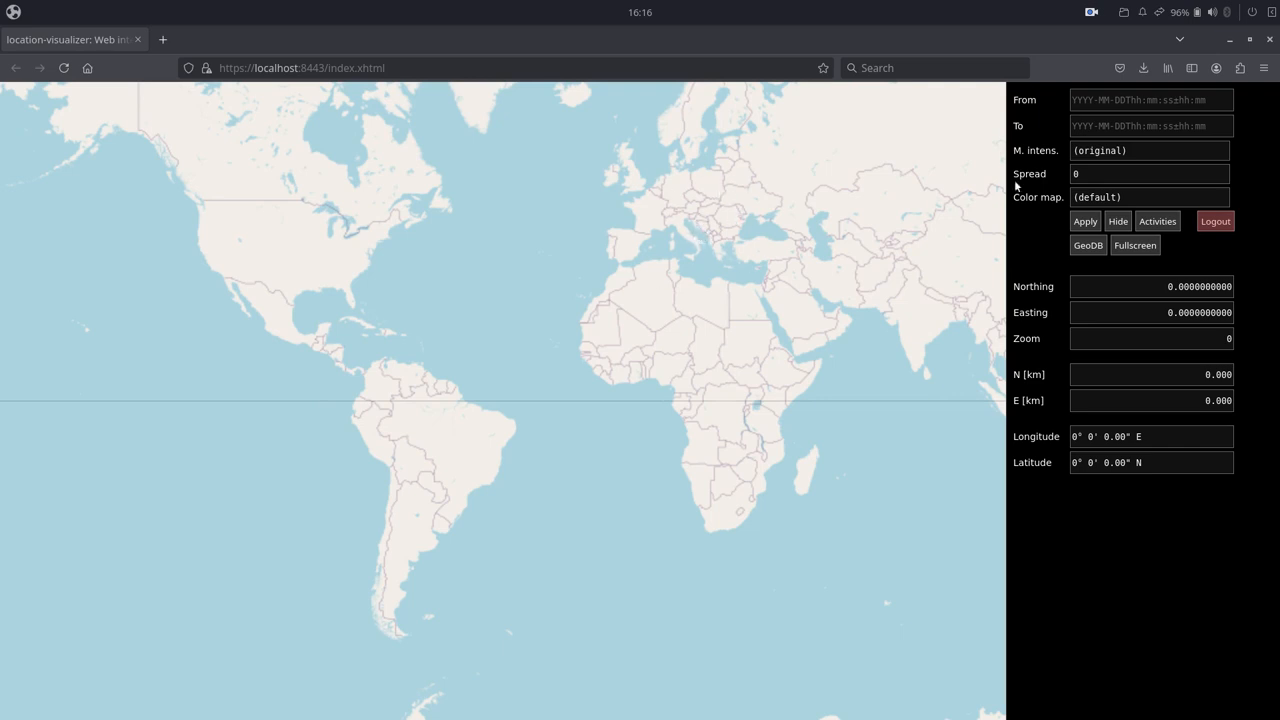
left_click(1150, 150)
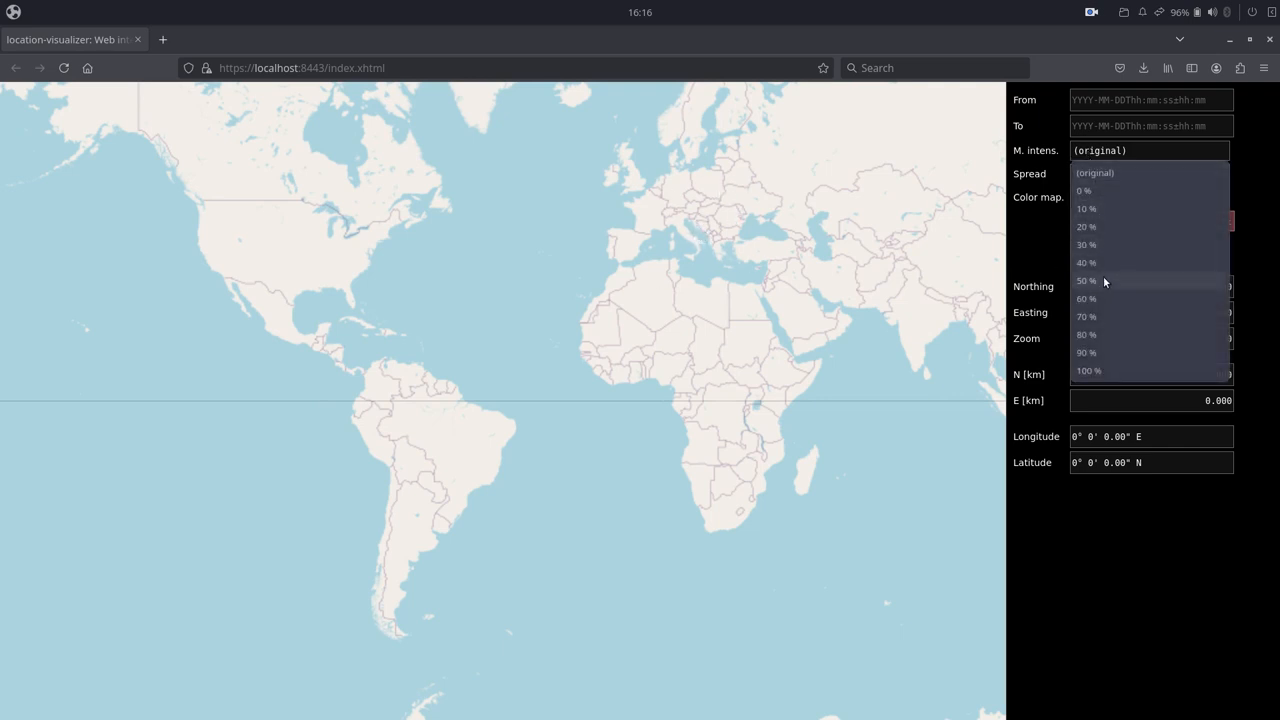
left_click(1086, 280)
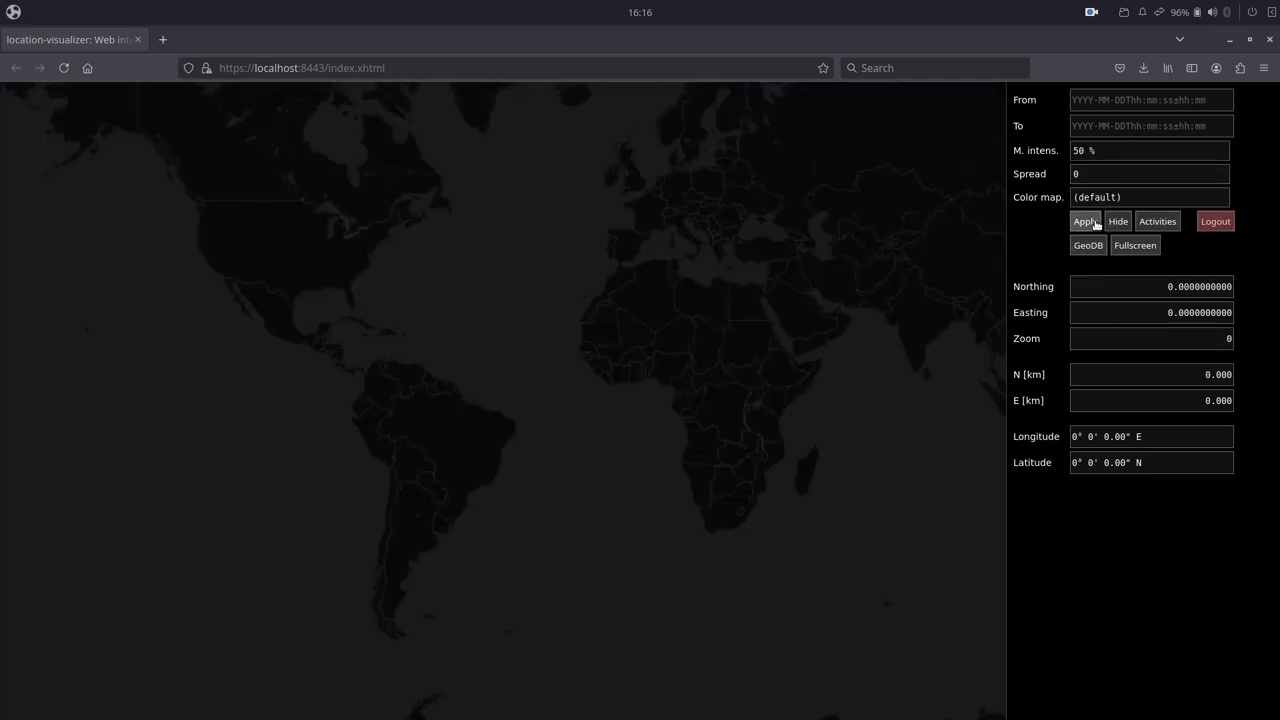
mouse_move(1107, 224)
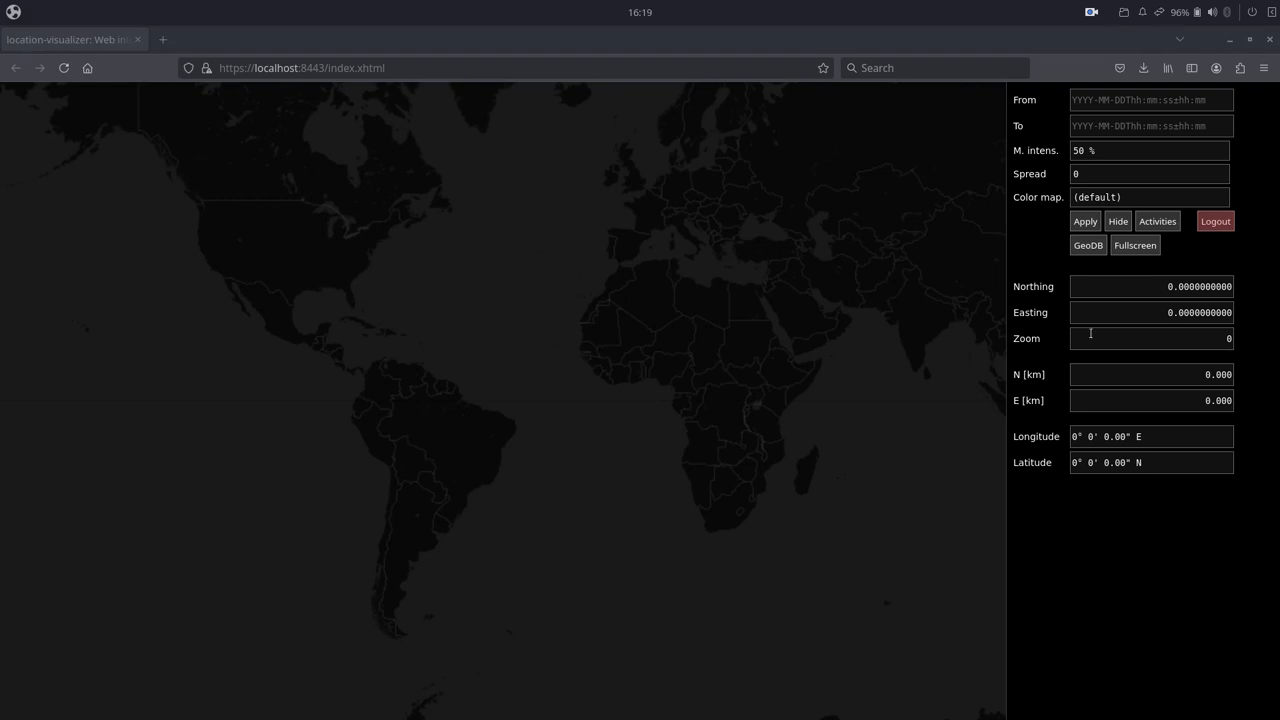
mouse_move(881, 354)
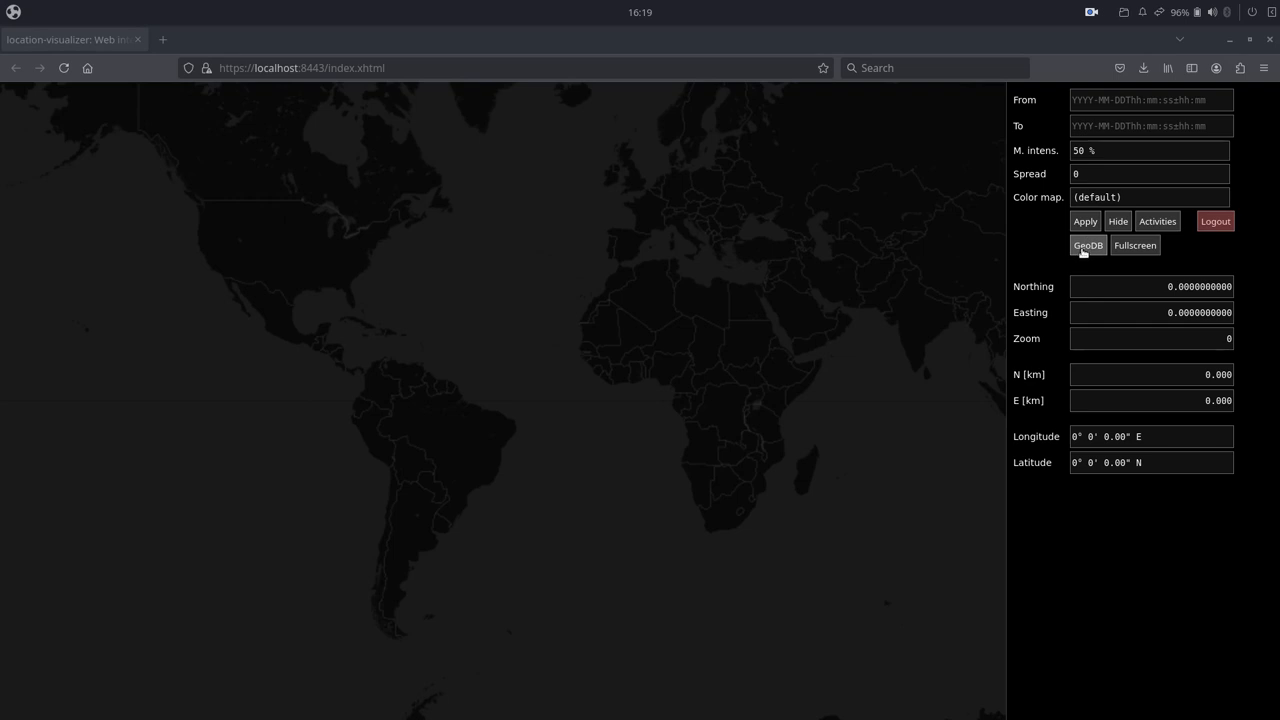
mouse_move(1040, 310)
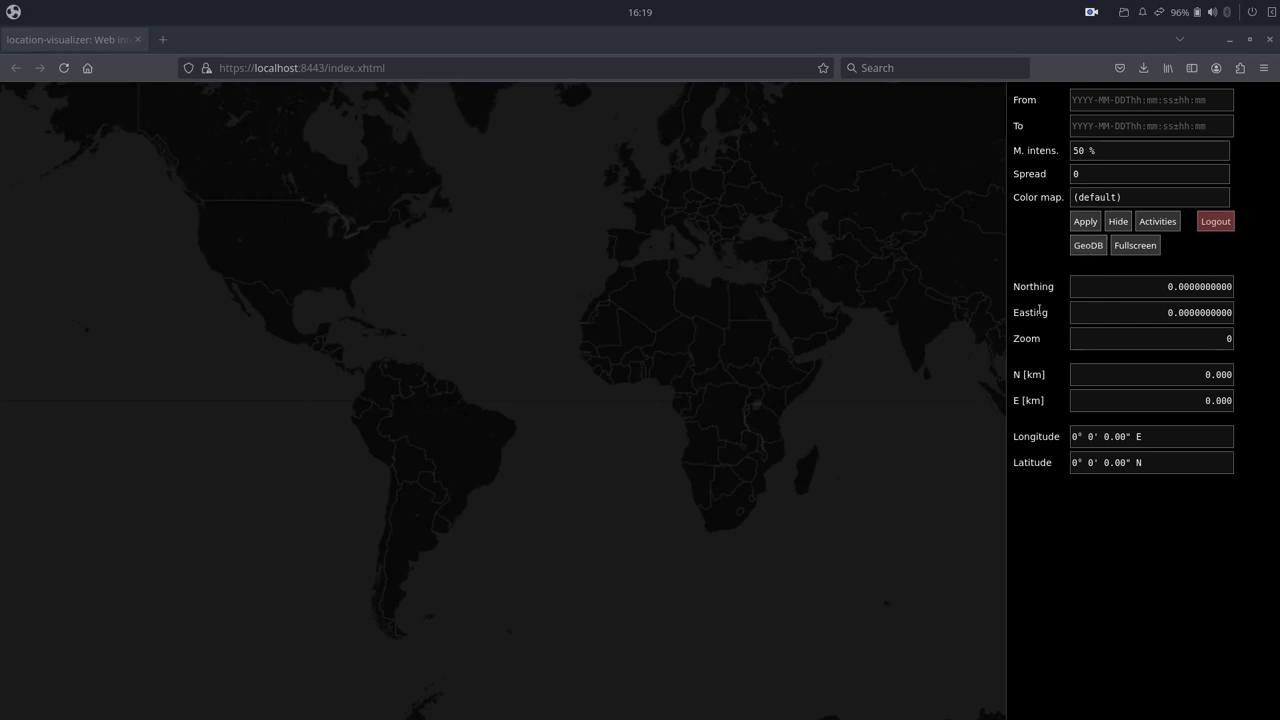
Open the GeoDB page and expand the import Format dropdown.
left_click(1087, 245)
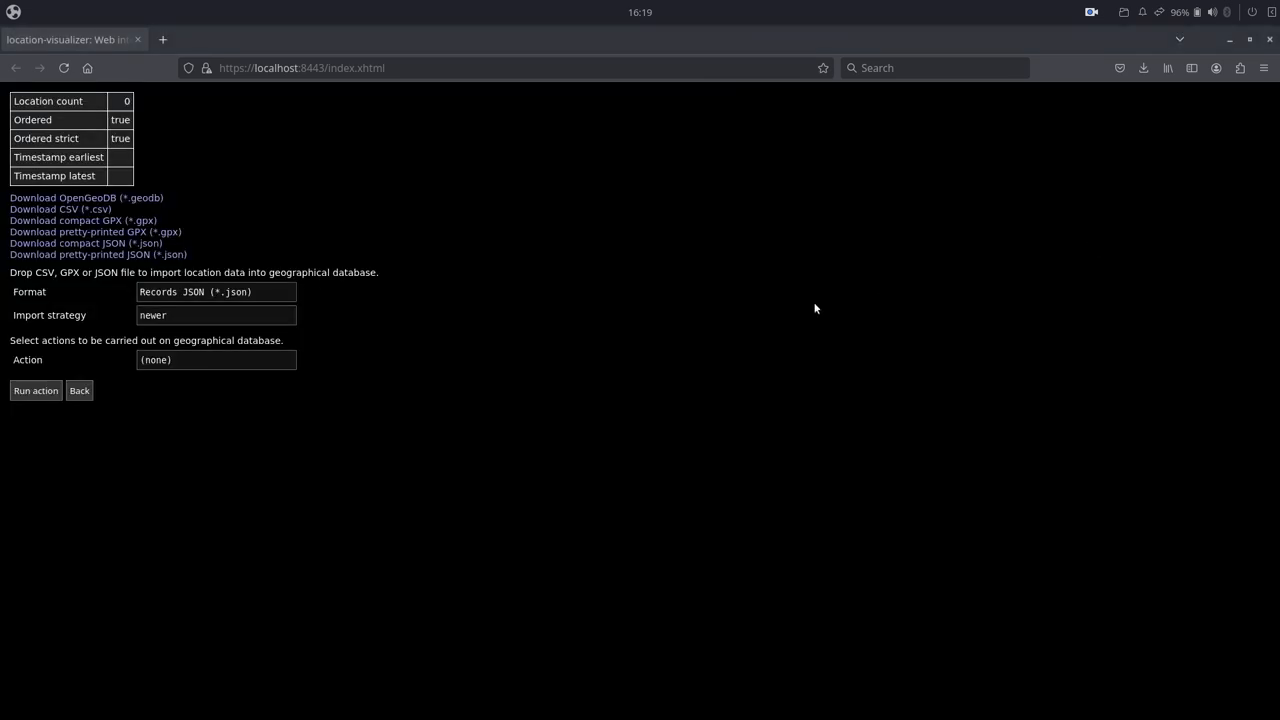
mouse_move(145, 319)
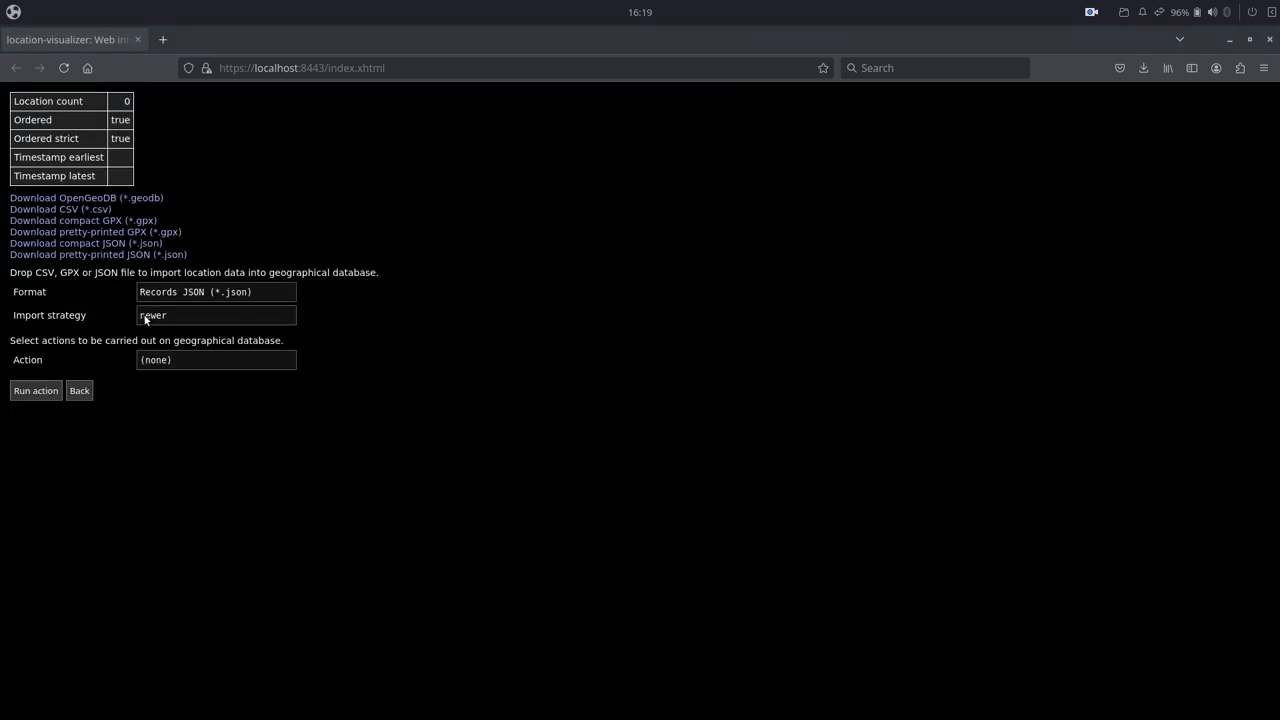
mouse_move(227, 287)
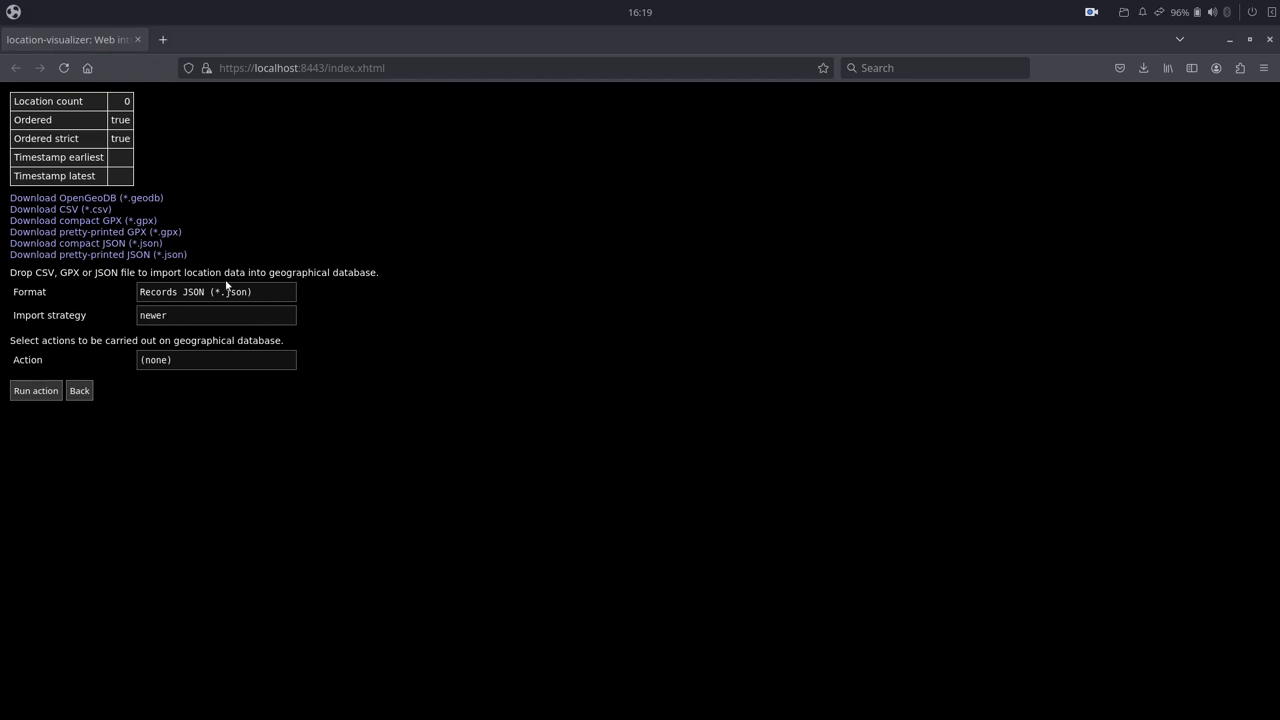
mouse_move(275, 292)
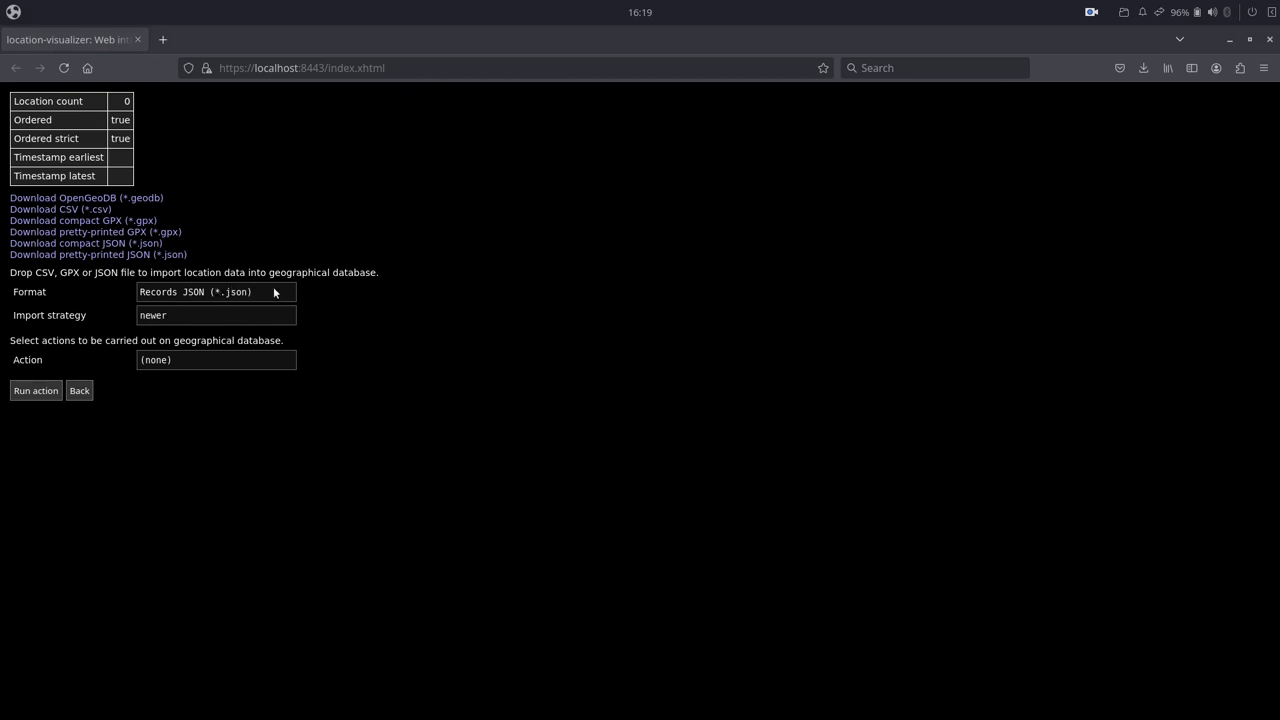
left_click(215, 291)
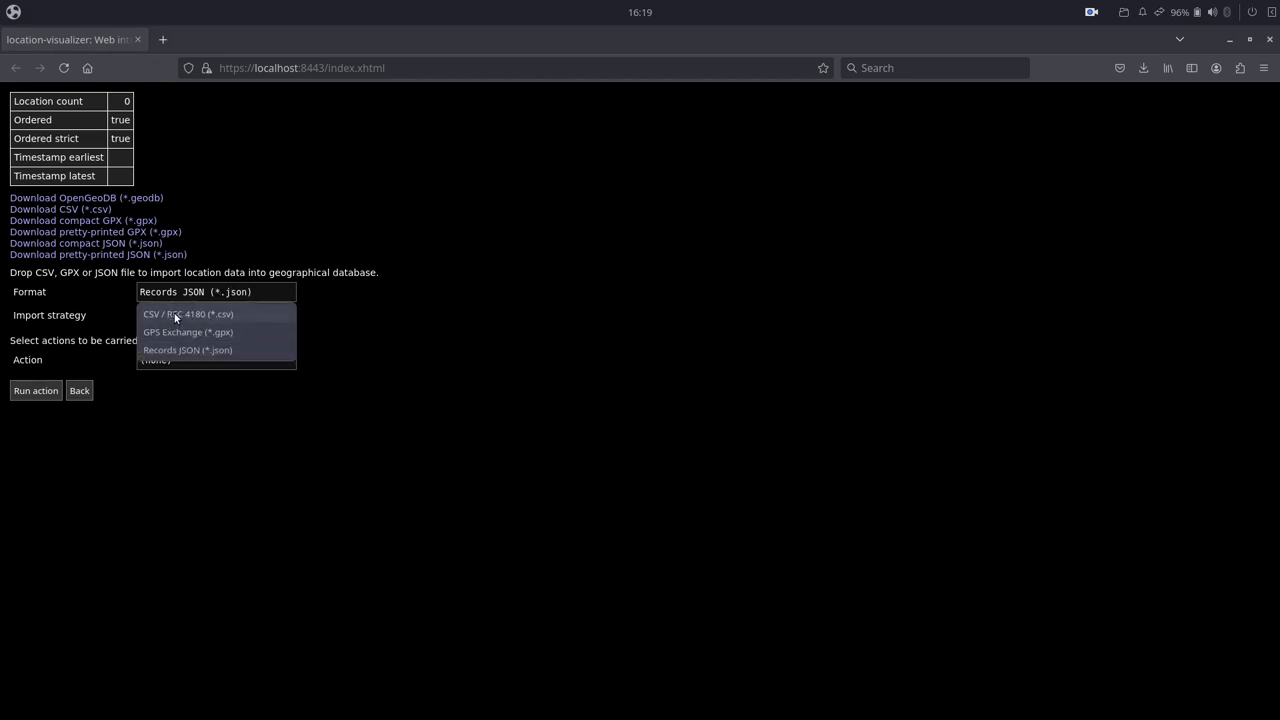
mouse_move(188, 332)
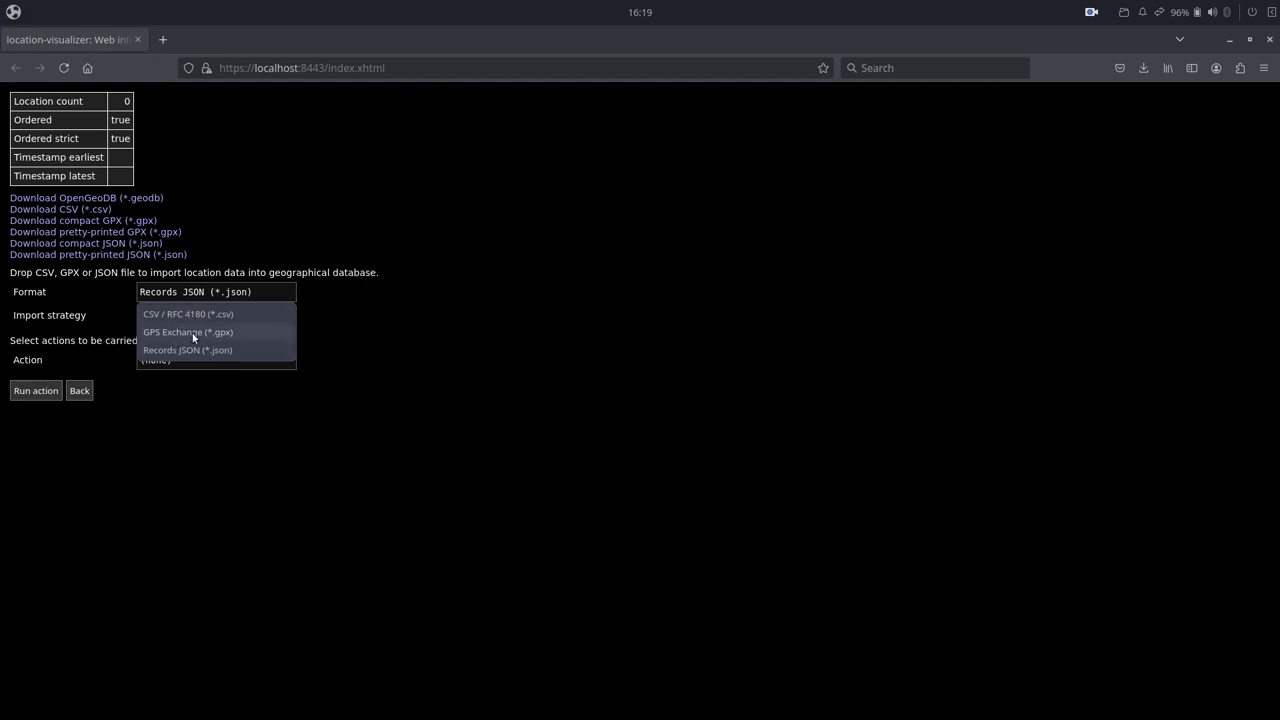
mouse_move(214, 339)
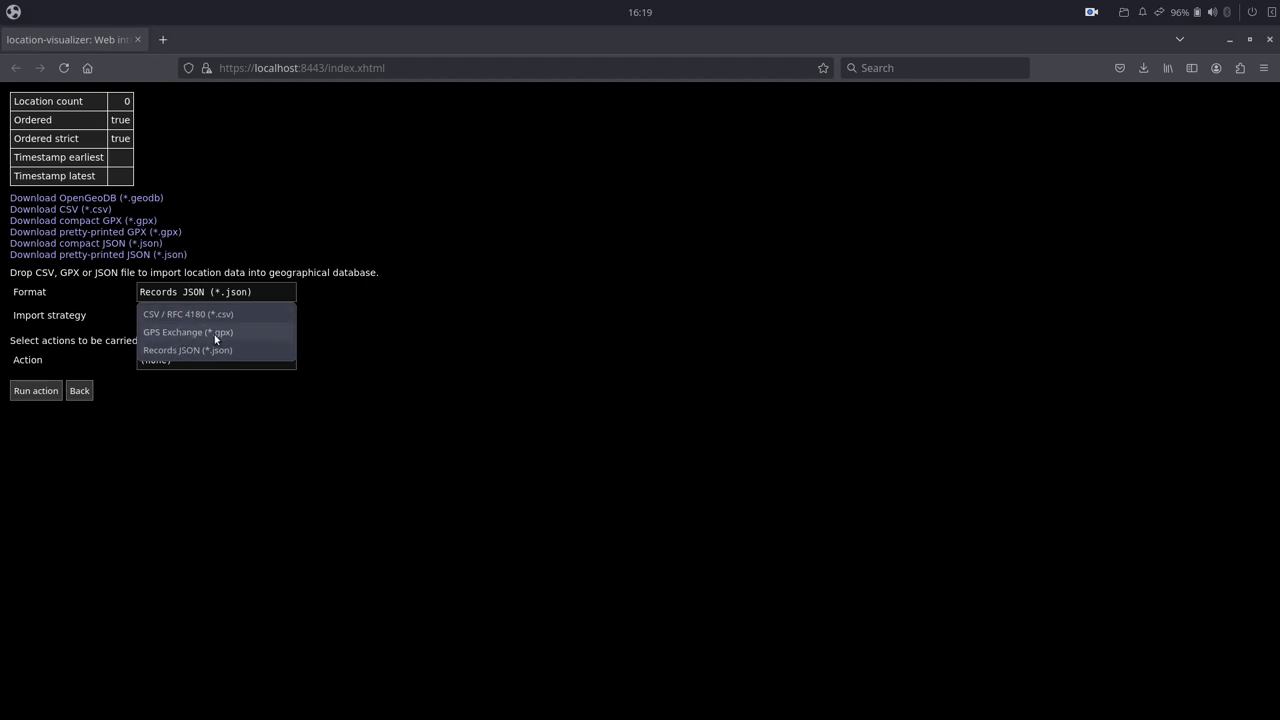
mouse_move(207, 349)
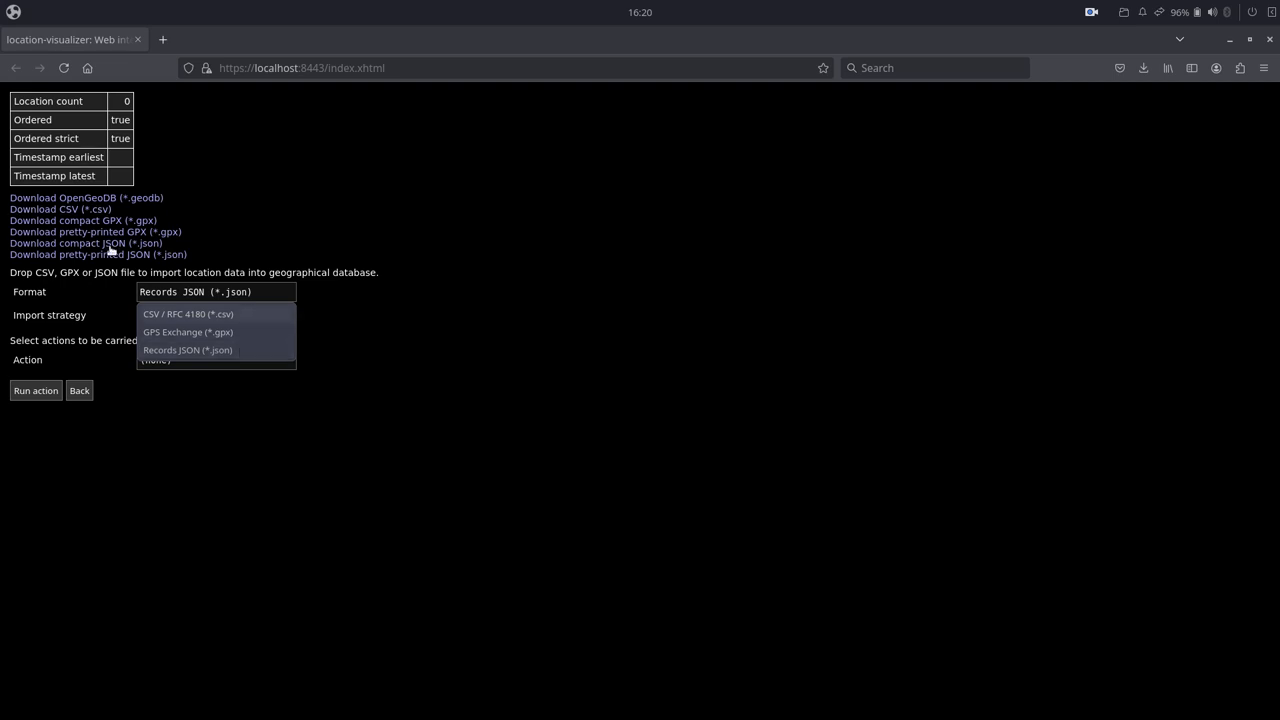
mouse_move(375, 233)
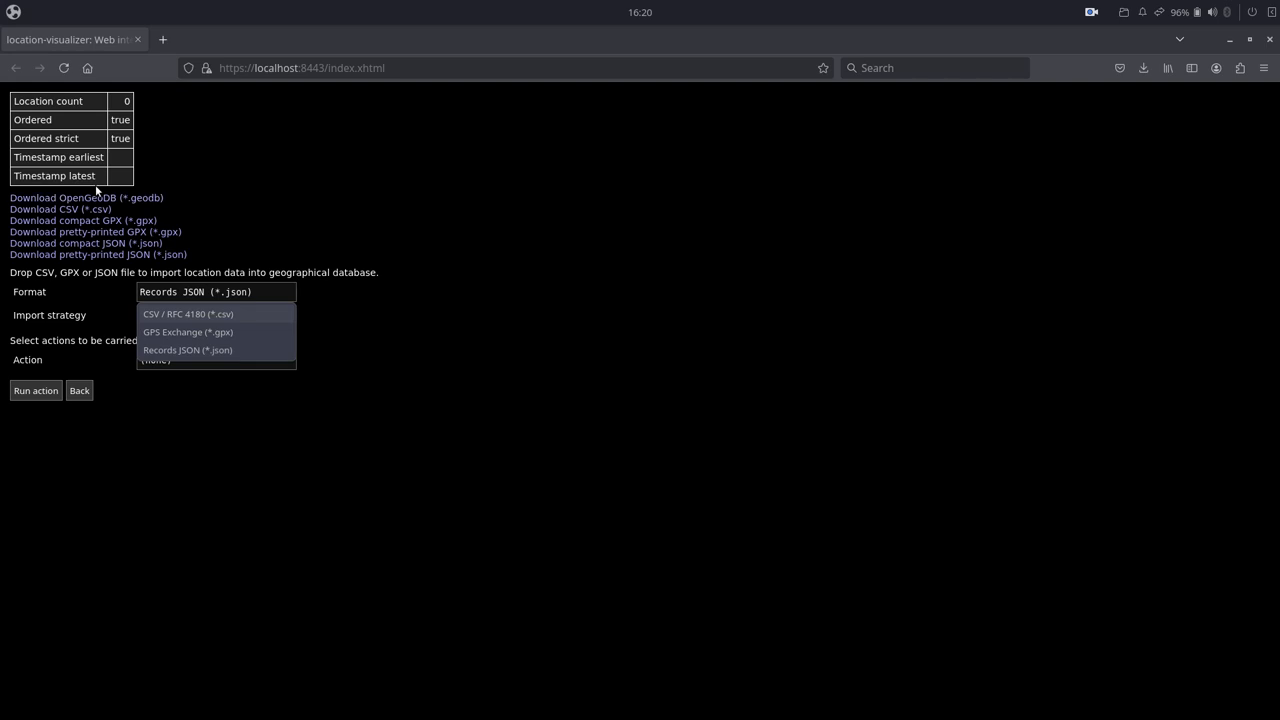
mouse_move(396, 231)
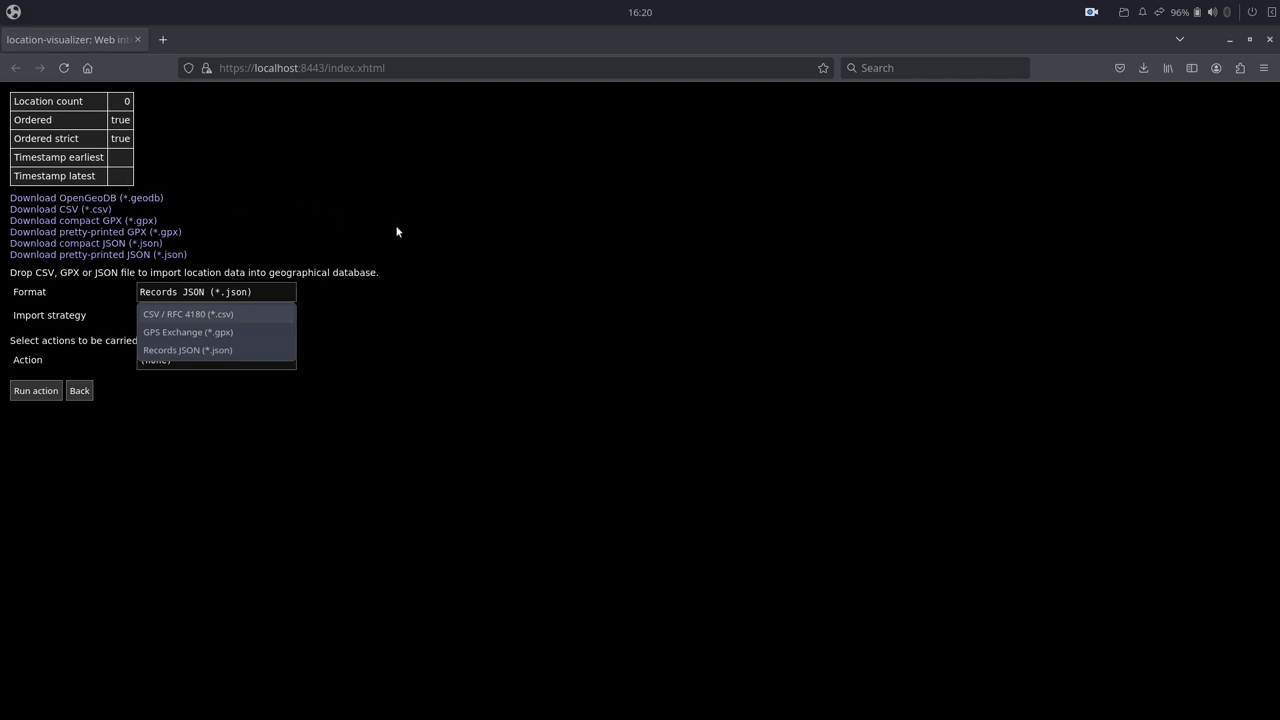
left_click(215, 349)
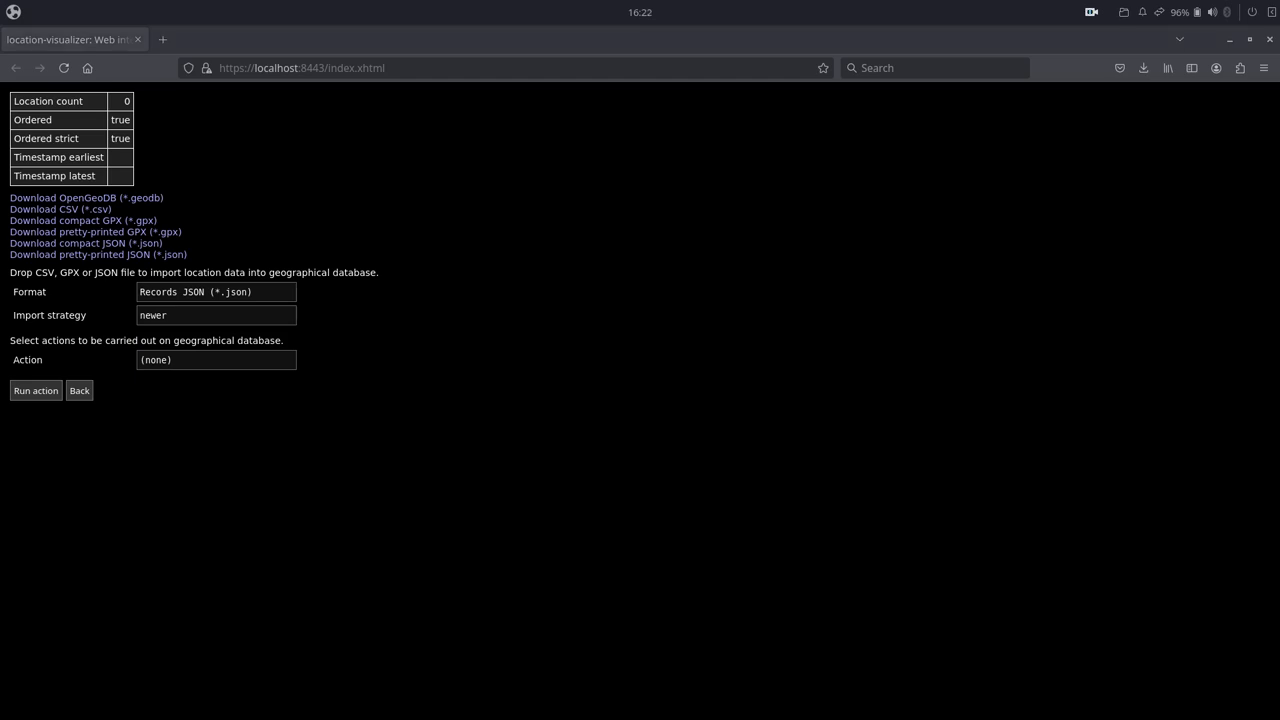
mouse_move(71, 354)
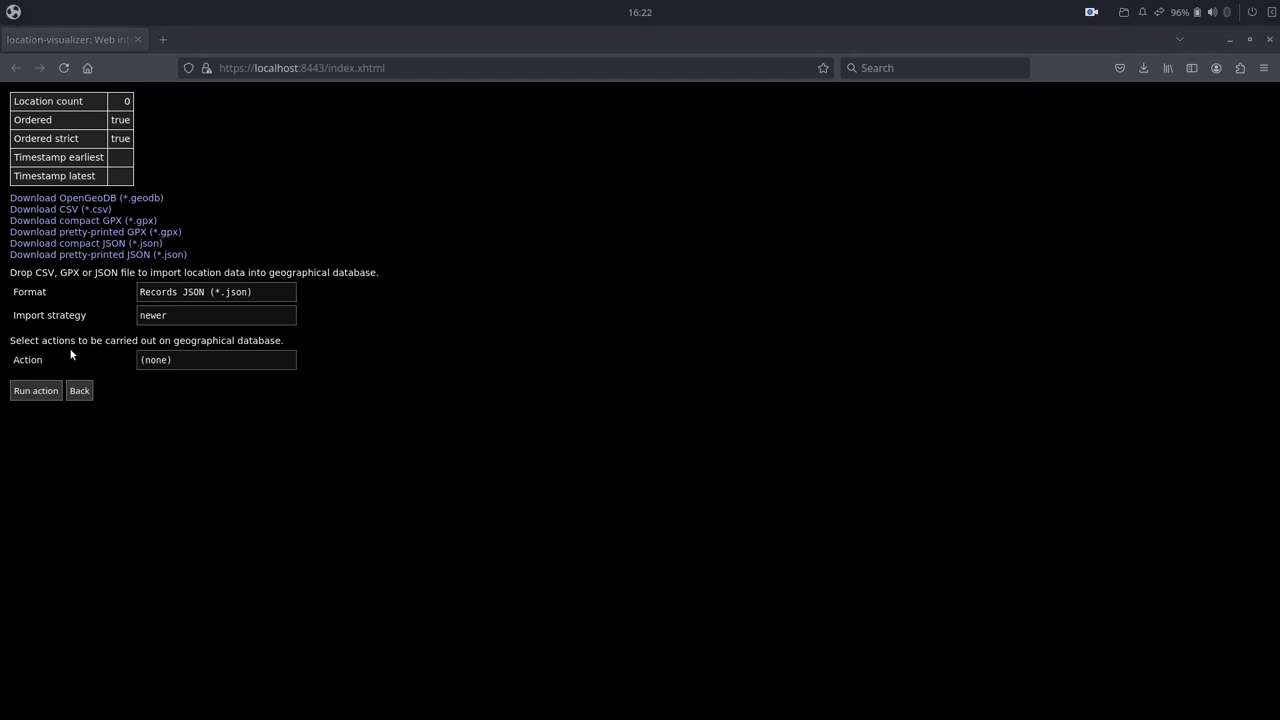
left_click(216, 315)
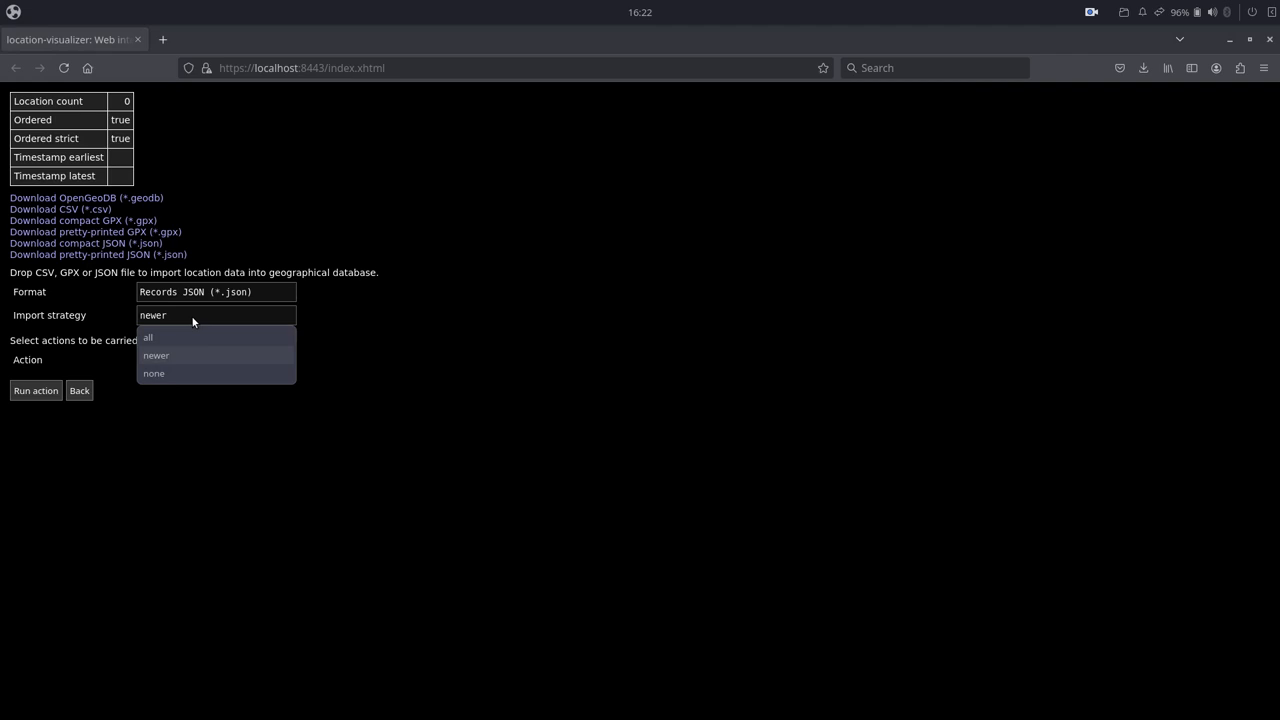
mouse_move(170, 337)
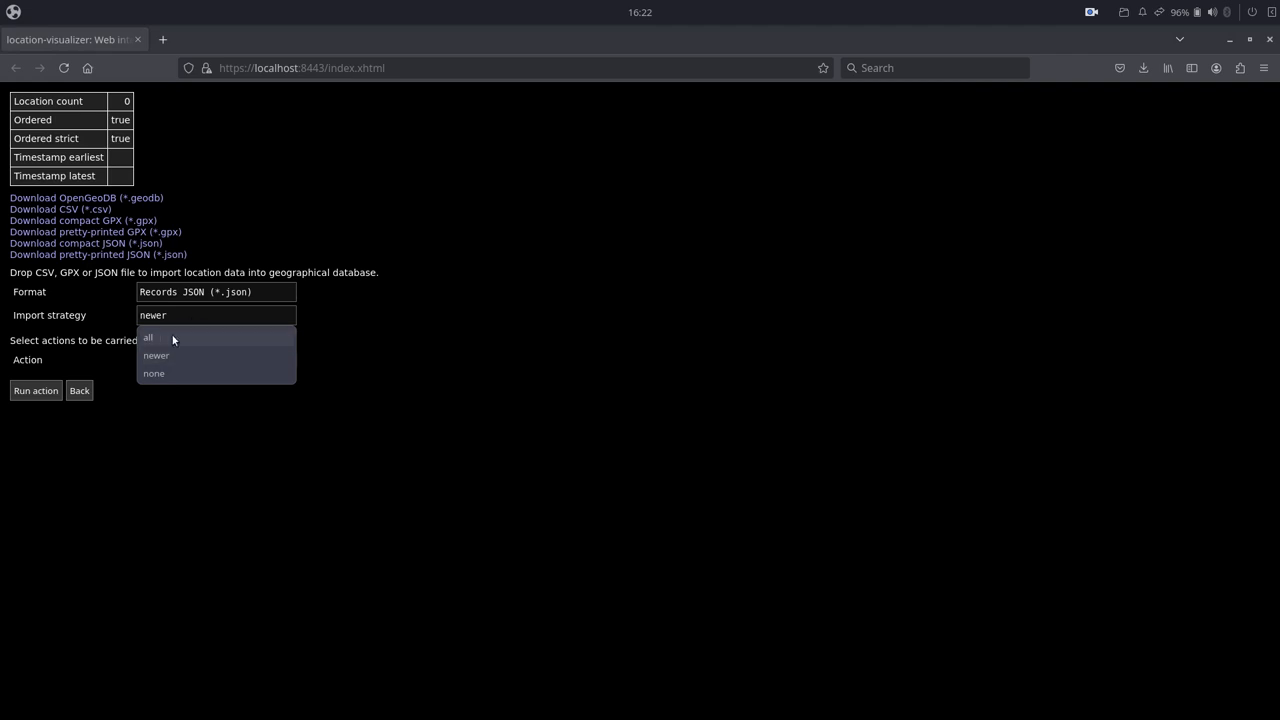
mouse_move(168, 345)
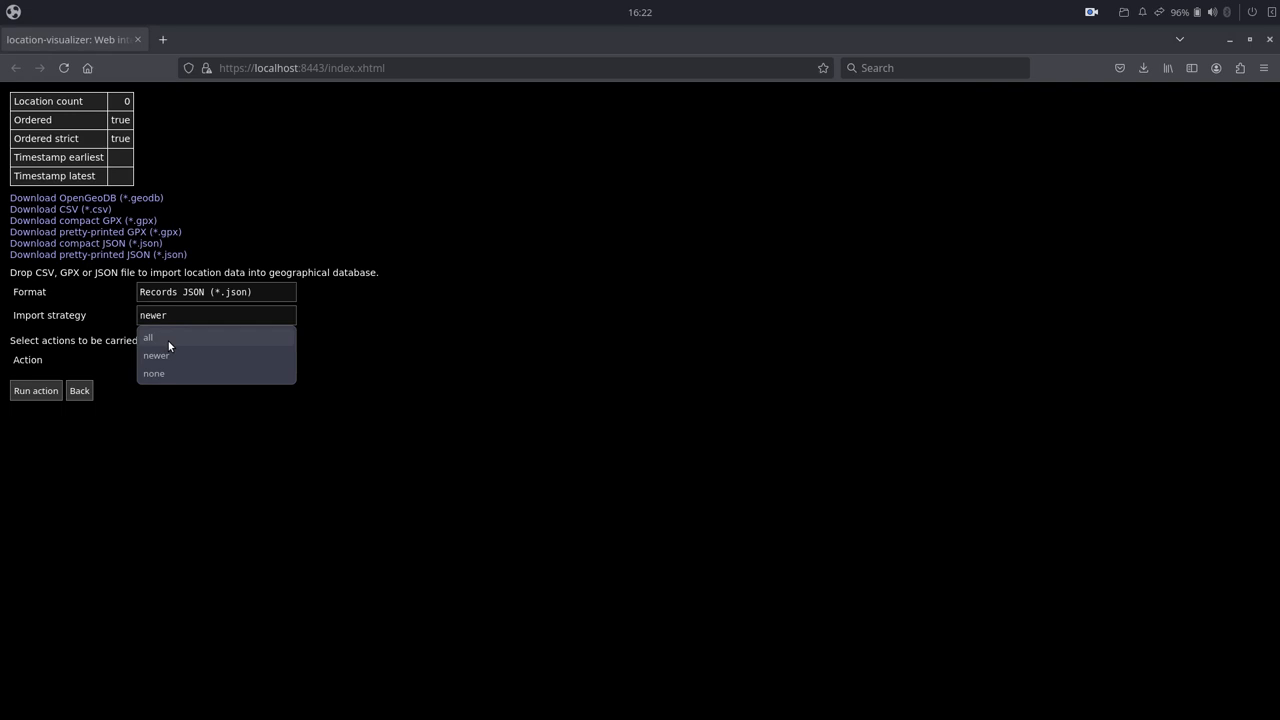
mouse_move(182, 355)
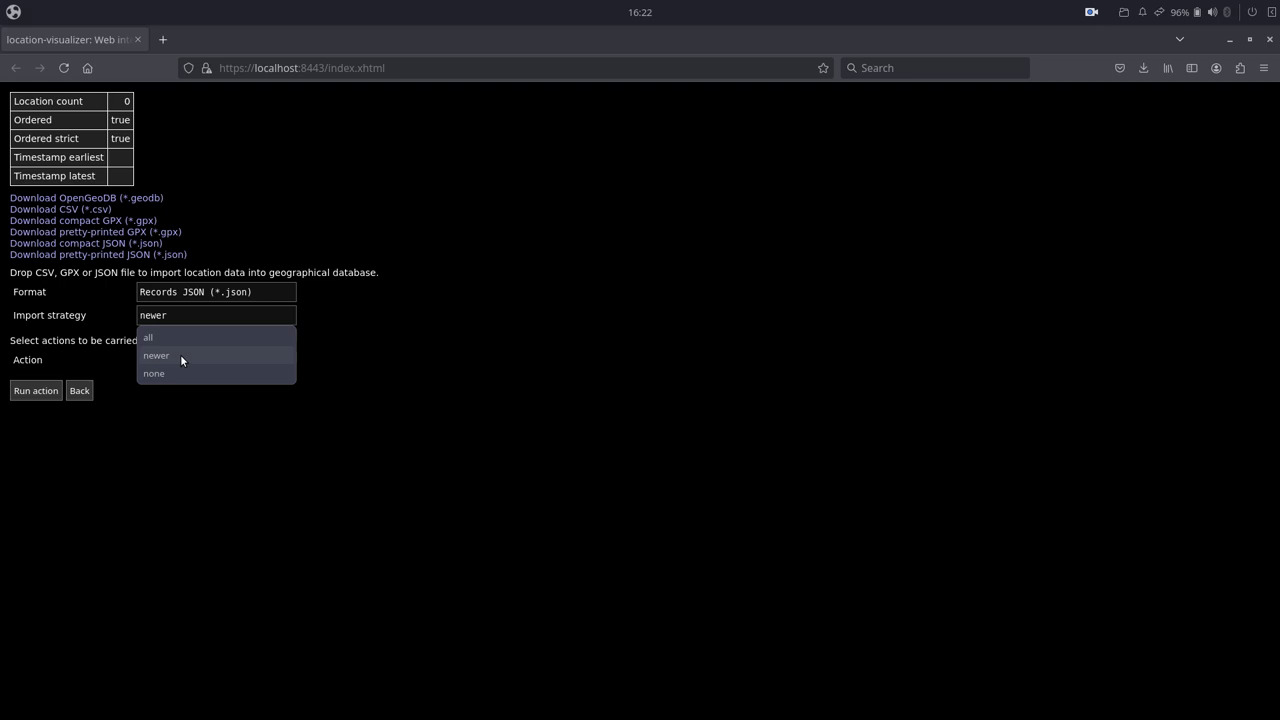
mouse_move(199, 379)
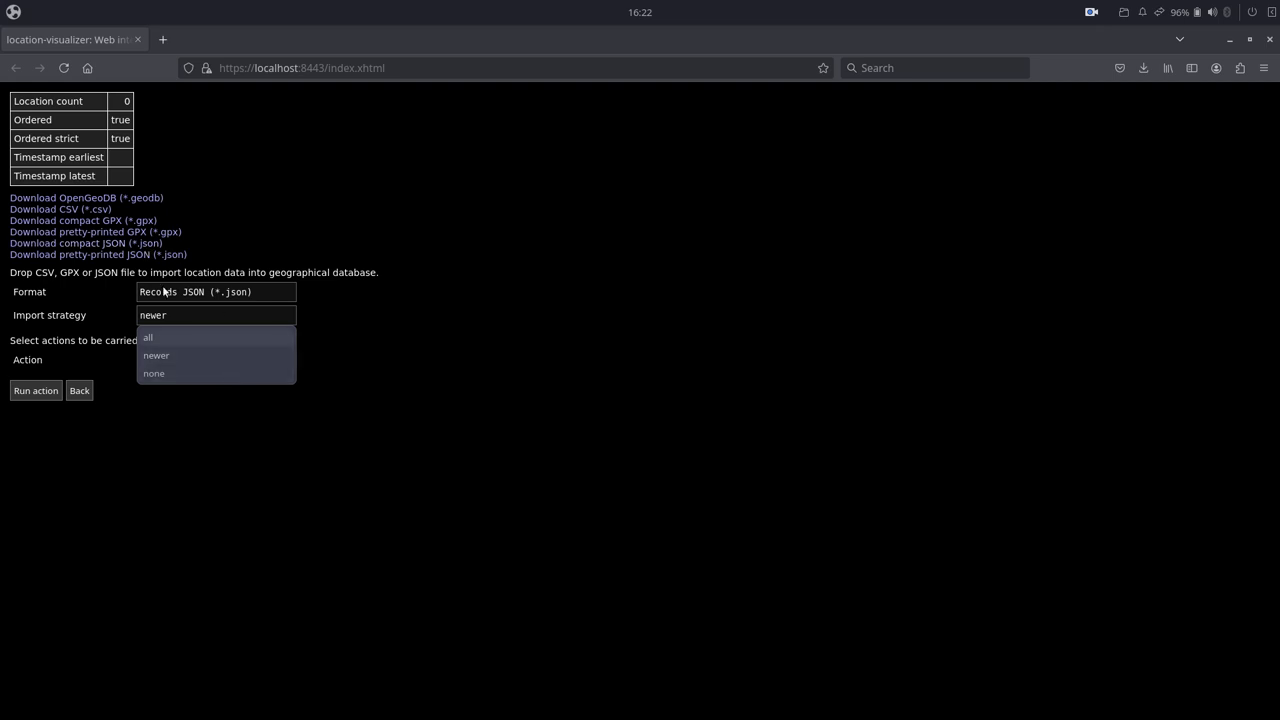
left_click(153, 373)
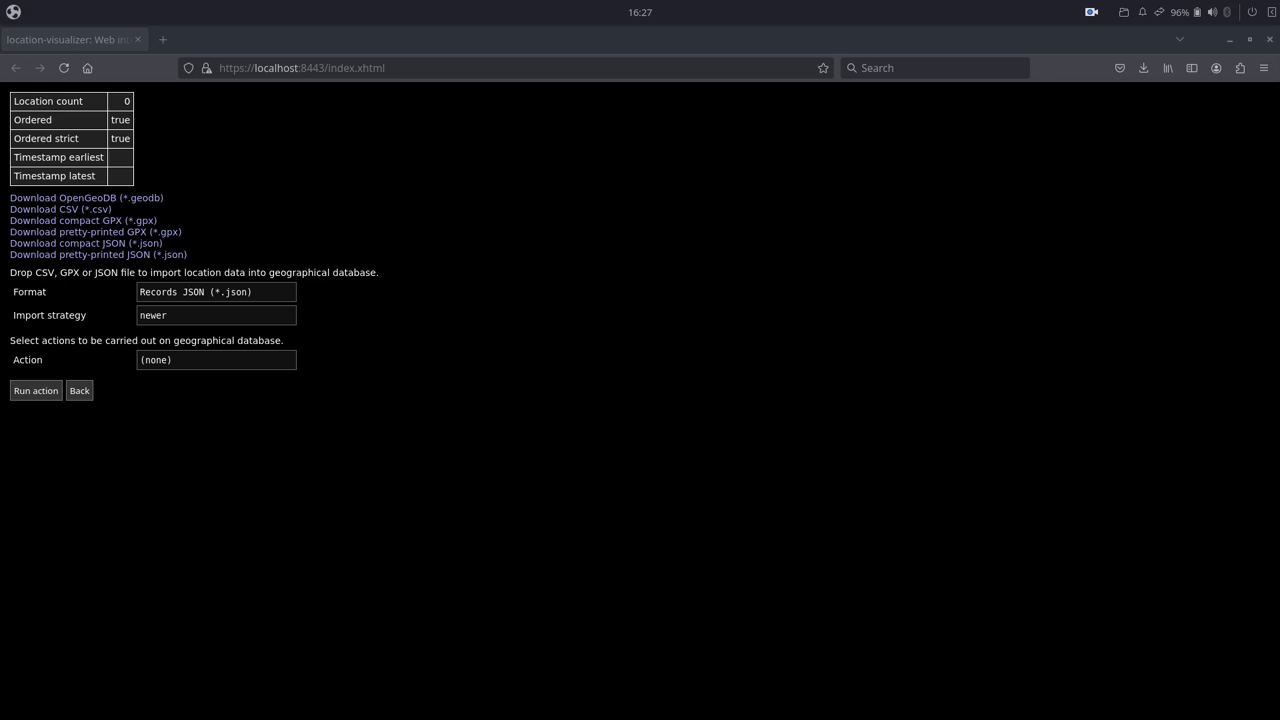
Open the data folder in Nemo and set the import strategy to 'all'.
right_click(585, 705)
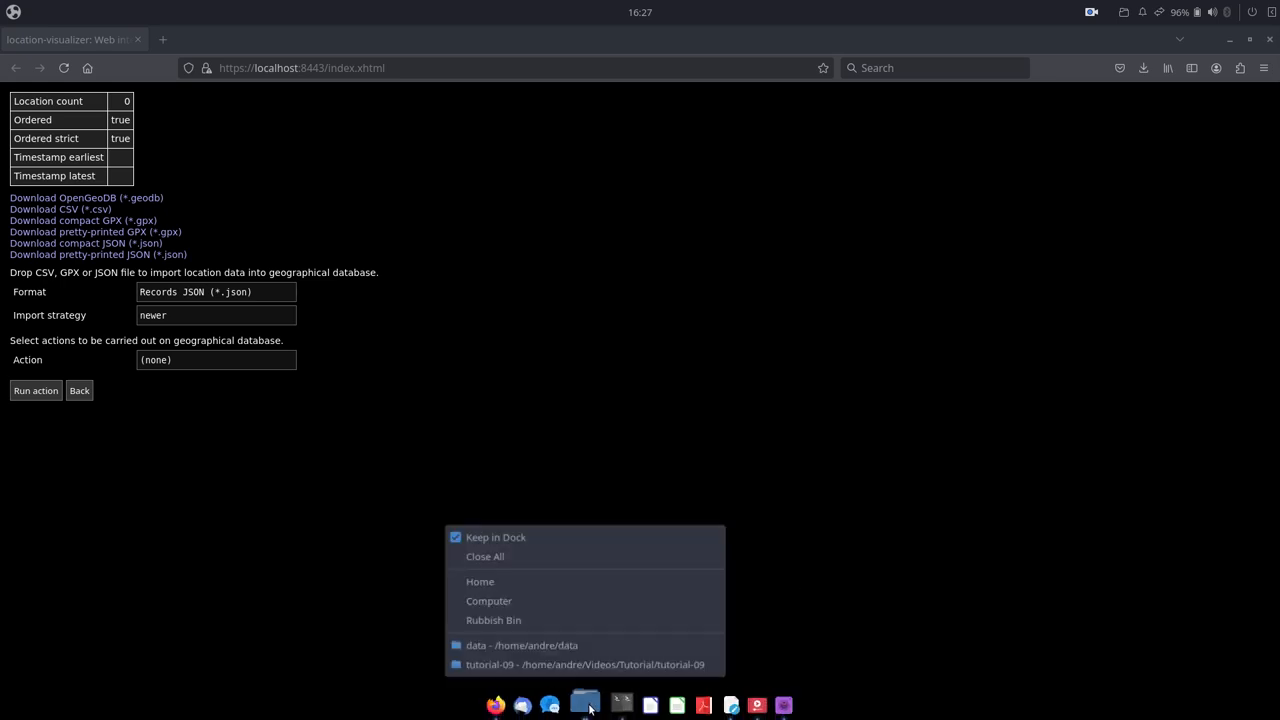
left_click(521, 645)
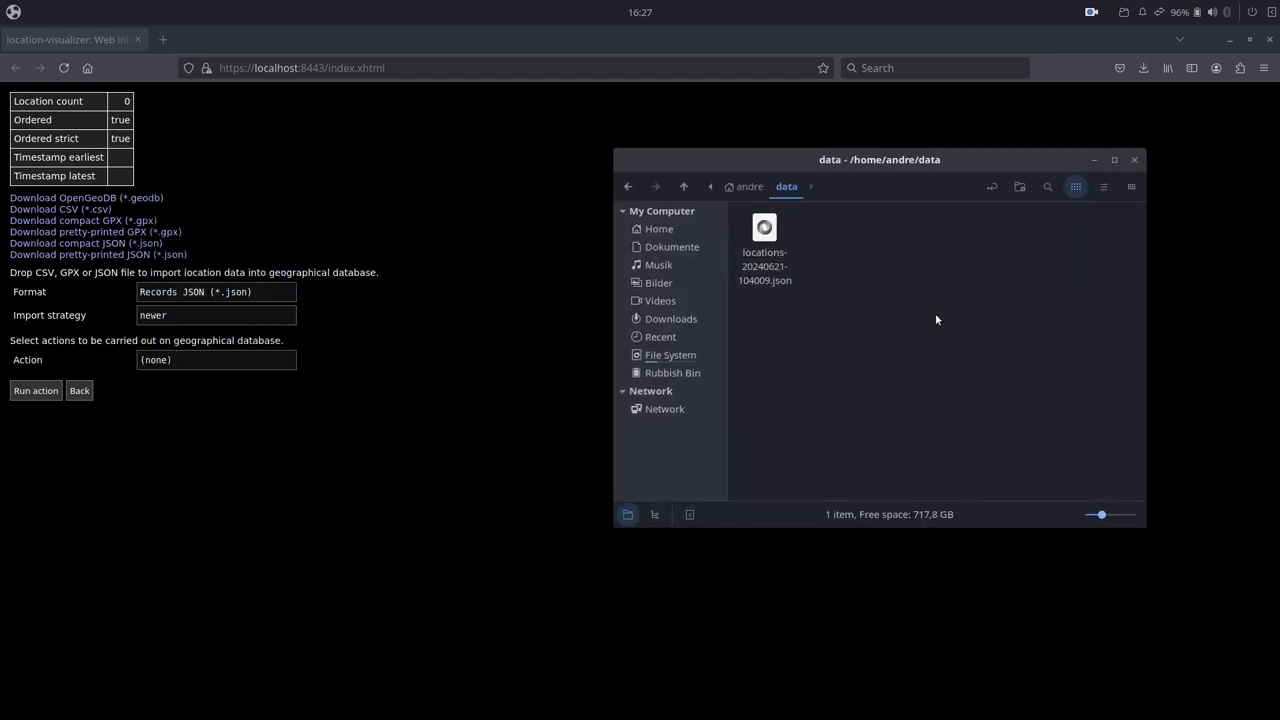
mouse_move(765, 265)
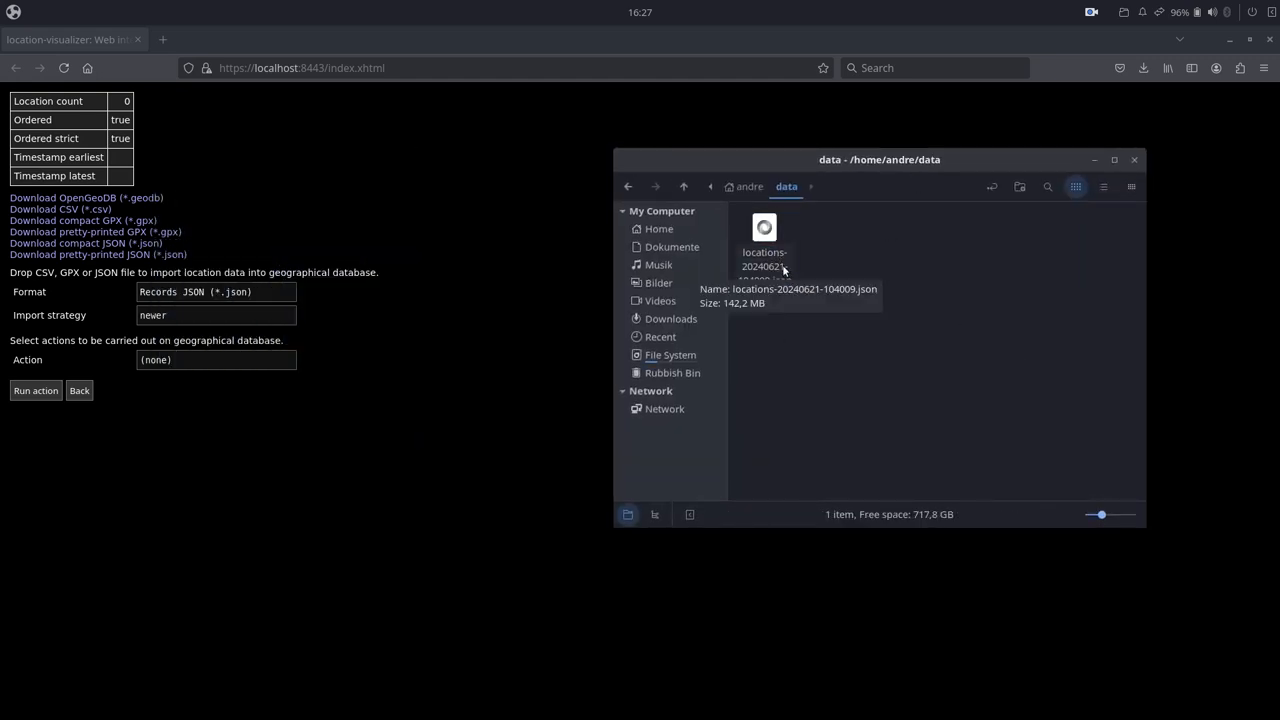
mouse_move(853, 297)
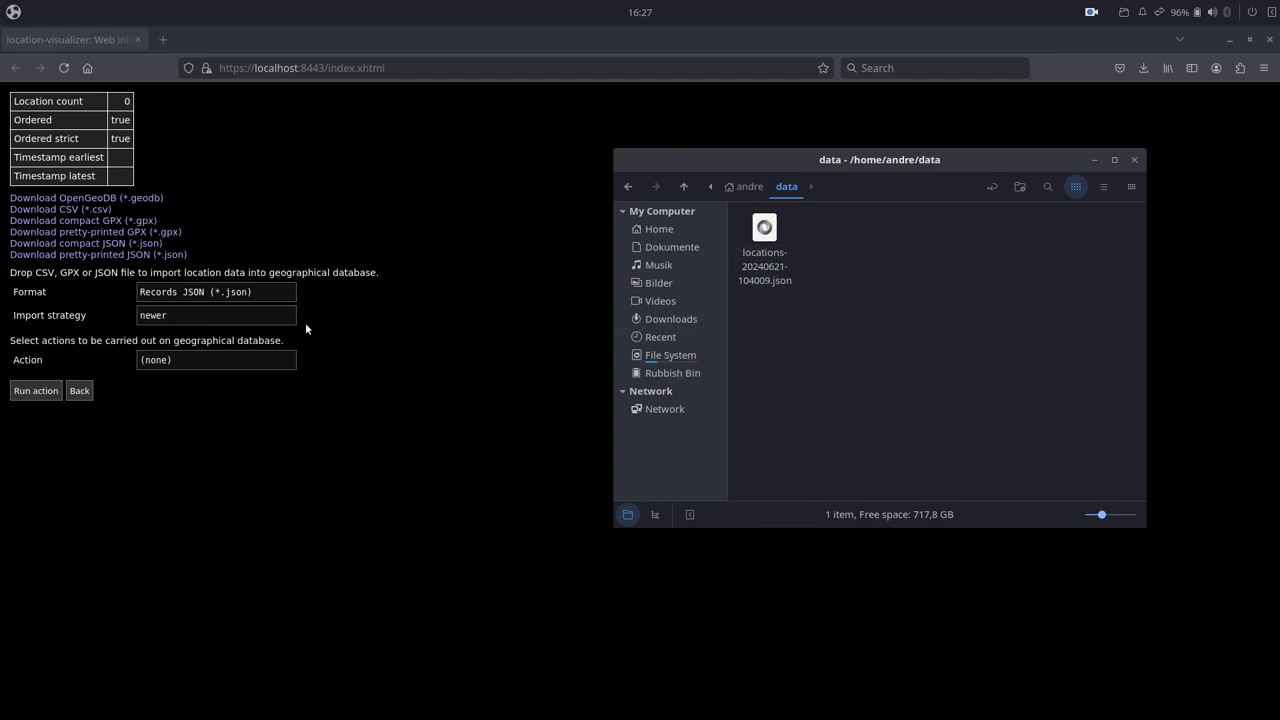
left_click(215, 315)
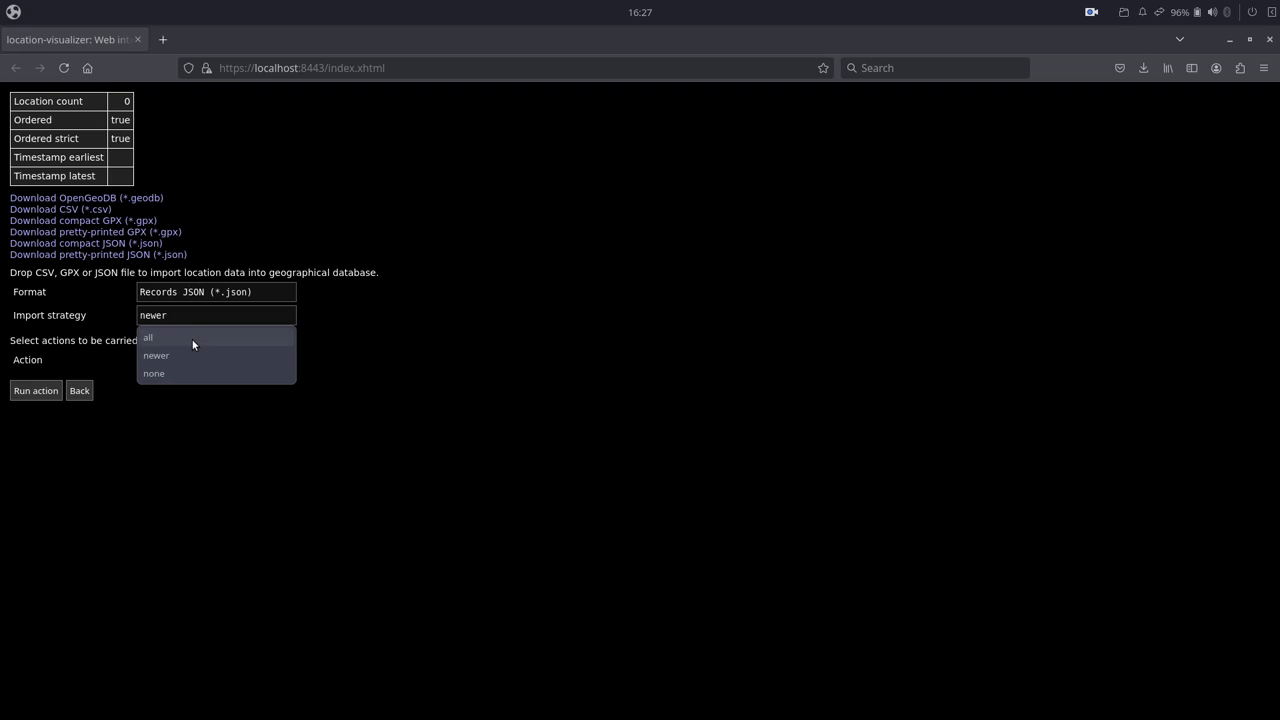
left_click(148, 337)
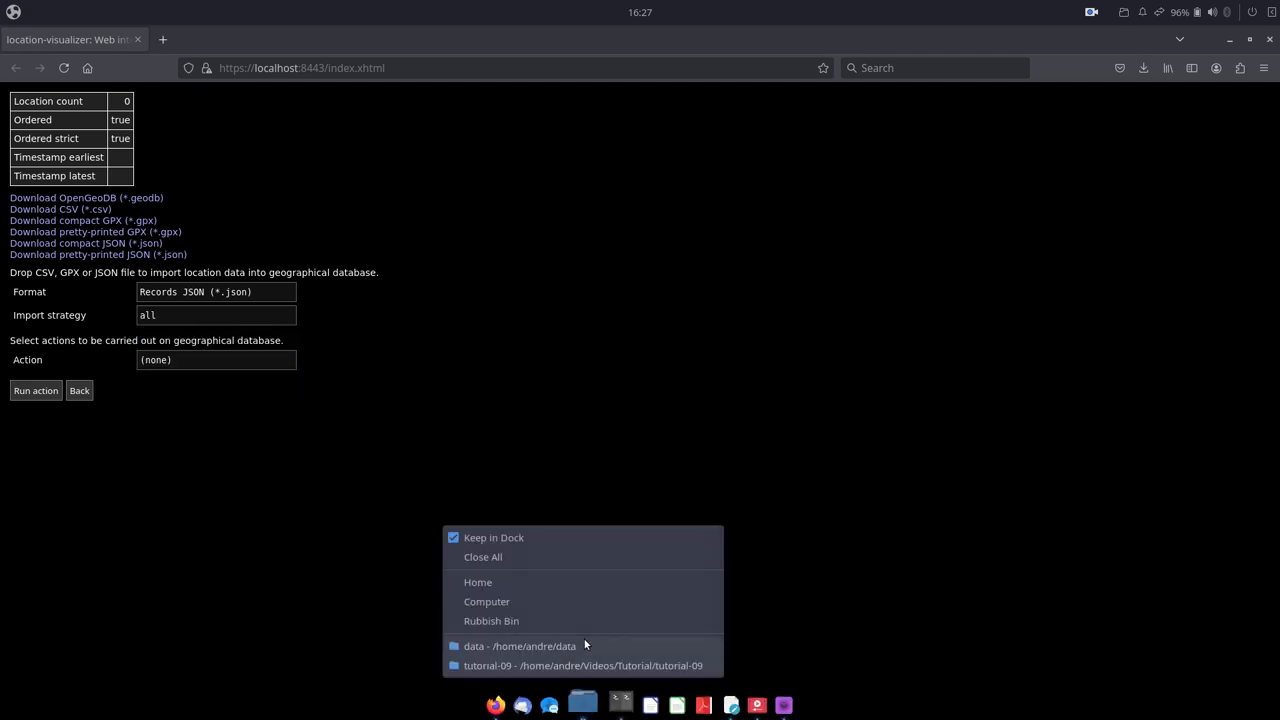
left_click(520, 645)
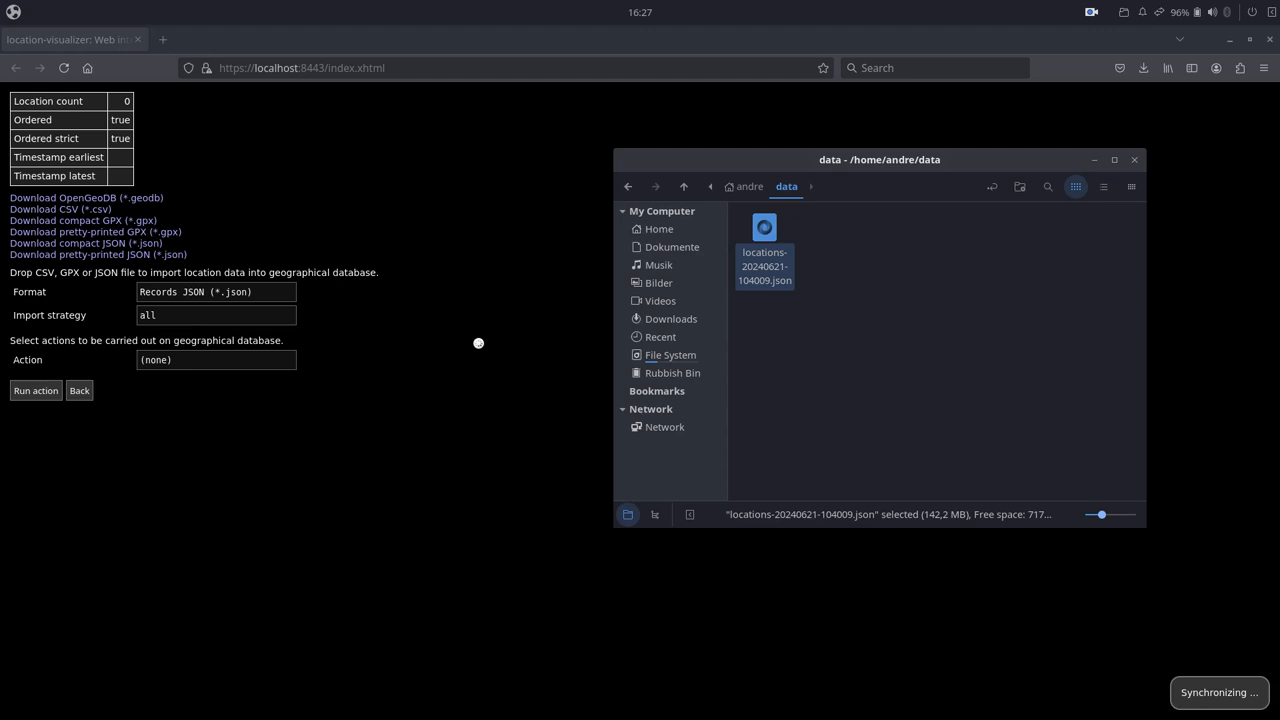
mouse_move(640, 211)
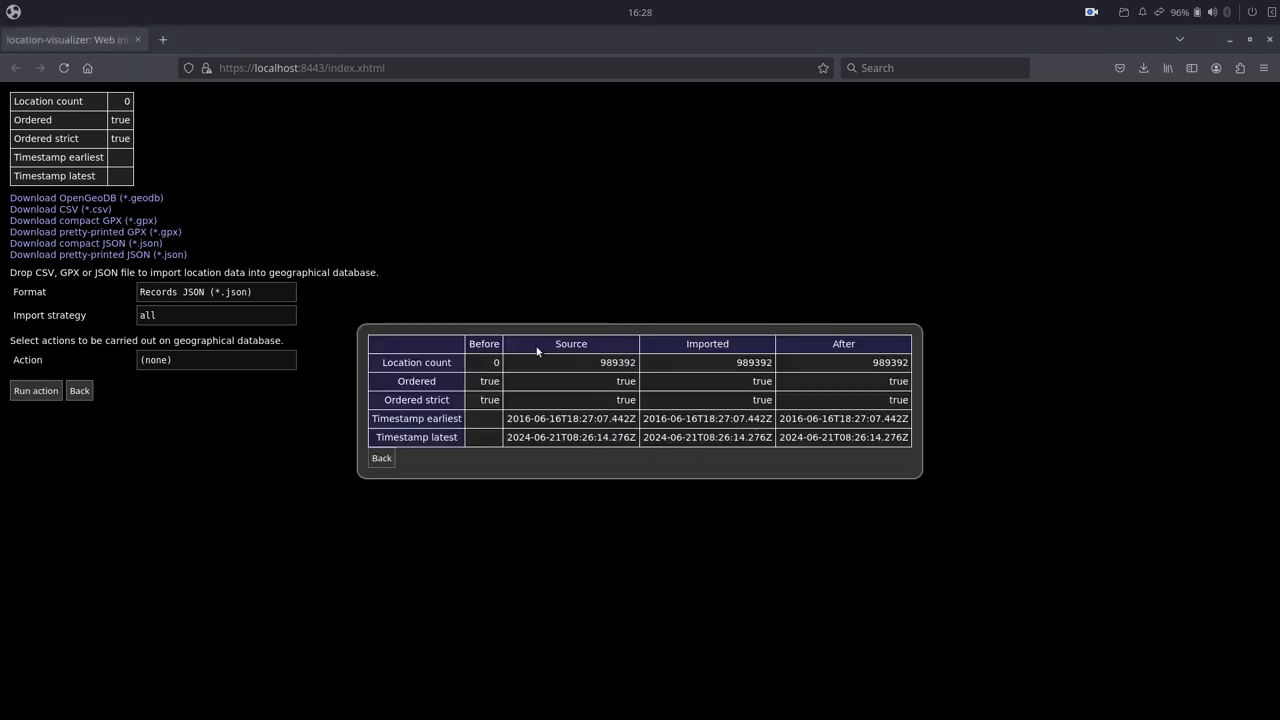
mouse_move(550, 356)
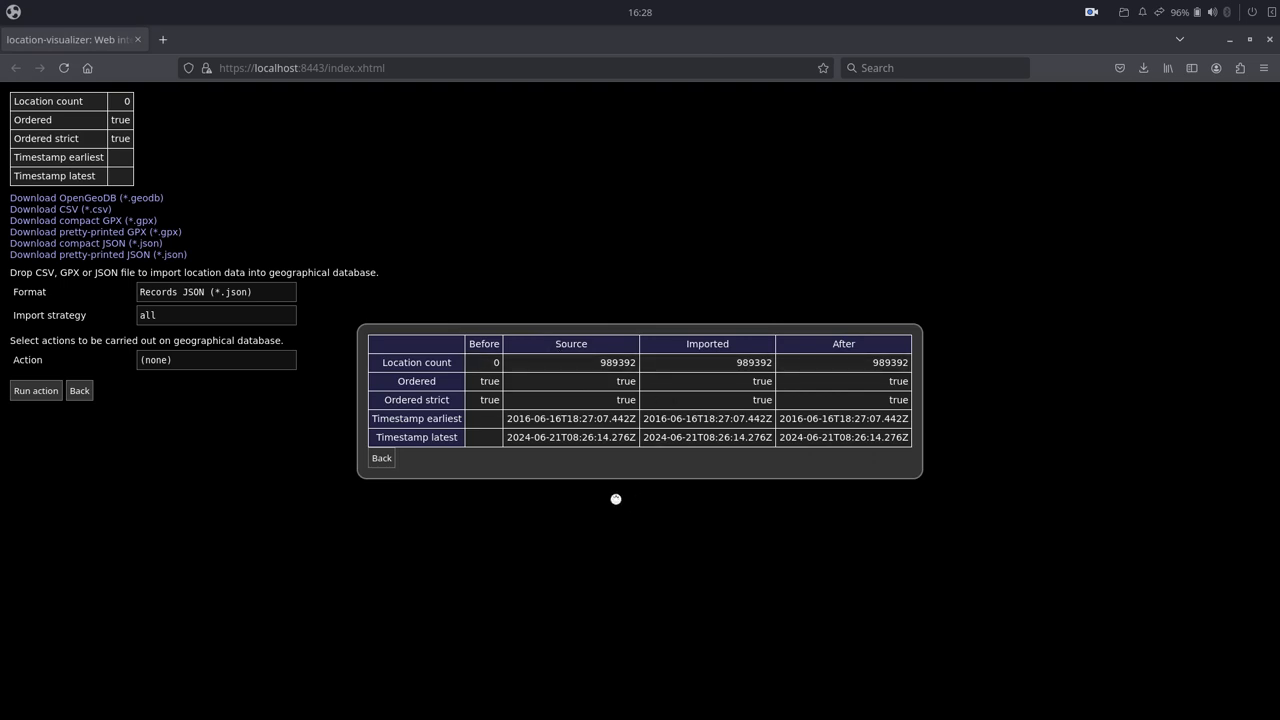
mouse_move(632, 480)
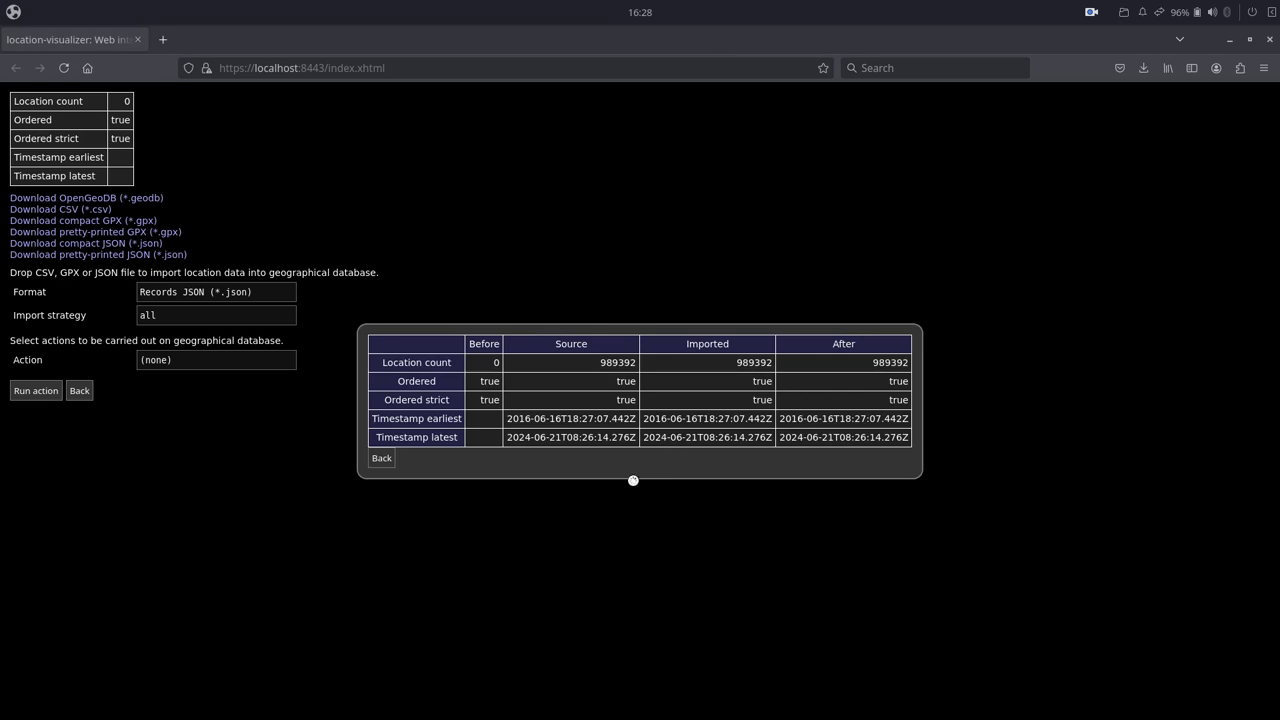
mouse_move(484, 343)
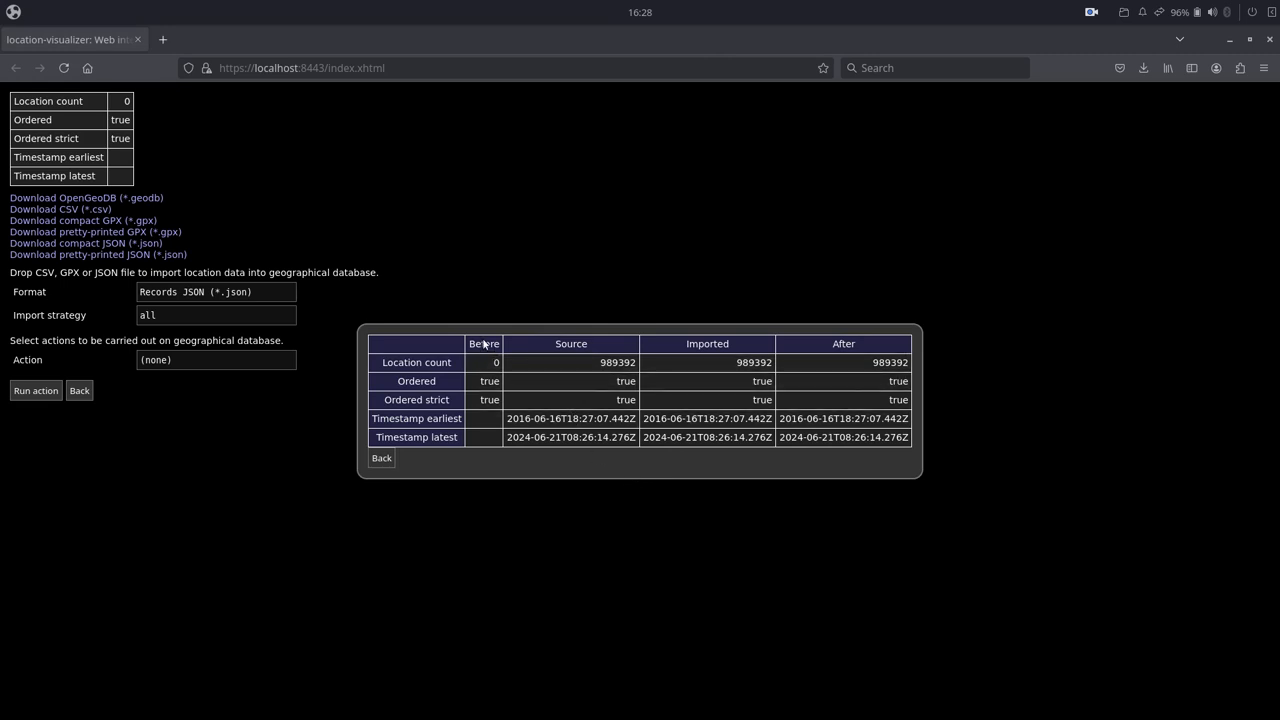
mouse_move(845, 345)
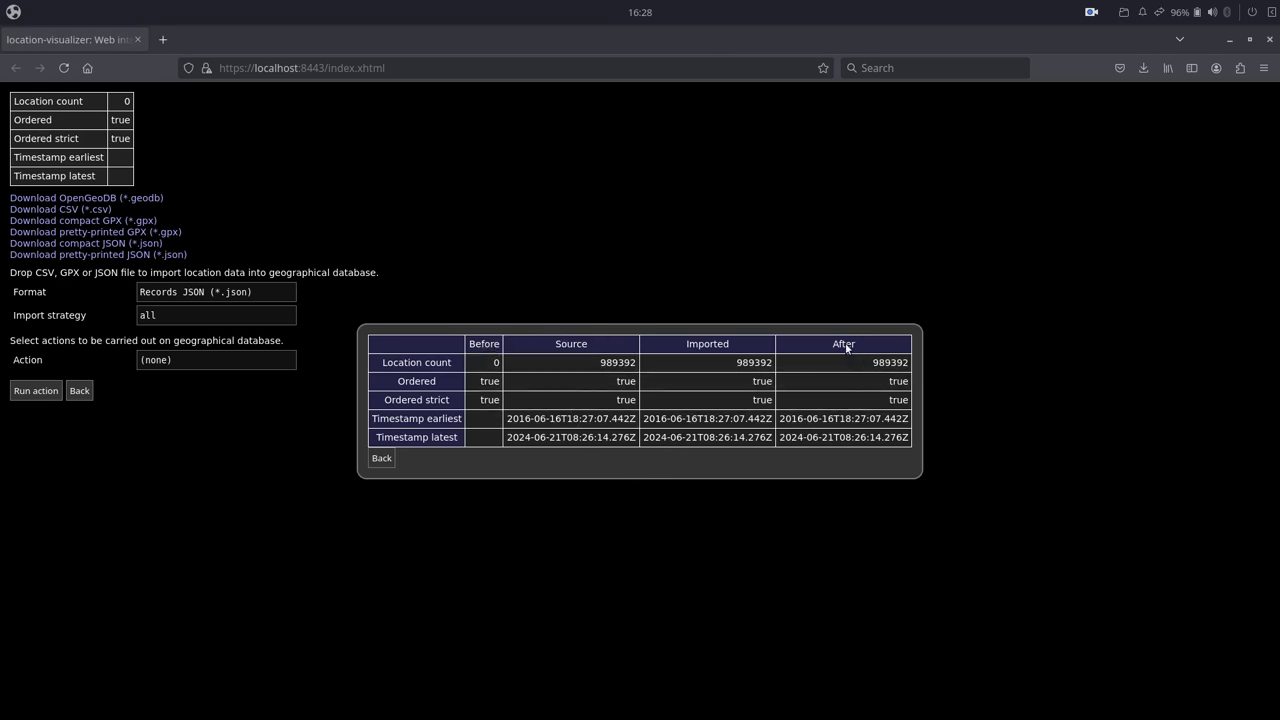
mouse_move(527, 355)
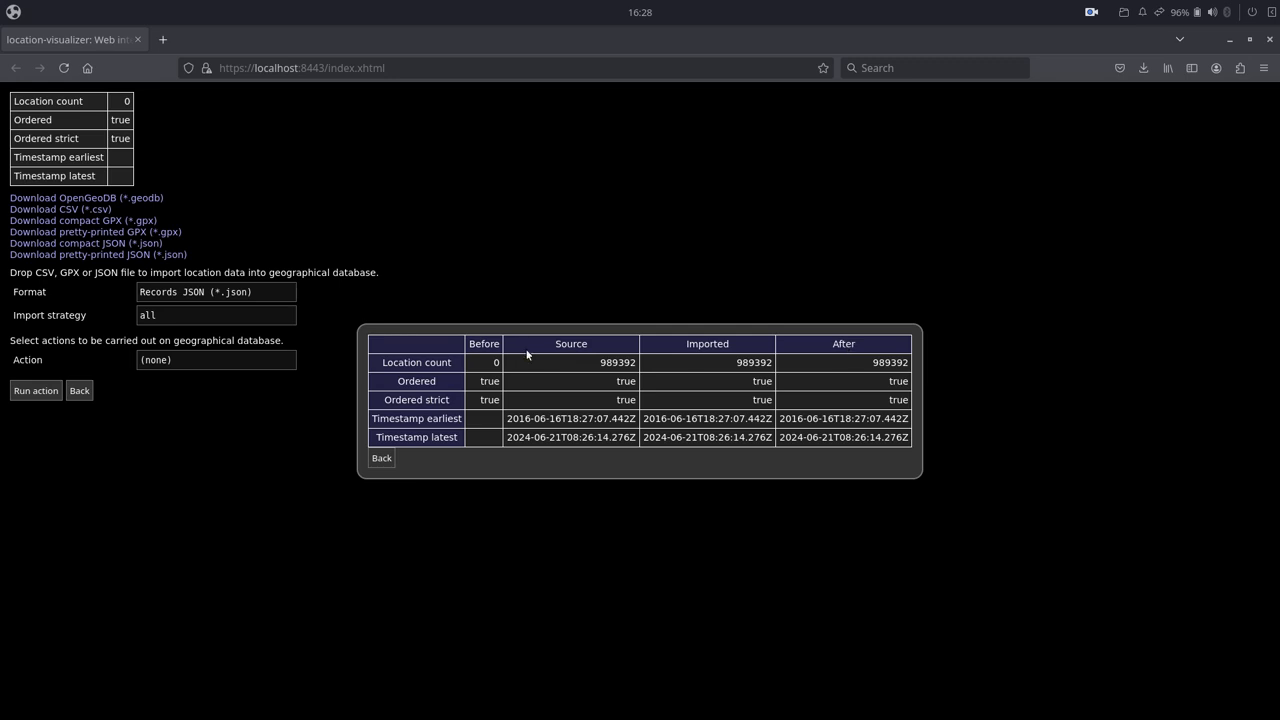
mouse_move(572, 349)
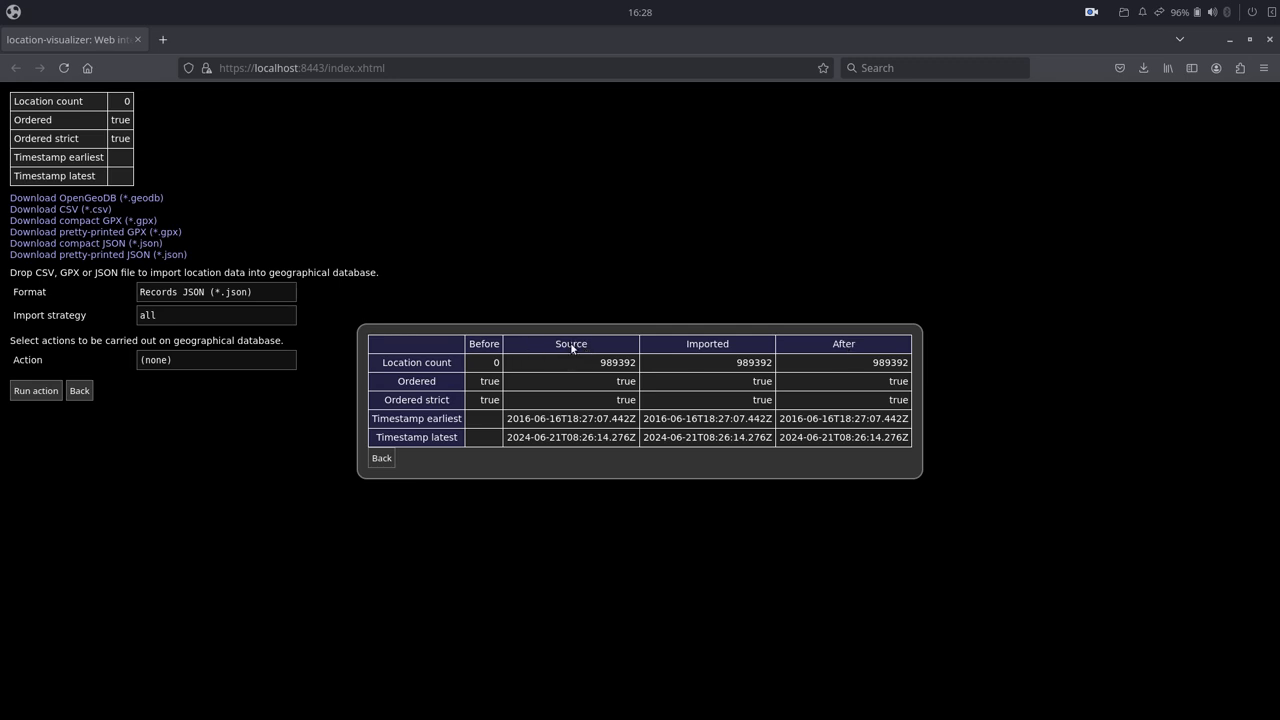
mouse_move(707, 353)
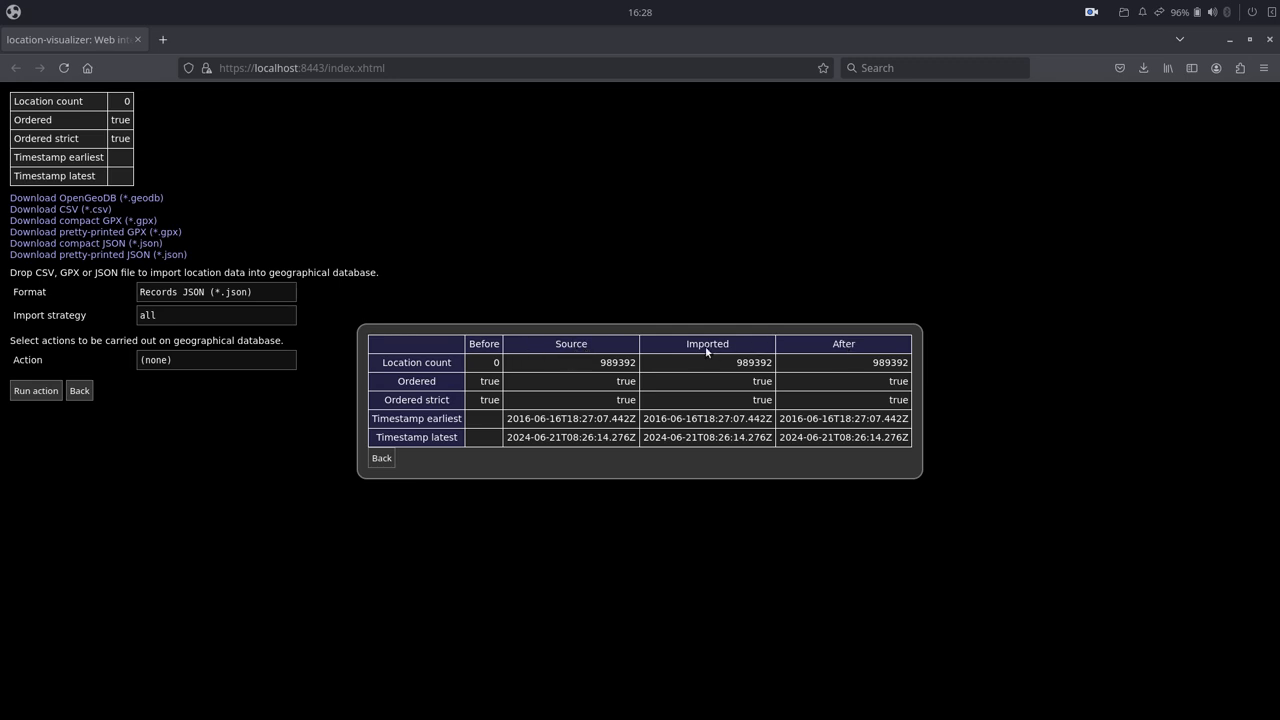
mouse_move(700, 361)
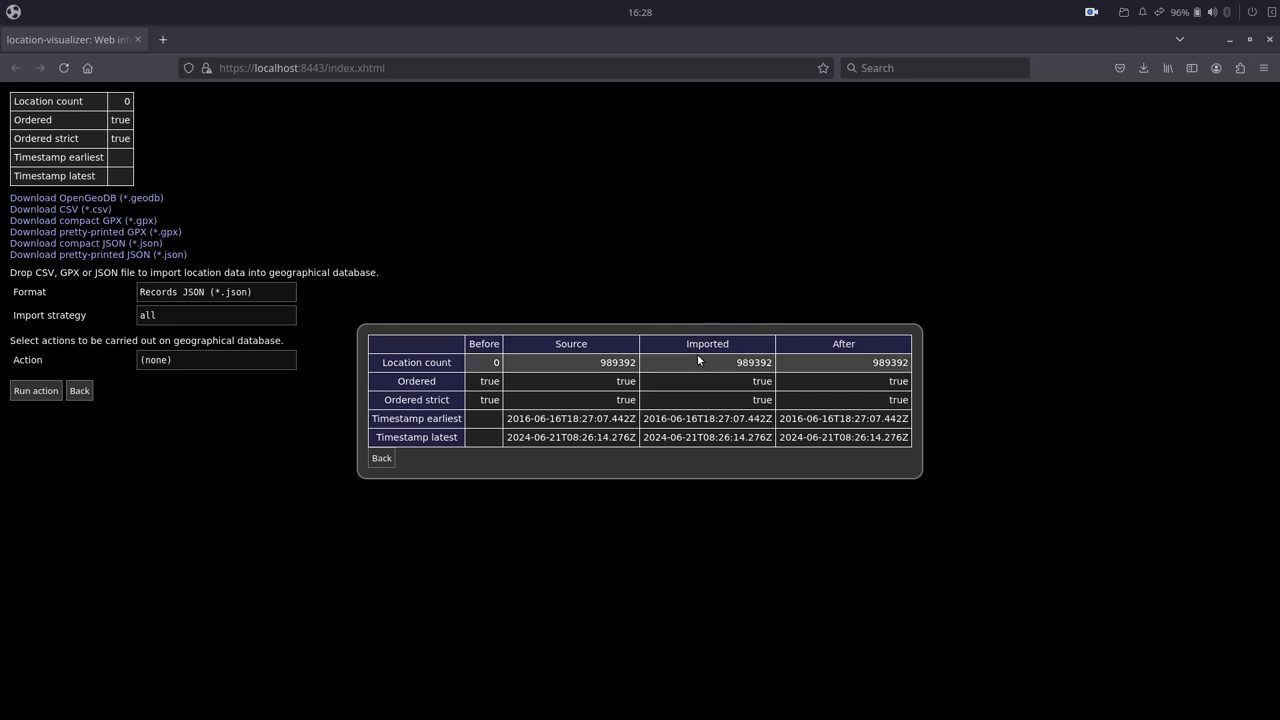
mouse_move(696, 398)
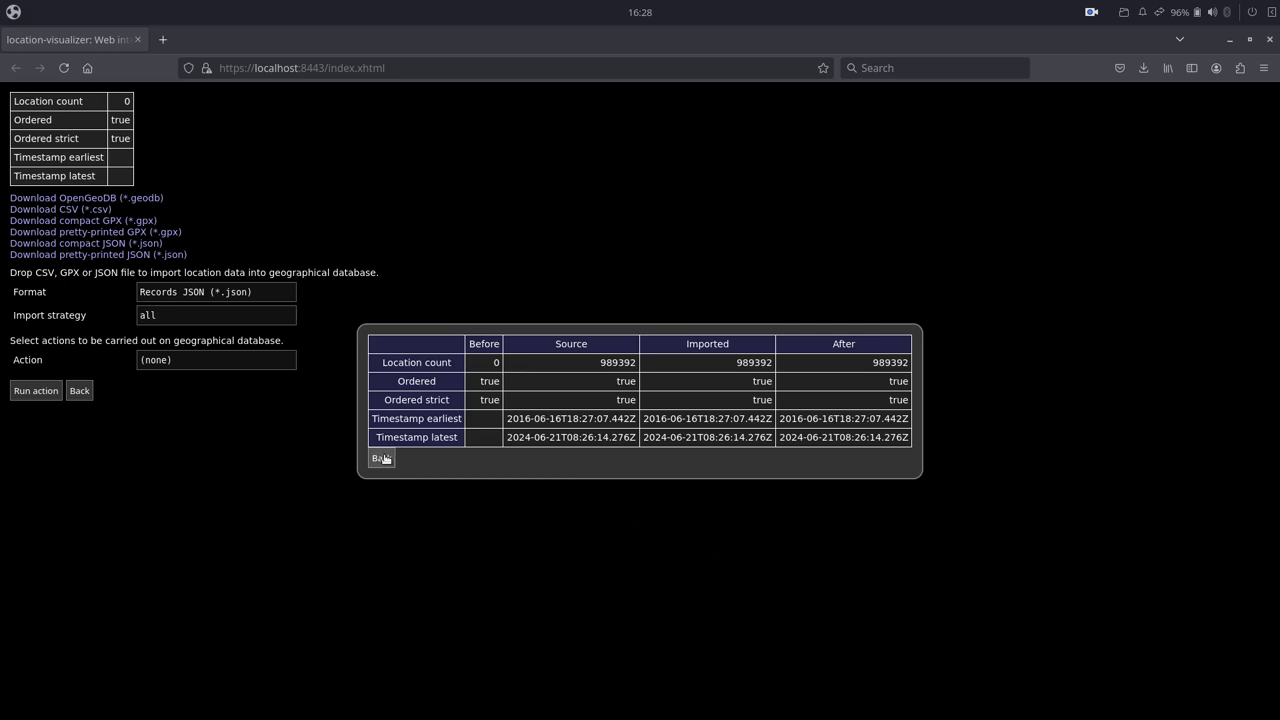
Close the import results dialog to return to the GeoDB page.
left_click(380, 458)
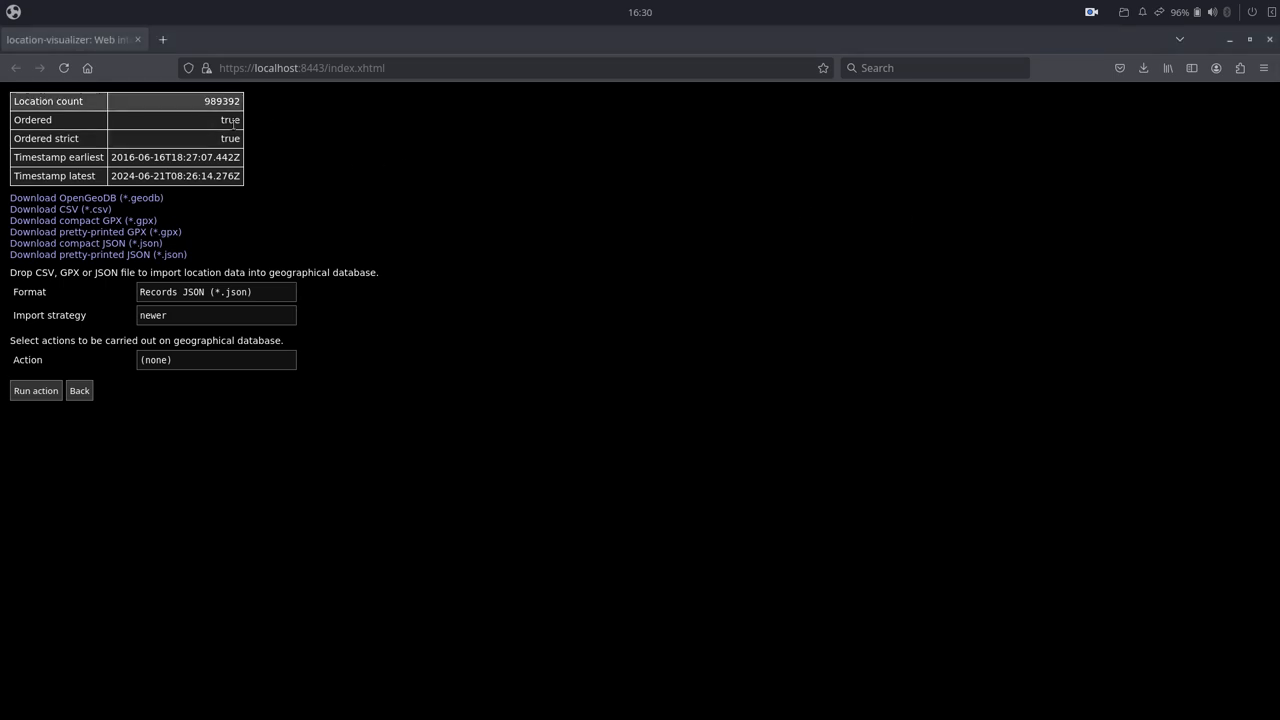
mouse_move(313, 184)
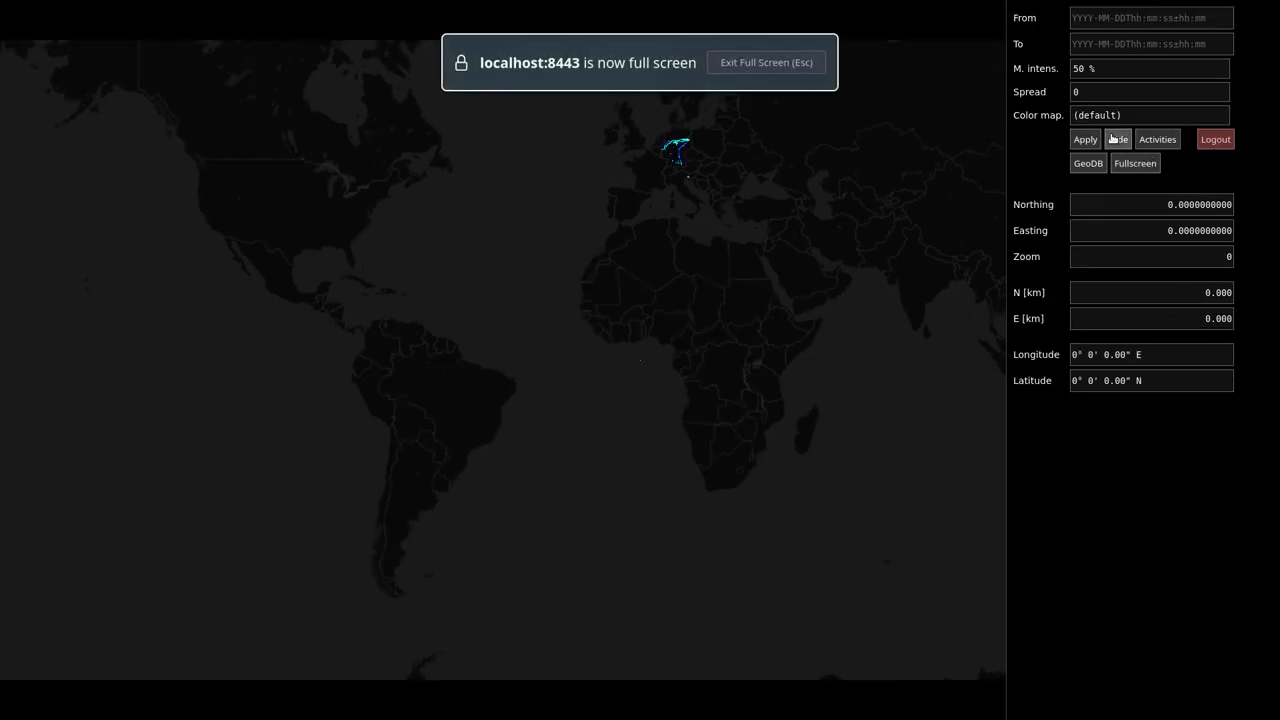
mouse_move(1131, 89)
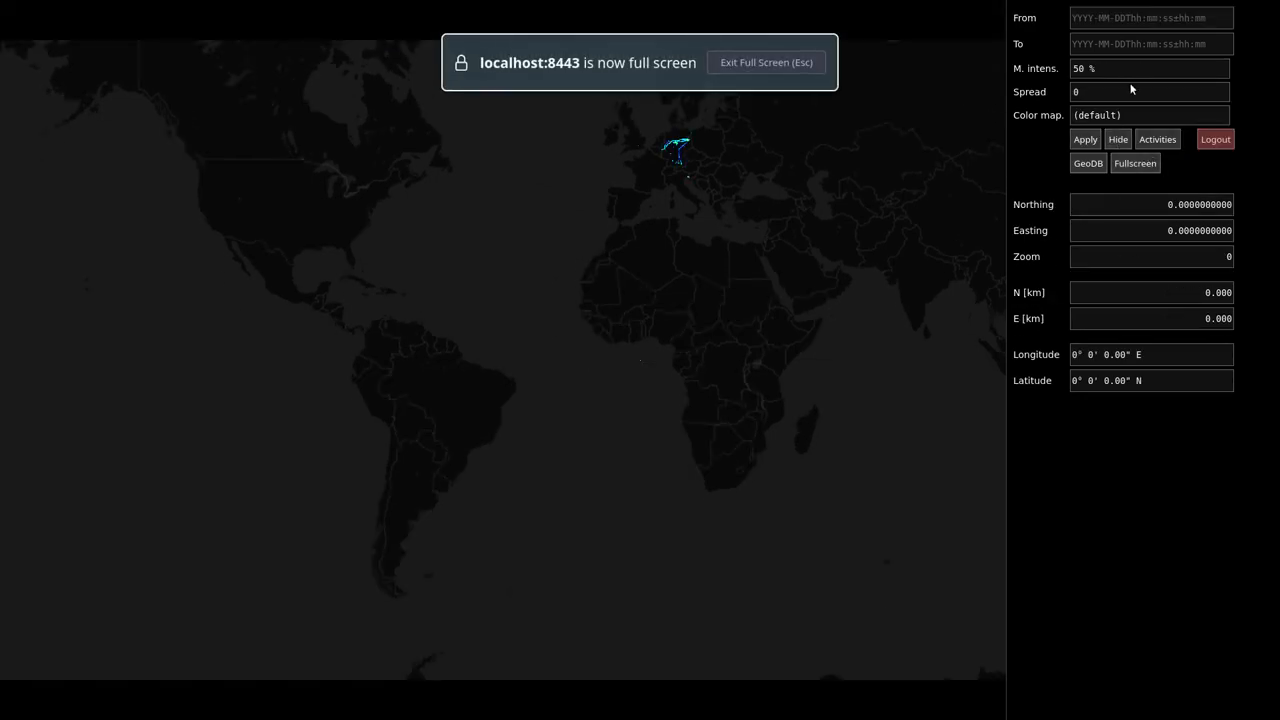
Hide the settings panel and zoom the map into central Sydney.
left_click(1084, 139)
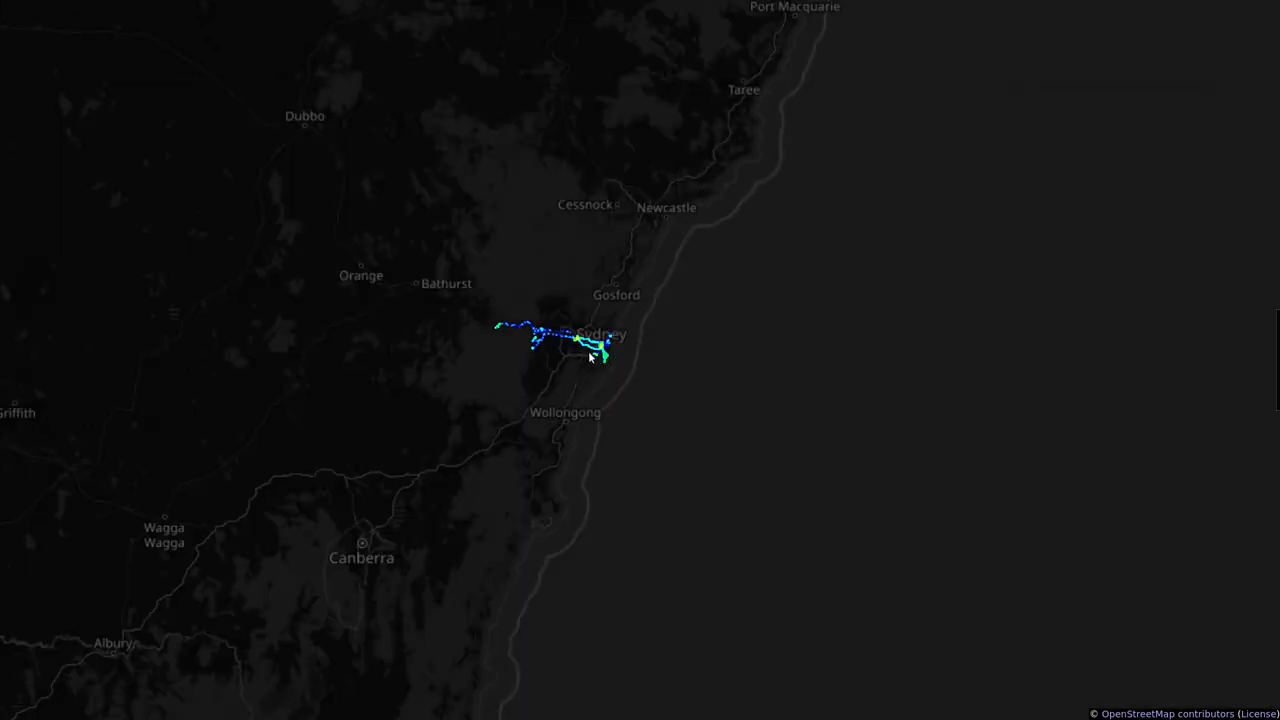
scroll("up", 3)
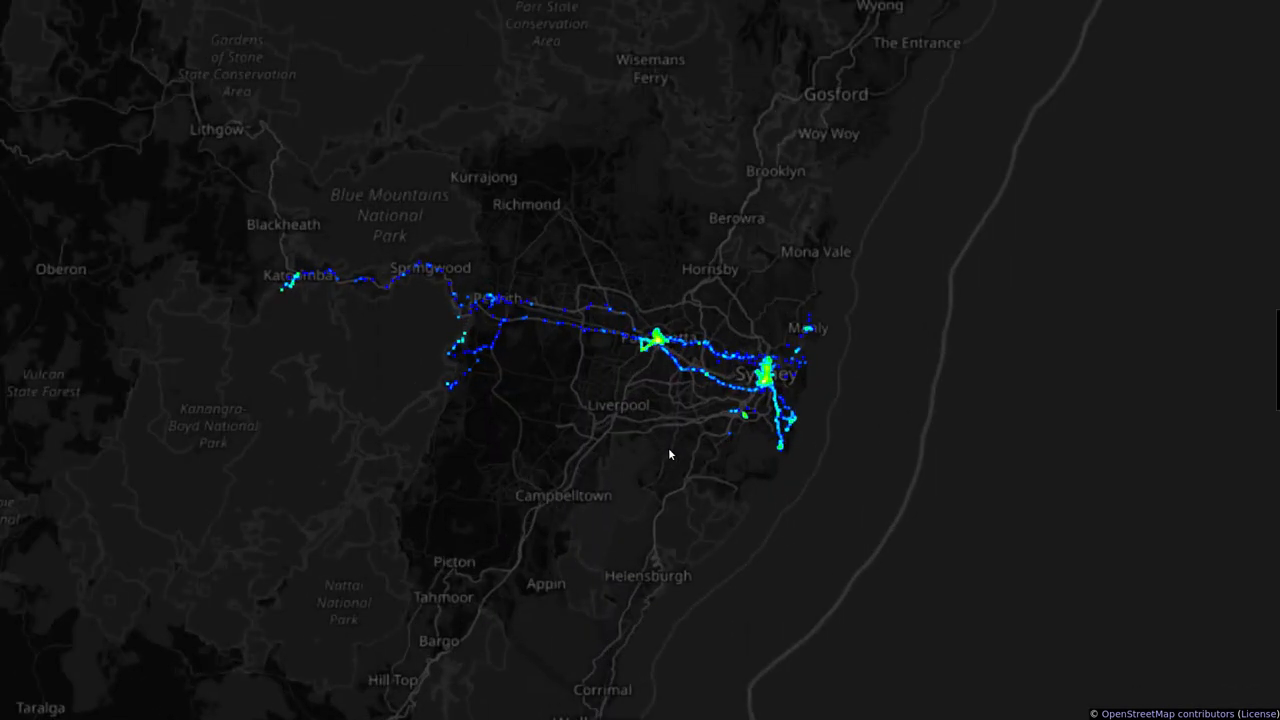
scroll("up", 3)
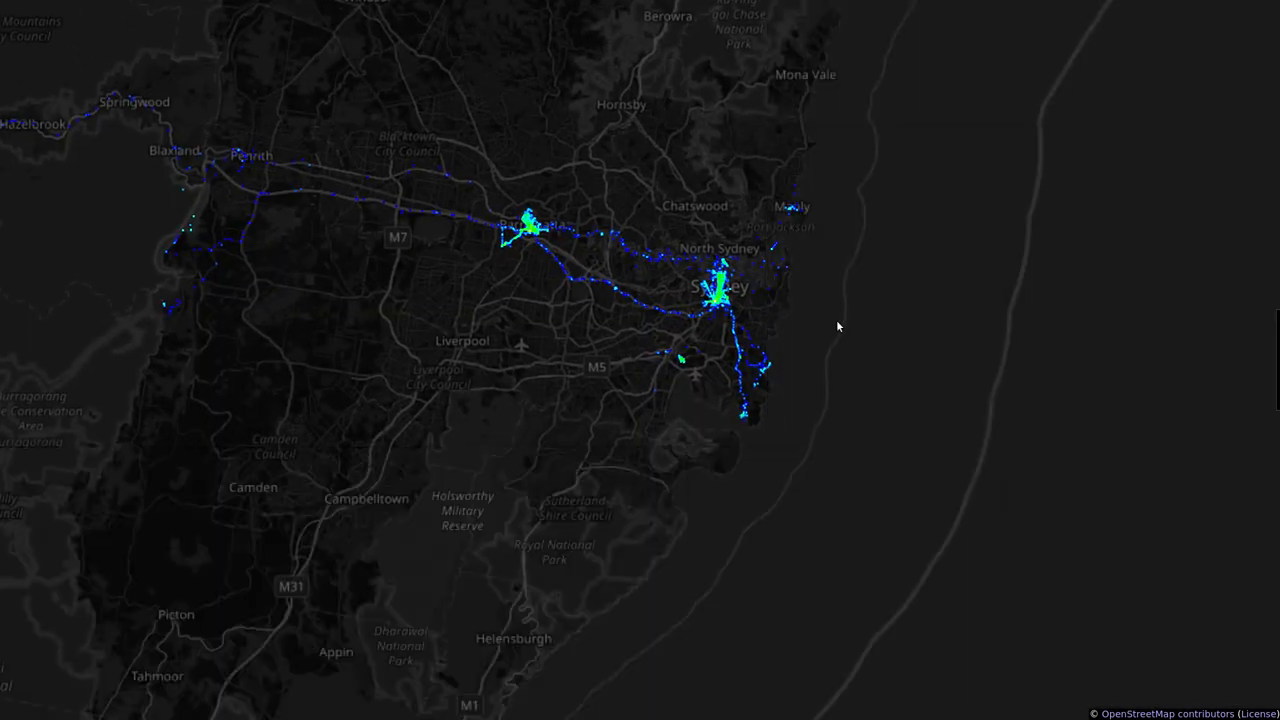
scroll("up", 3)
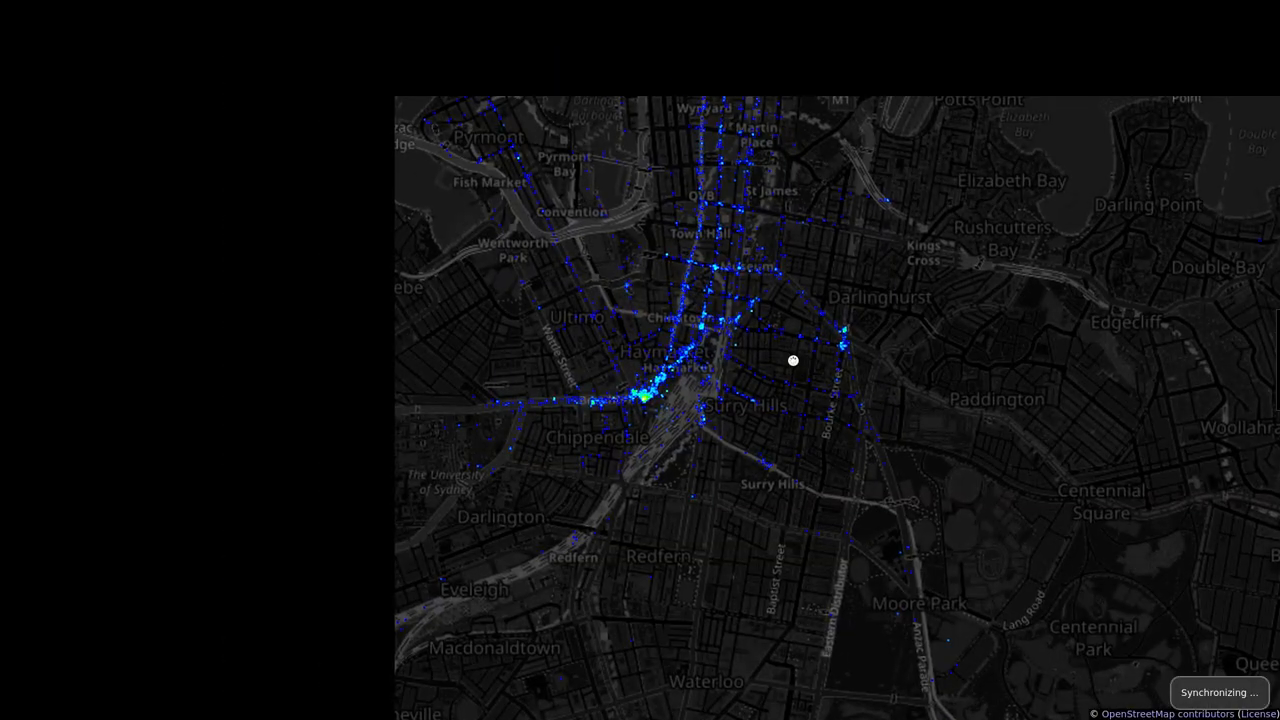
scroll("up", 3)
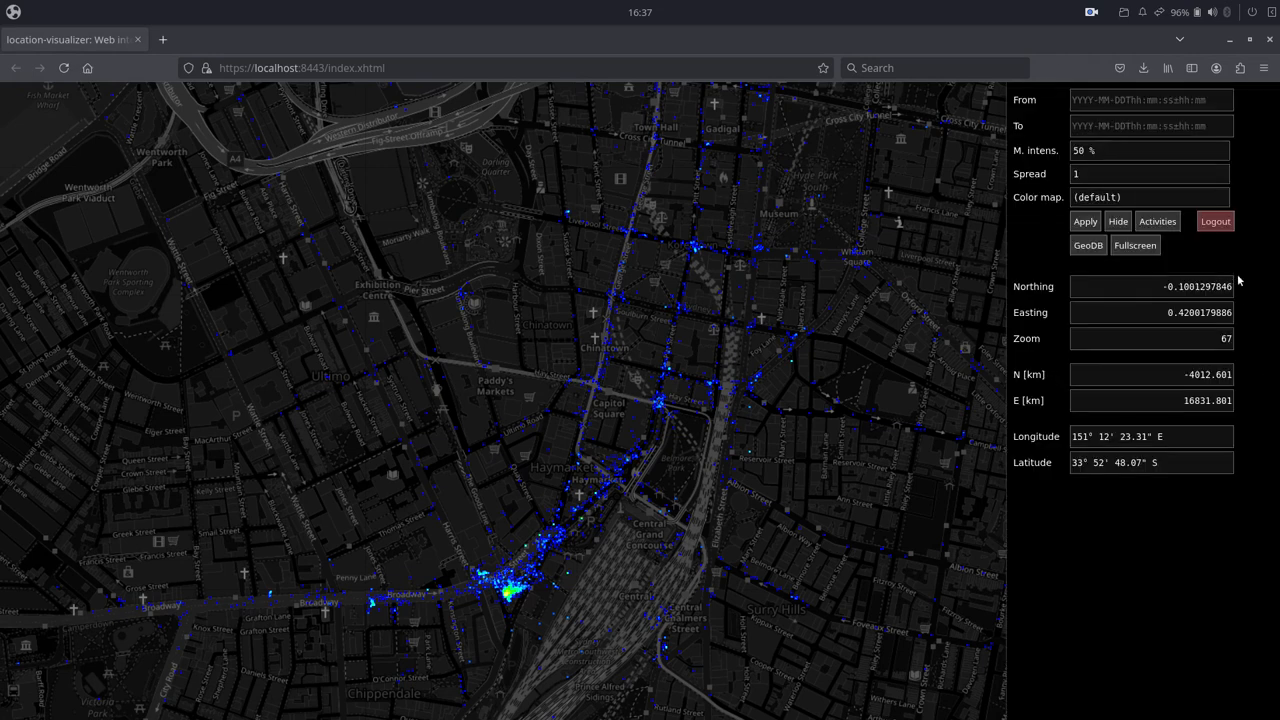
mouse_move(1228, 264)
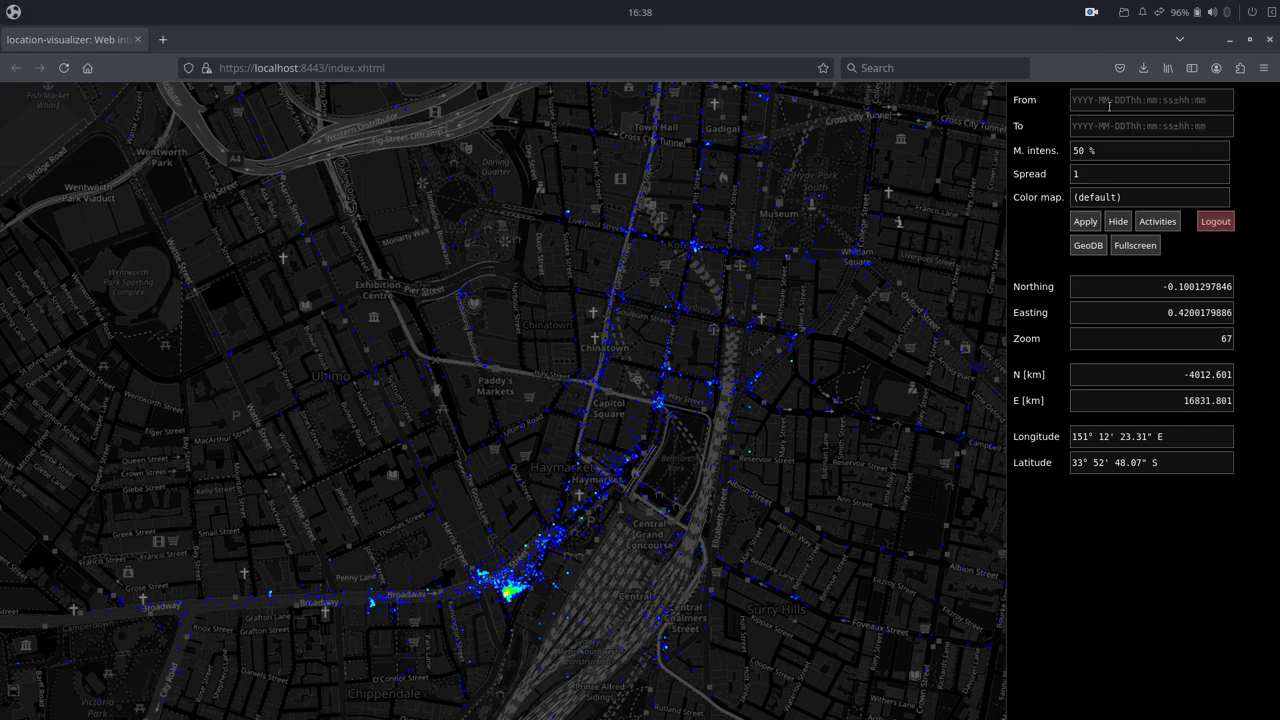
Enter 2019-09-15T00:00:00Z as the range start date.
left_click(1150, 99)
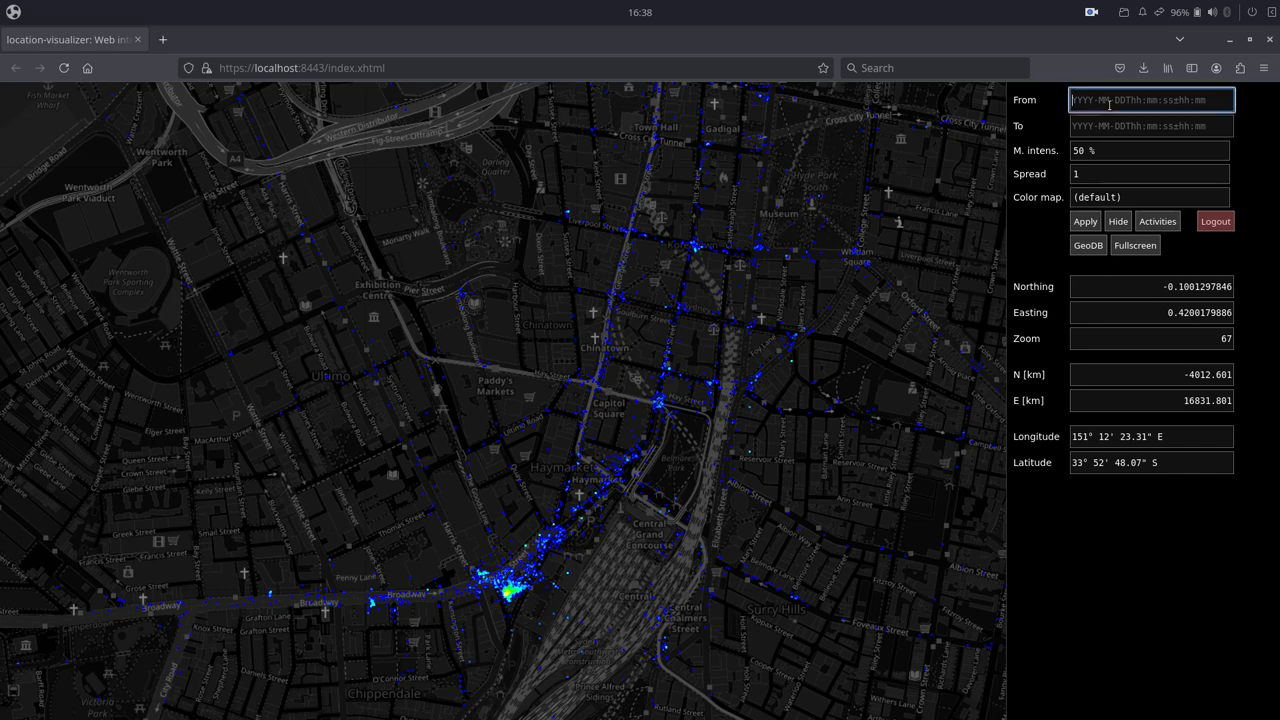
mouse_move(980, 308)
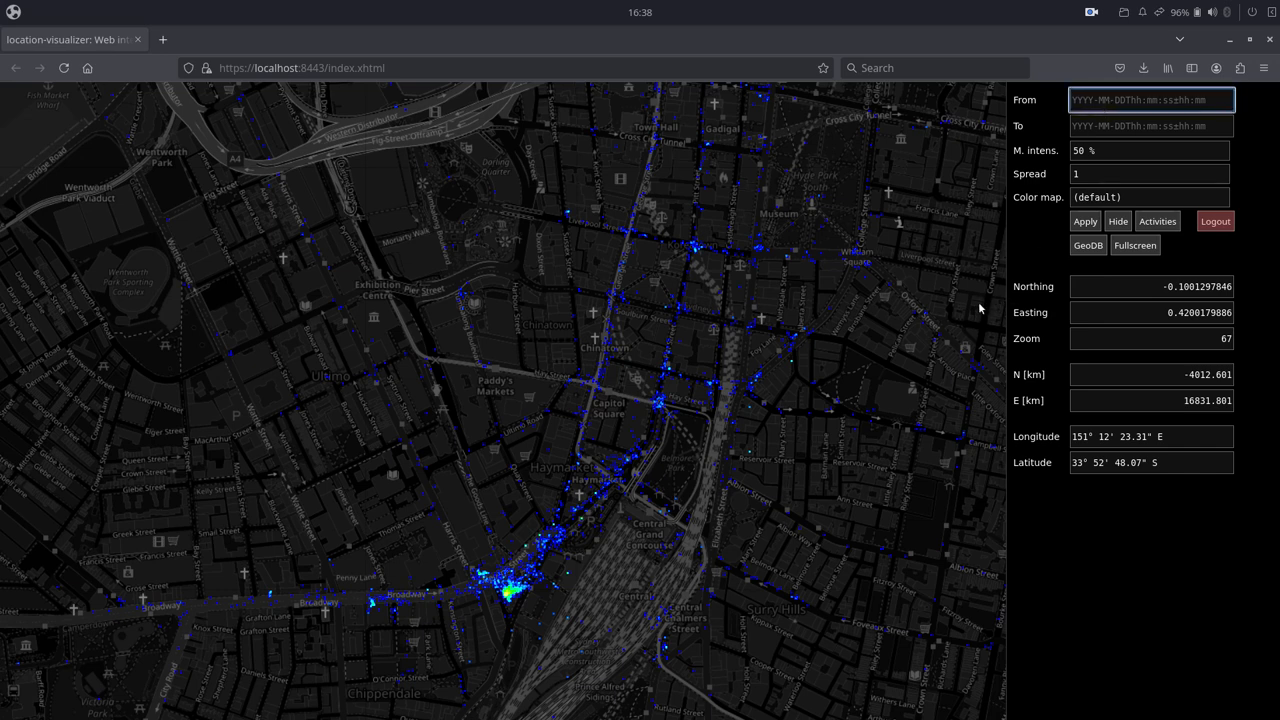
left_click(1150, 125)
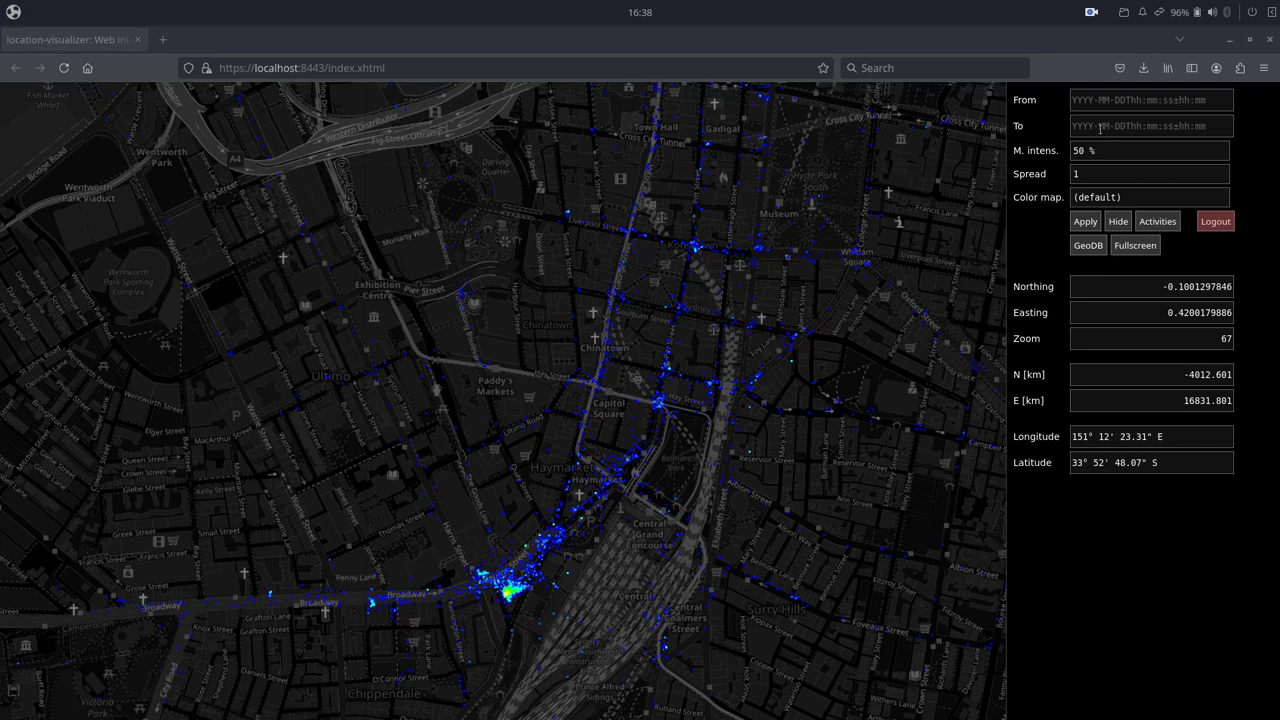
type("202")
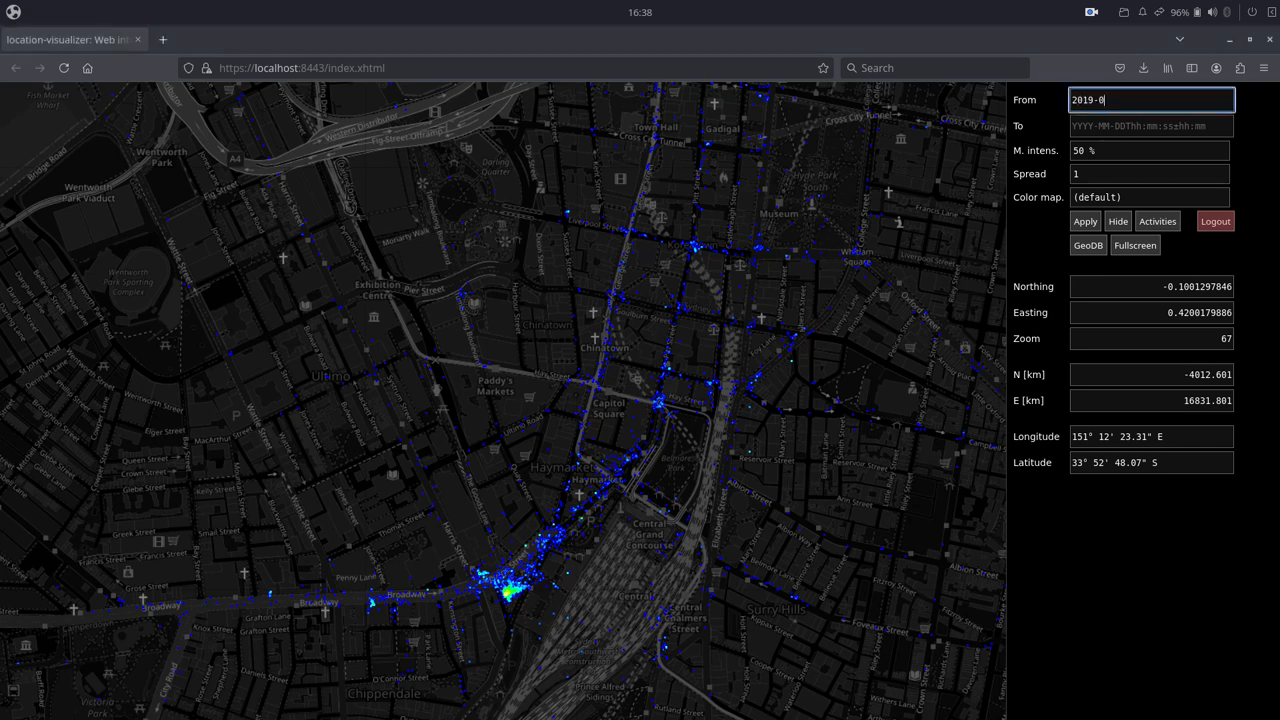
type("9-")
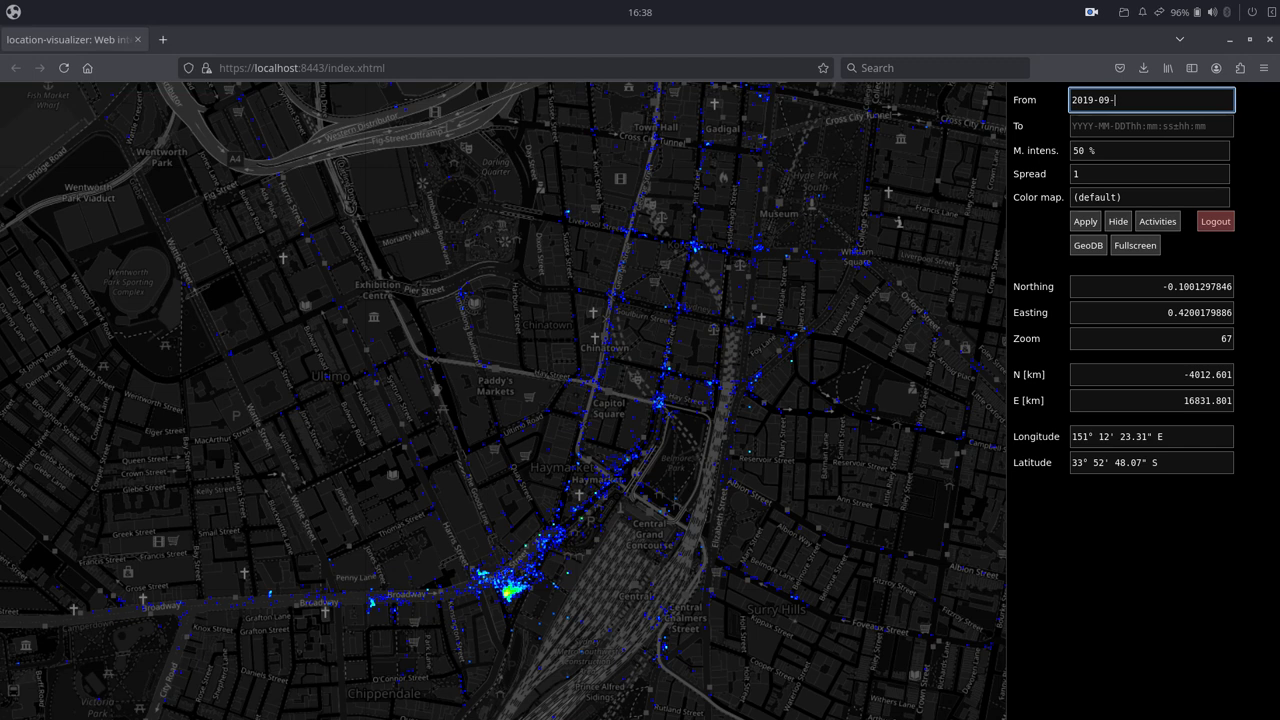
type("15T")
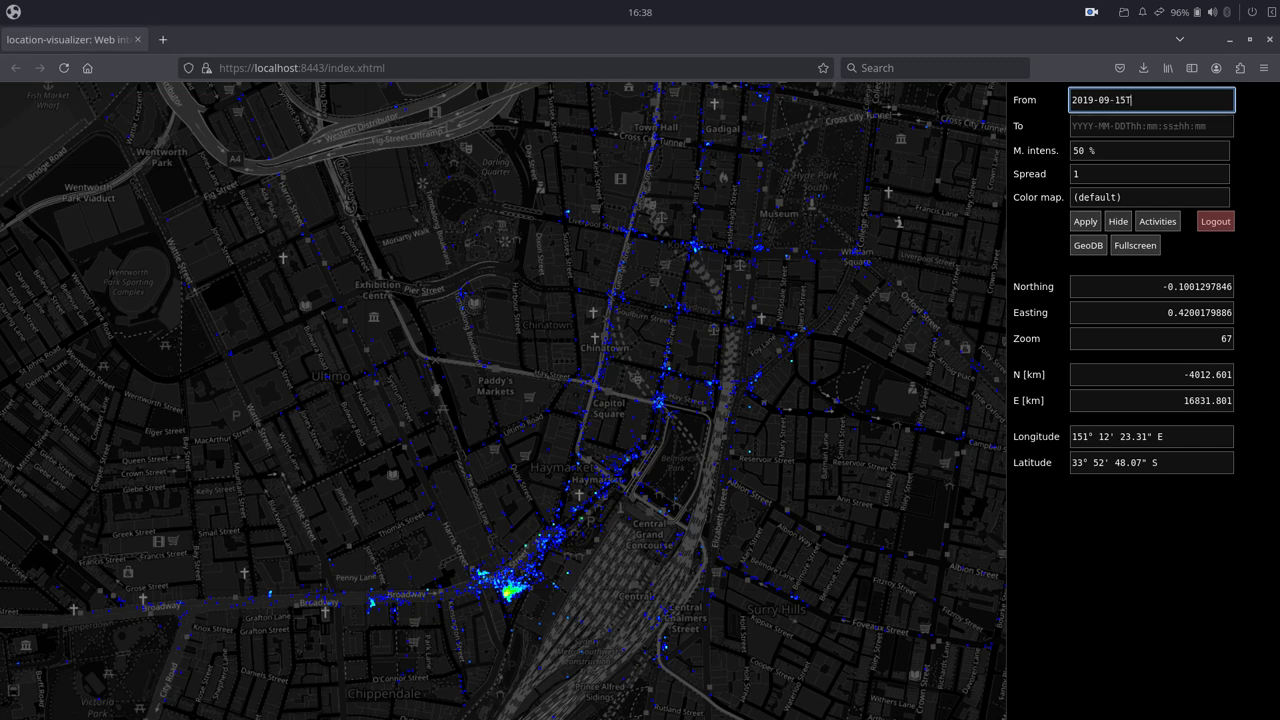
type("00:")
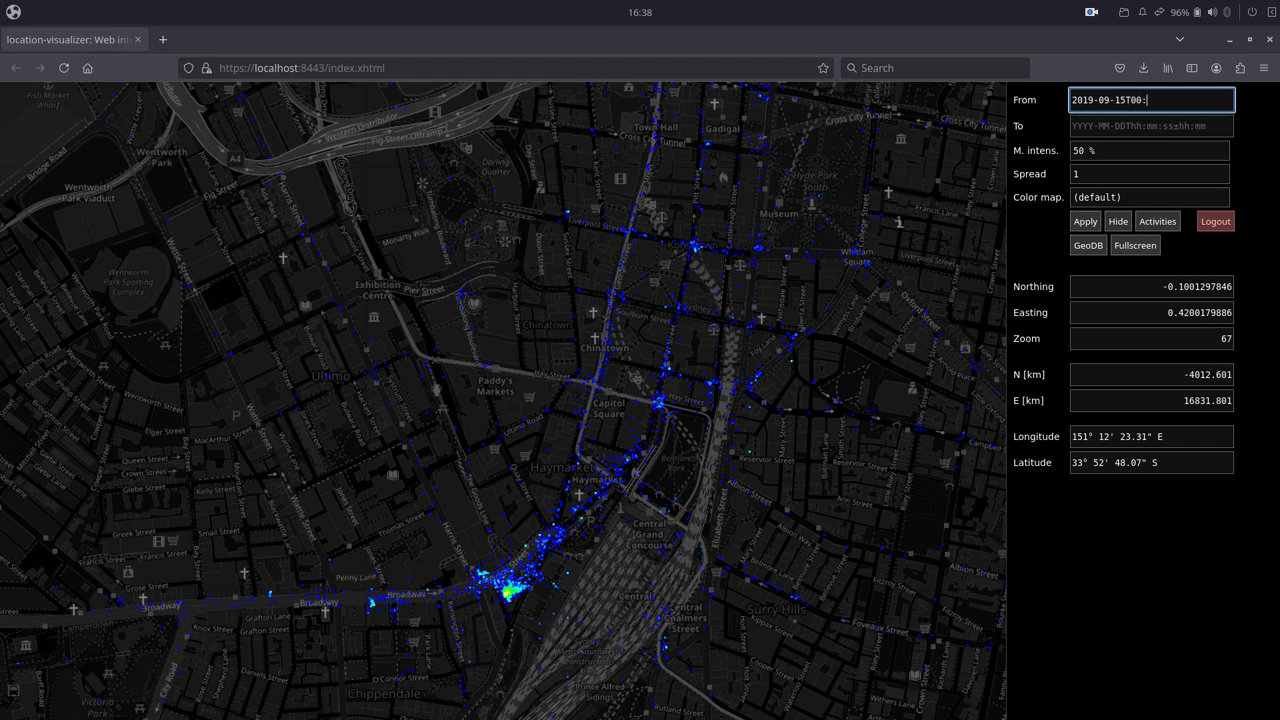
type("00:00")
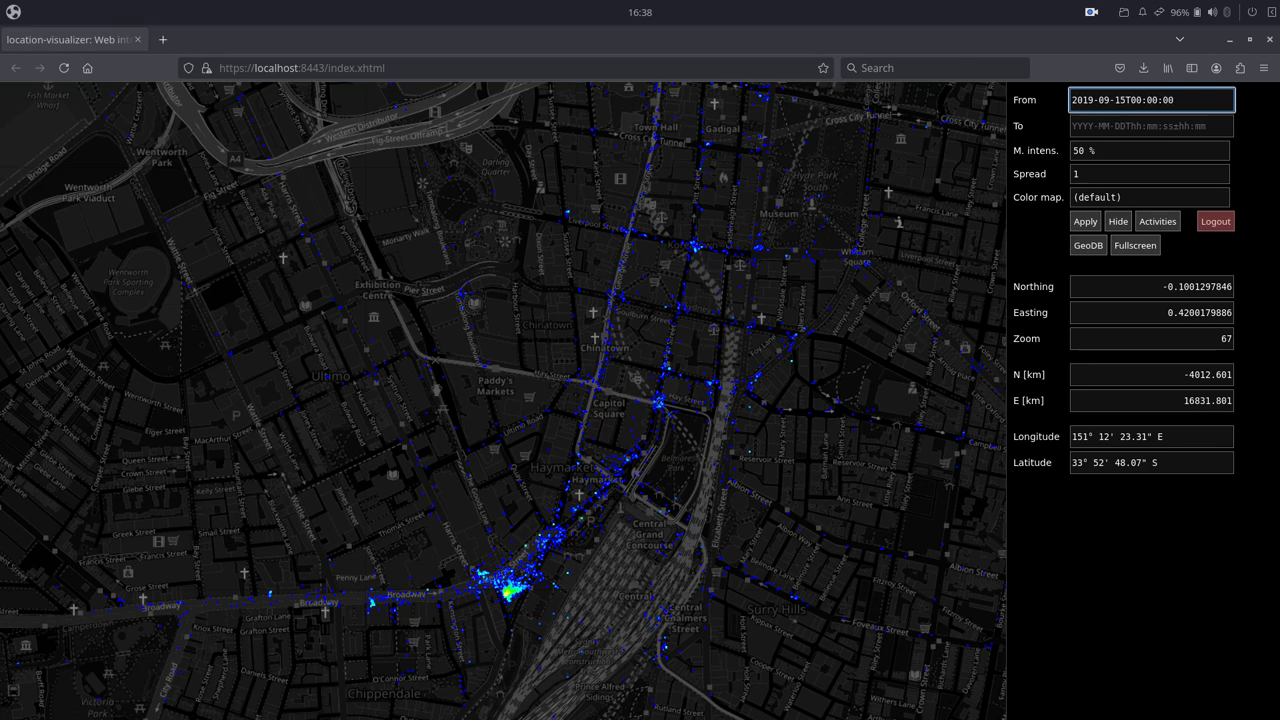
type("+")
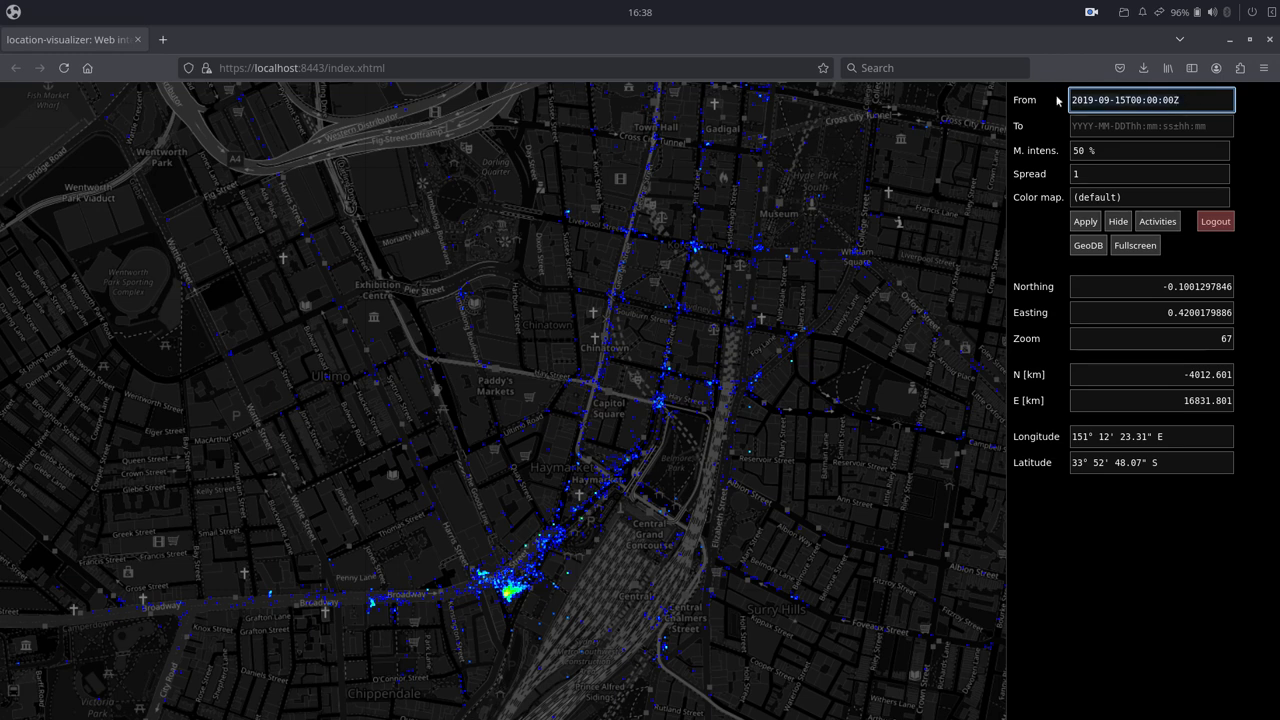
Set the end date to 2019-09-20 and apply the range to the map.
left_click(1150, 125)
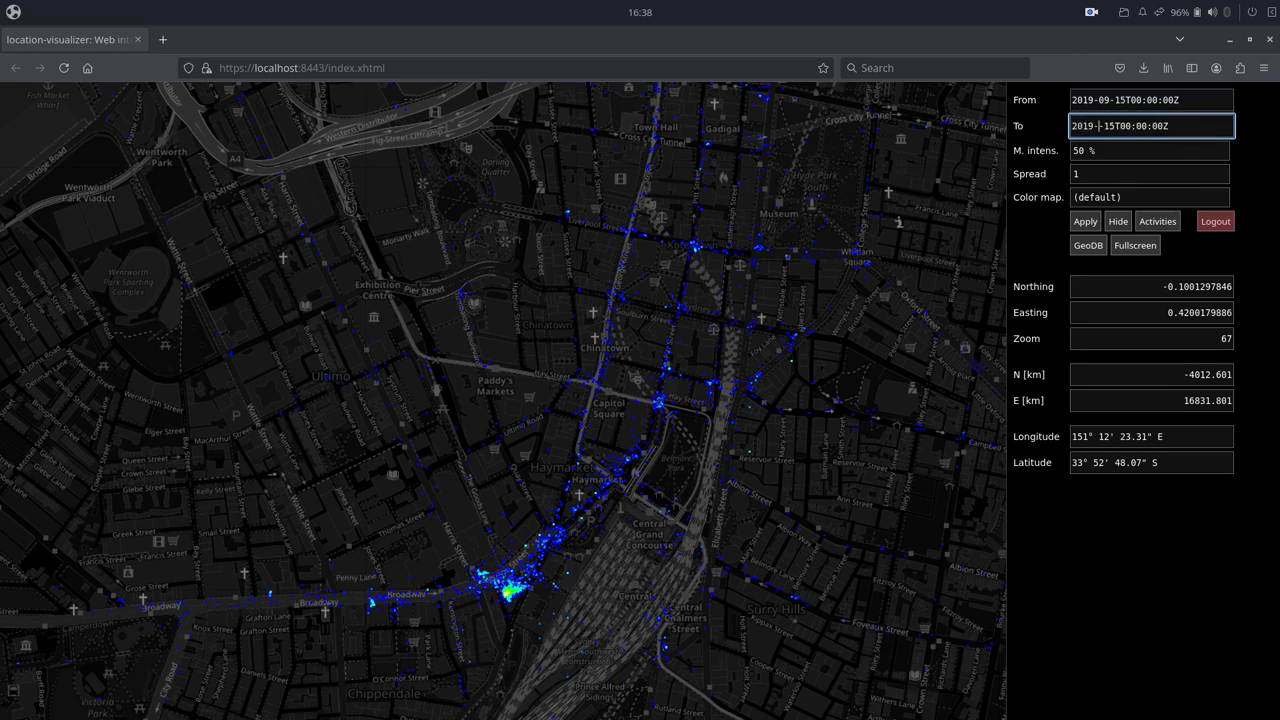
type("10")
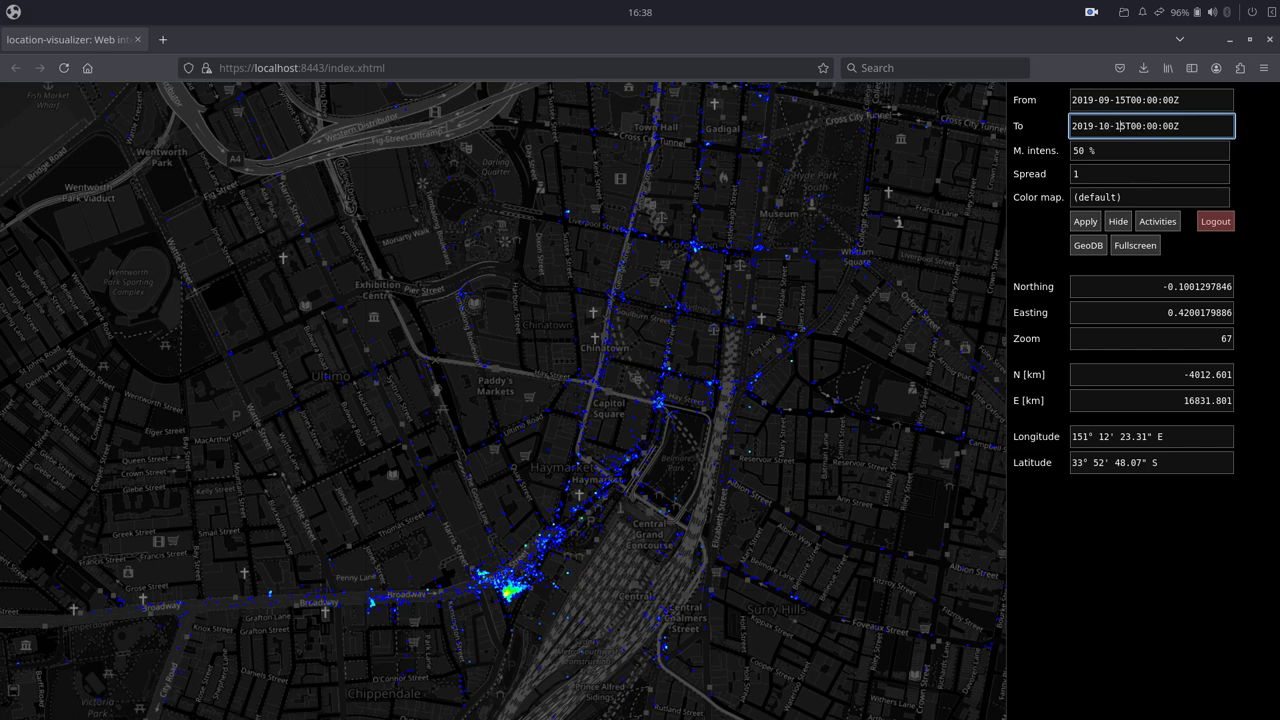
left_click(1084, 221)
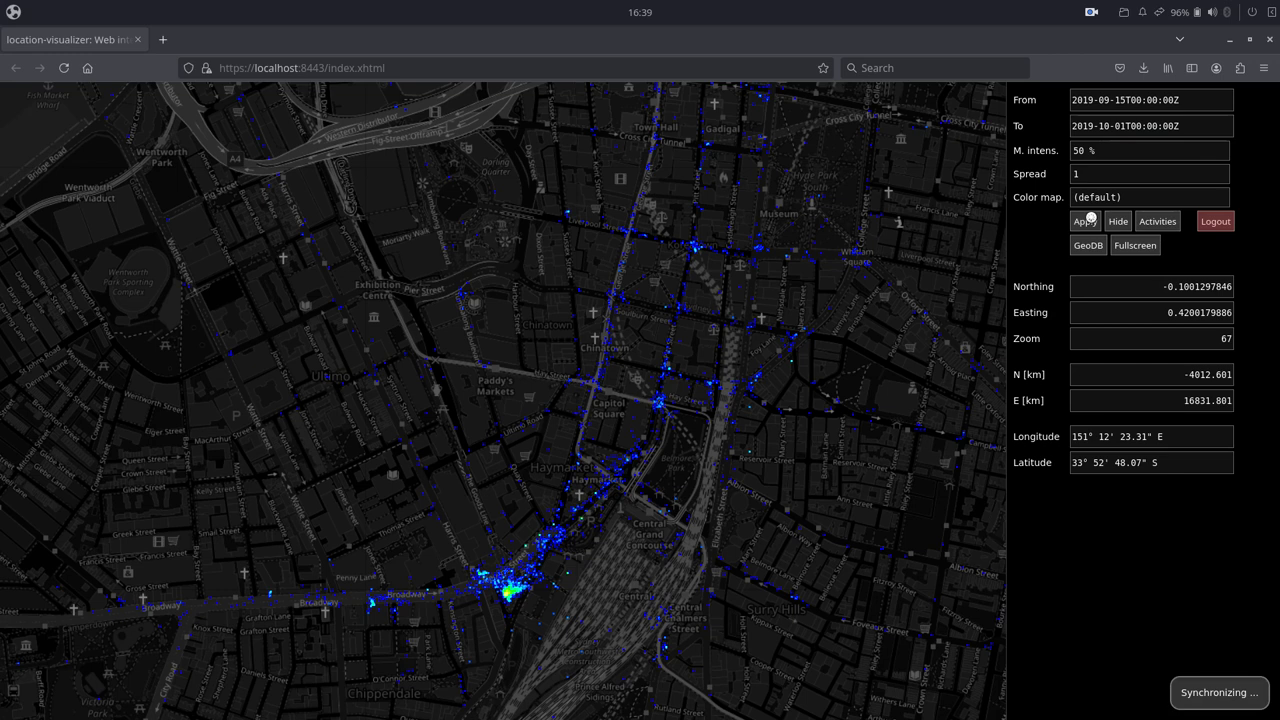
left_click(1084, 221)
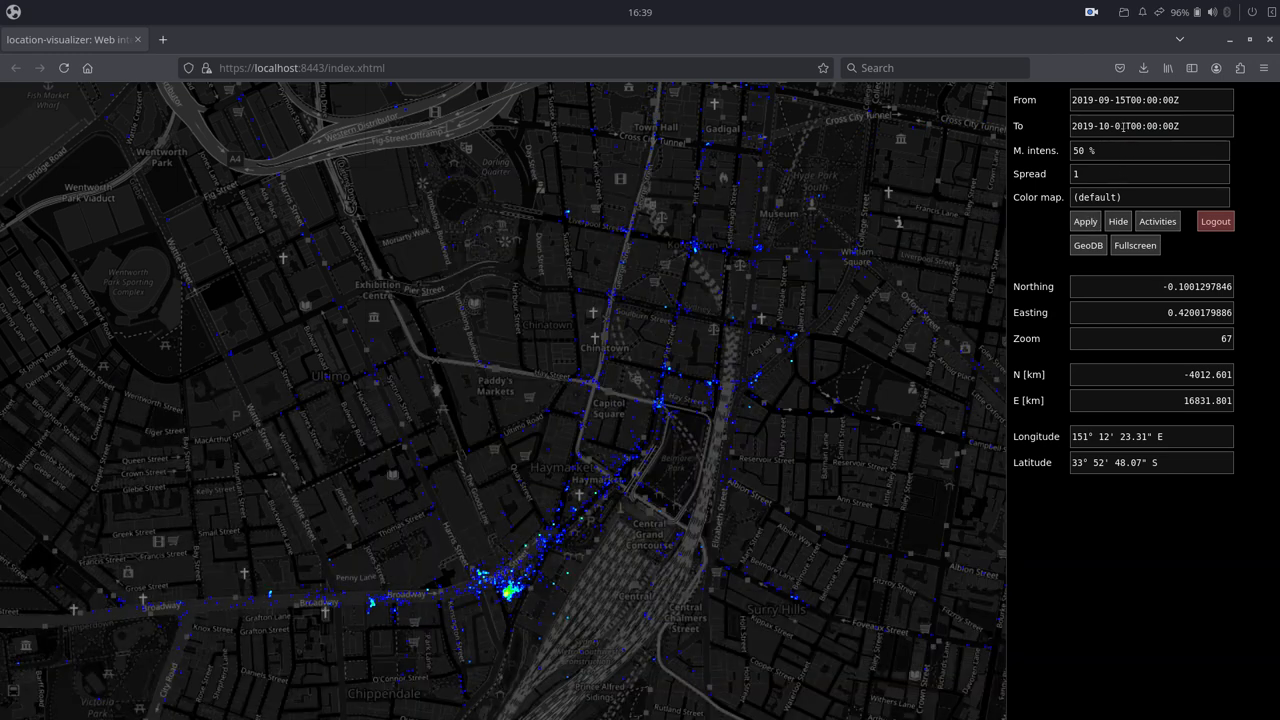
left_click(1150, 125)
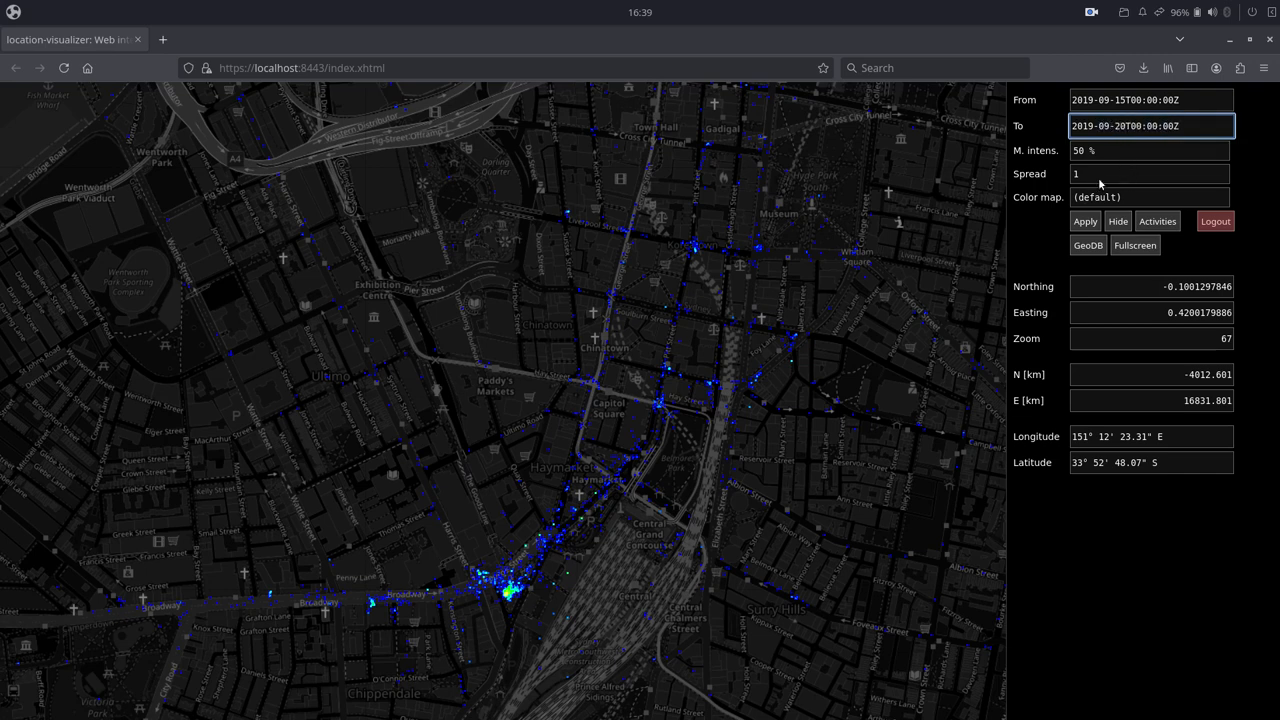
left_click(1085, 221)
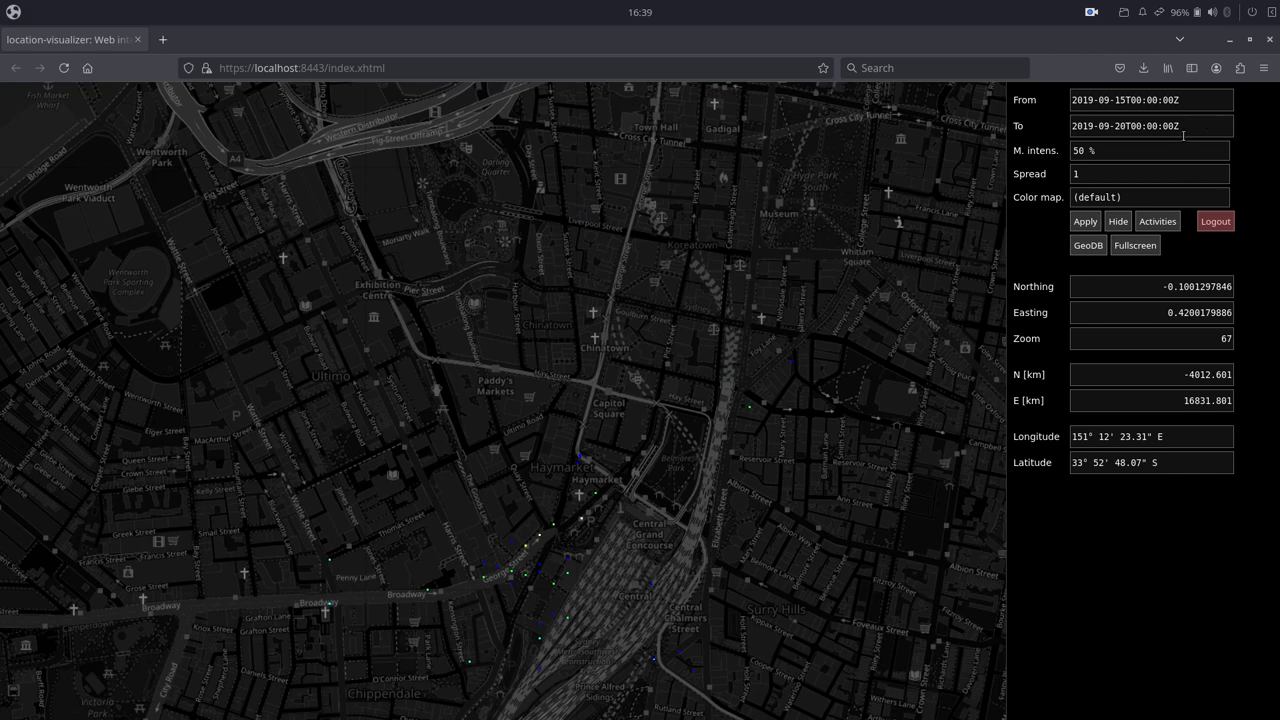
Apply the 2019 to 2020 date range and zoom out over greater Sydney.
triple_click(1140, 100)
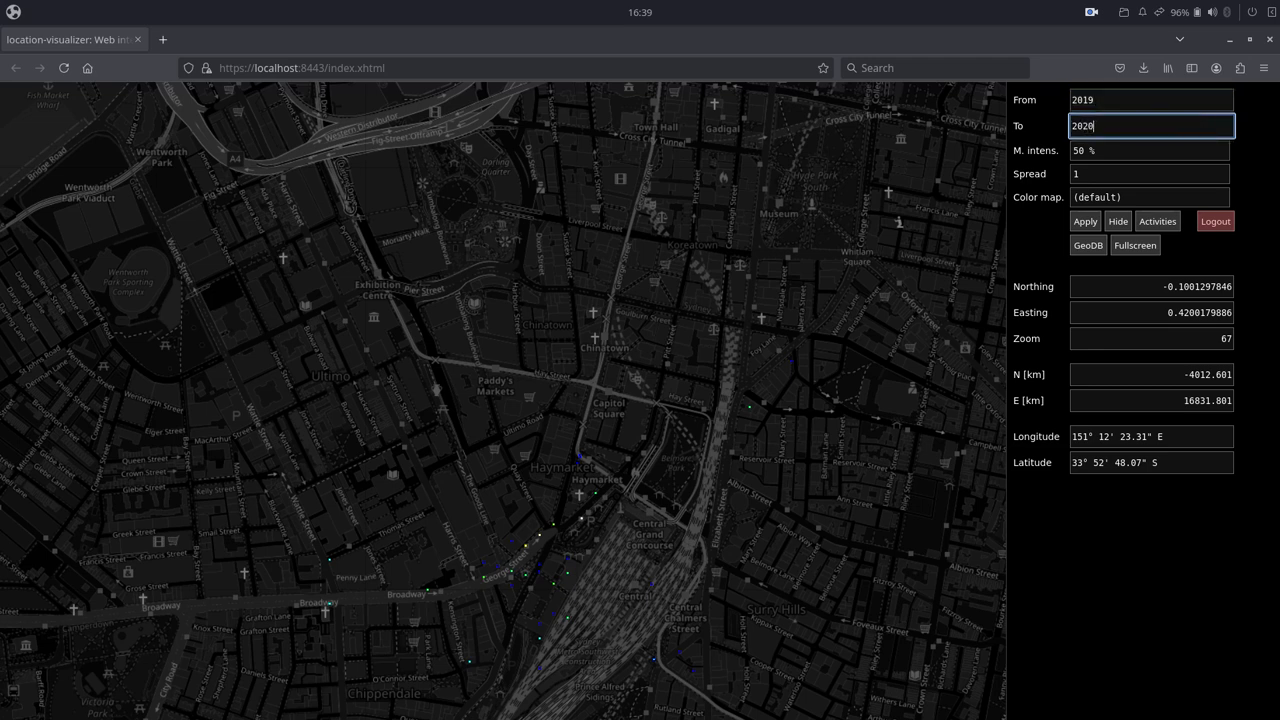
left_click(1084, 221)
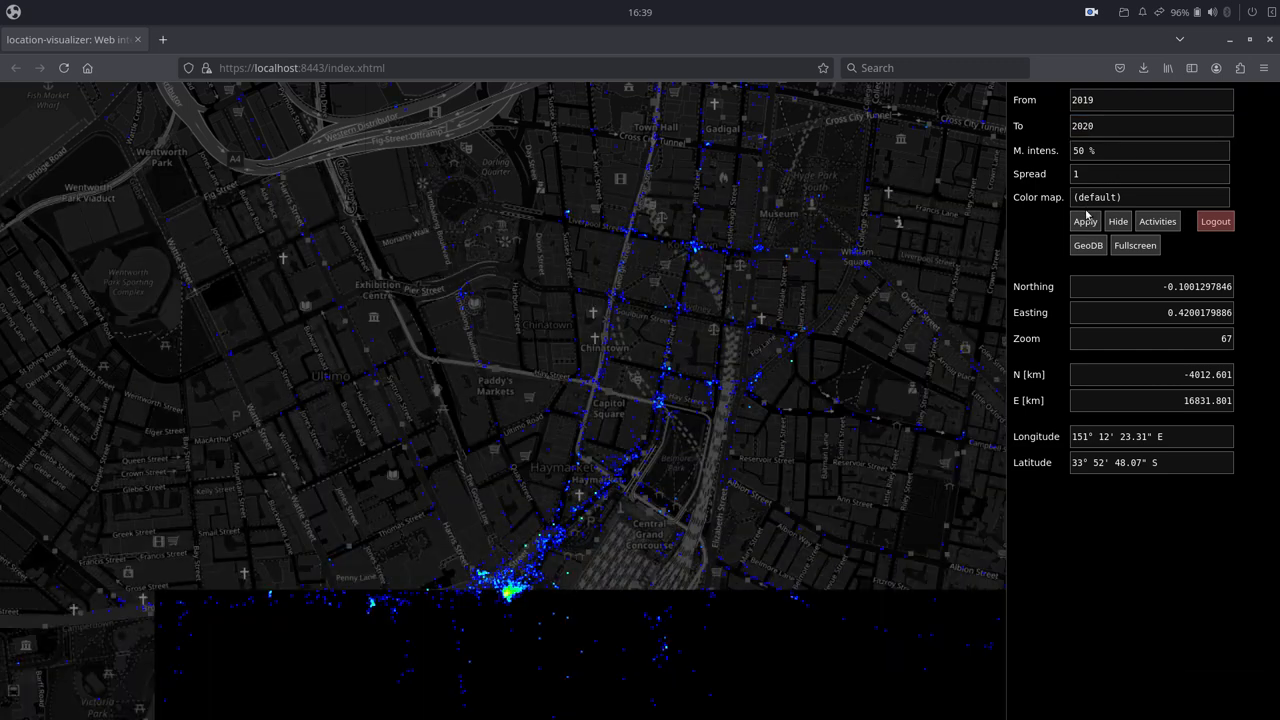
scroll("down", 3)
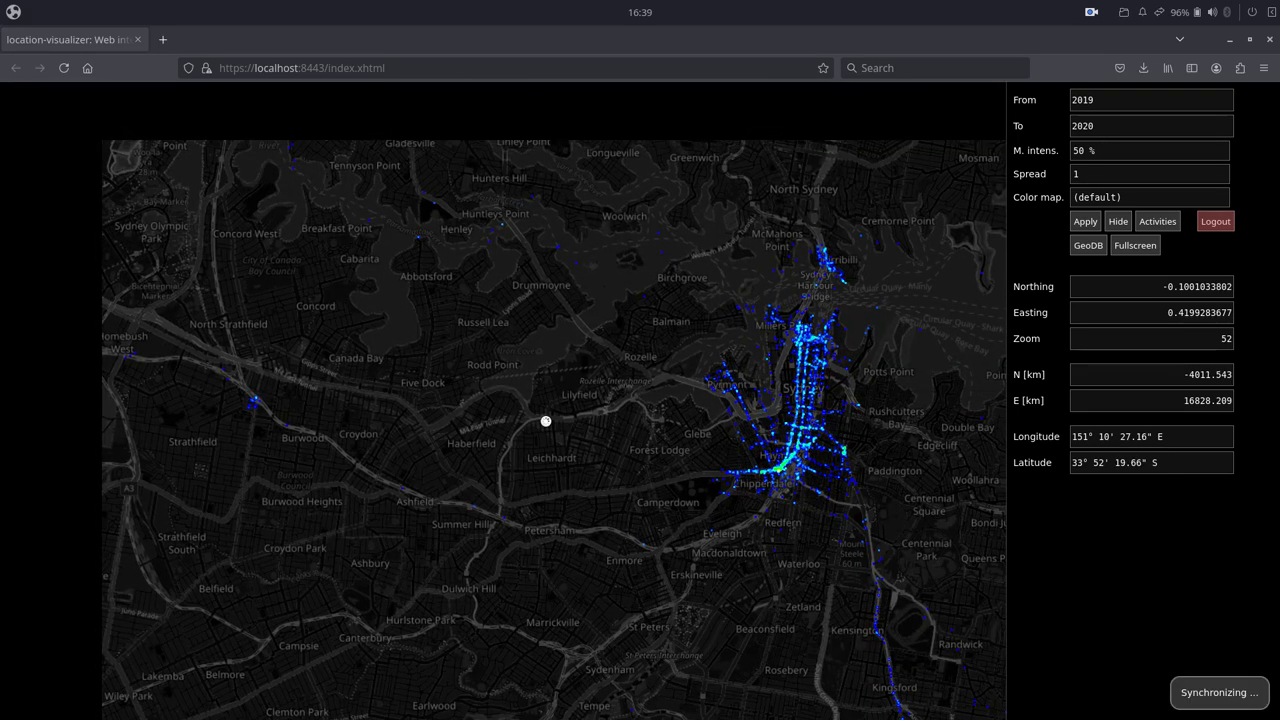
scroll("down", 3)
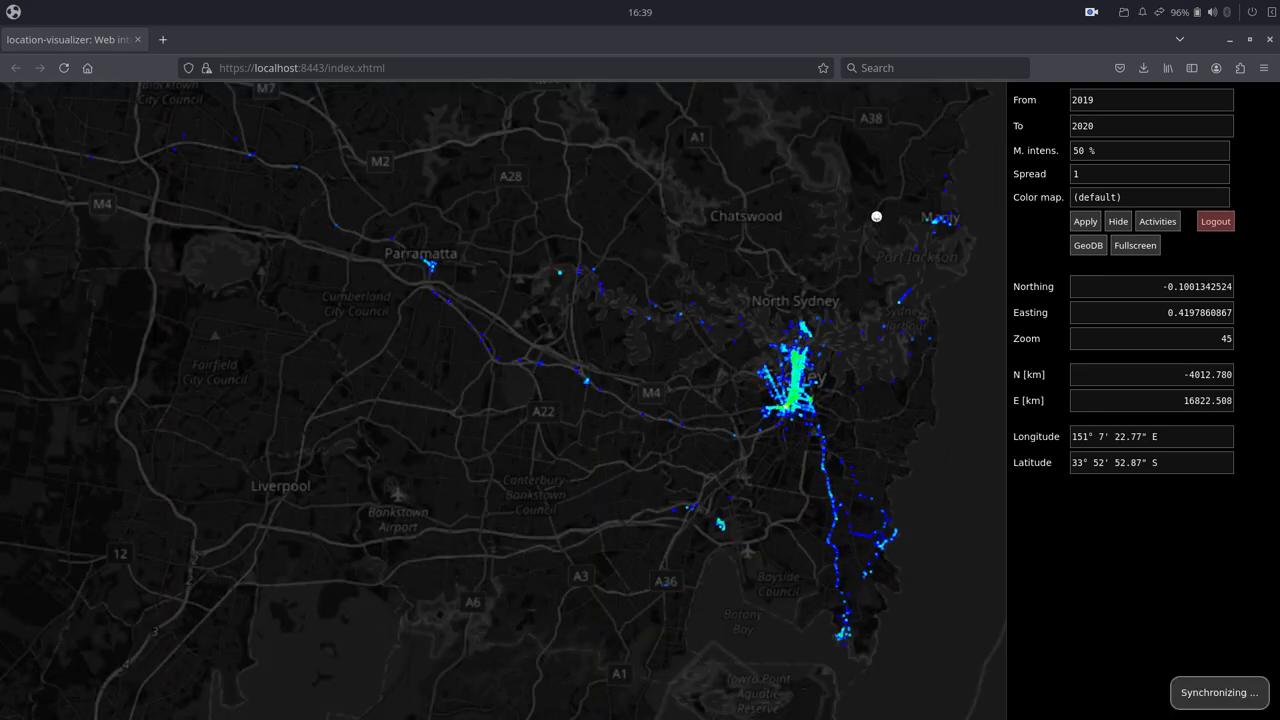
Show locations for the 2023 to 2024 date range.
left_click(1150, 99)
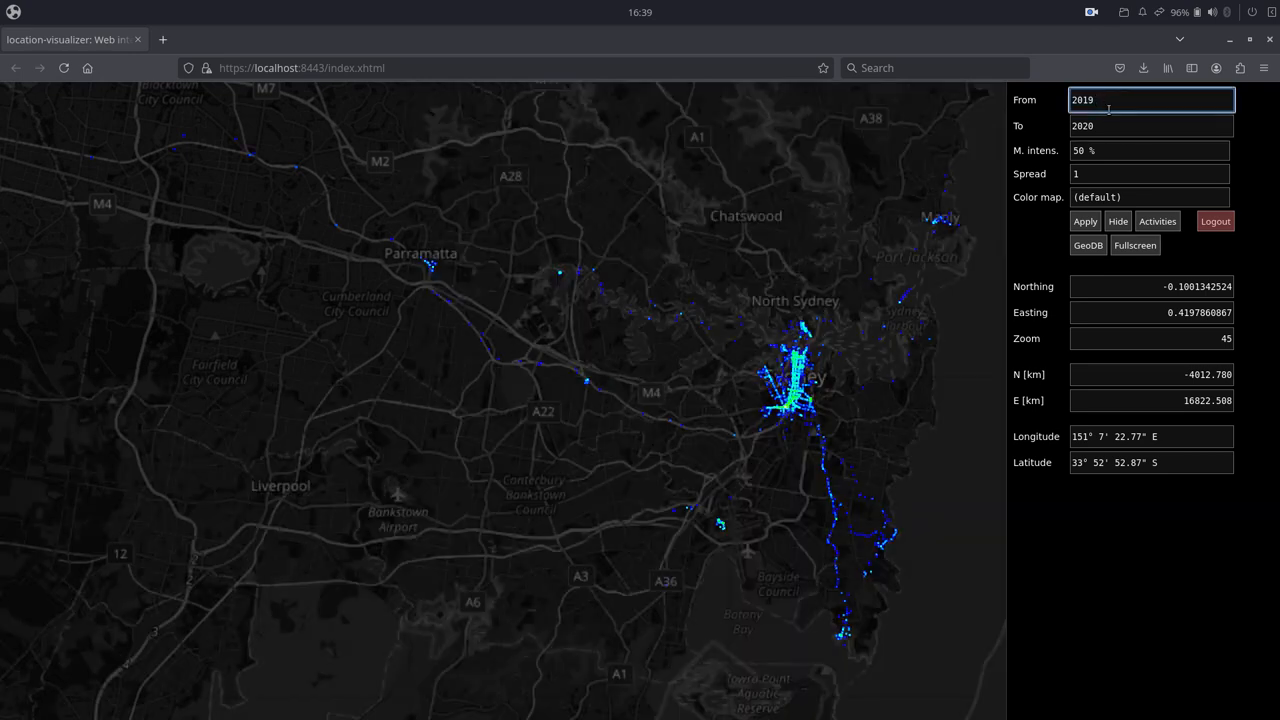
left_click(1150, 125)
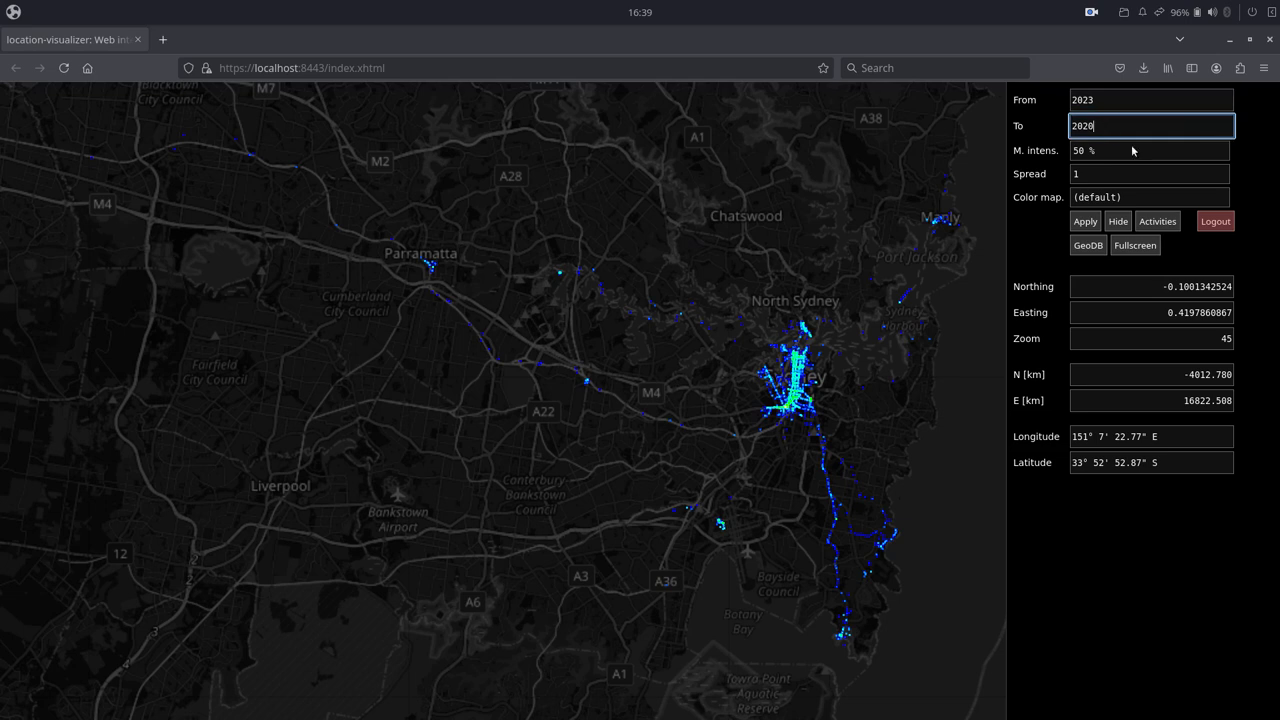
left_click(1084, 221)
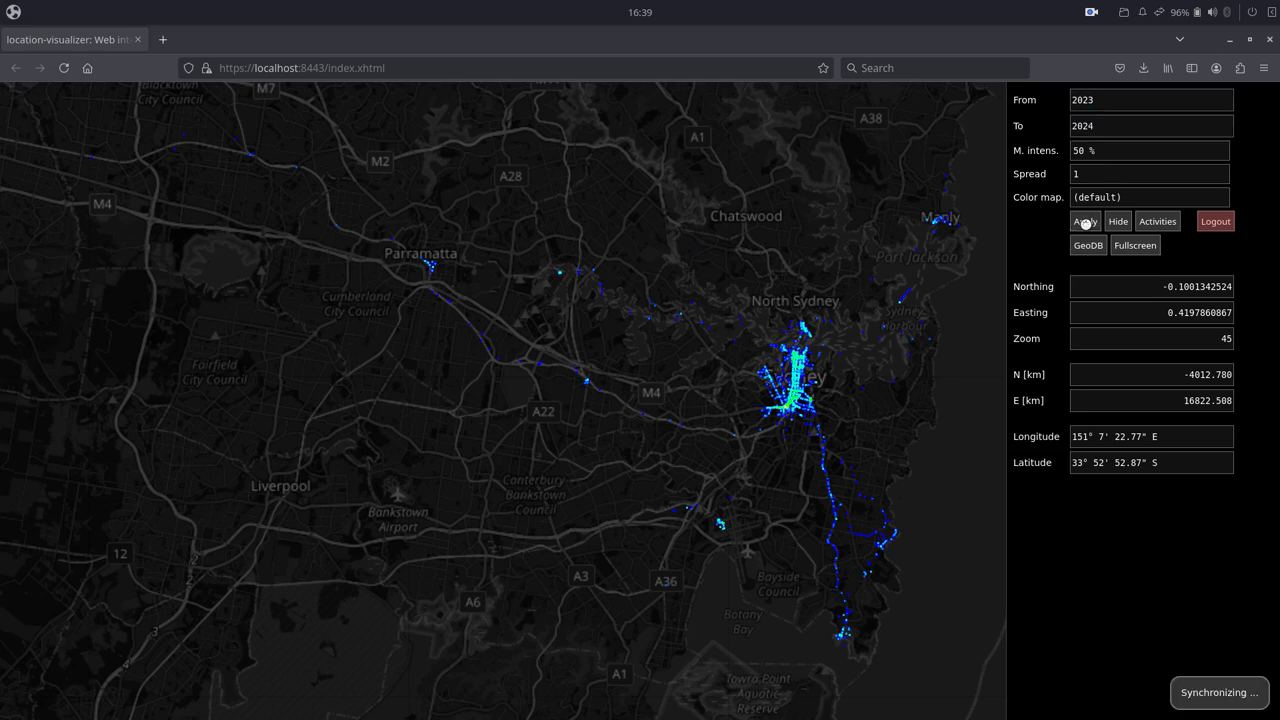
left_click(1085, 221)
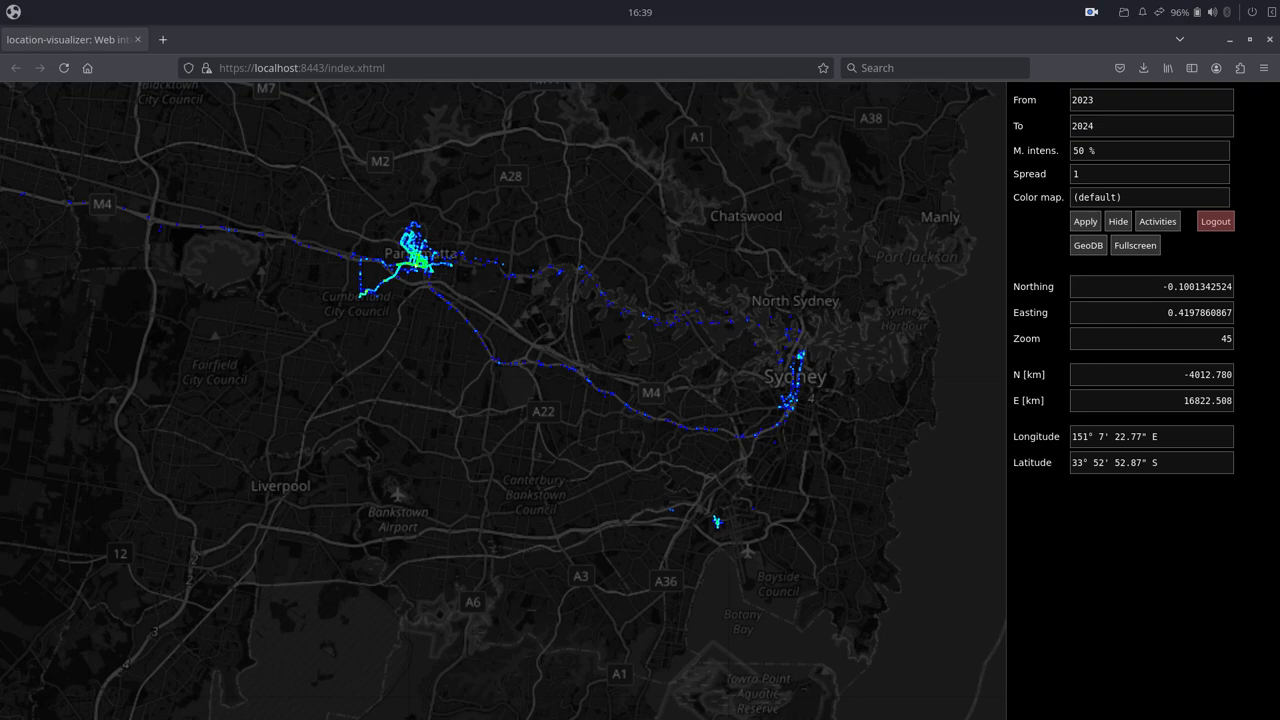
Start entering 2019-09 as the new From date.
left_click(1150, 99)
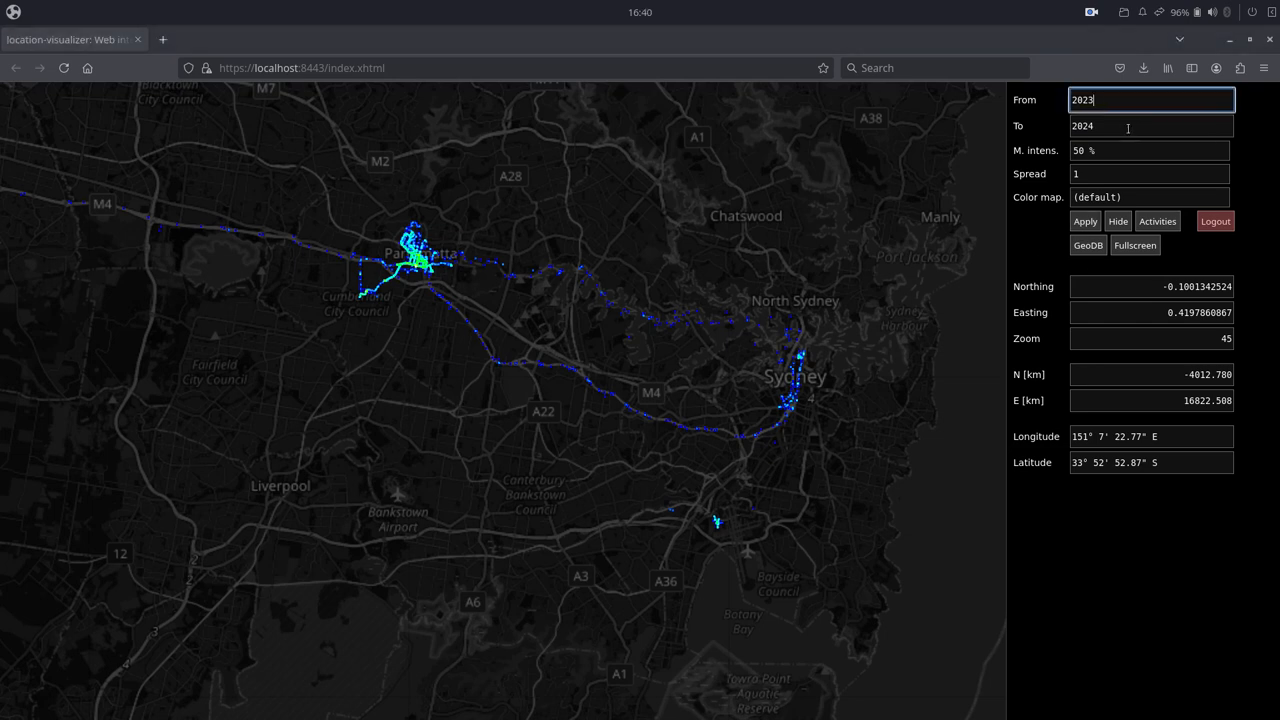
type("2019-")
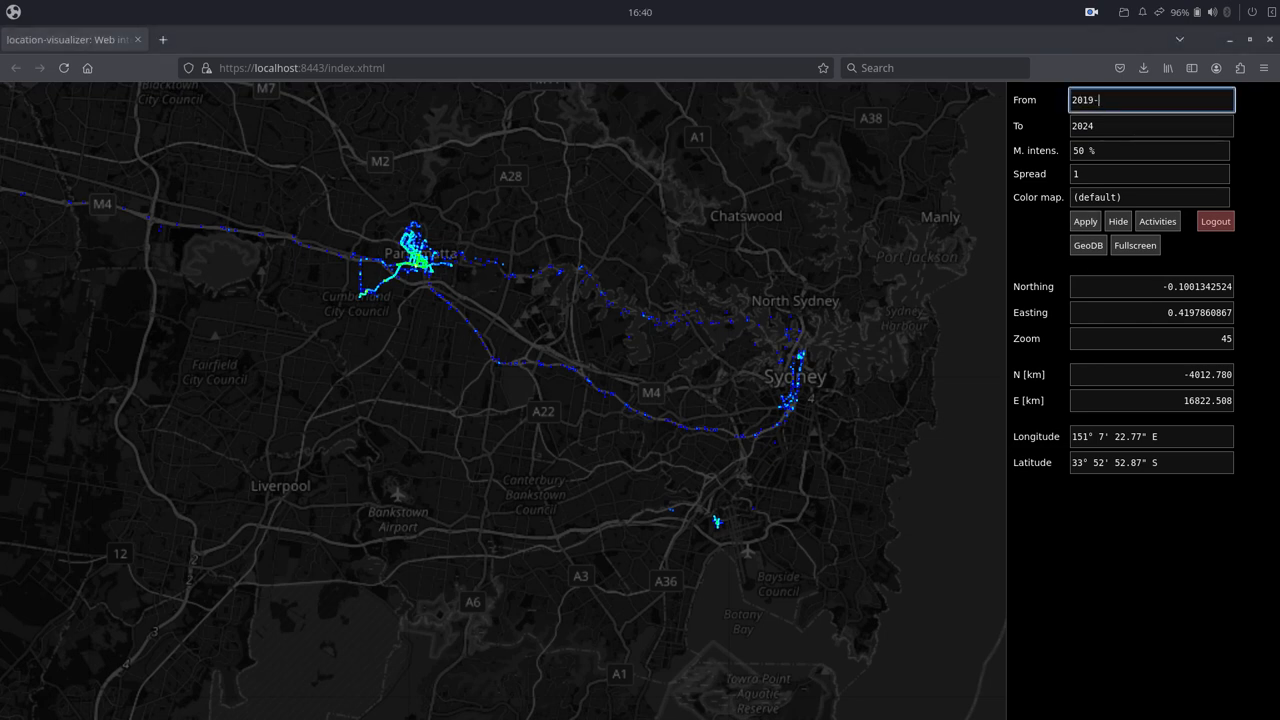
type("09")
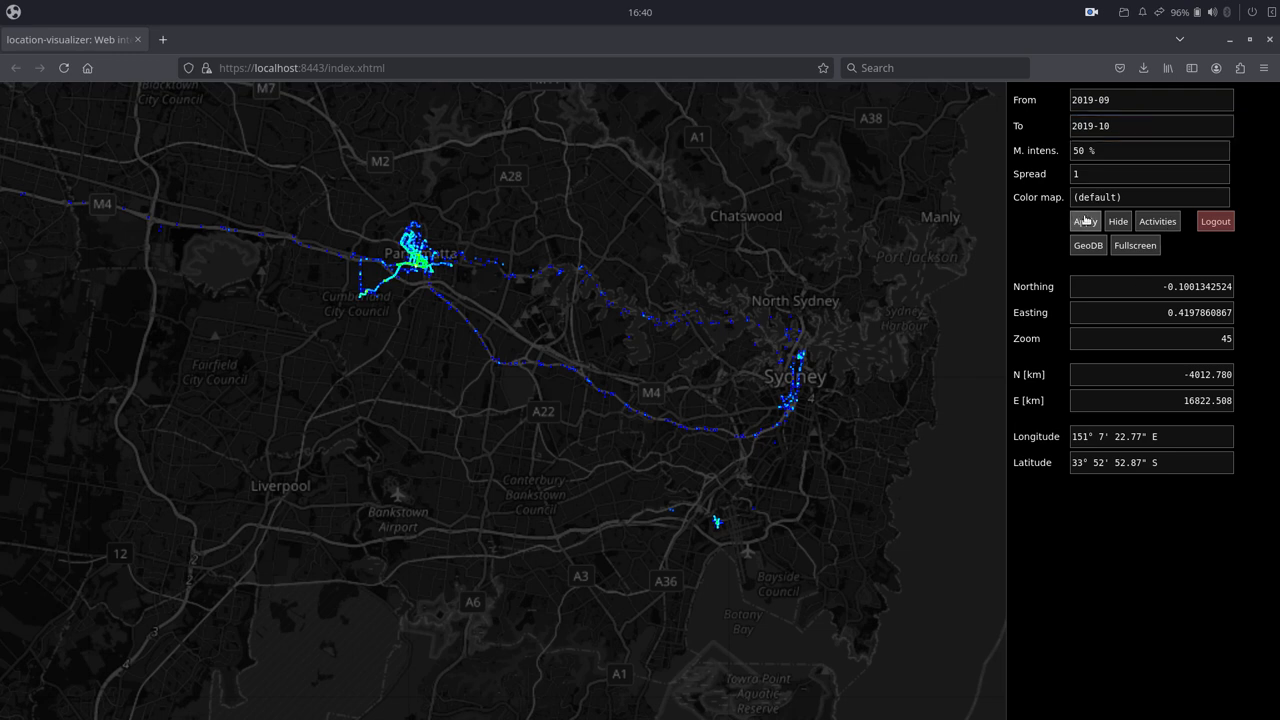
Apply trial ranges for September–October 2019, October 2019, and 2019-10-20 to 2019-10-21.
left_click(1085, 221)
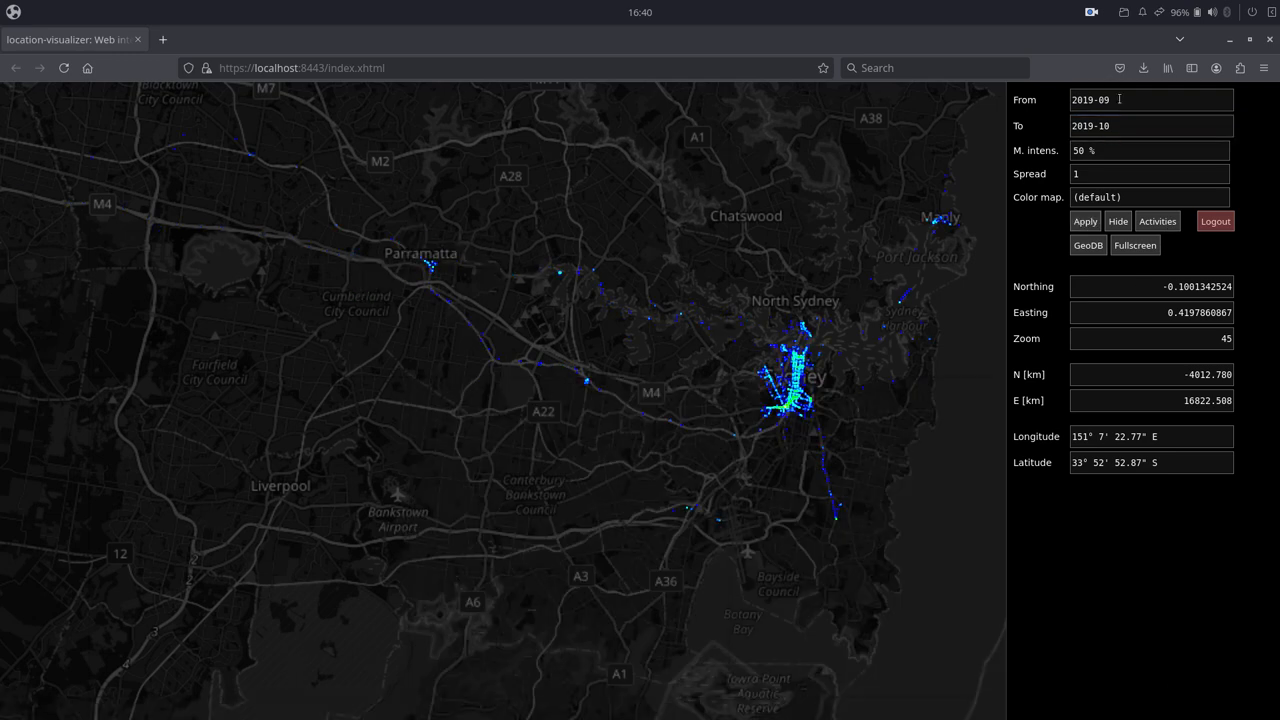
type("2019-1")
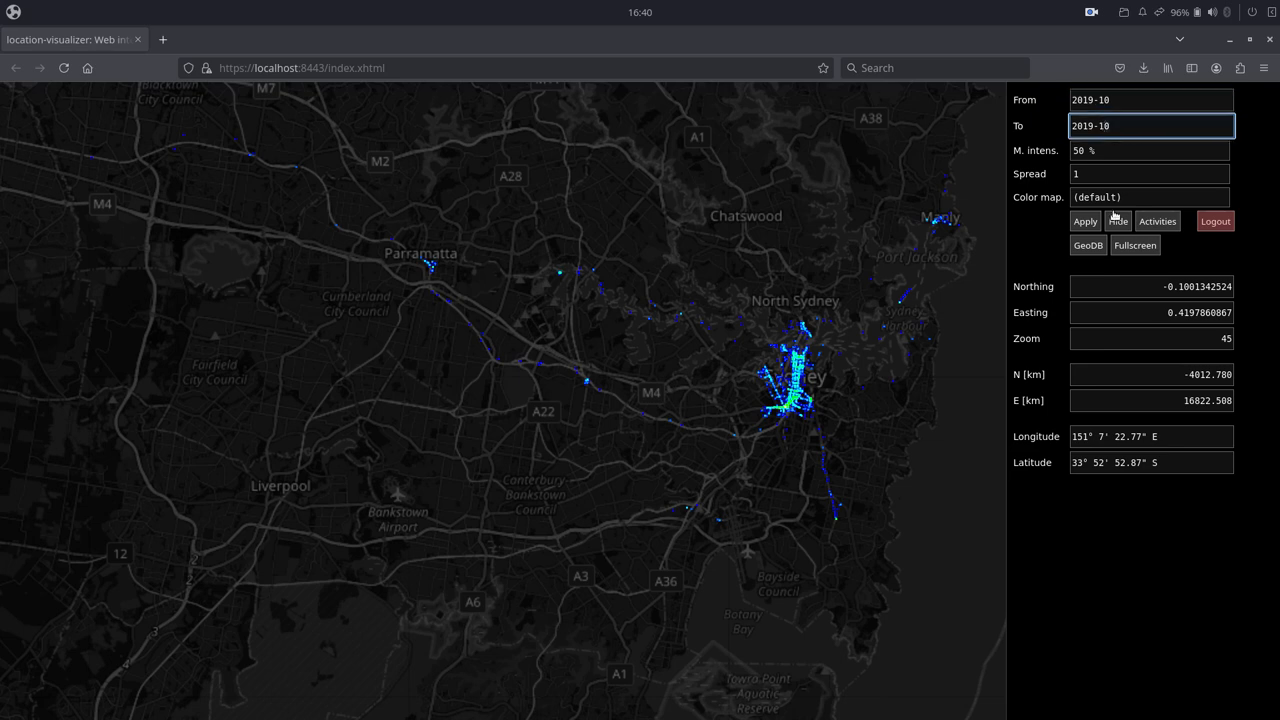
left_click(1085, 221)
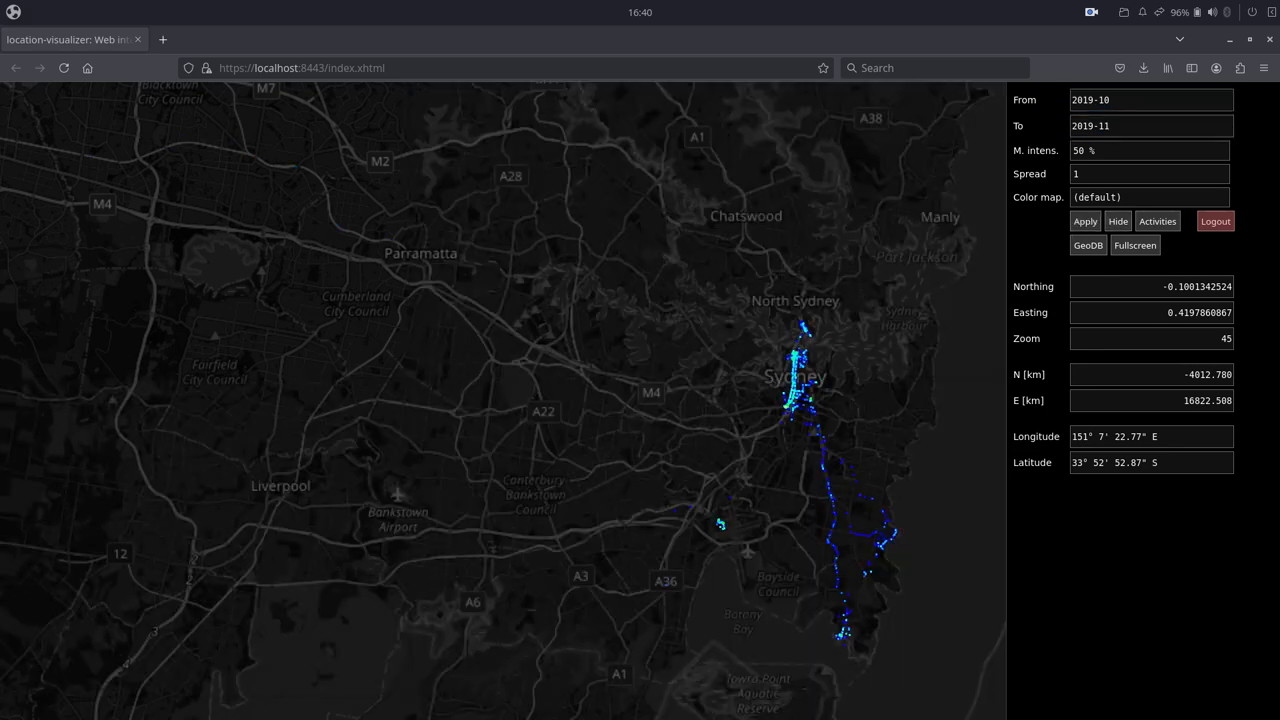
left_click(1150, 99)
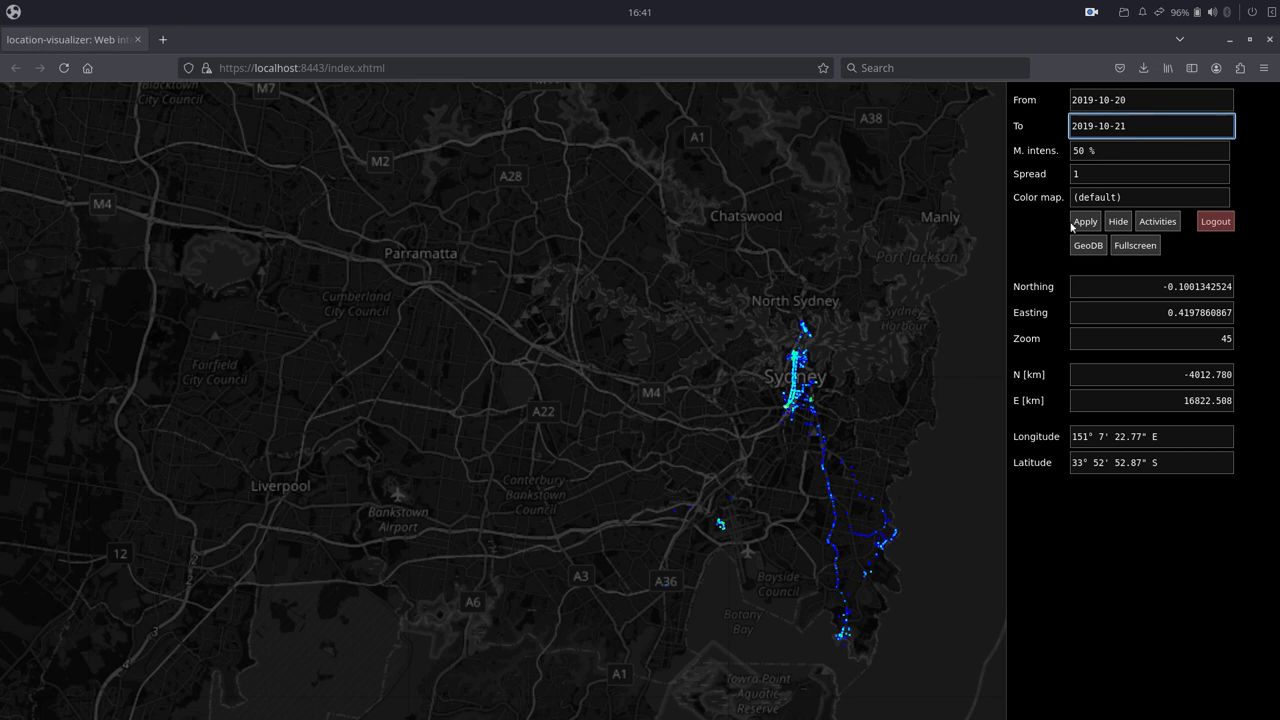
left_click(1117, 221)
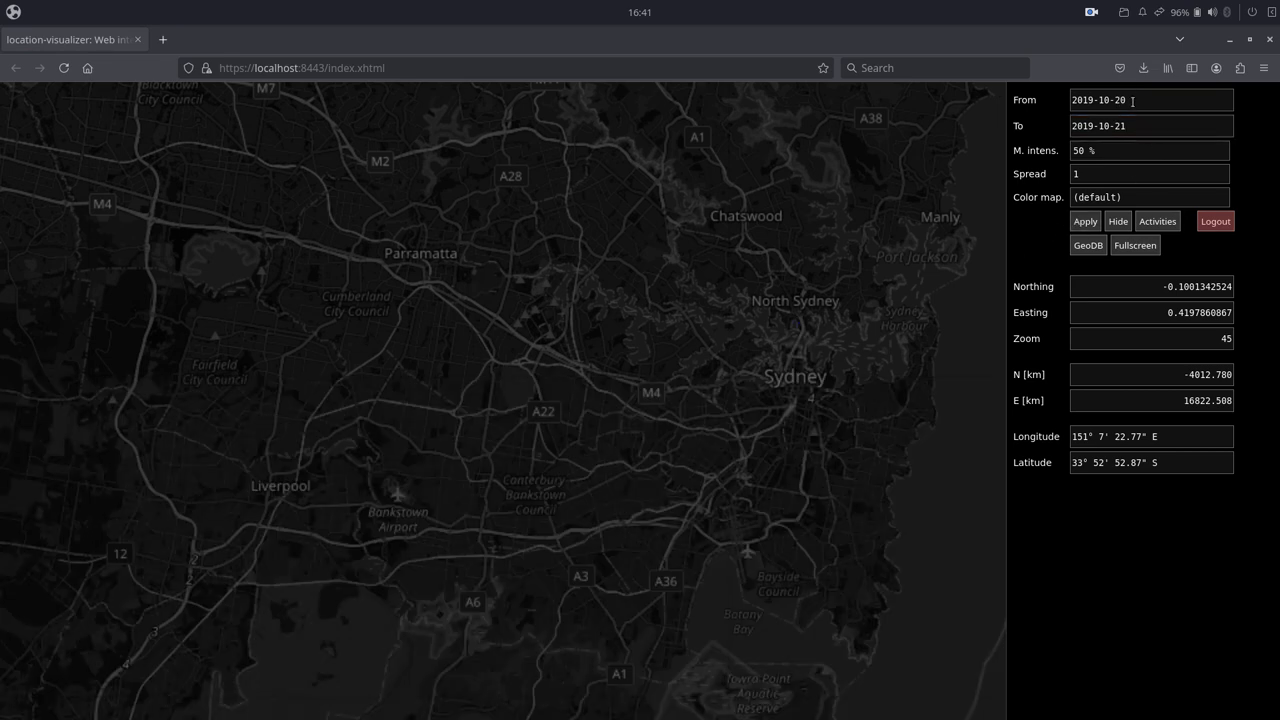
Narrow the range to 2019-09-20 through 2019-09-21 and apply it.
left_click(1150, 99)
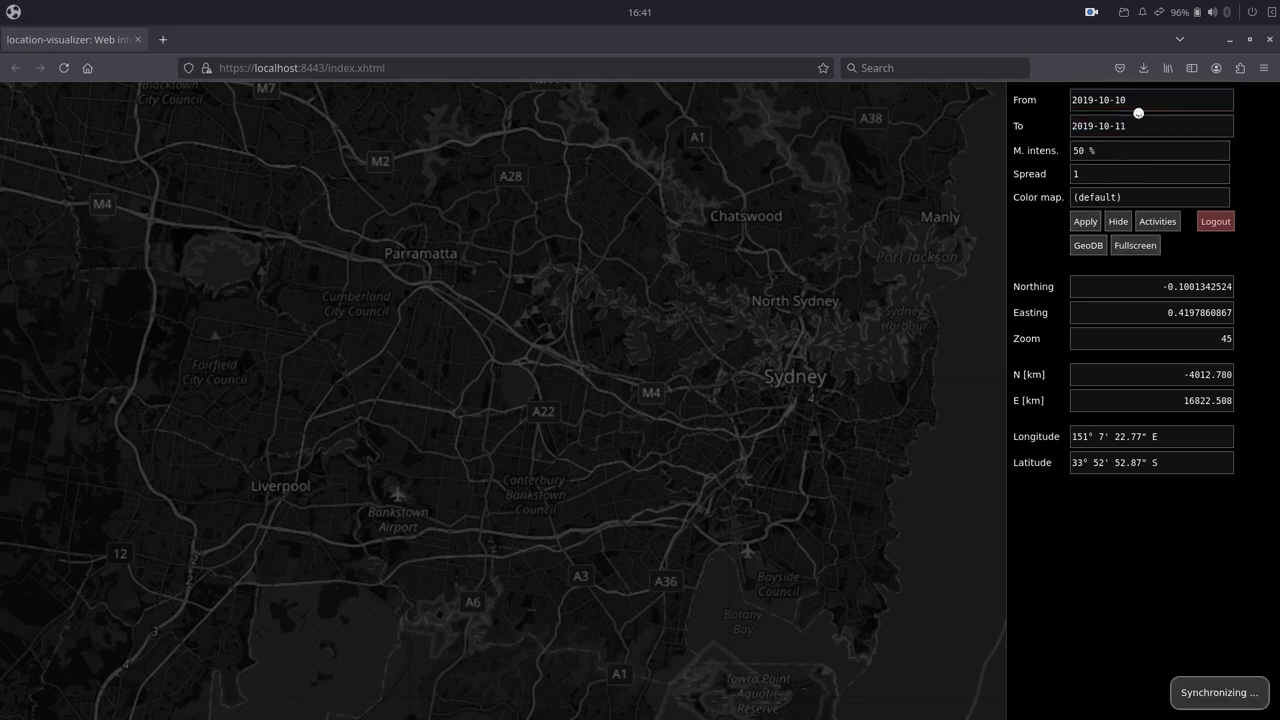
left_click(1150, 99)
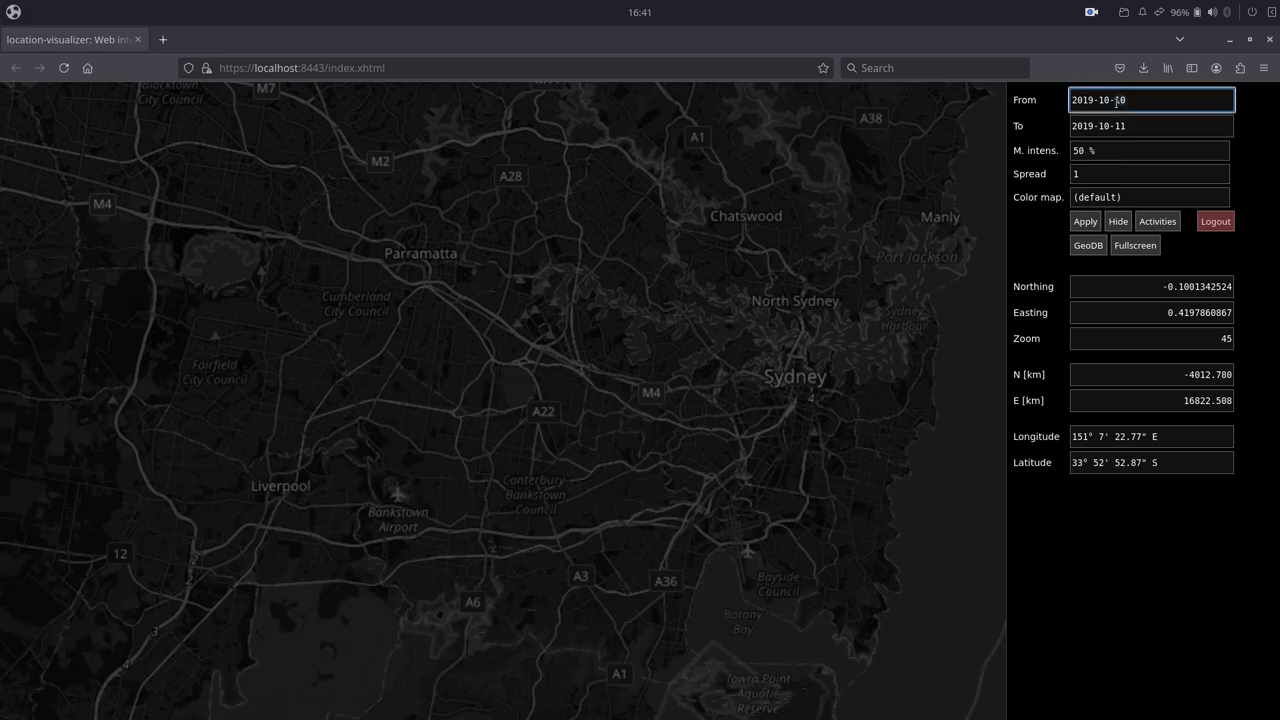
type("2019-09-1")
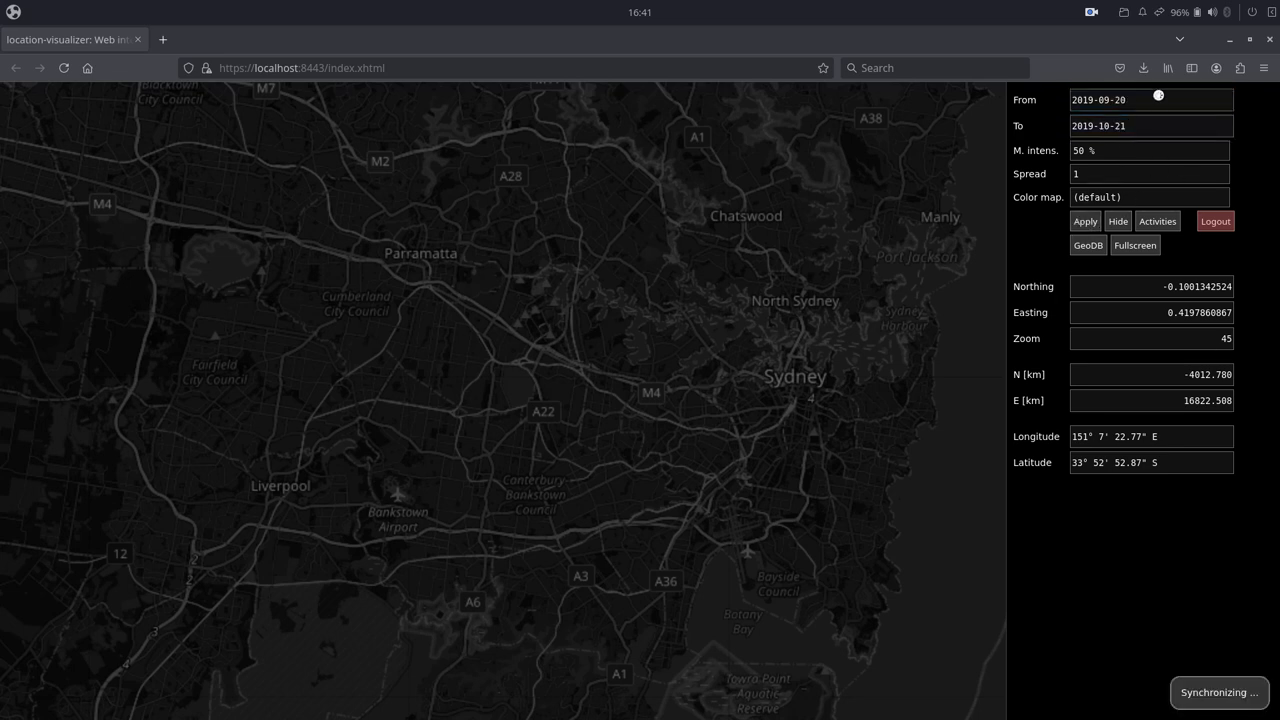
left_click(1084, 221)
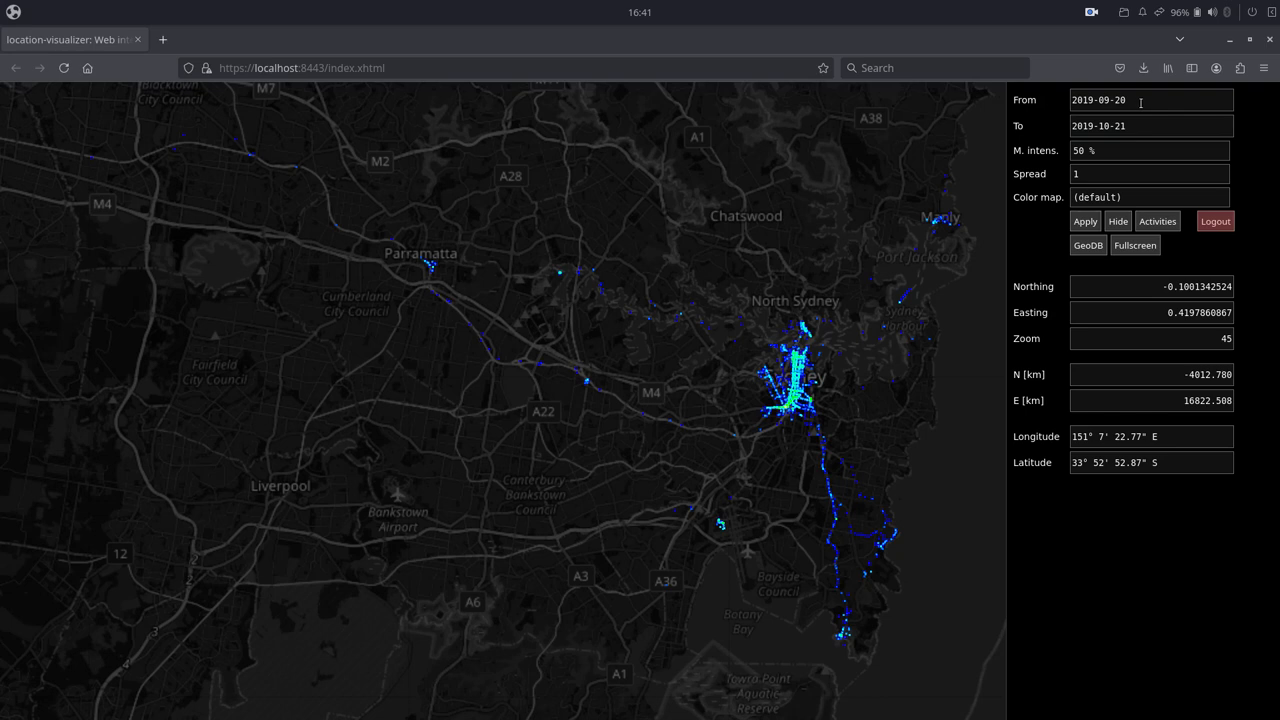
left_click(1150, 126)
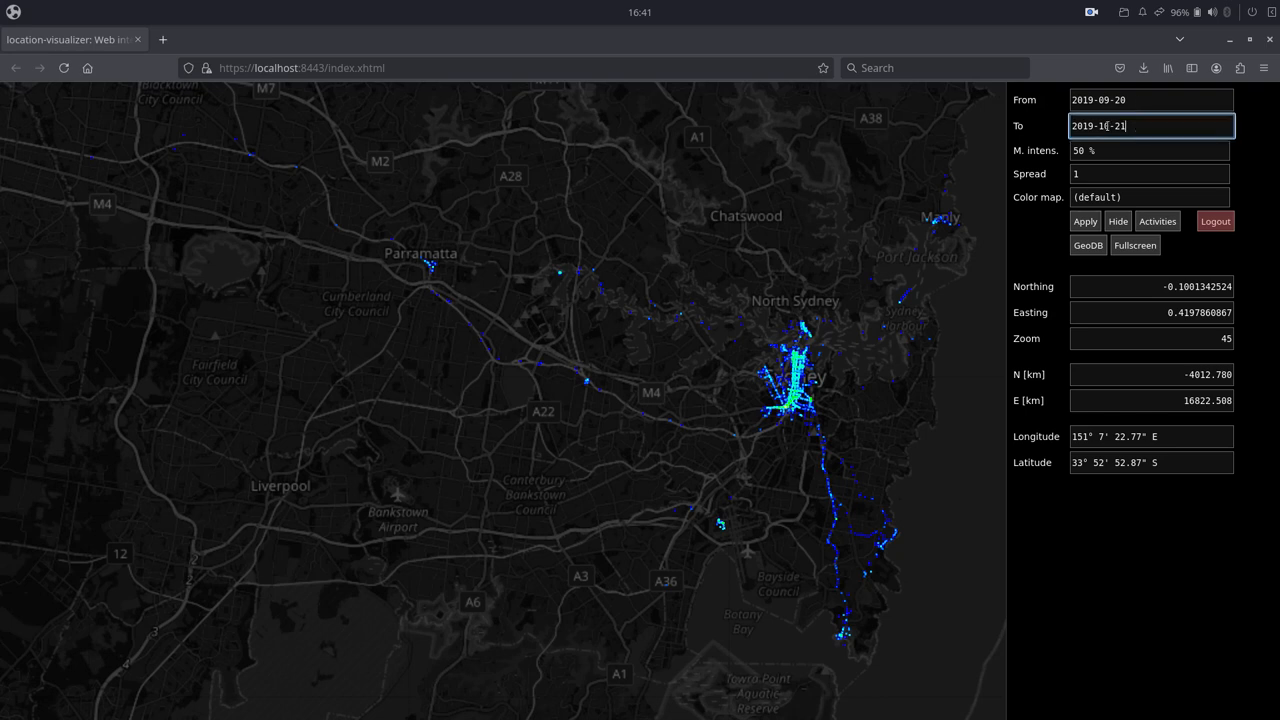
type("2019-09-21")
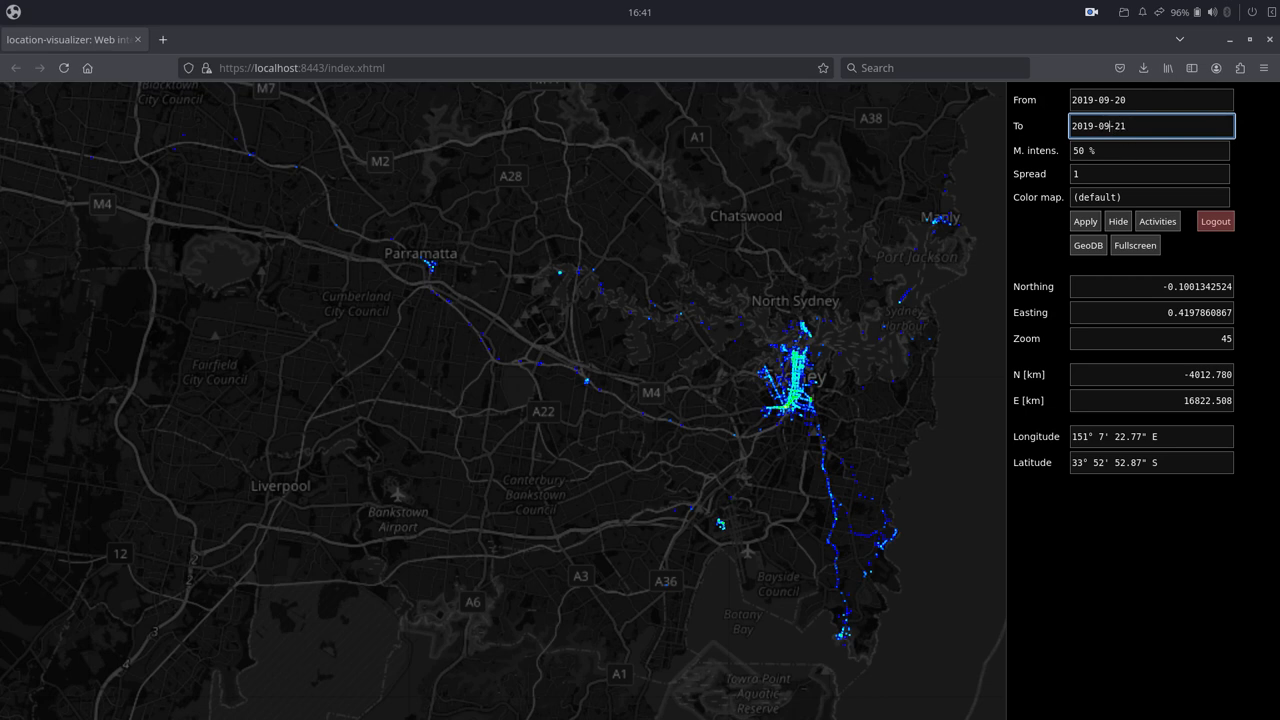
left_click(1084, 221)
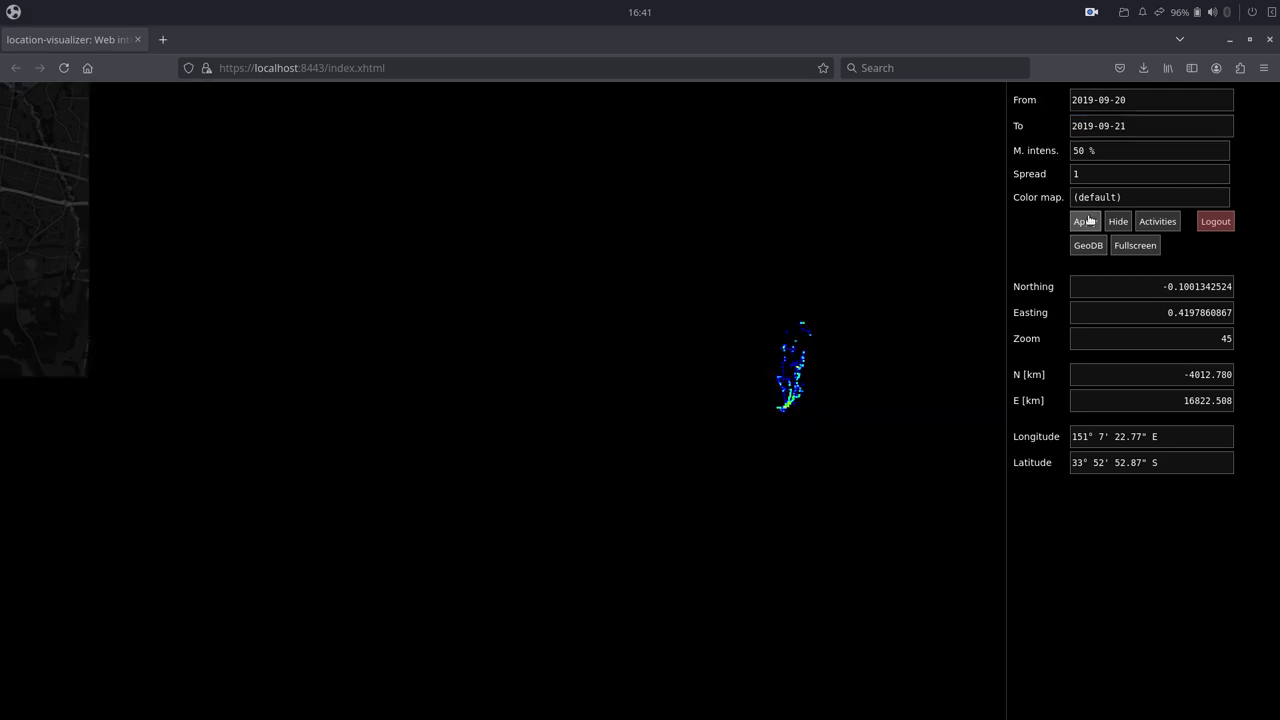
Set the To date to 2019-09-22 and apply the 2019-09-21 to 2019-09-22 range.
left_click(1085, 221)
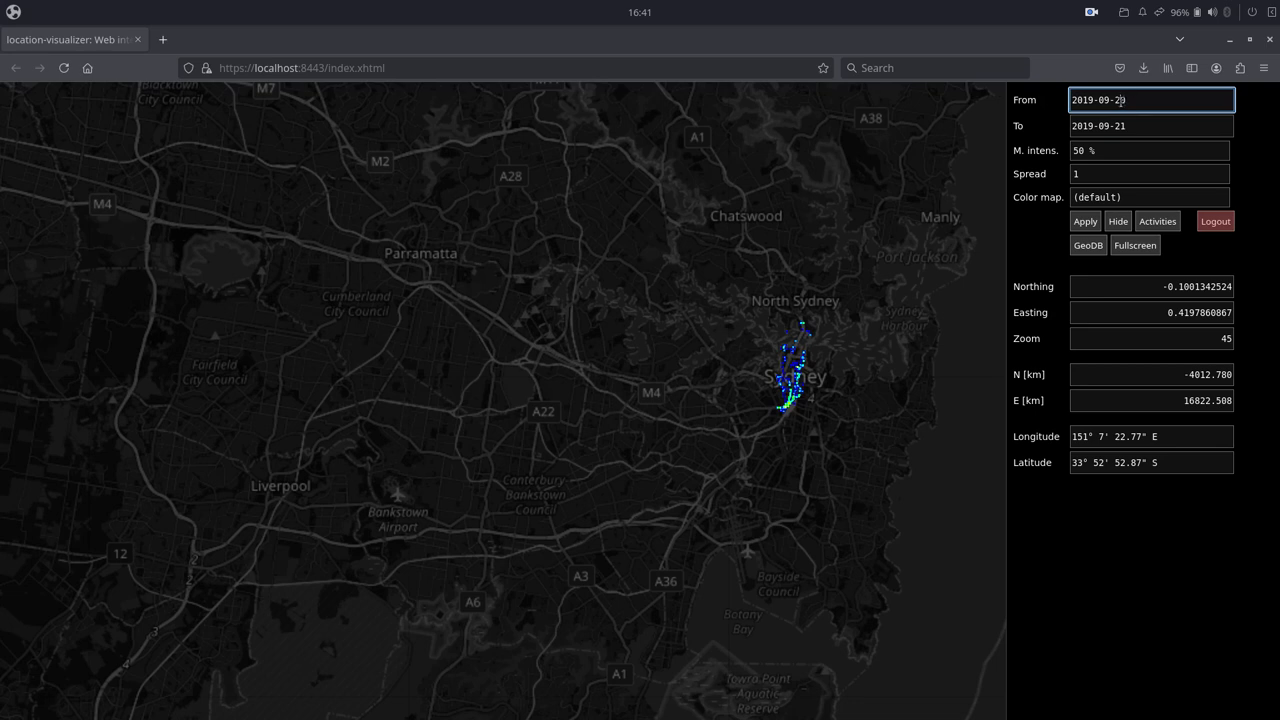
type("2019-09-22")
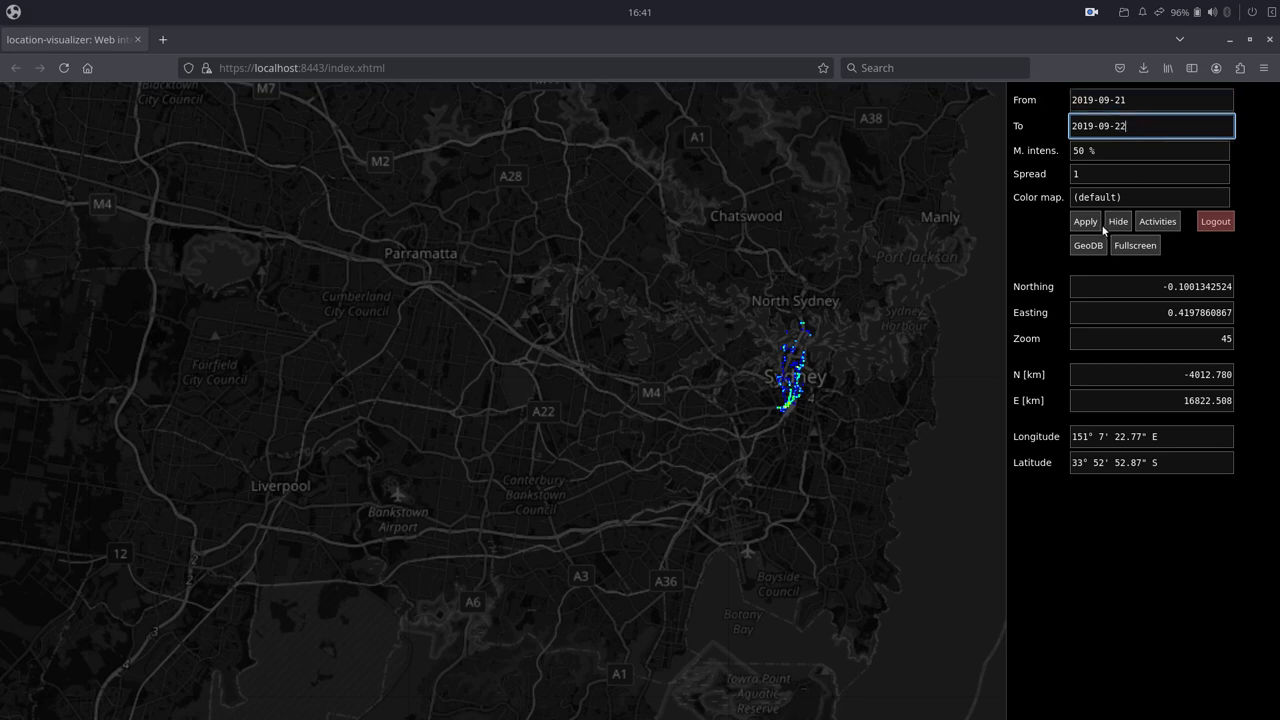
left_click(1085, 221)
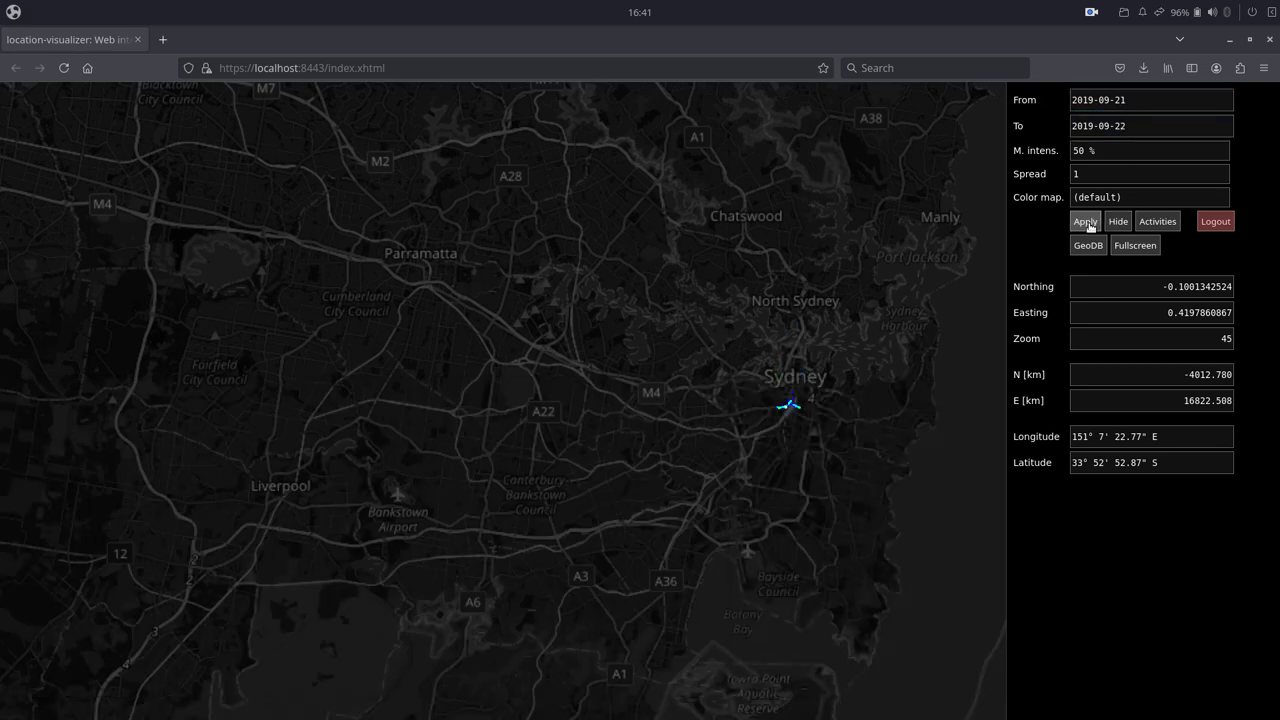
left_click(1085, 221)
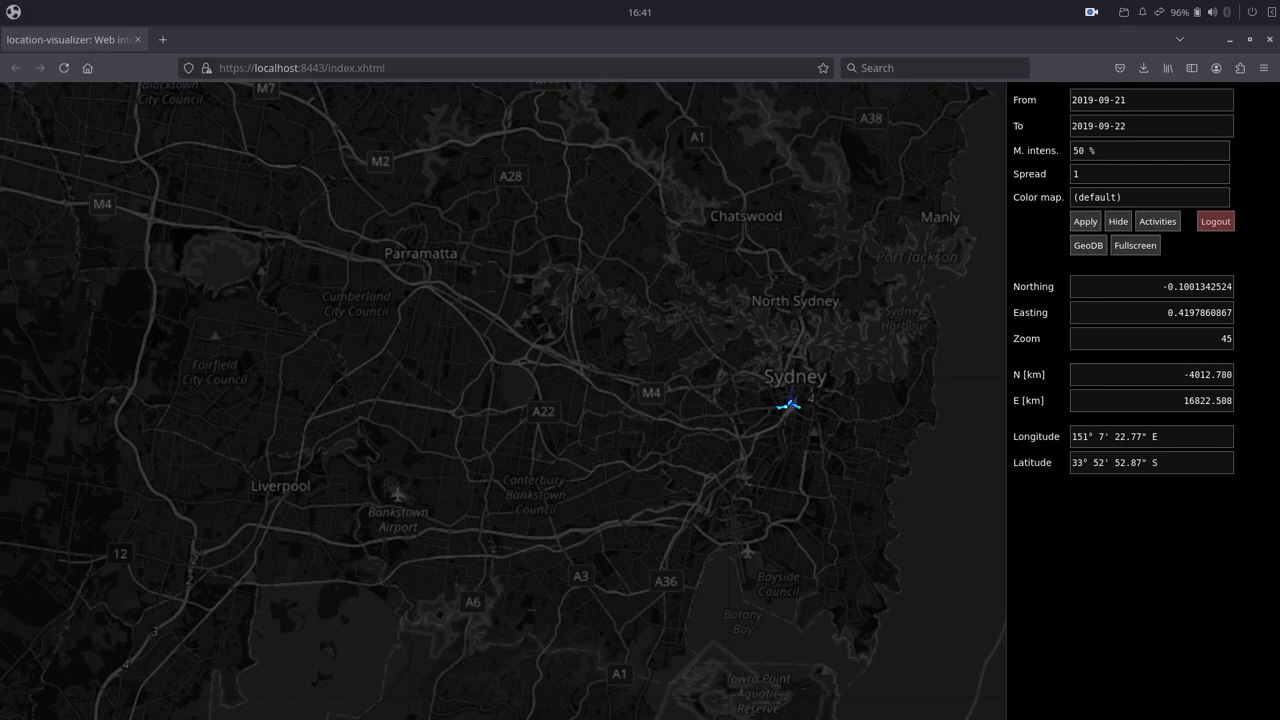
left_click(1150, 99)
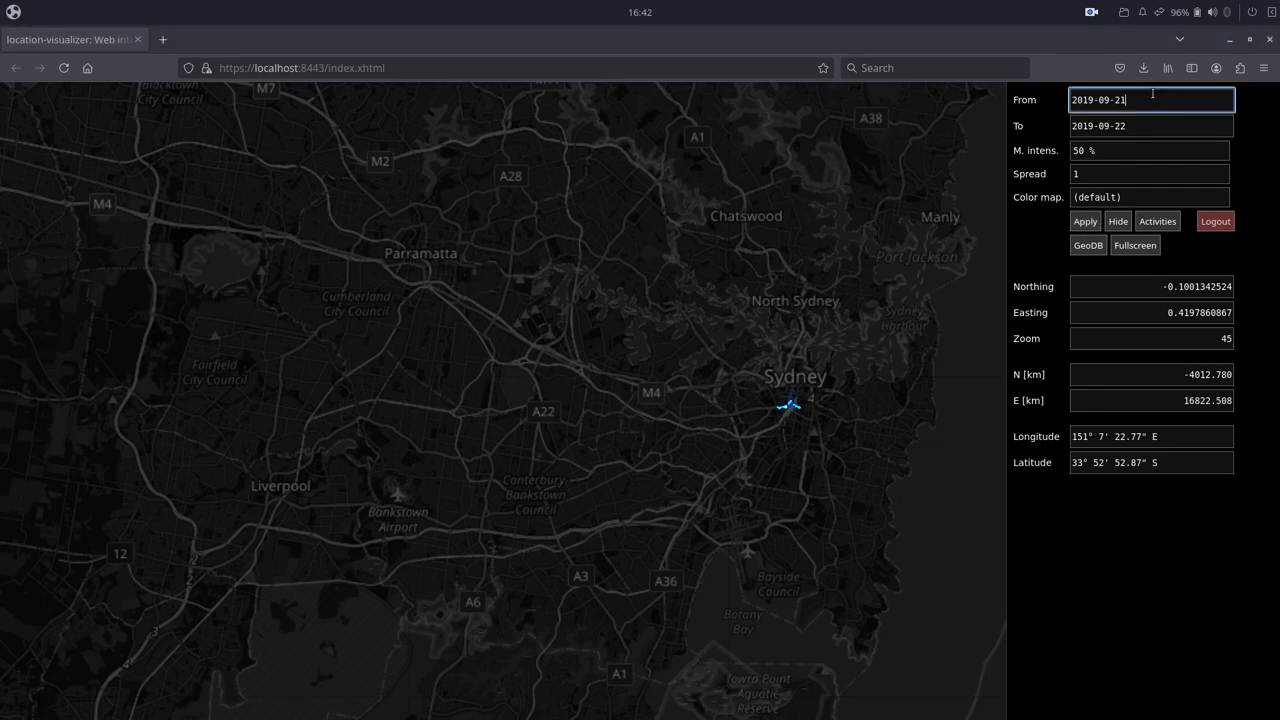
Add a 00:00:00 time of day to the dates and apply.
type("T00:00:0")
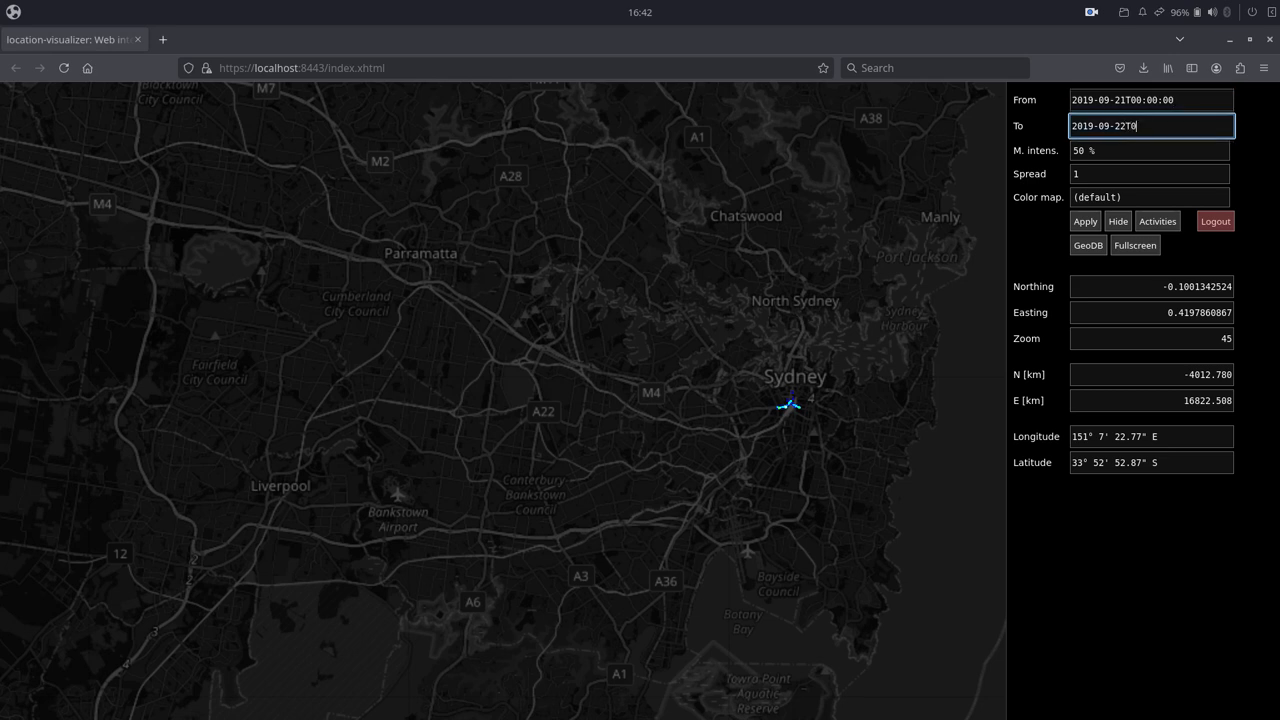
type("0:00:00")
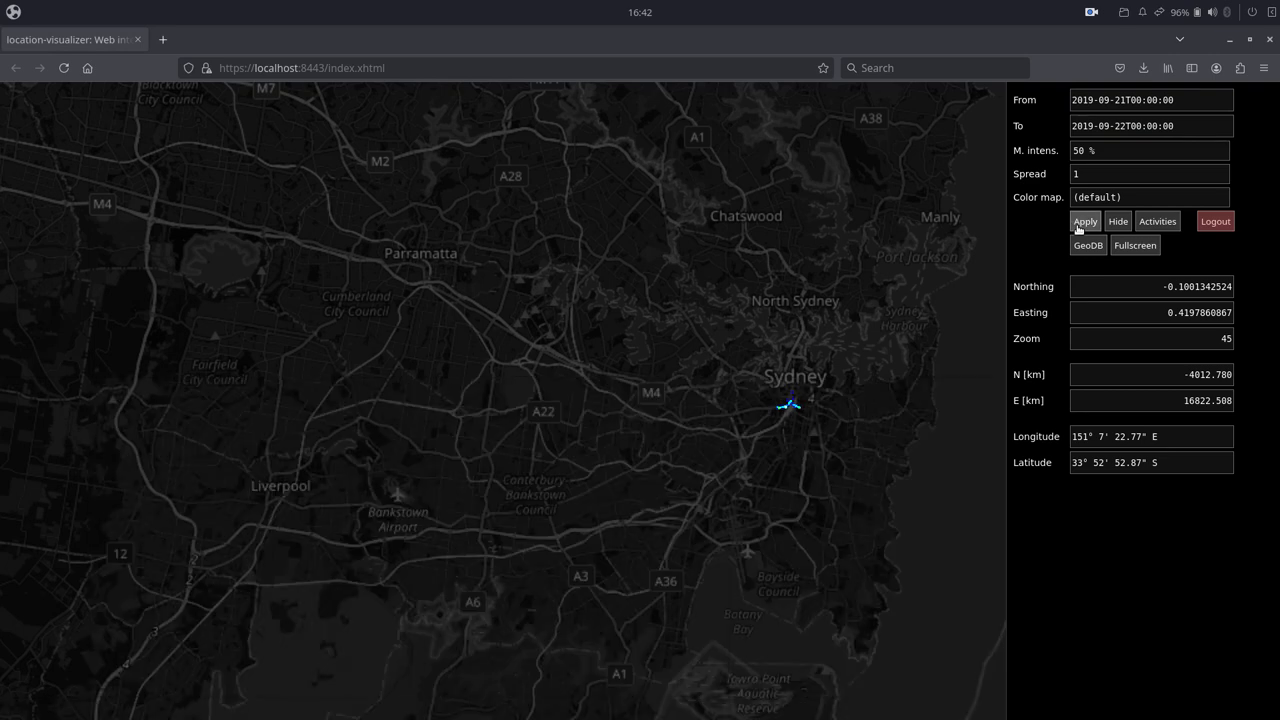
mouse_move(1160, 152)
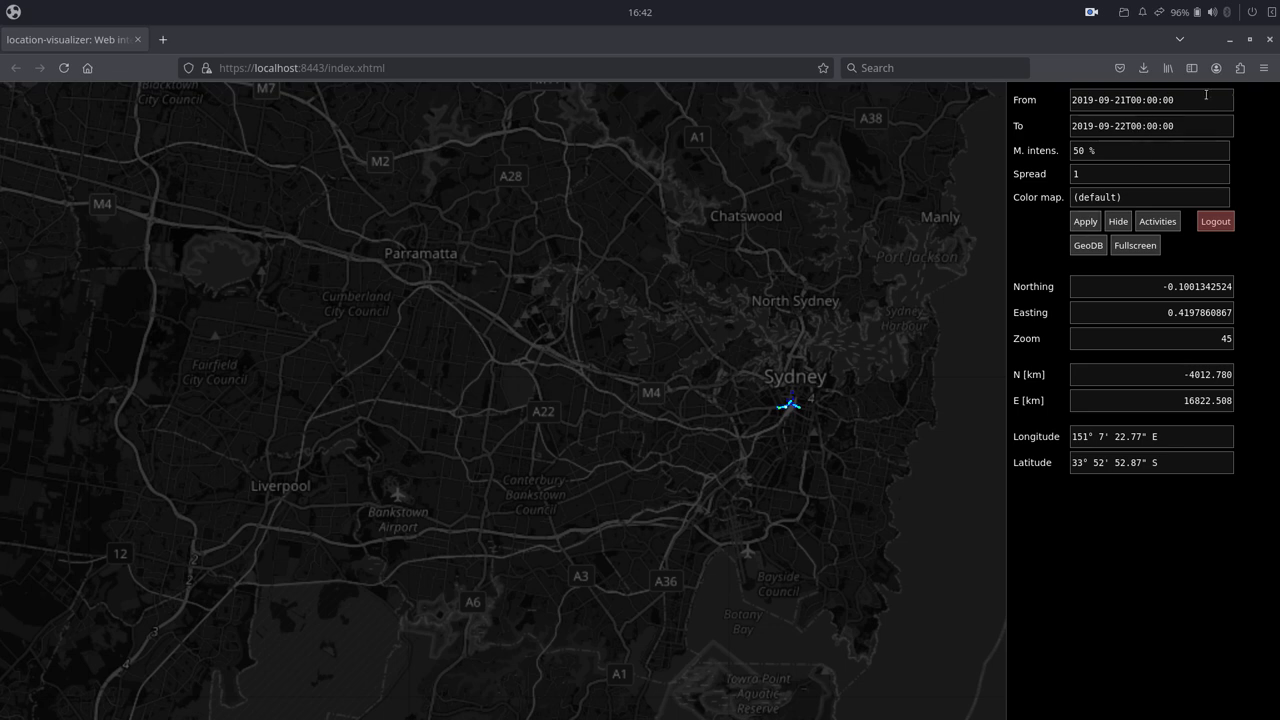
left_click(1150, 99)
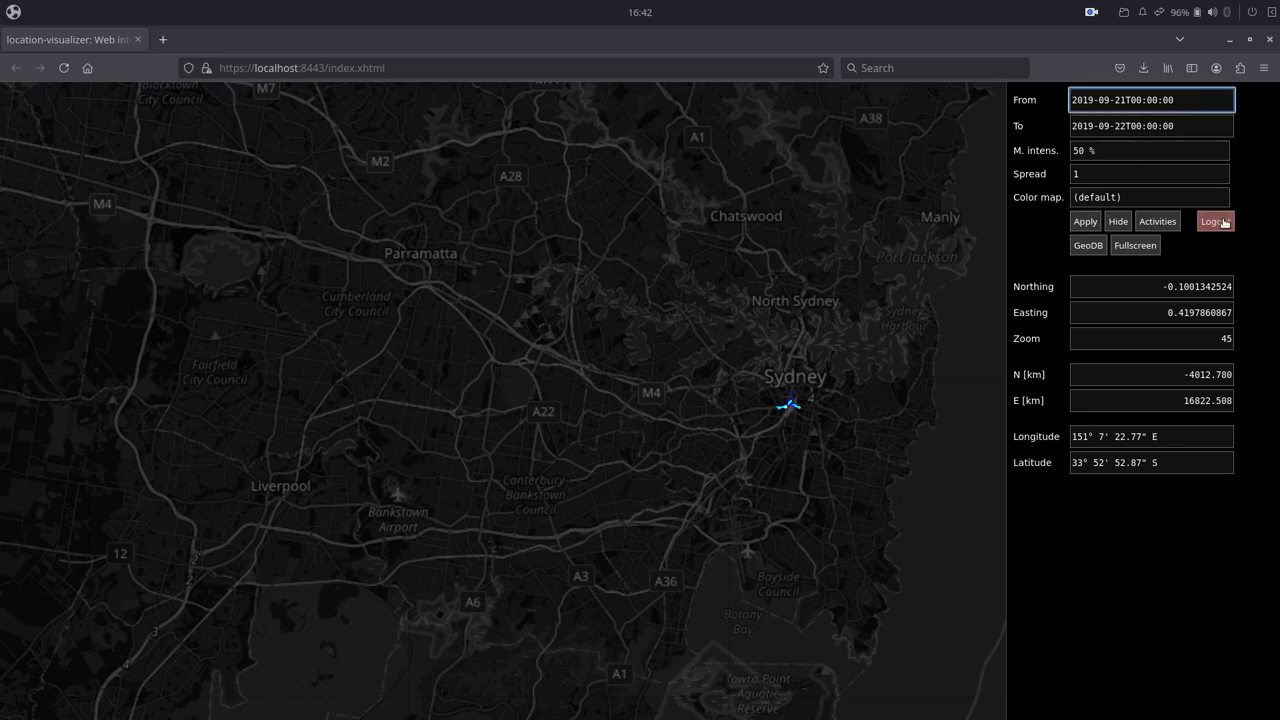
left_click(1214, 221)
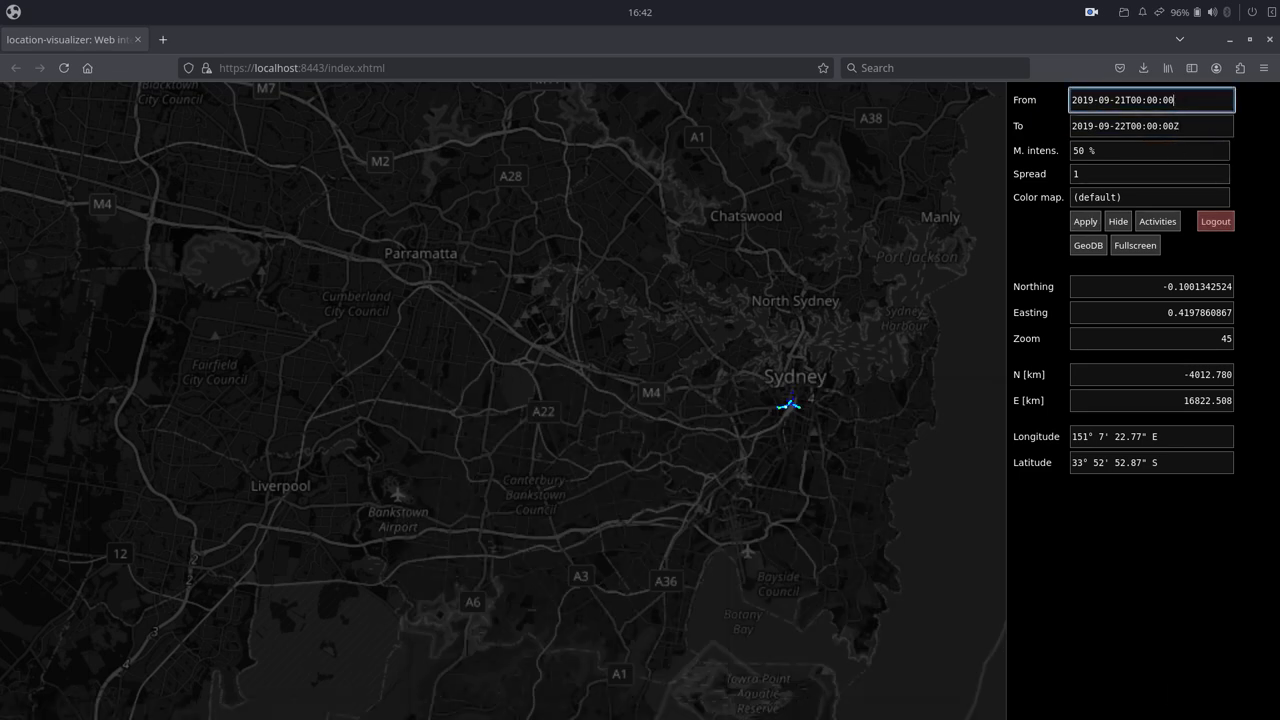
Try +0 and then UTC+00 time-zone suffixes on the From date.
type("+0:")
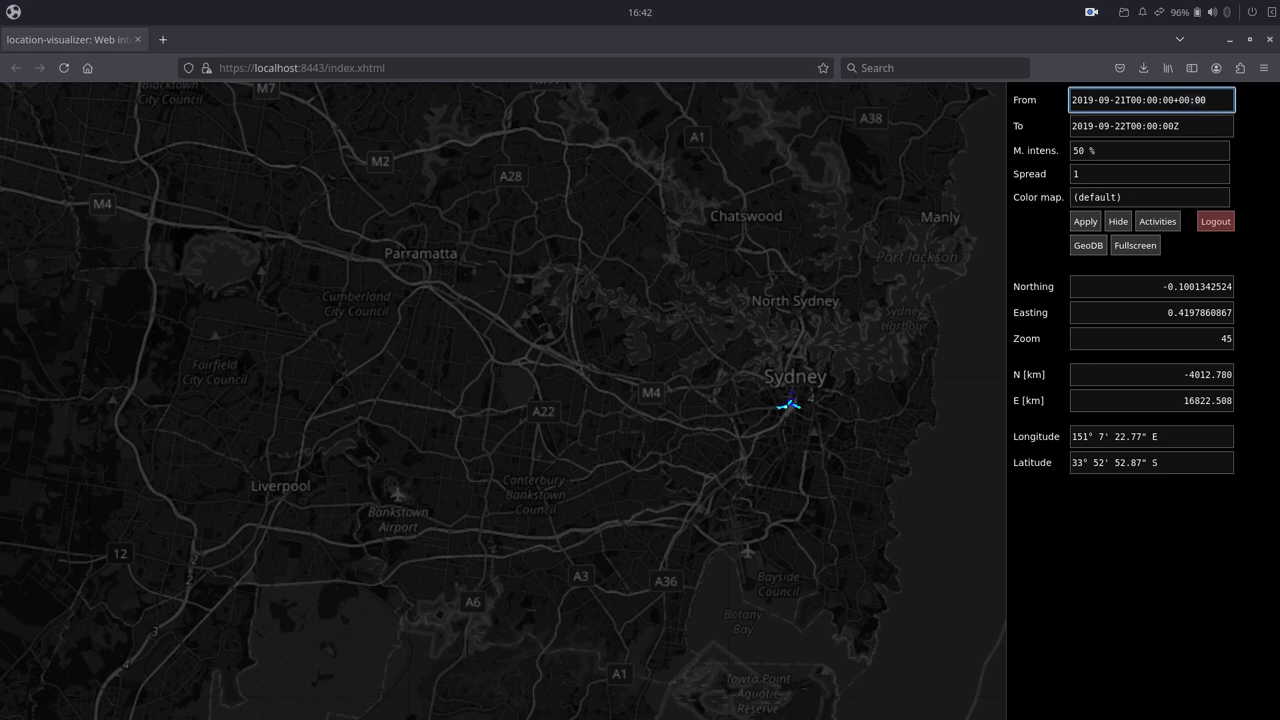
mouse_move(1253, 132)
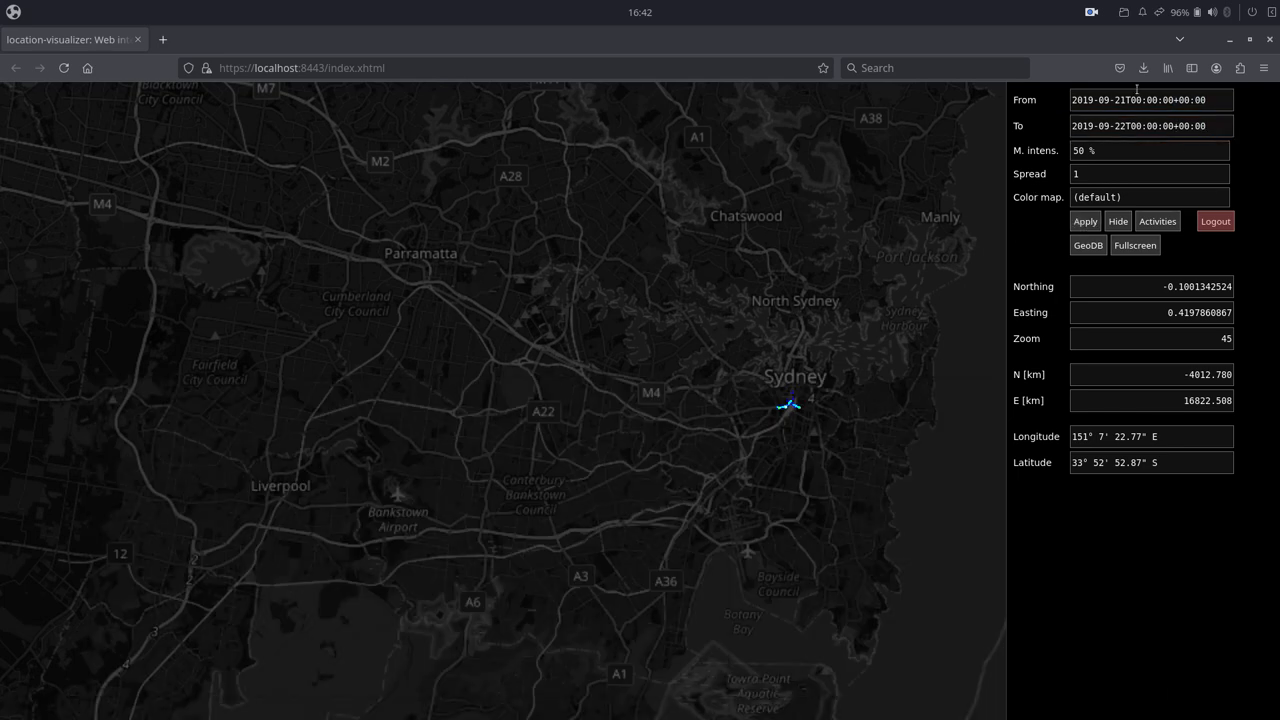
left_click(1150, 99)
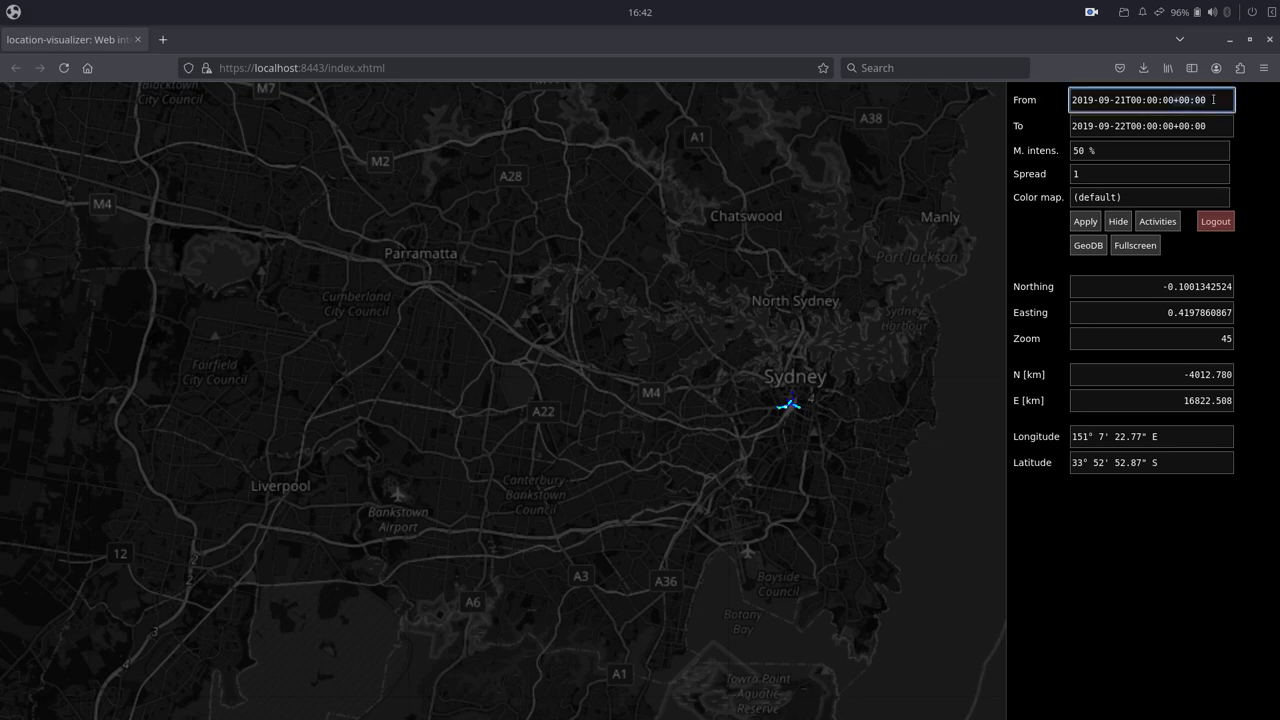
type("UTC")
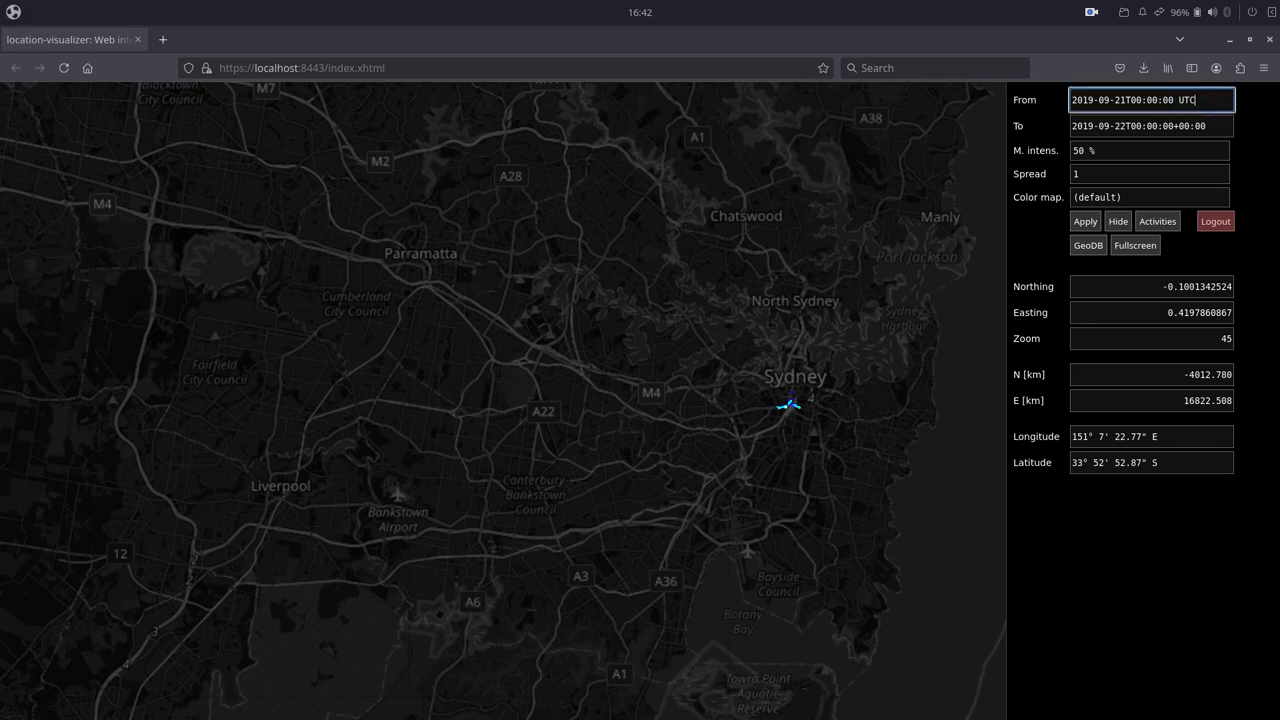
type("+00")
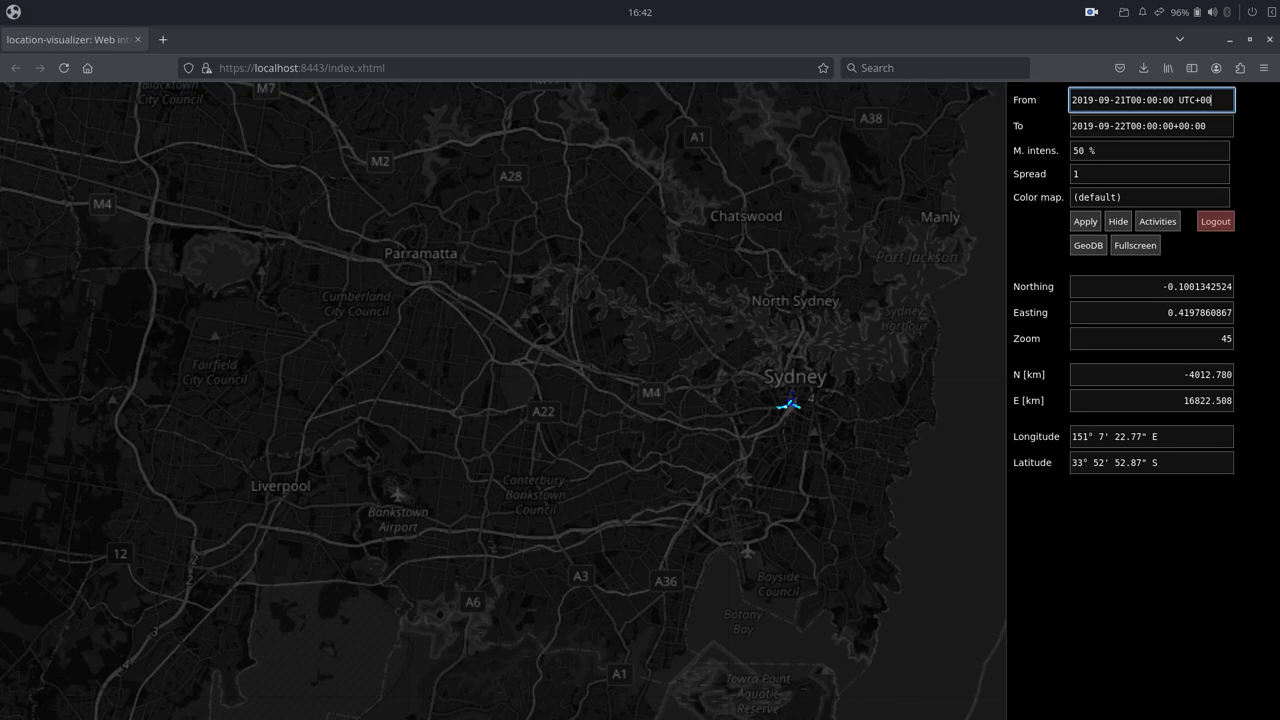
left_click(1150, 125)
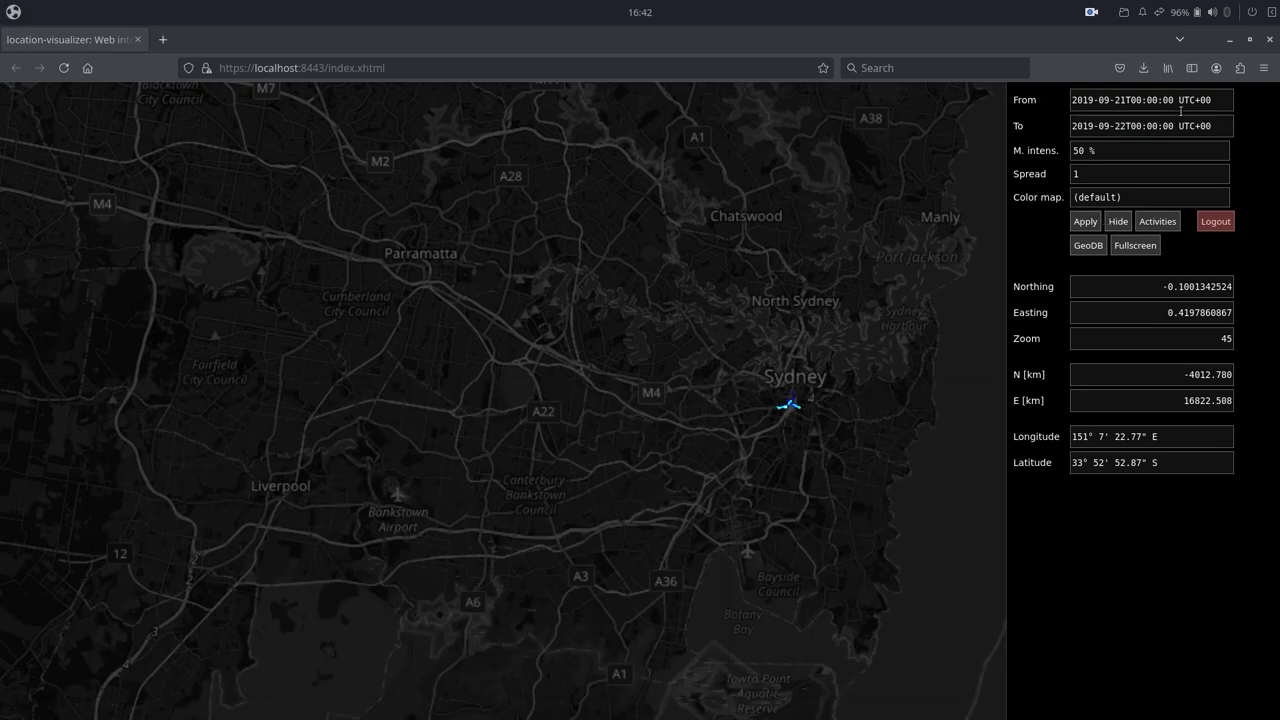
Revise the time-zone names in both date fields, ending with UTC+00 on each.
left_click(1150, 99)
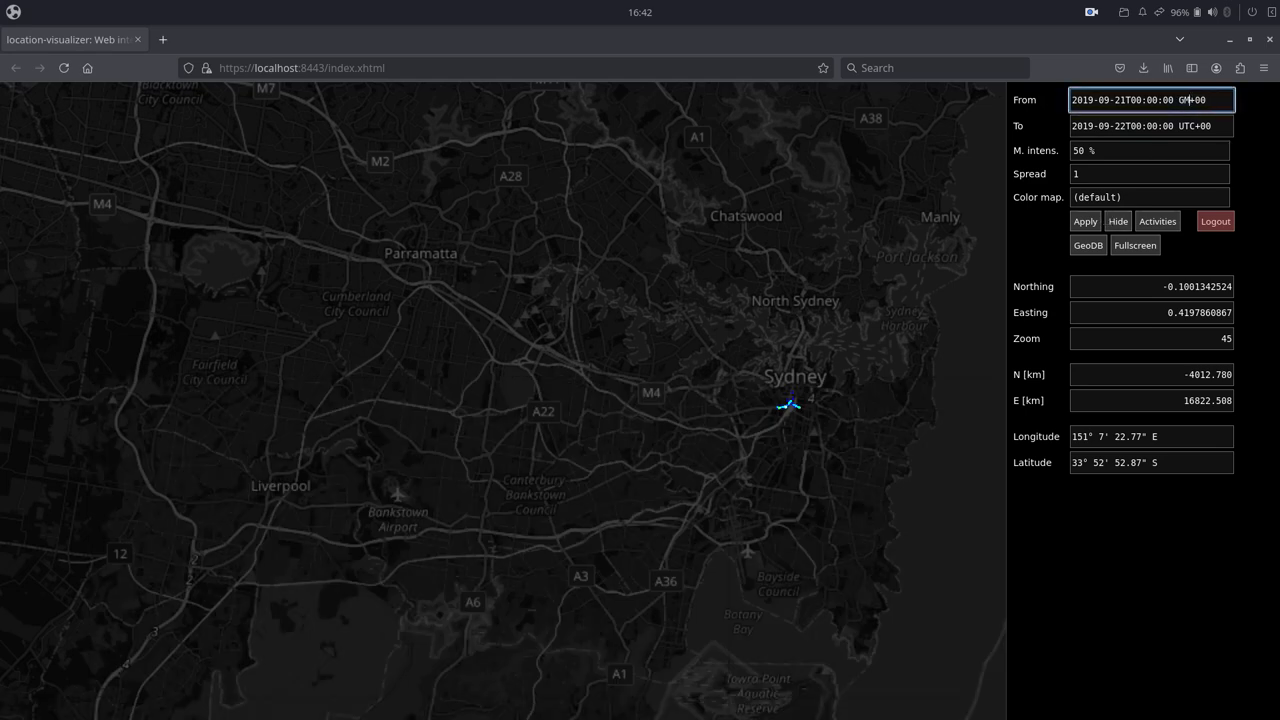
left_click(1150, 125)
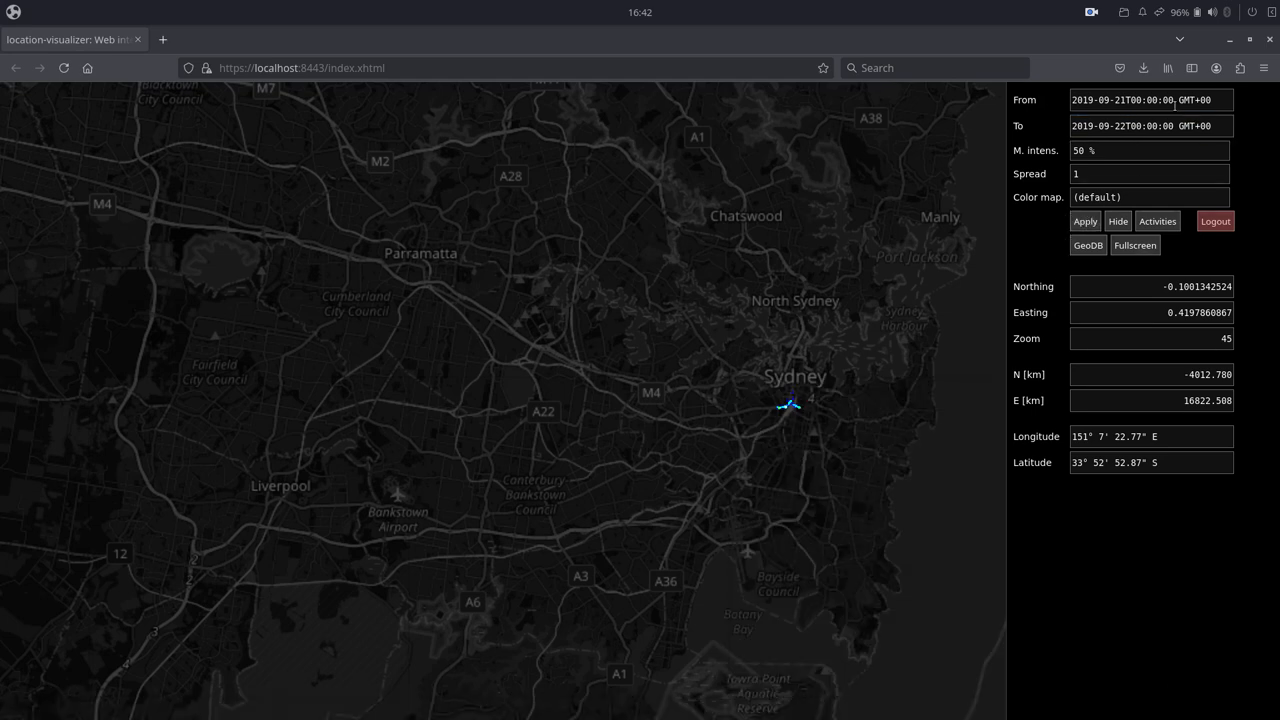
left_click(1150, 99)
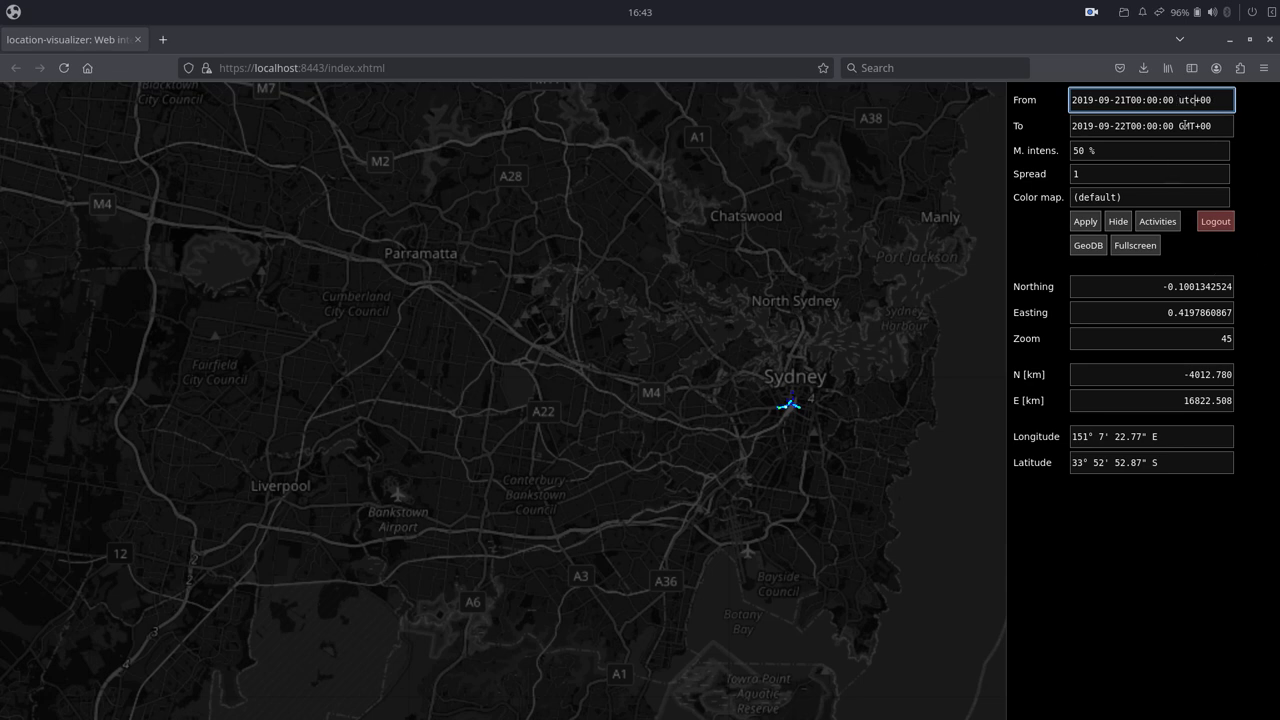
left_click(1150, 125)
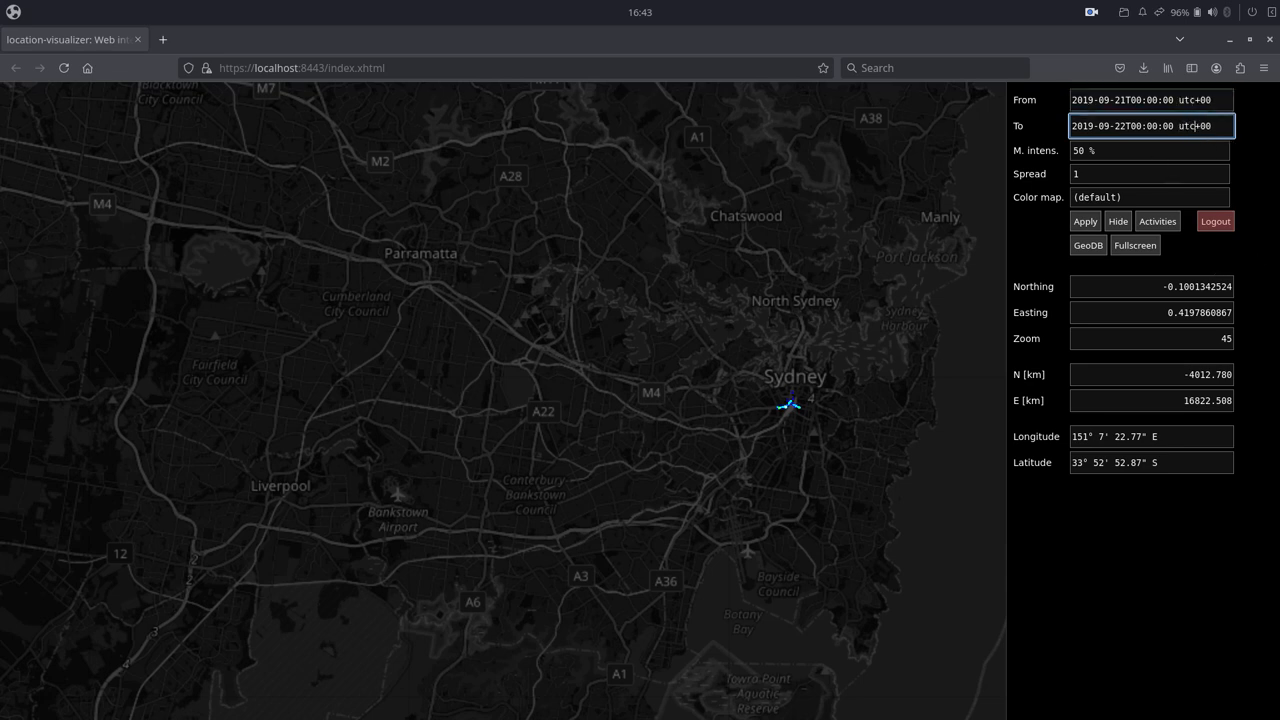
left_click(1085, 221)
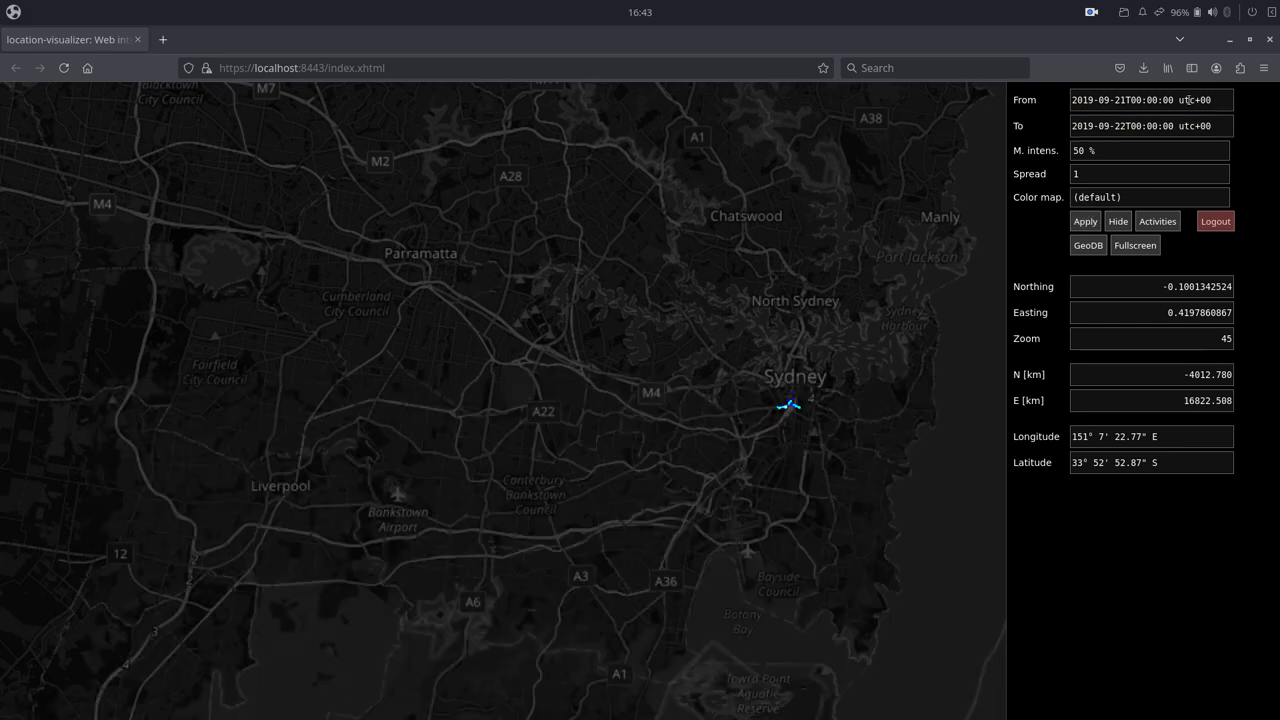
left_click(1150, 99)
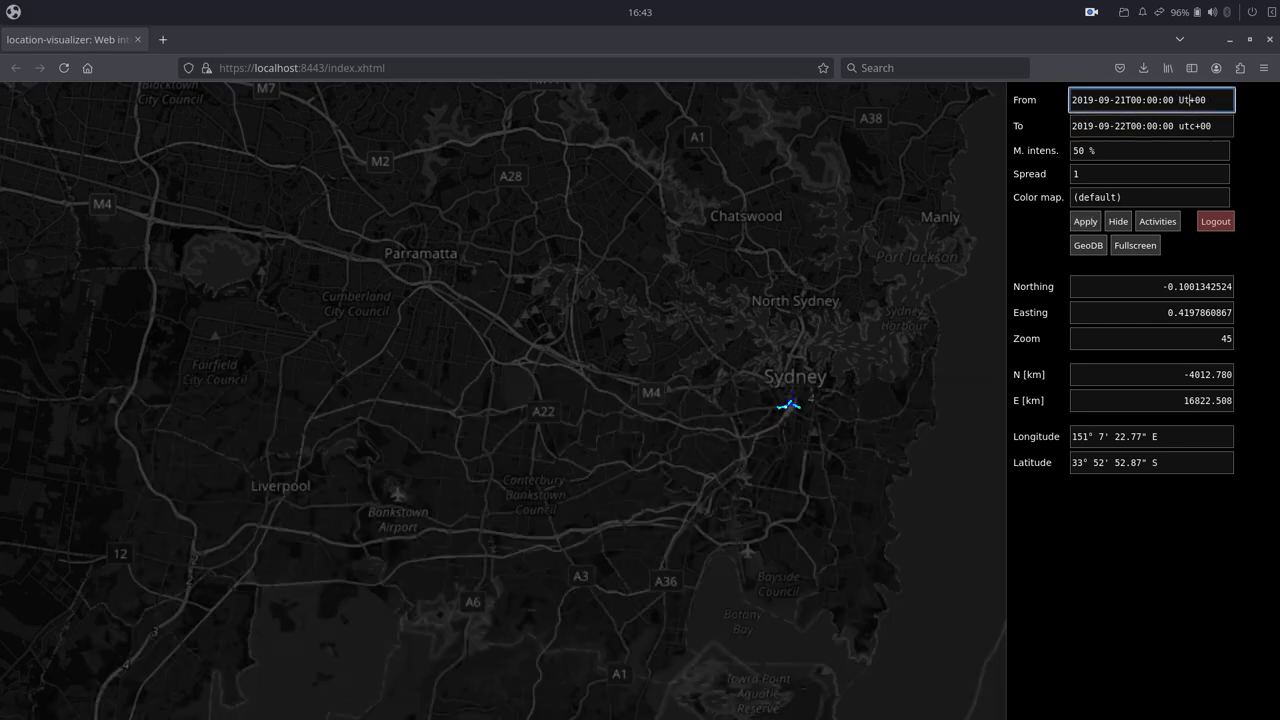
left_click(1150, 126)
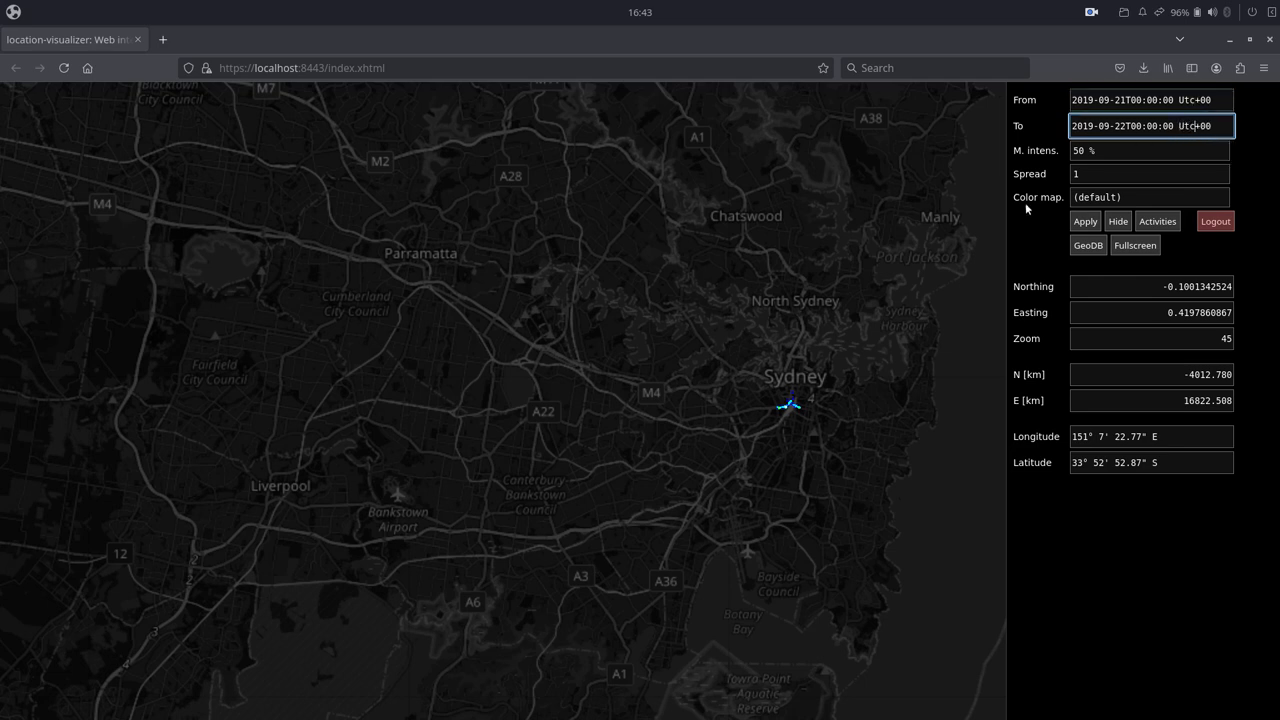
left_click(1150, 99)
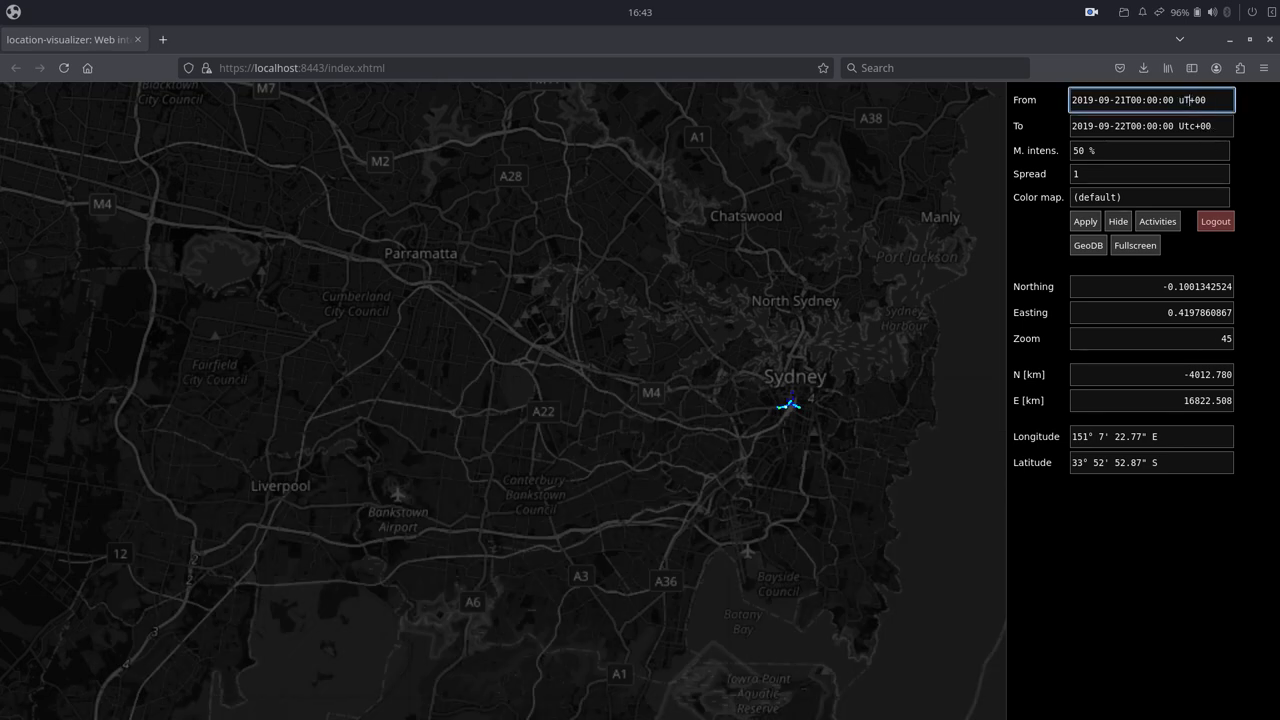
left_click(1150, 126)
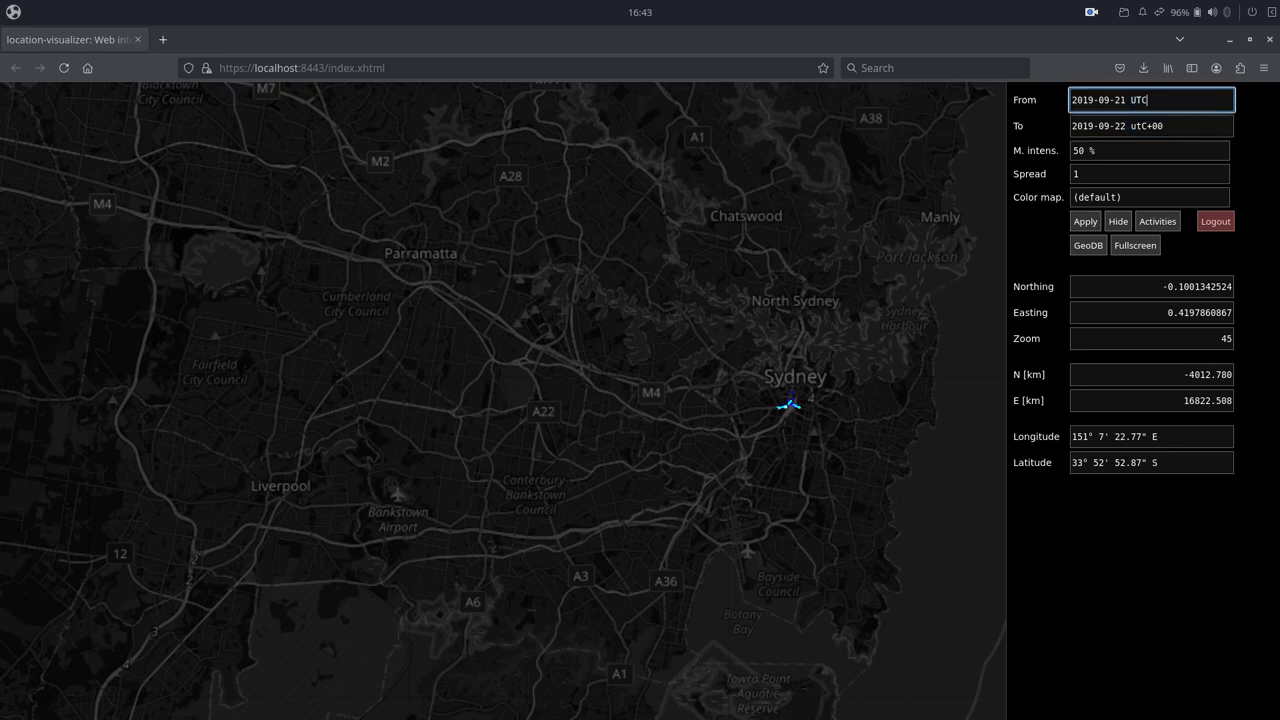
Finish the +00 suffix on the To date and apply the range.
type("+00")
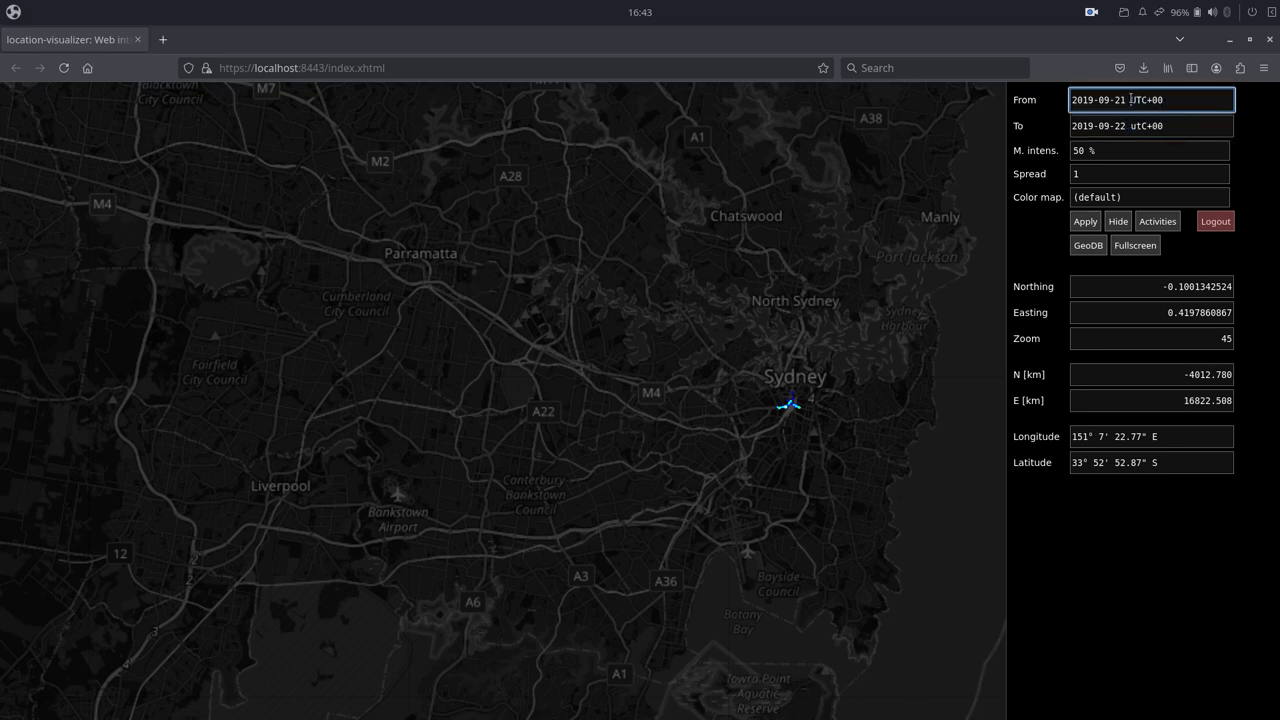
left_click(1150, 125)
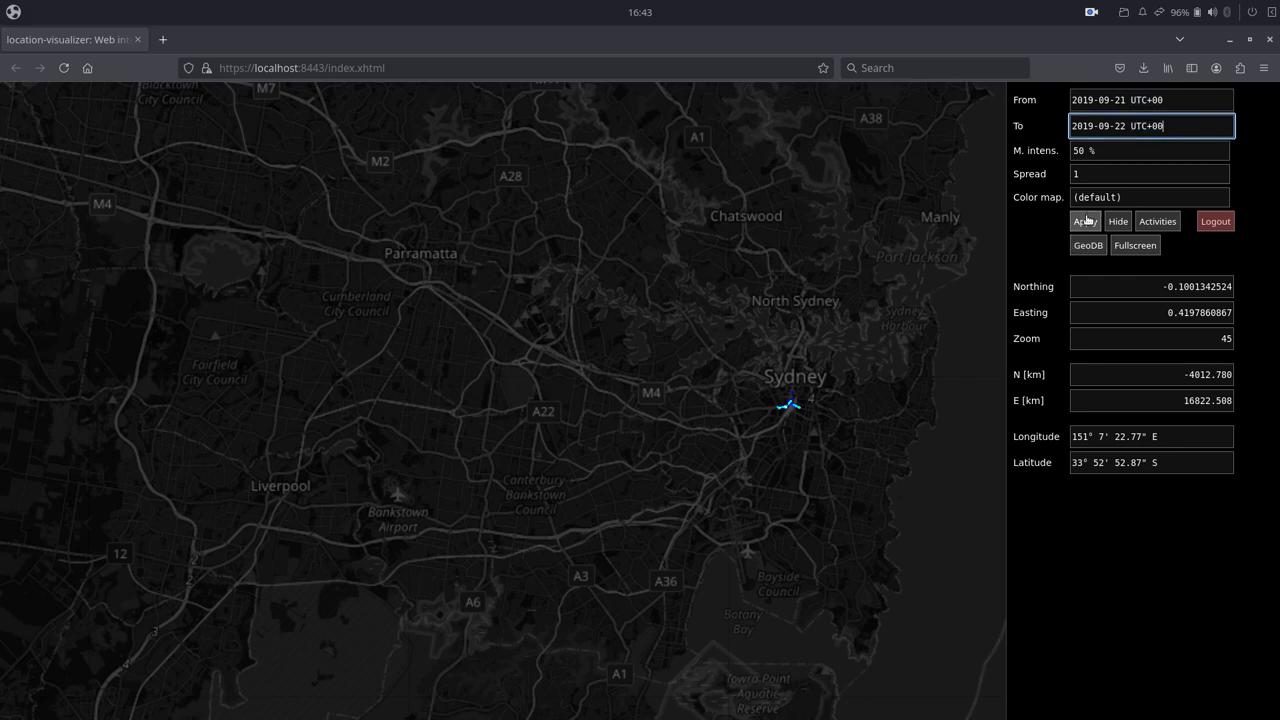
left_click(1085, 221)
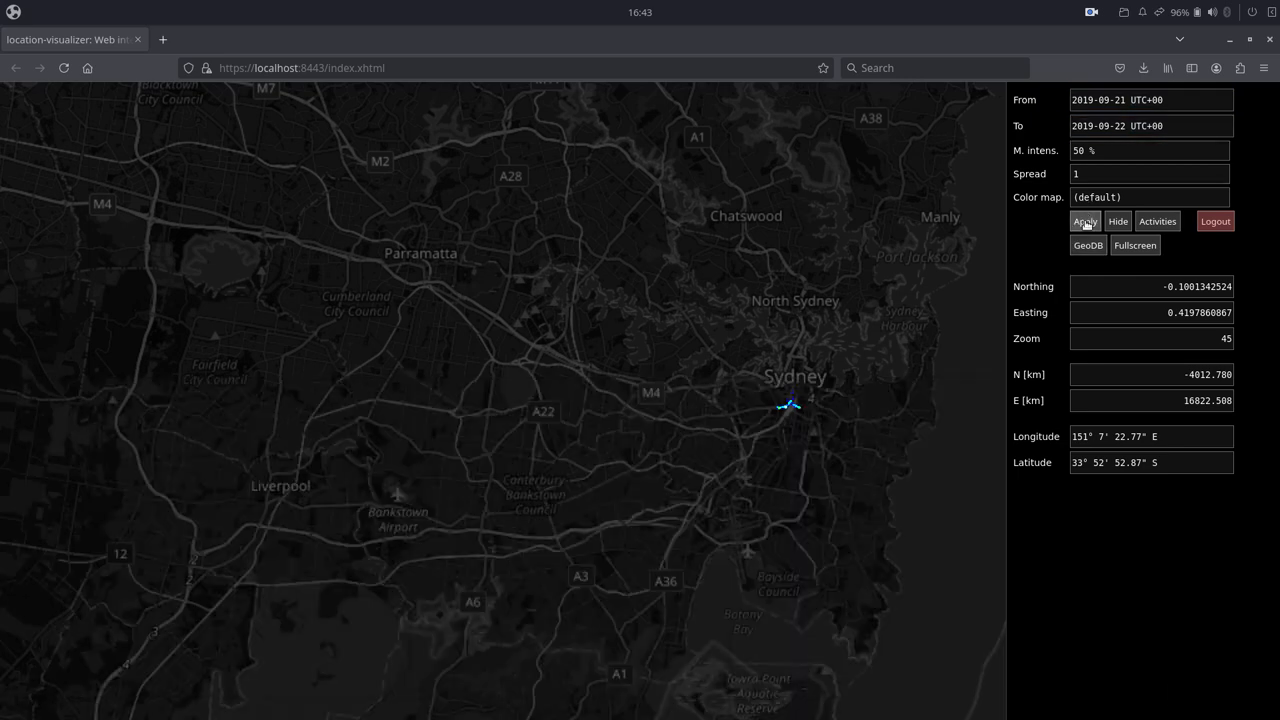
Edit the From and To dates through 2019 ranges, then clear them and apply.
left_click(1120, 99)
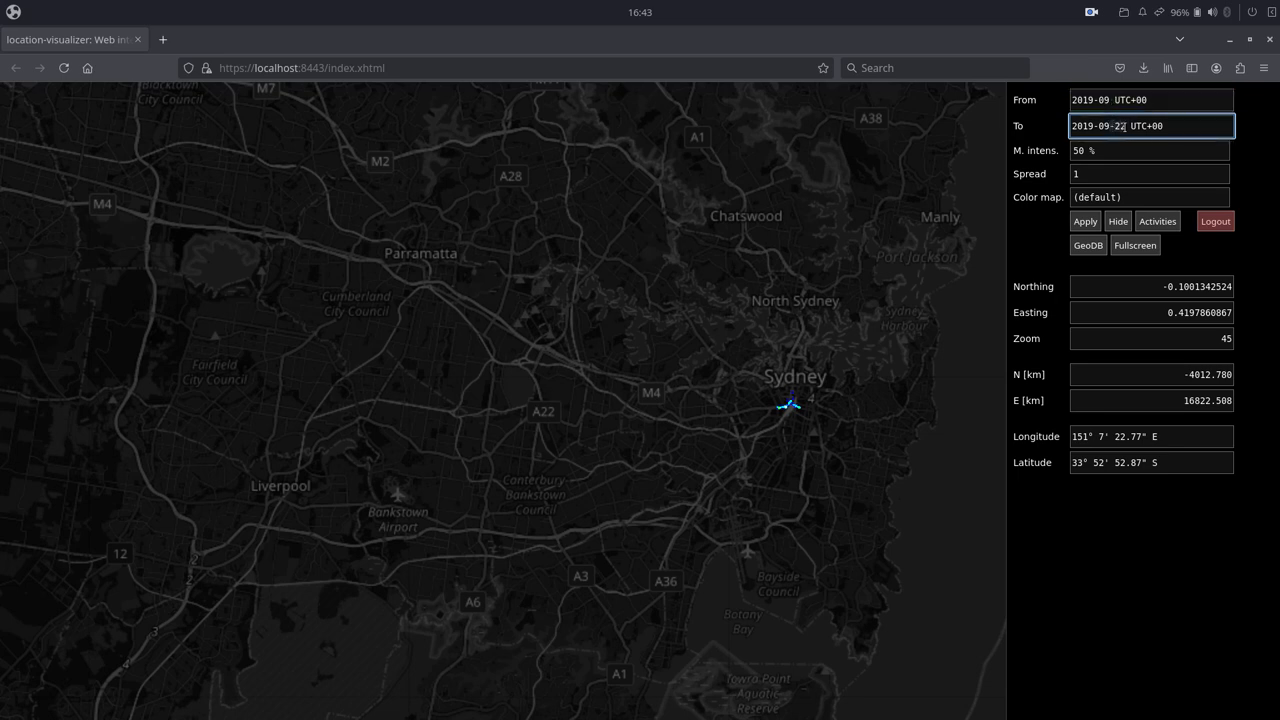
type("2019-1")
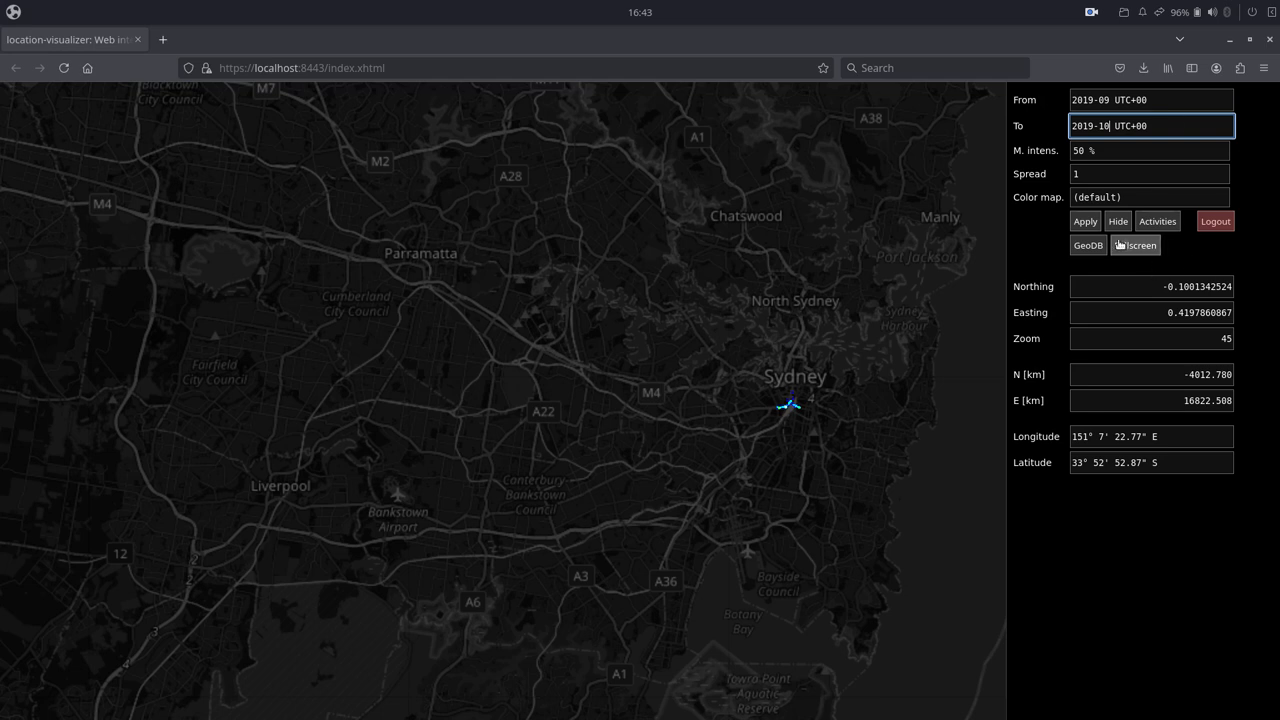
left_click(1084, 221)
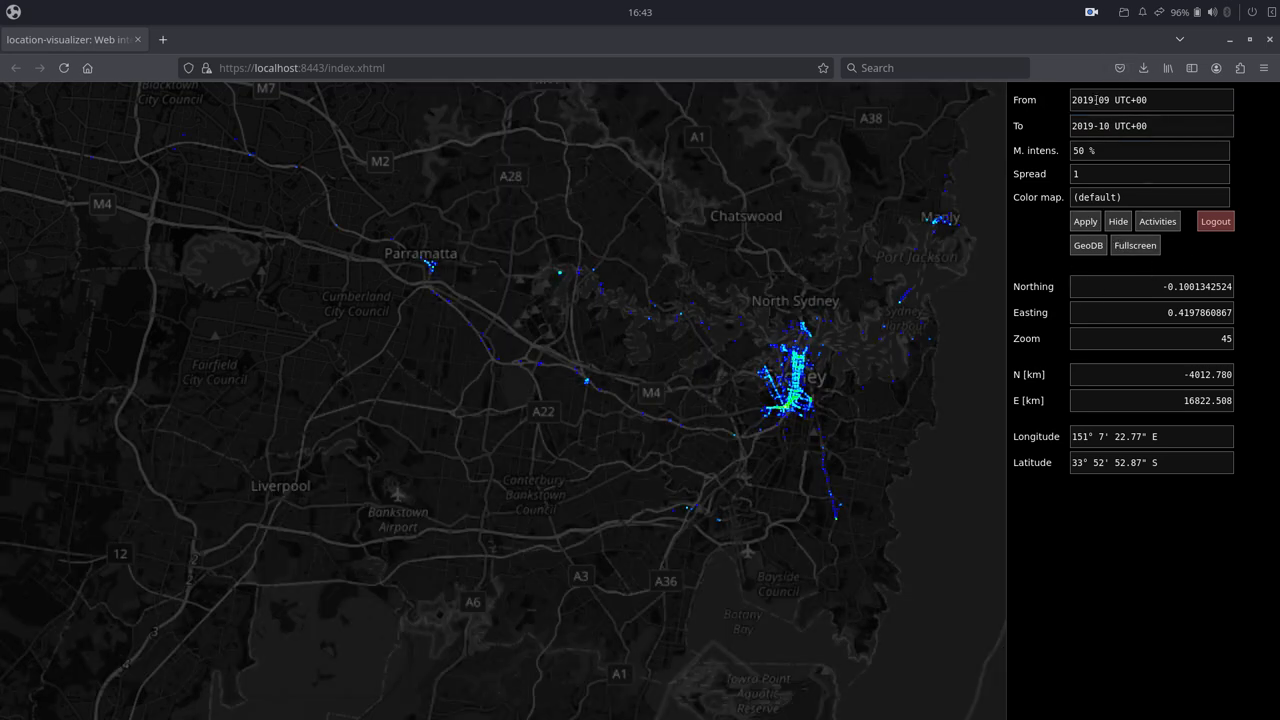
left_click(1150, 125)
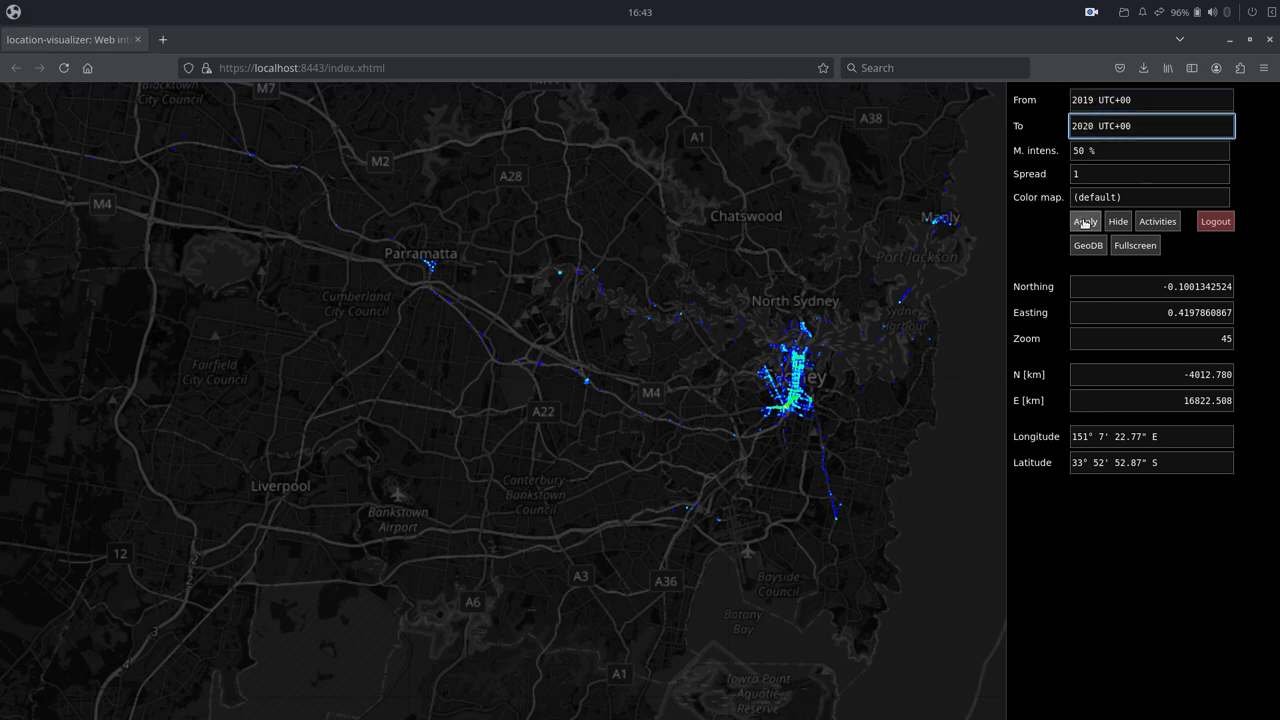
left_click(1085, 221)
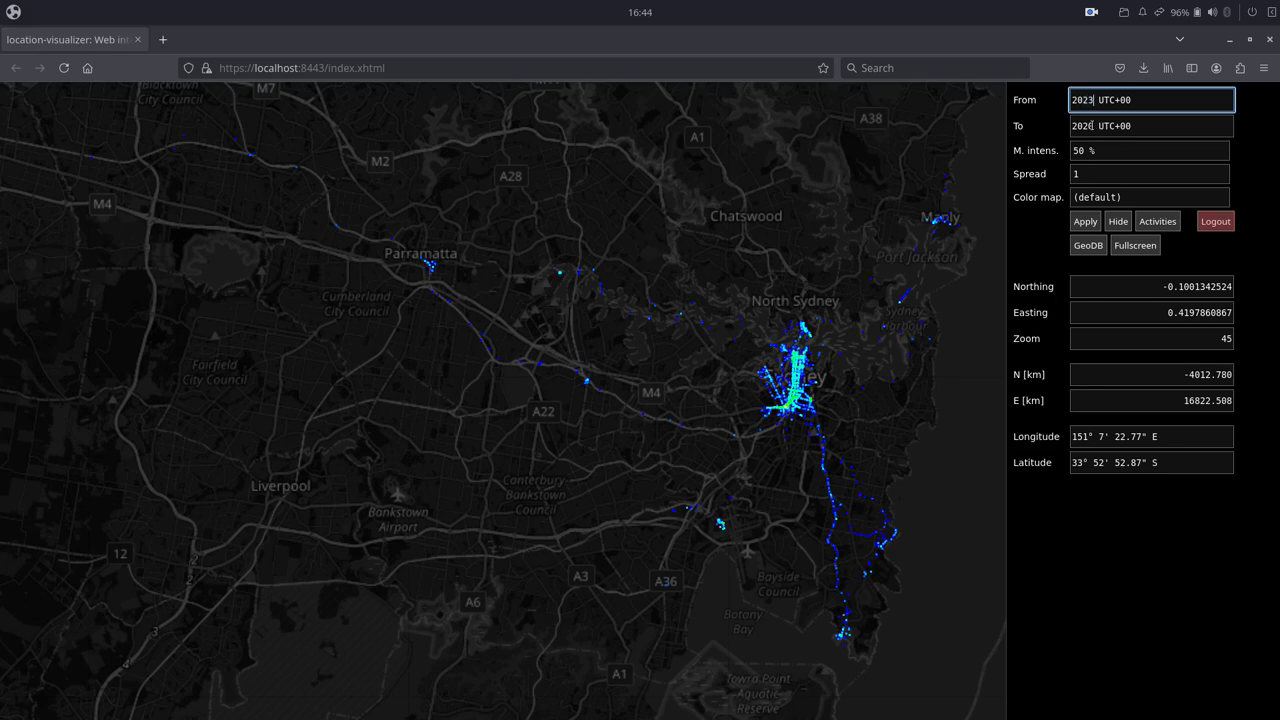
left_click(1084, 221)
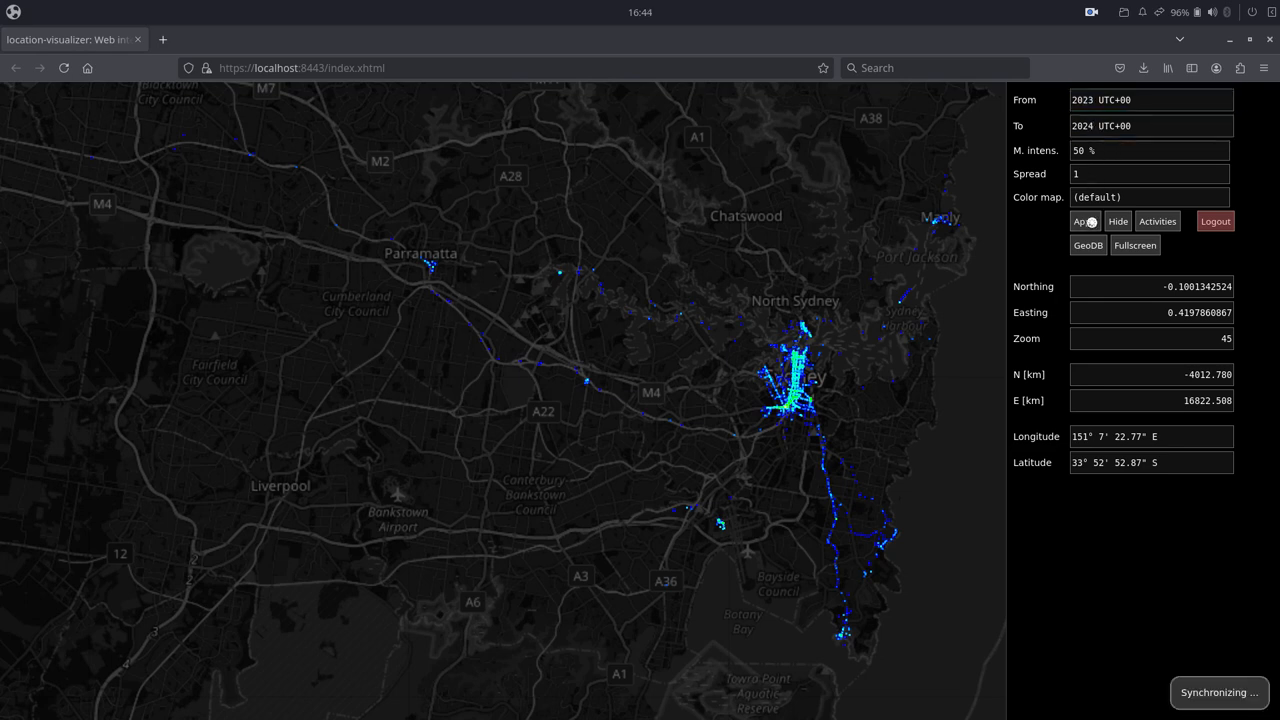
left_click(1085, 221)
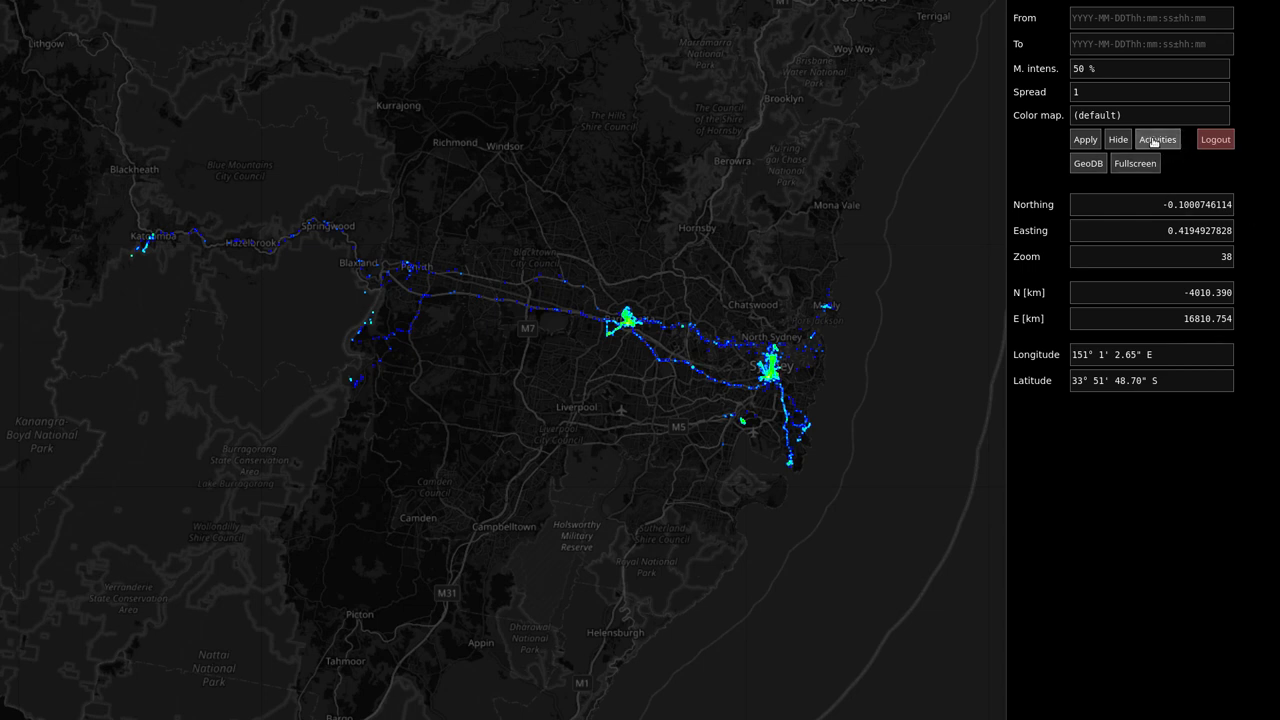
Switch to the Activities page from the side panel.
left_click(1157, 139)
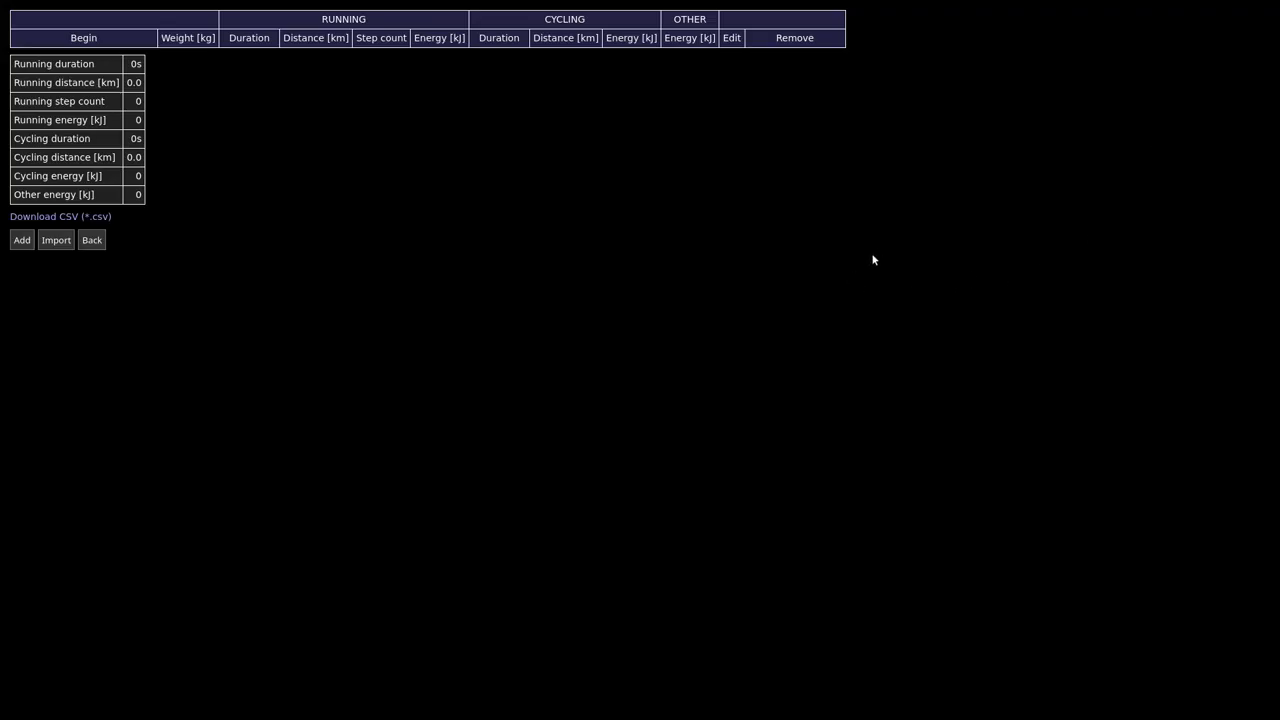
left_click(21, 239)
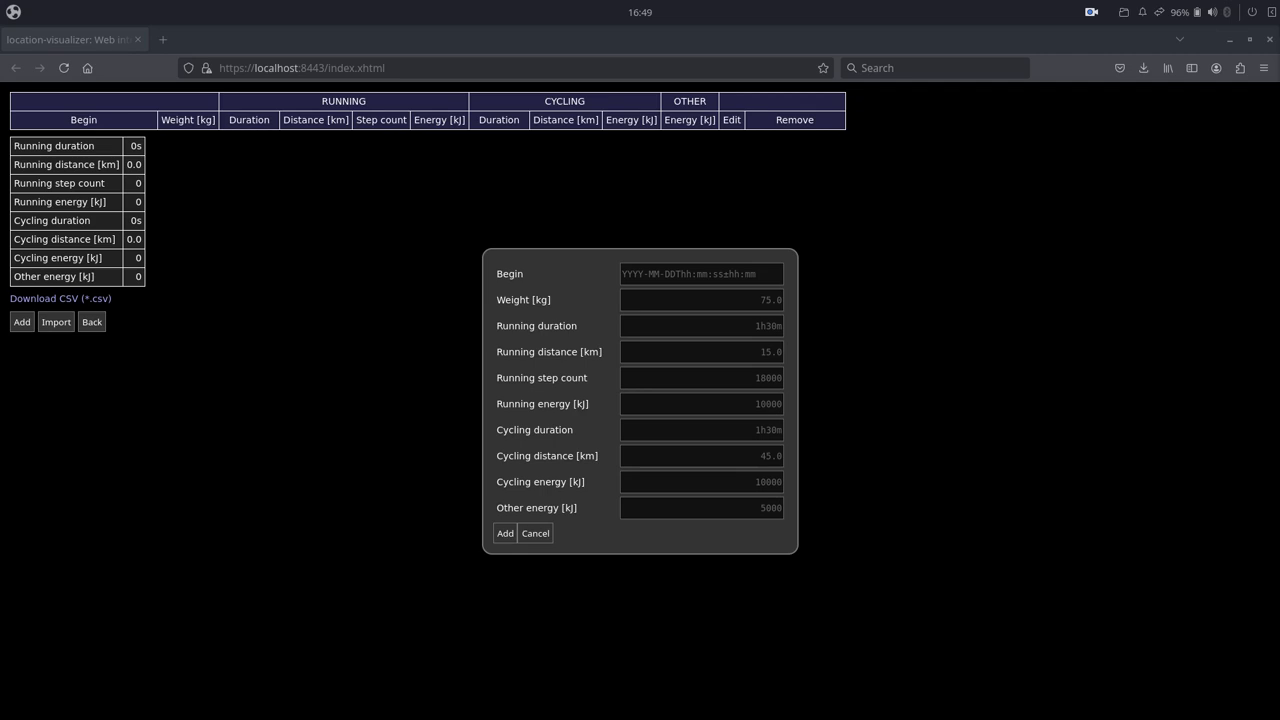
mouse_move(605, 337)
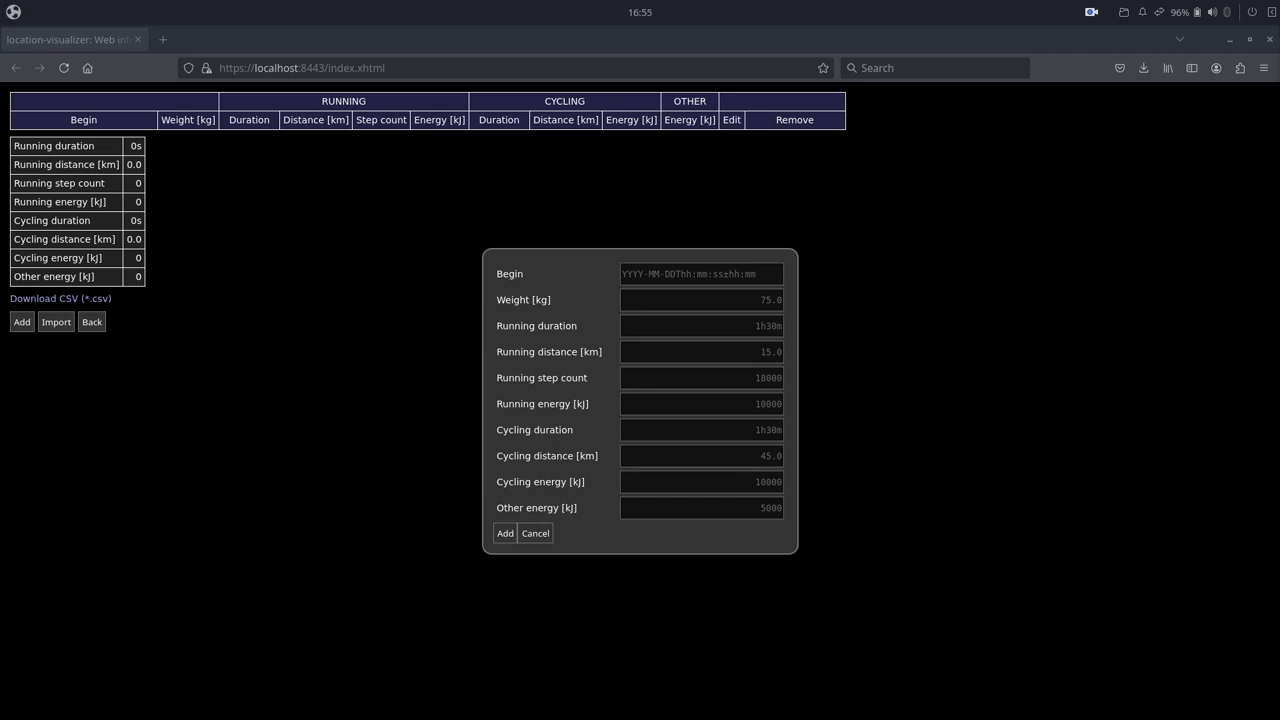
Enter 2024-06-01T00:00:00+02:00 as the activity's Begin date.
left_click(700, 273)
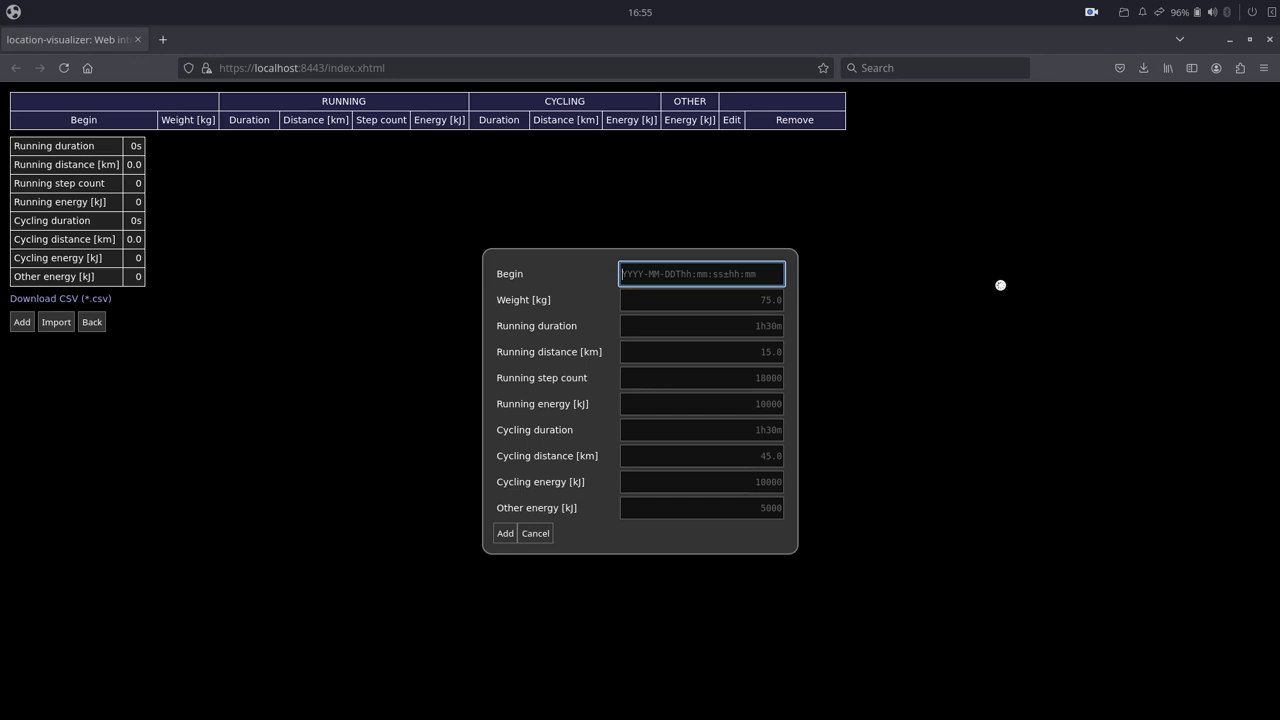
type("20")
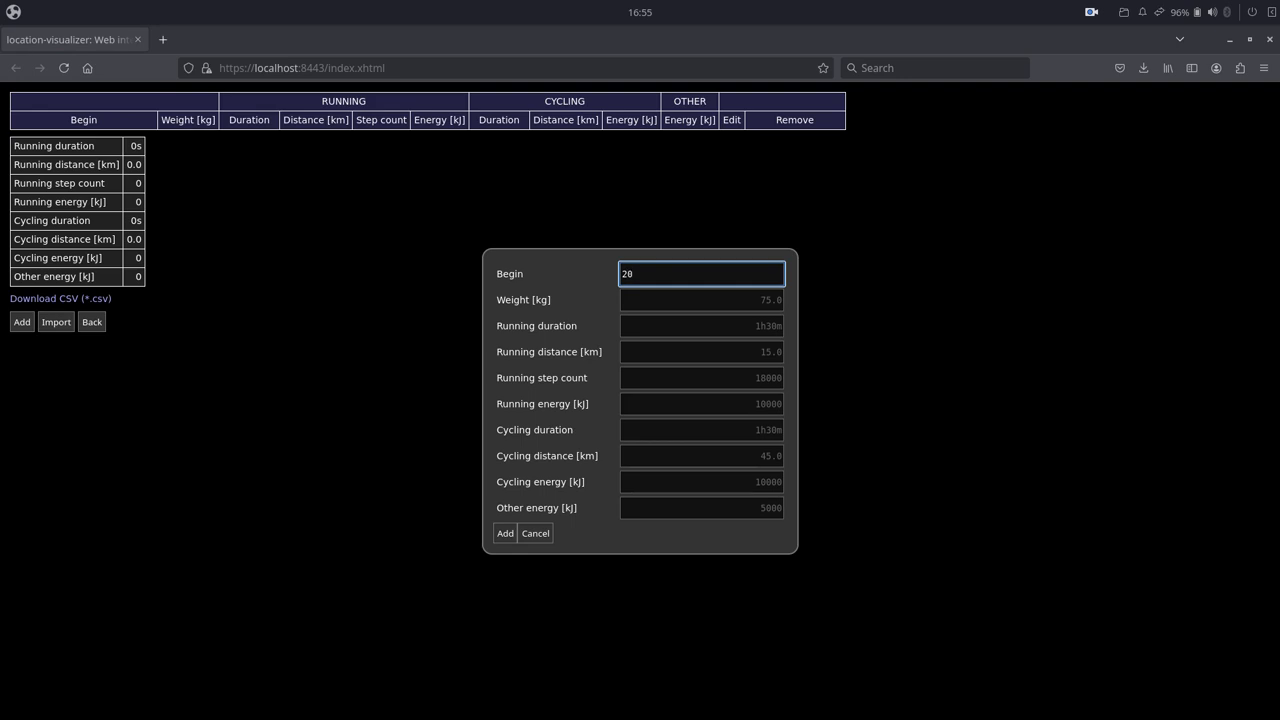
type("2024-06-")
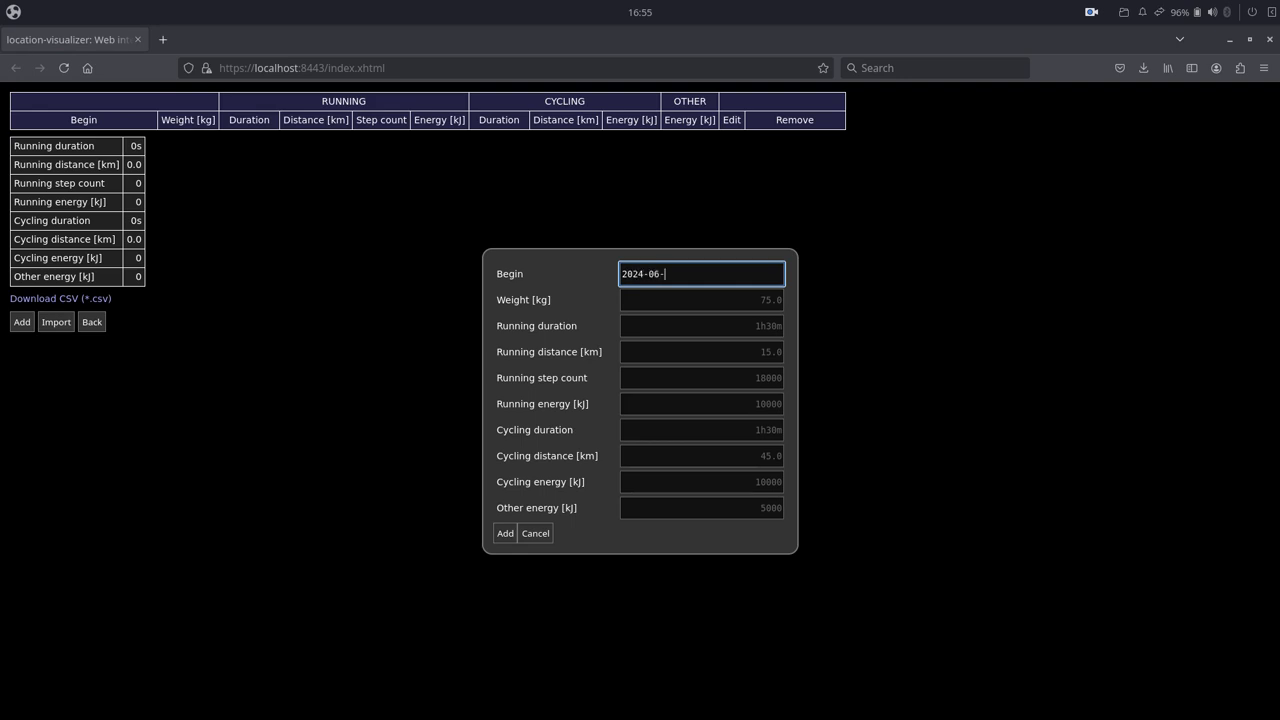
type("01T0")
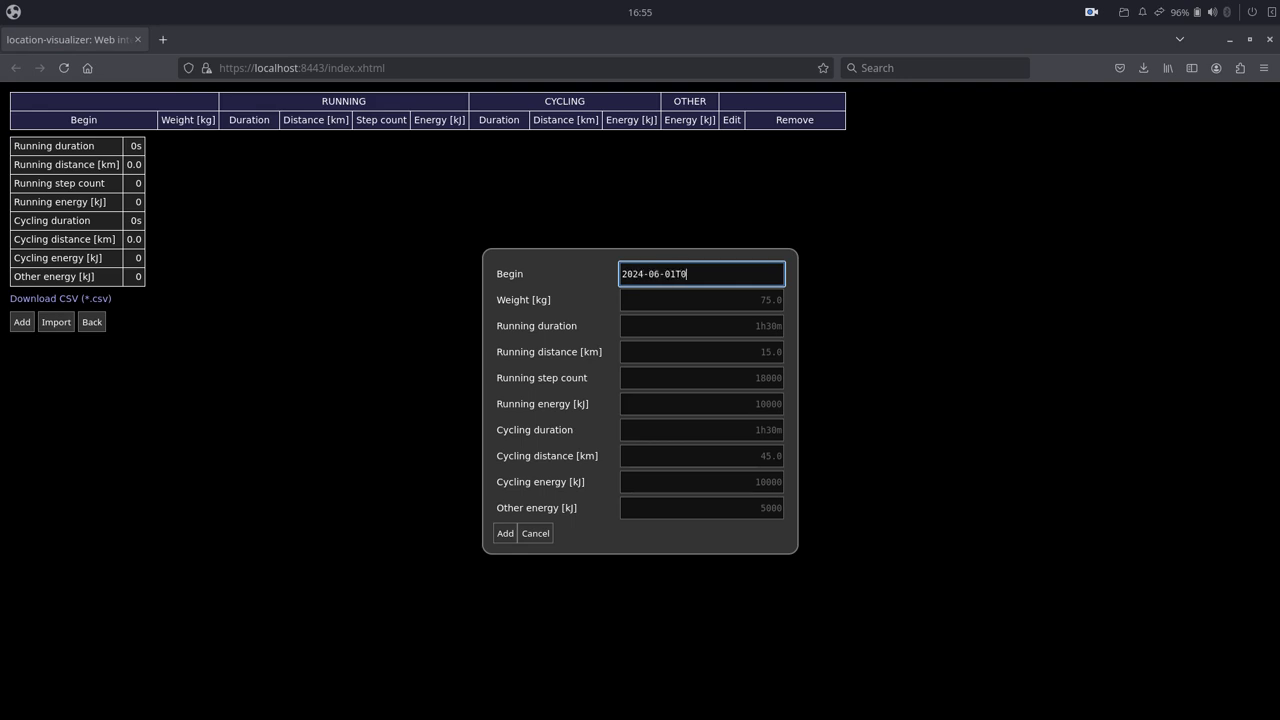
type("0:00:00+")
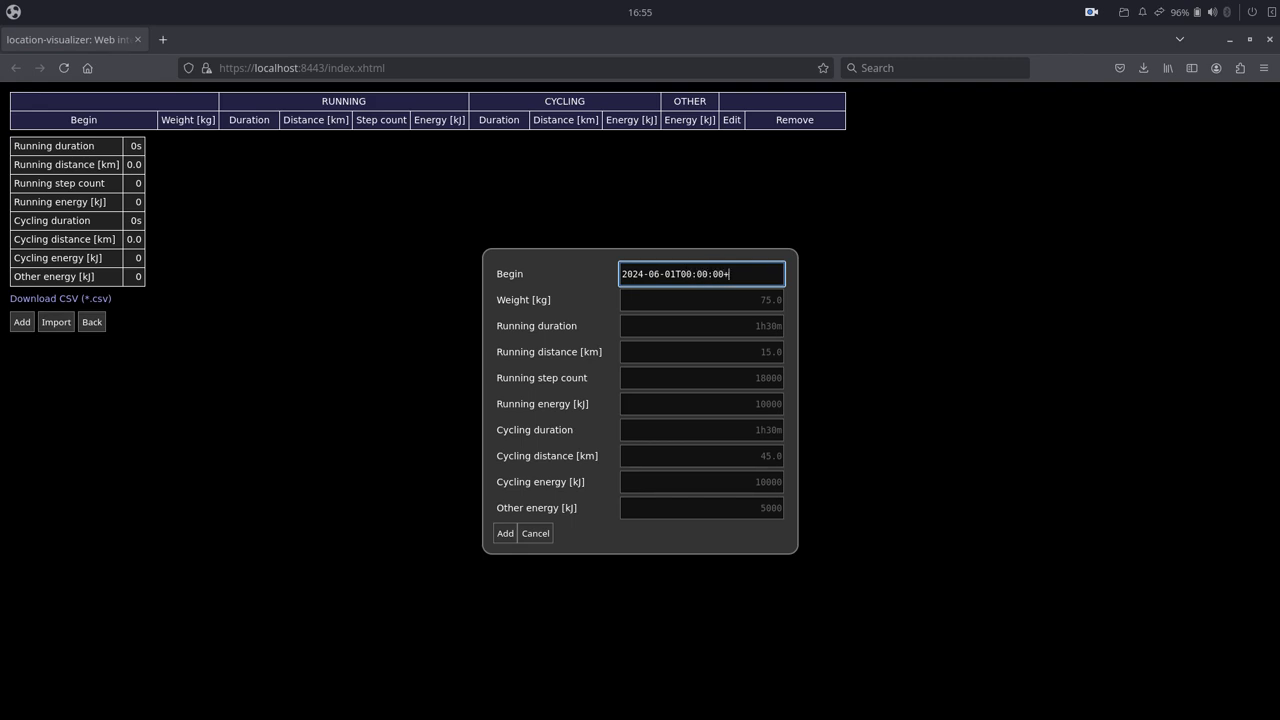
type("+02:00")
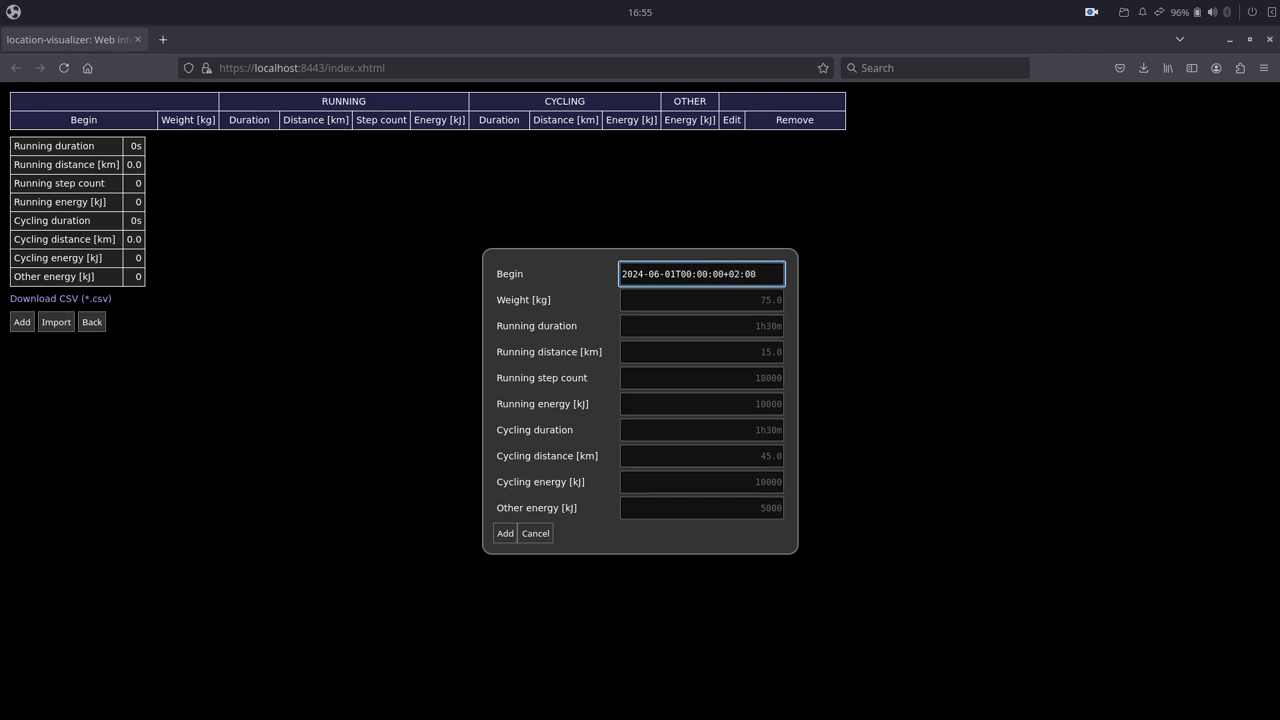
Fill in weight, running and cycling figures, and 5000 kJ other energy.
left_click(700, 325)
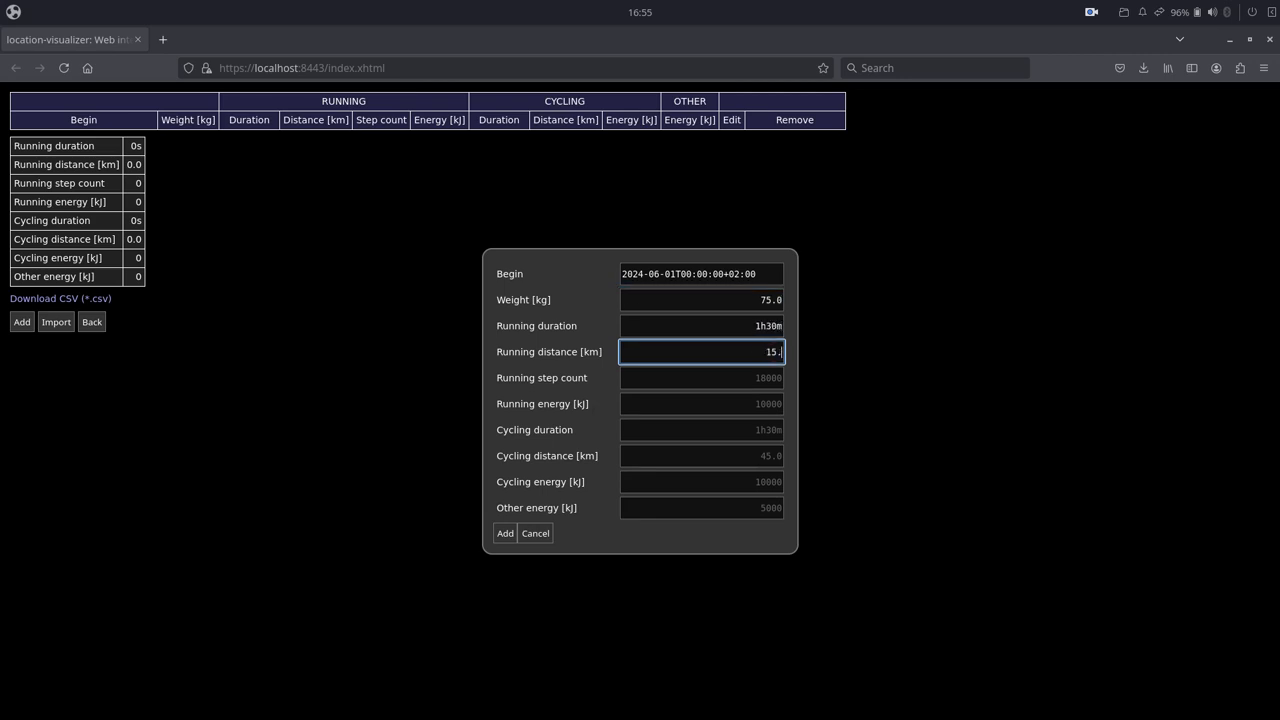
left_click(700, 403)
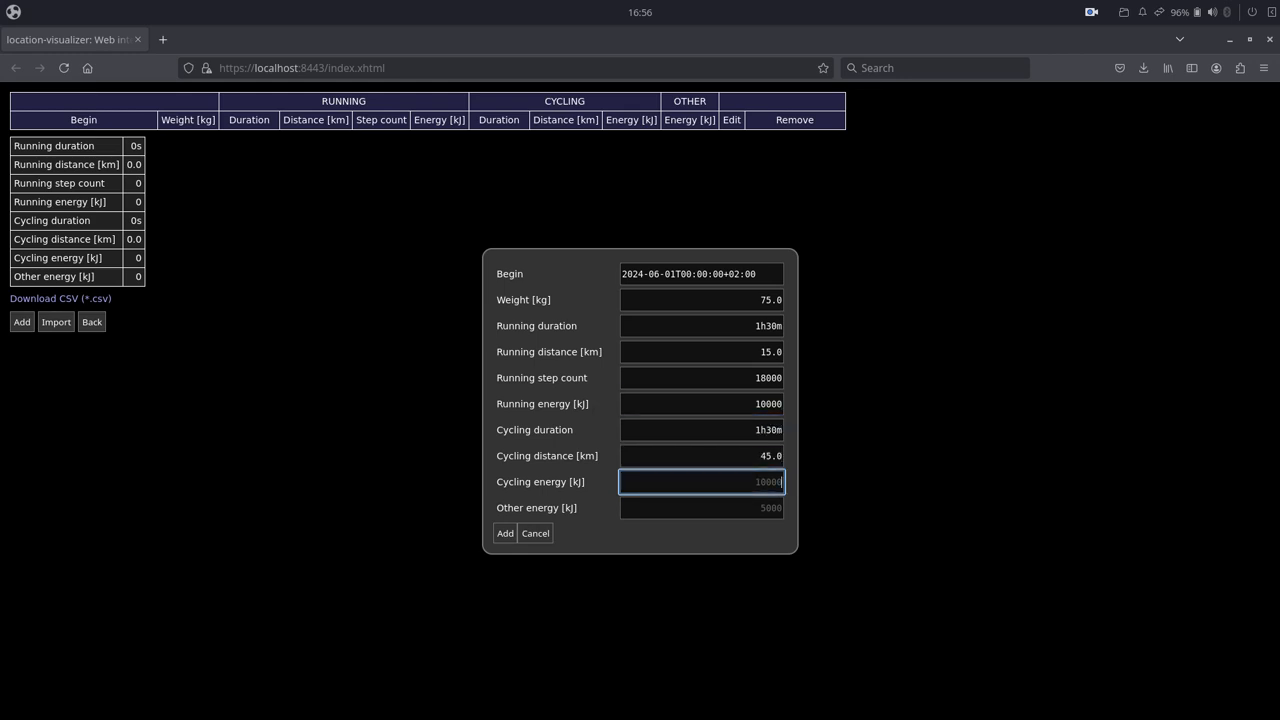
left_click(701, 507)
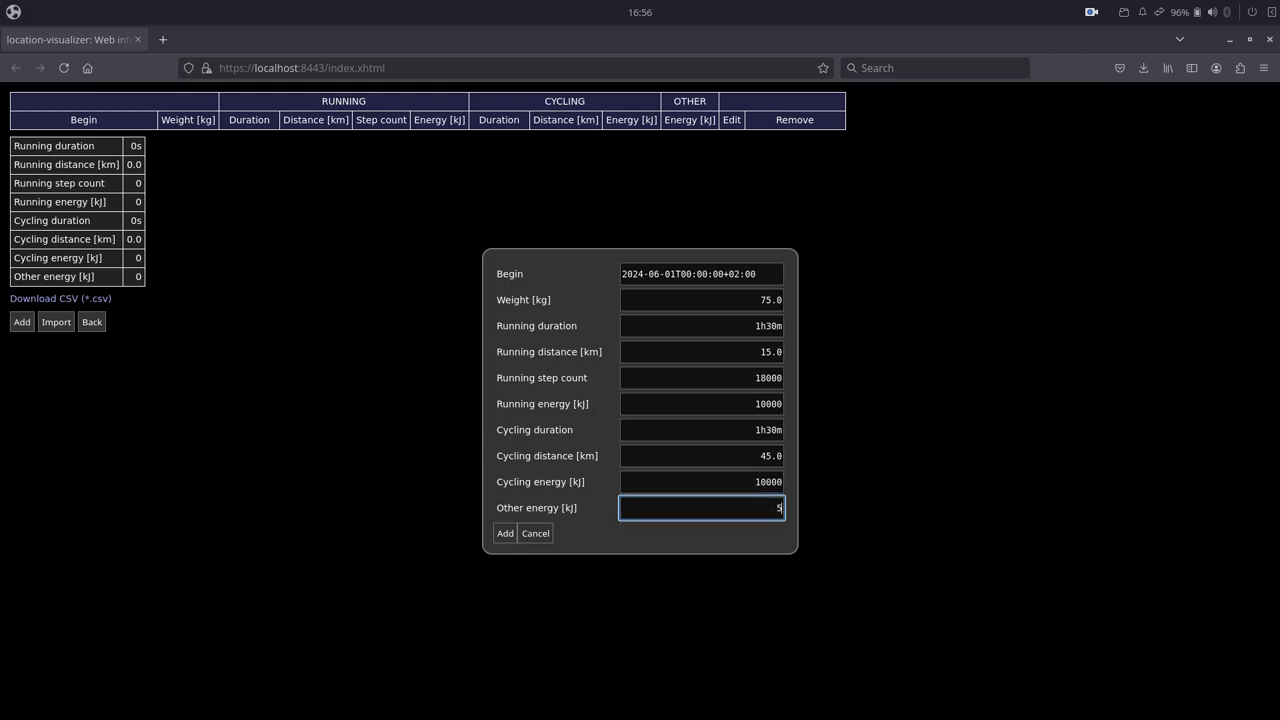
type("000")
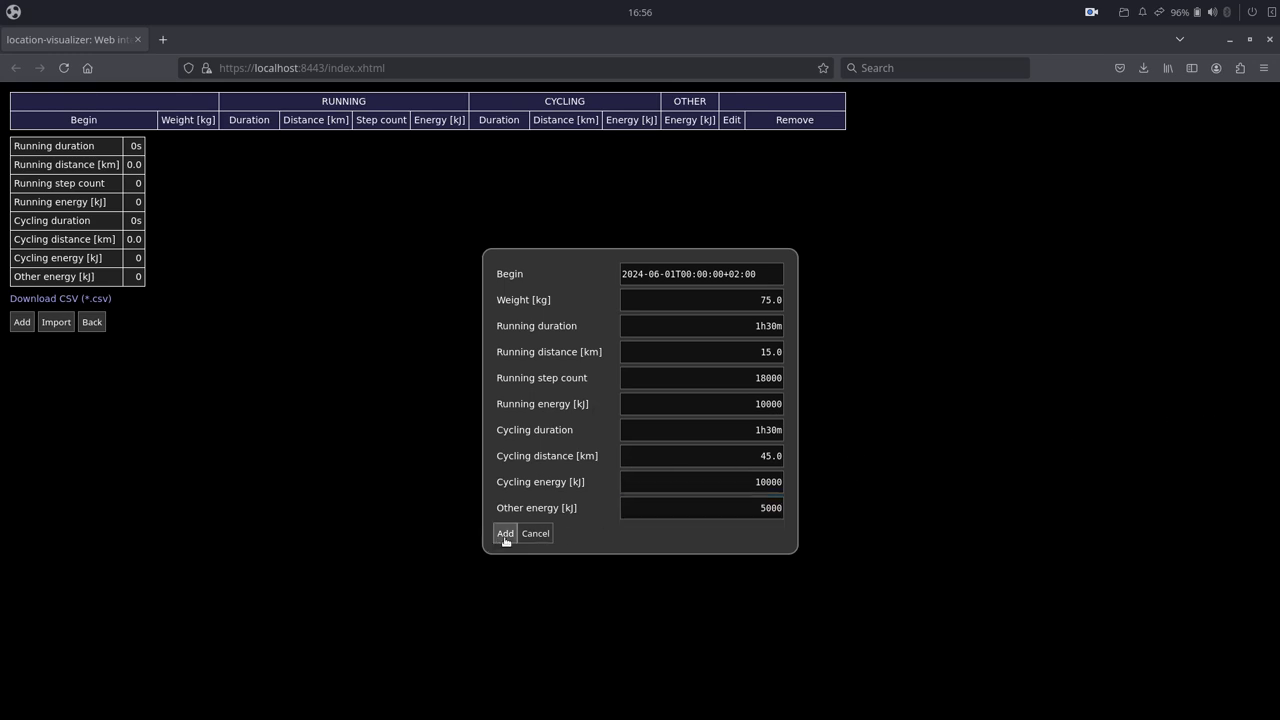
Add the 2024-06-01 group, giving totals of 15.0 km running and 45.0 km cycling.
left_click(505, 533)
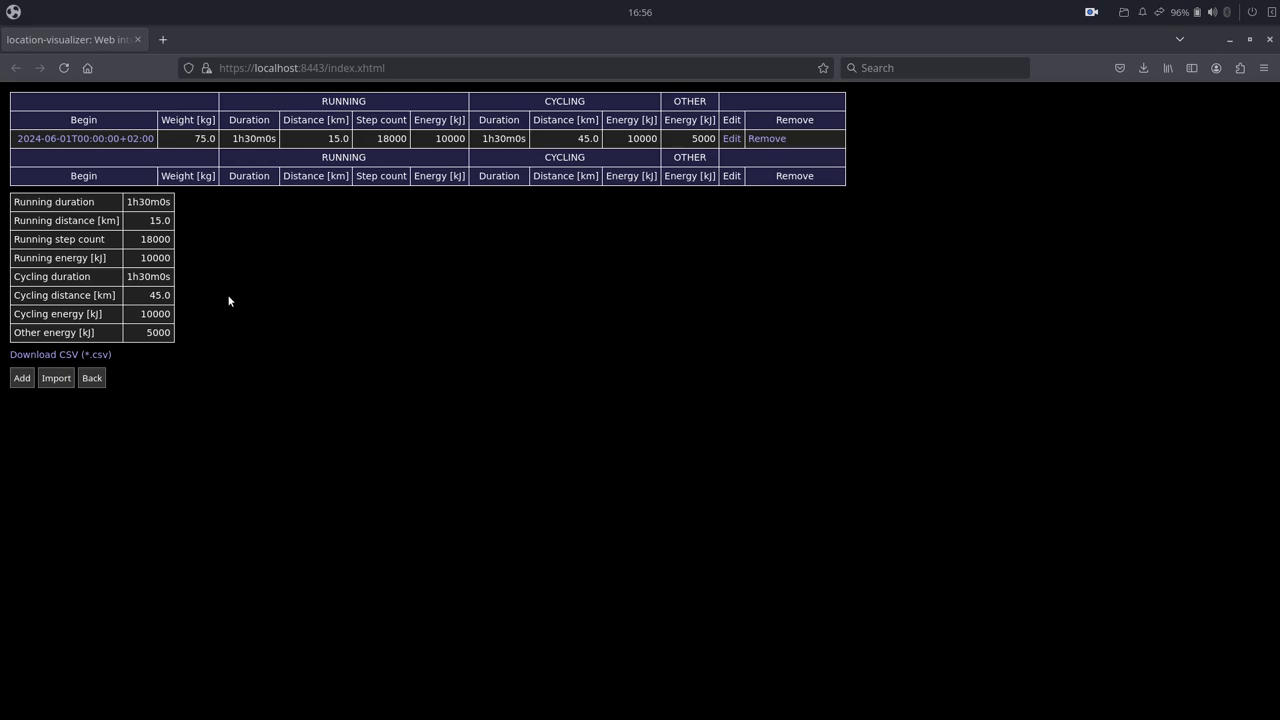
mouse_move(281, 293)
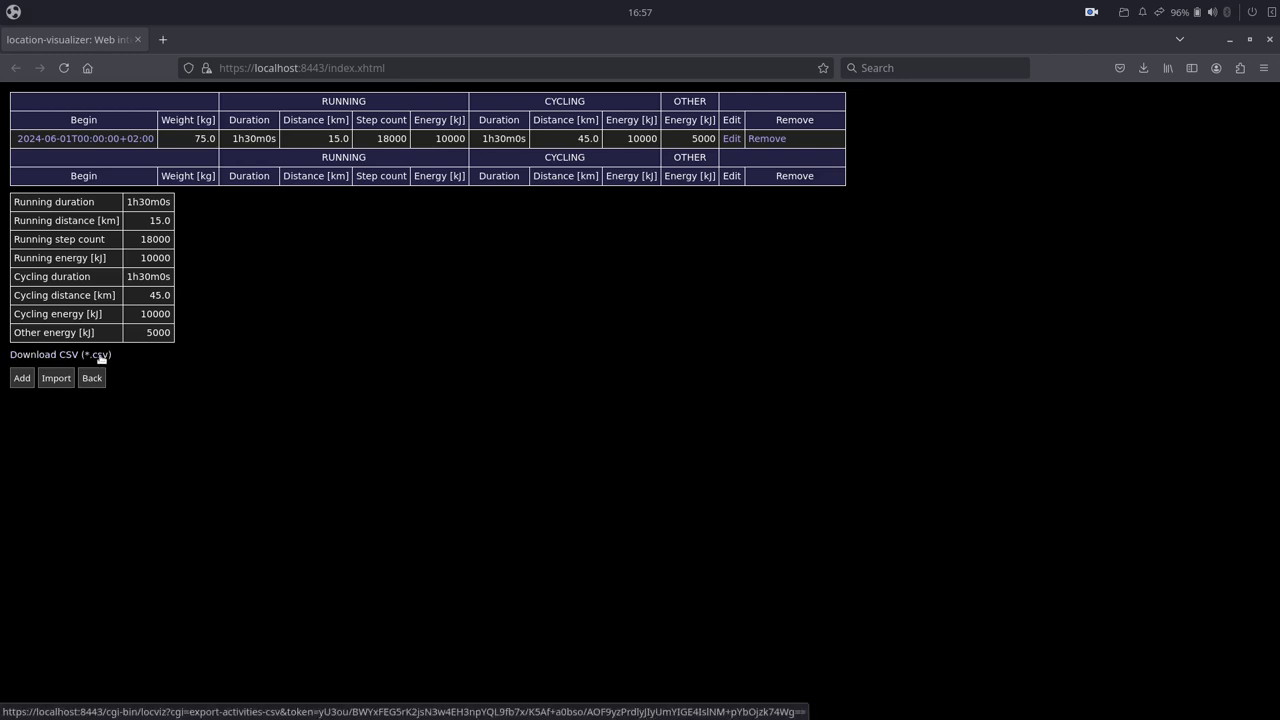
mouse_move(309, 361)
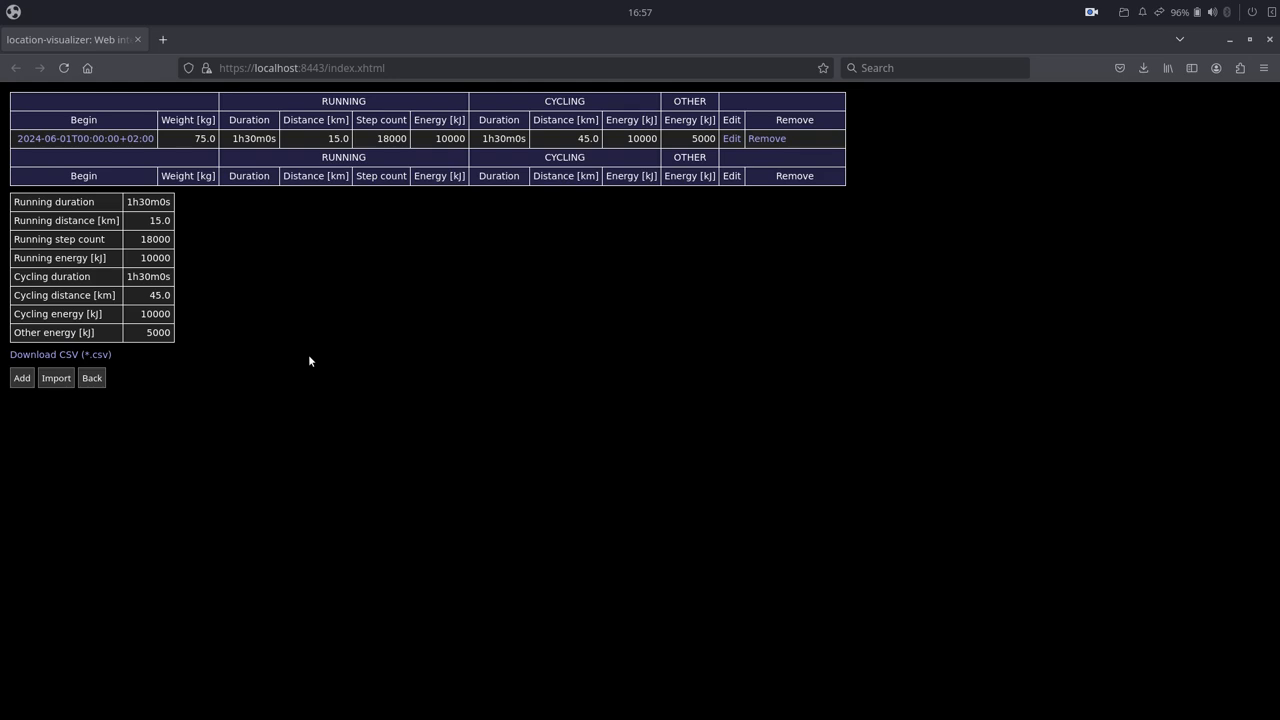
mouse_move(338, 453)
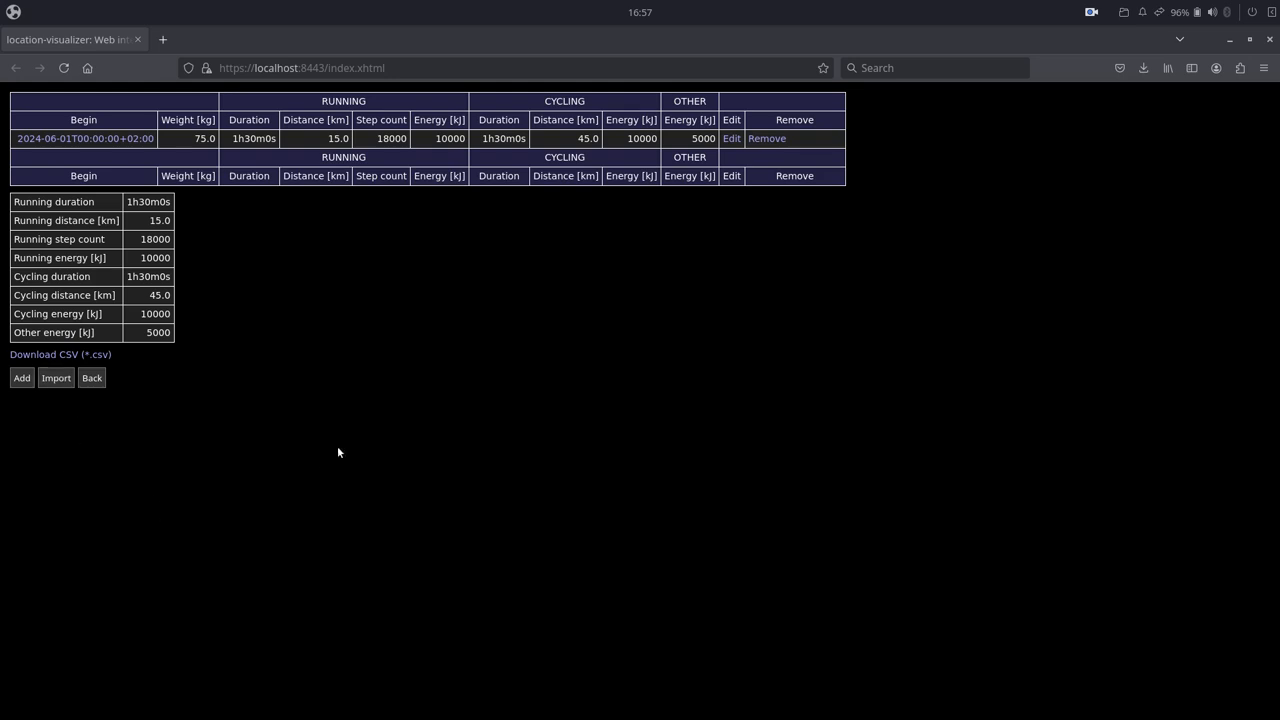
mouse_move(367, 433)
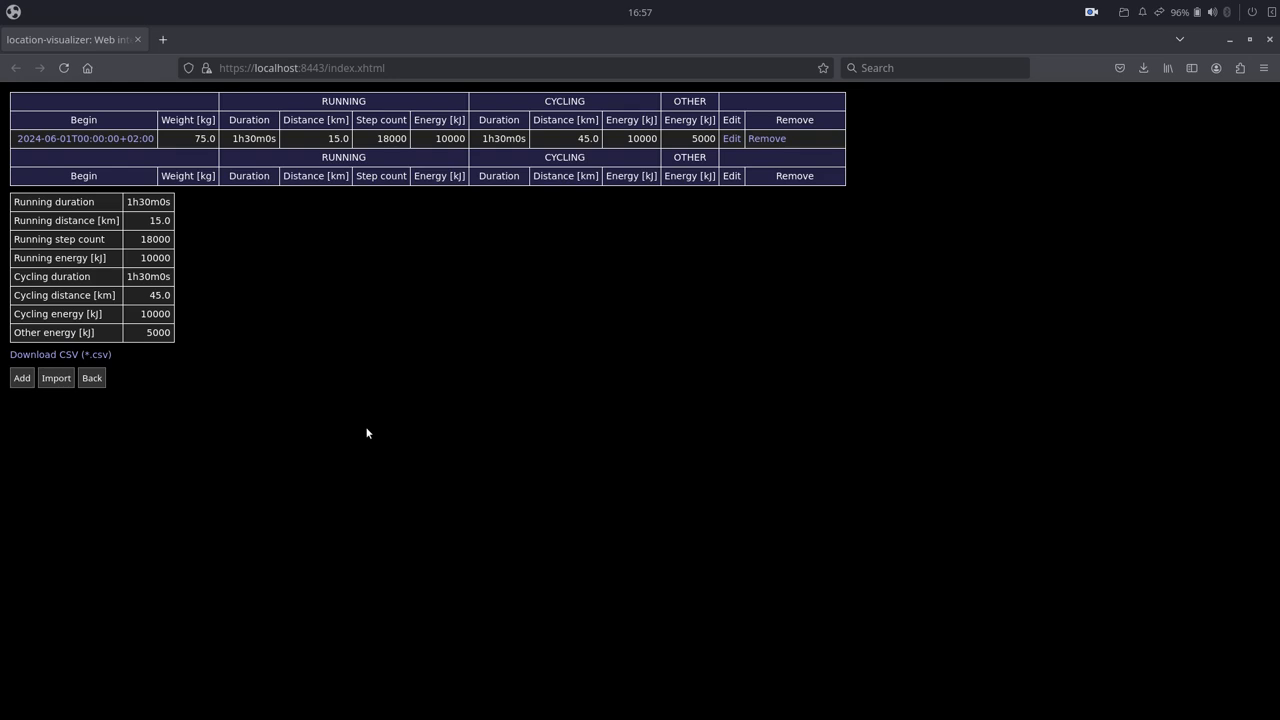